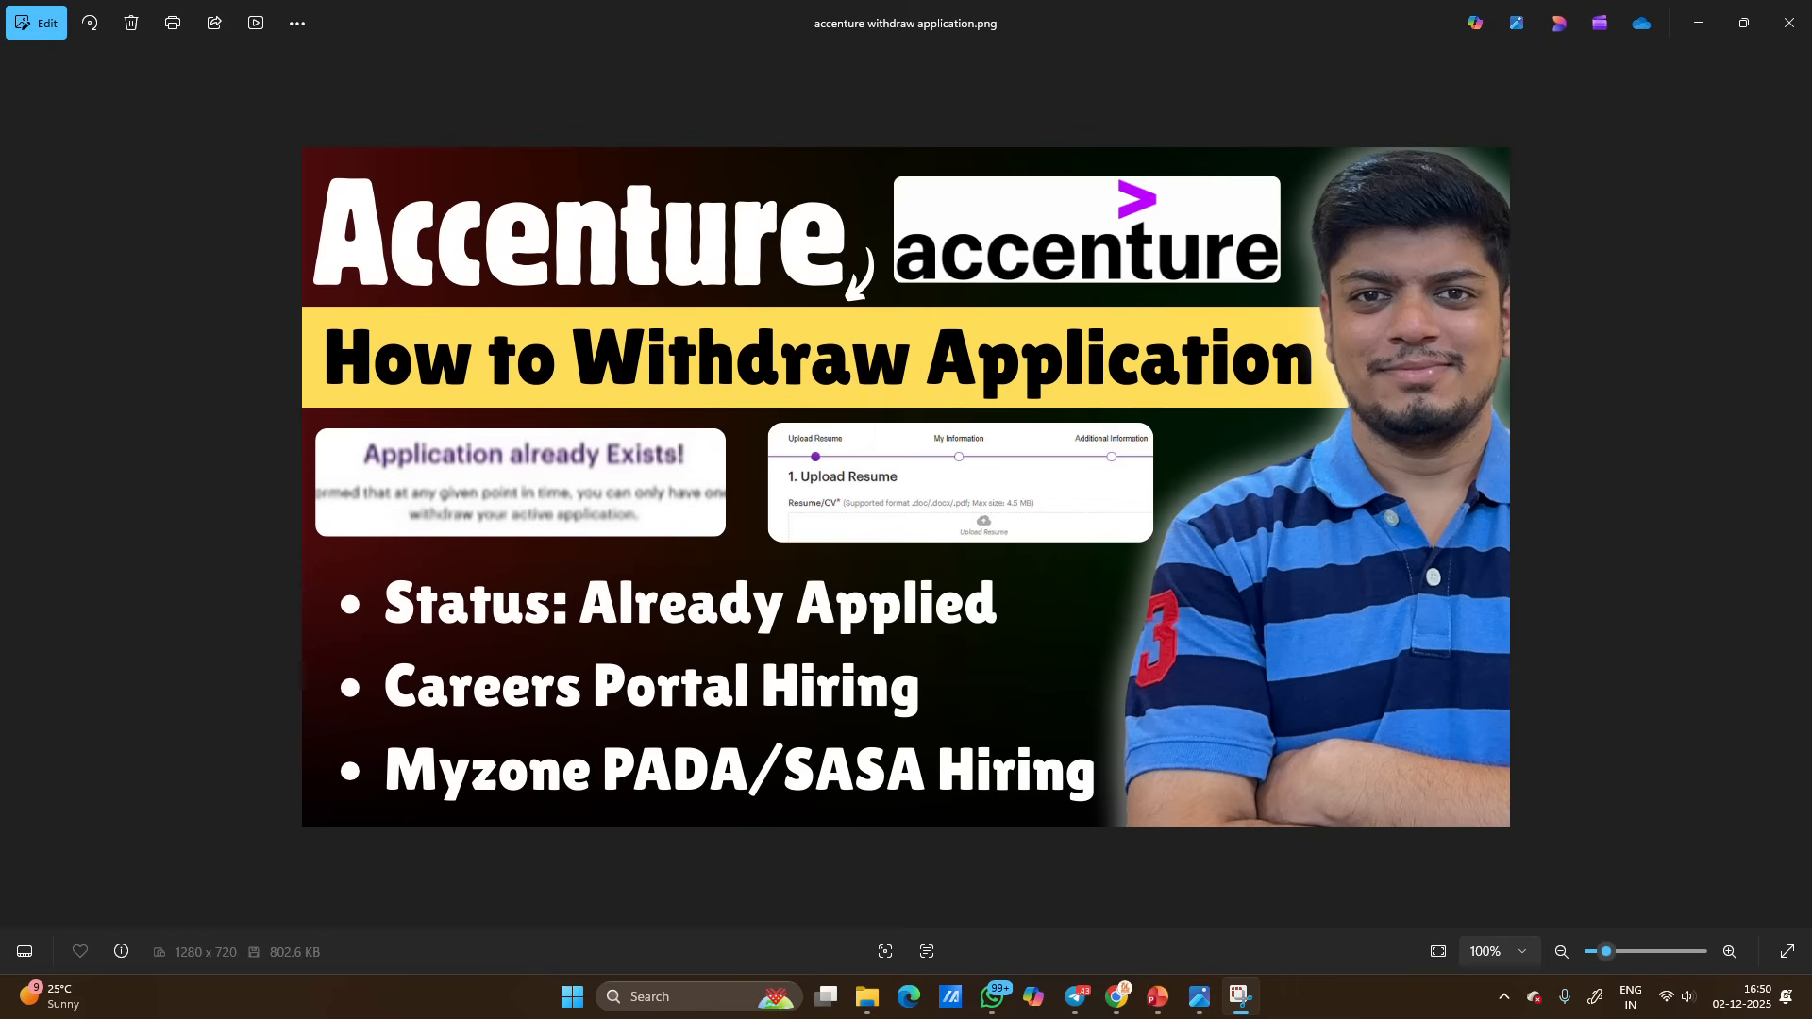
mouse_move(610, 454)
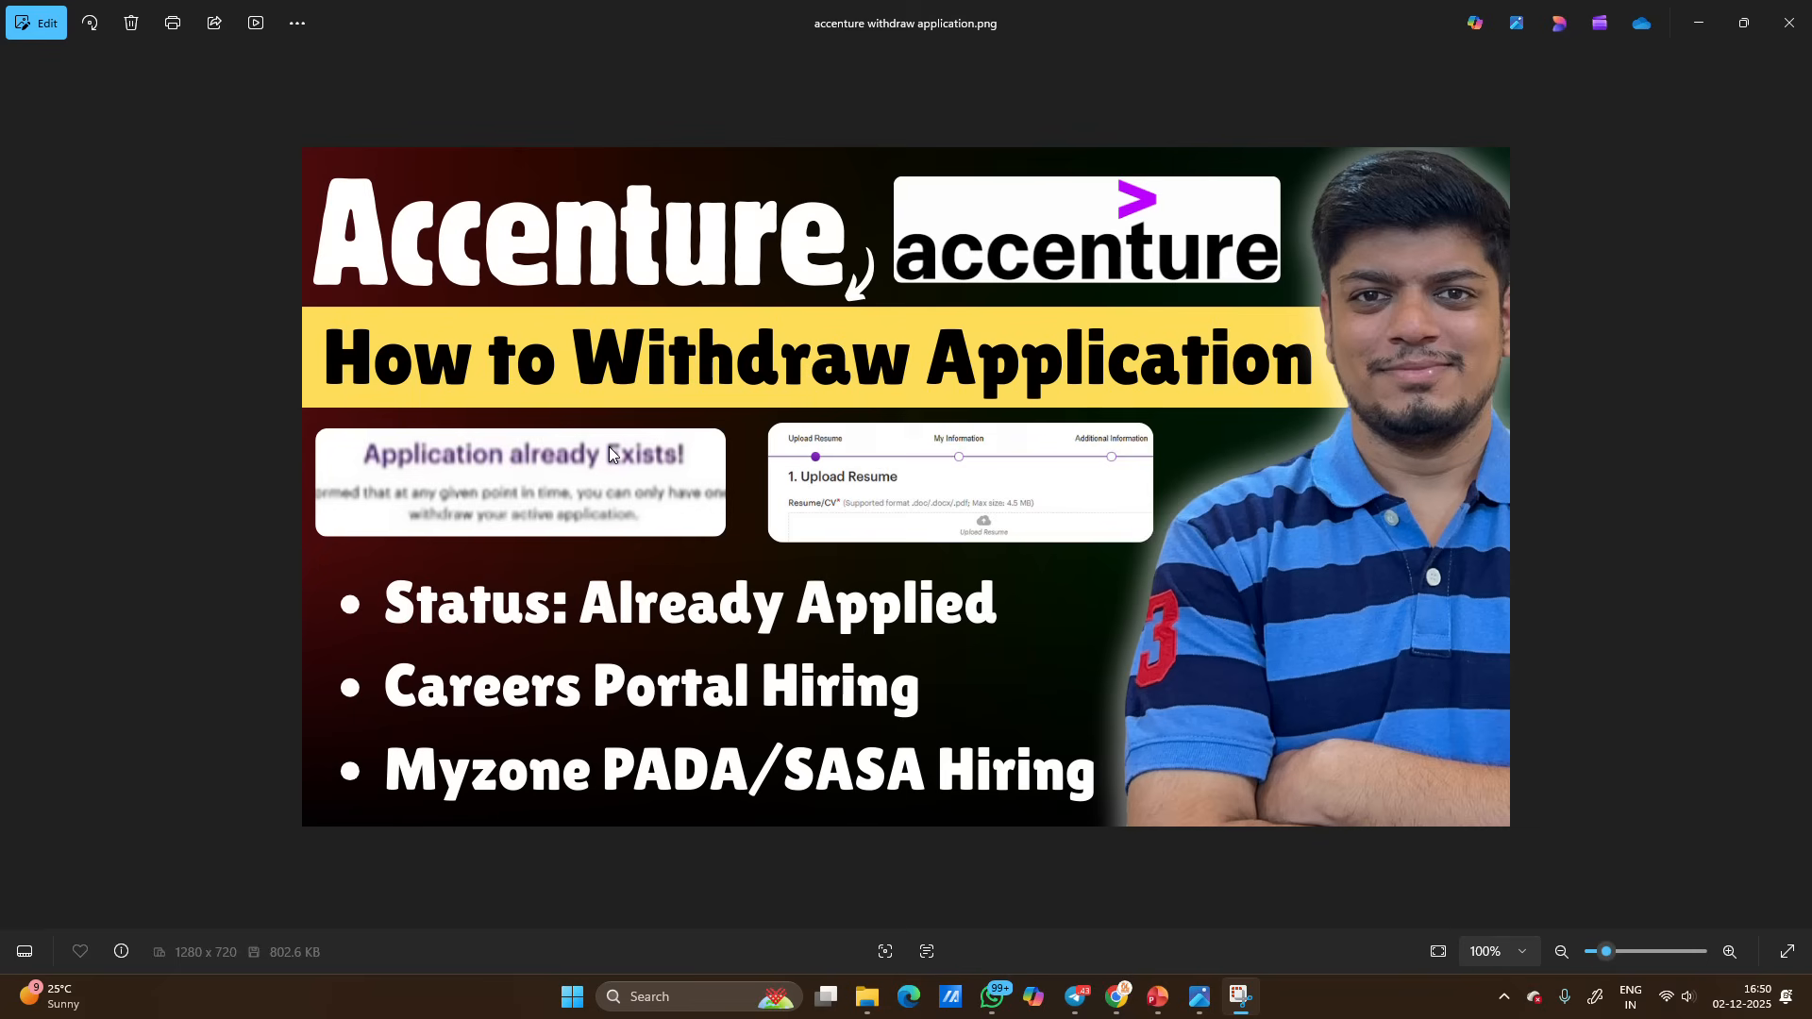
mouse_move(635, 474)
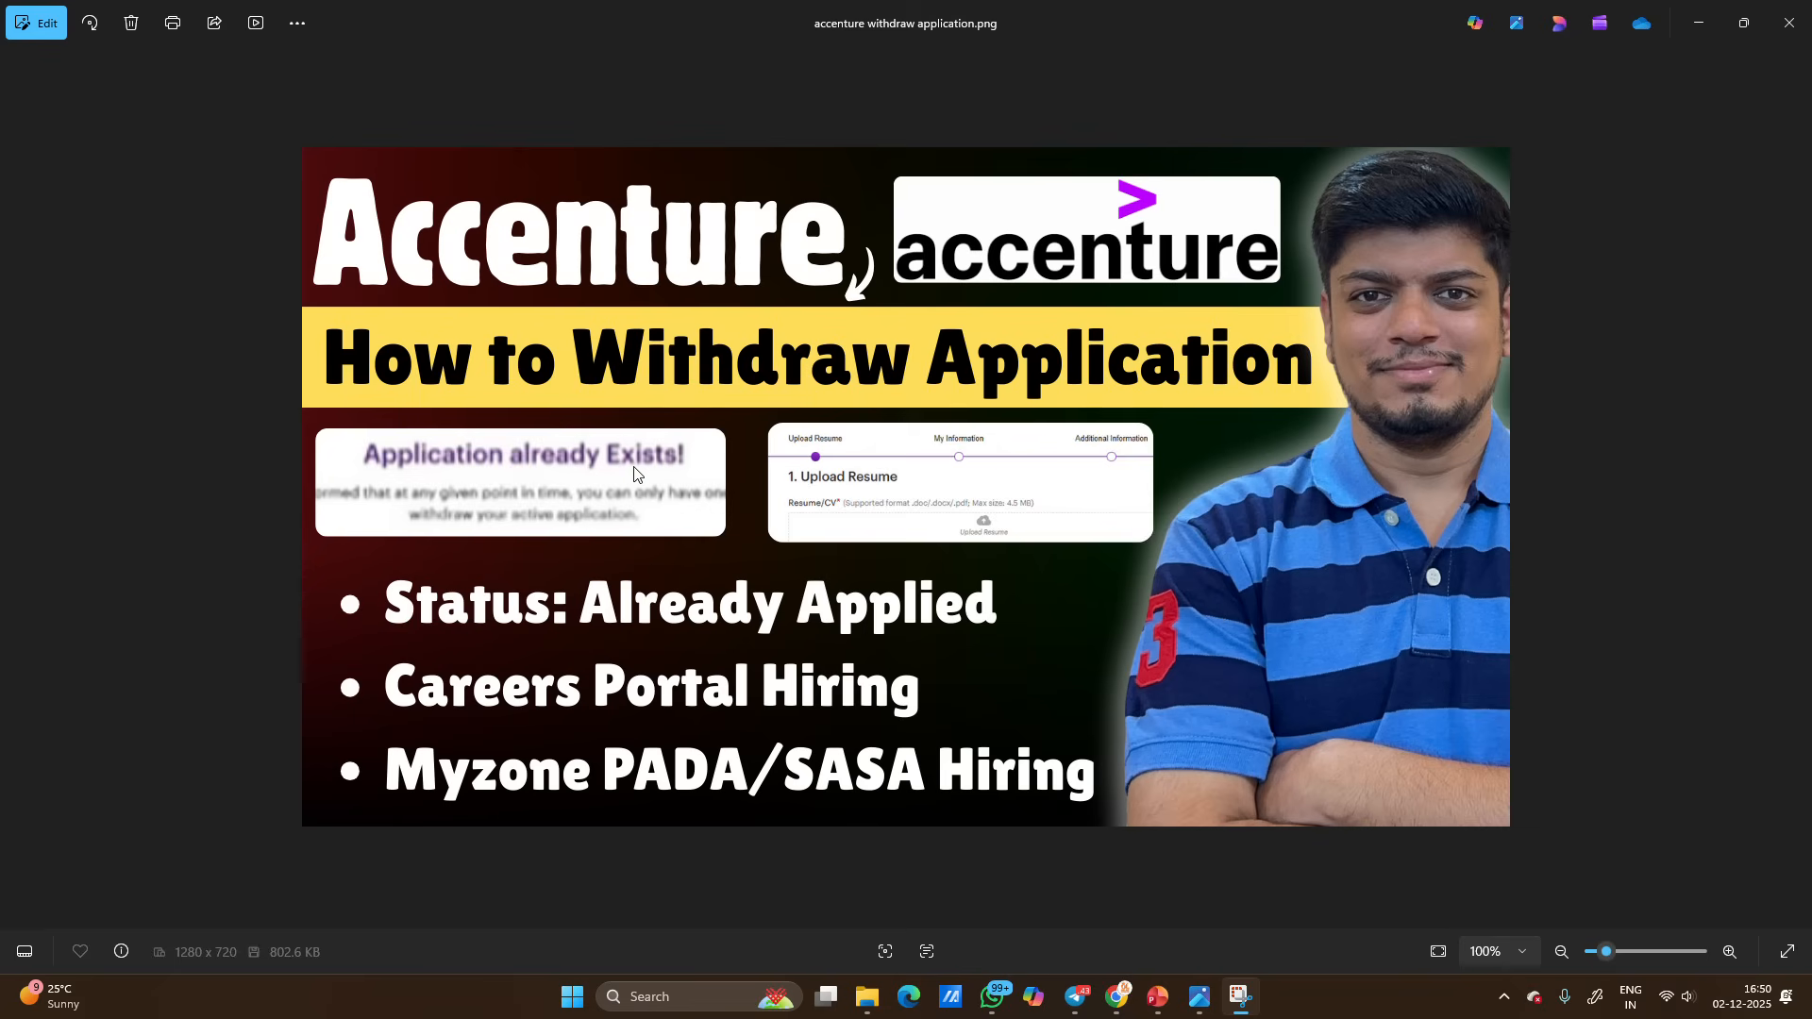
mouse_move(1062, 484)
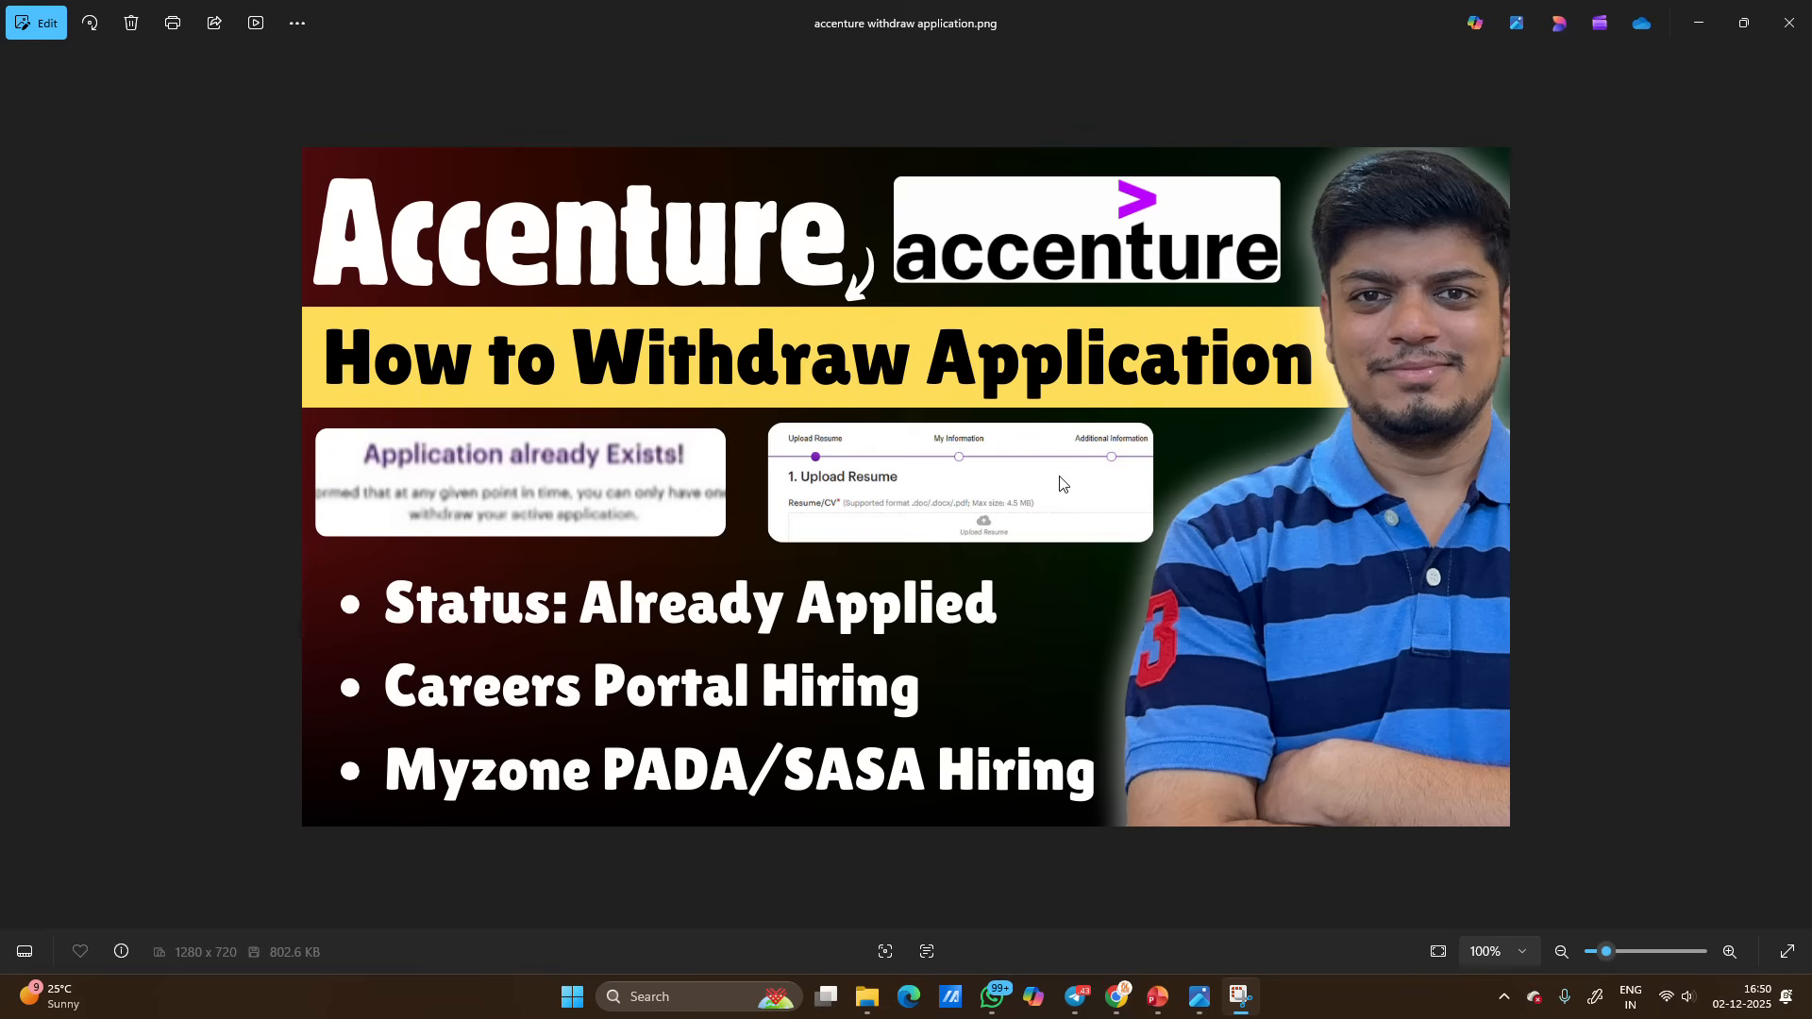
mouse_move(613, 493)
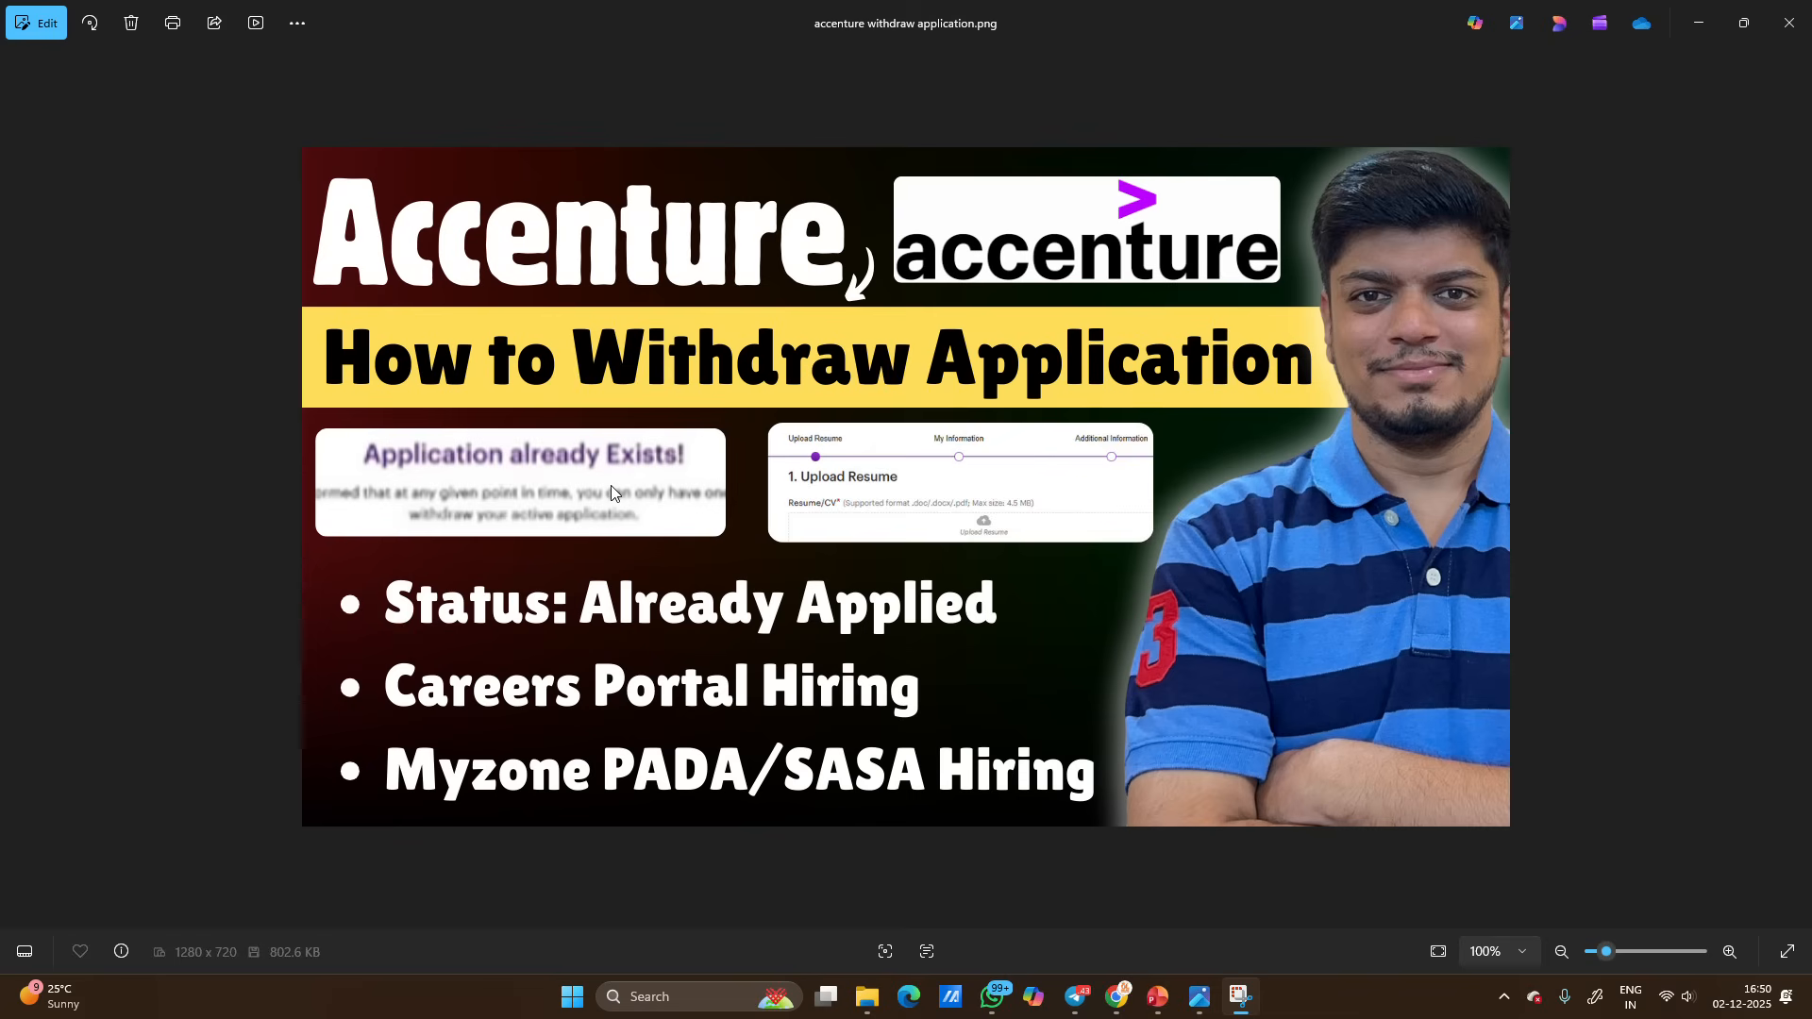
mouse_move(927, 476)
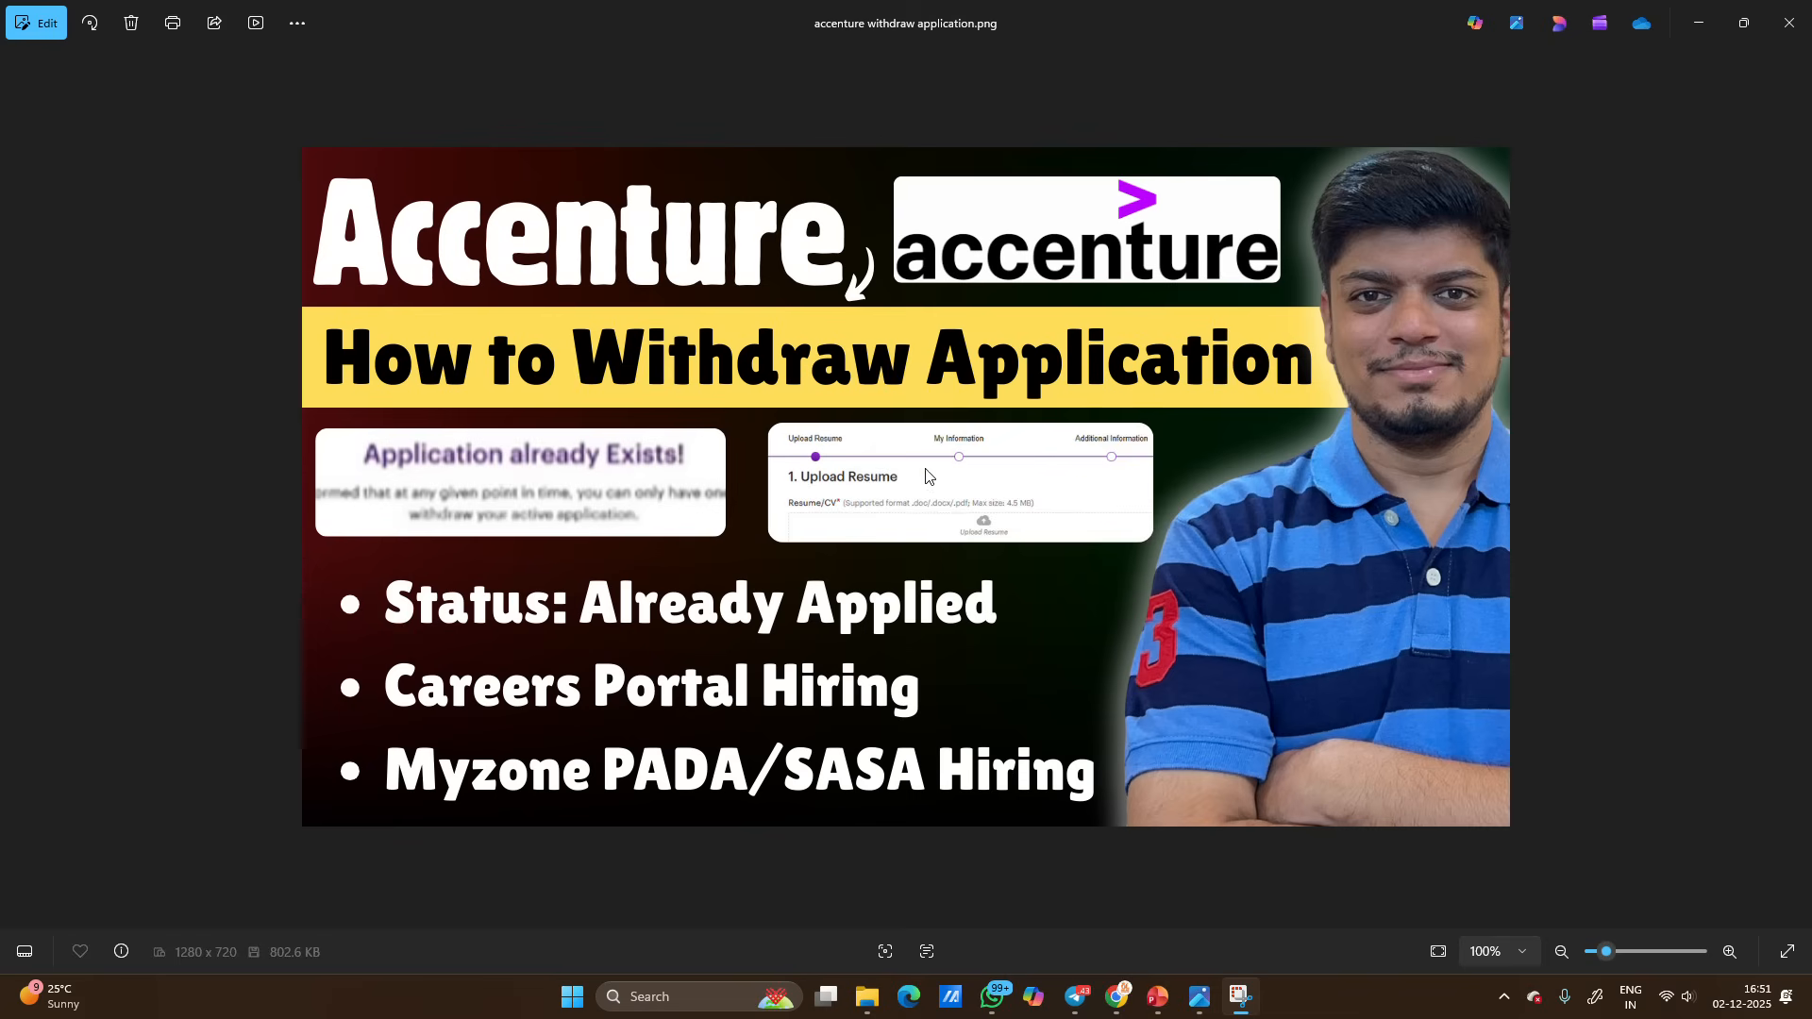
mouse_move(1021, 464)
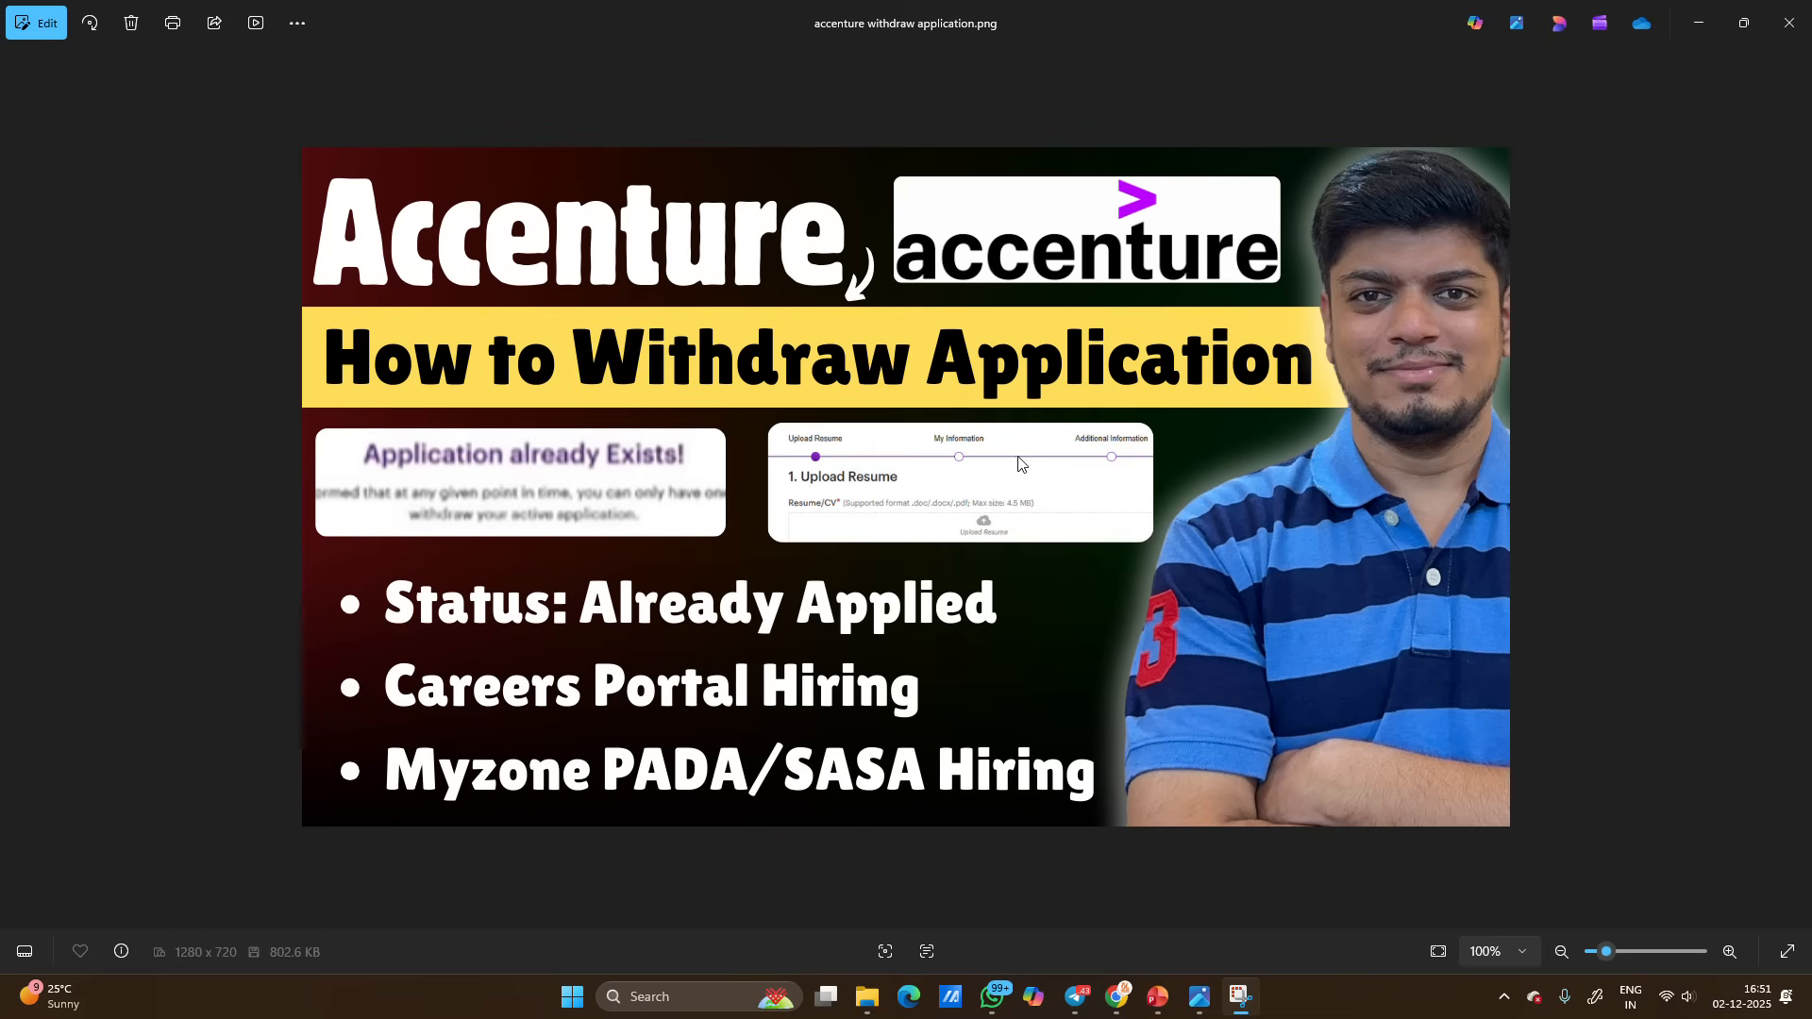
mouse_move(910, 496)
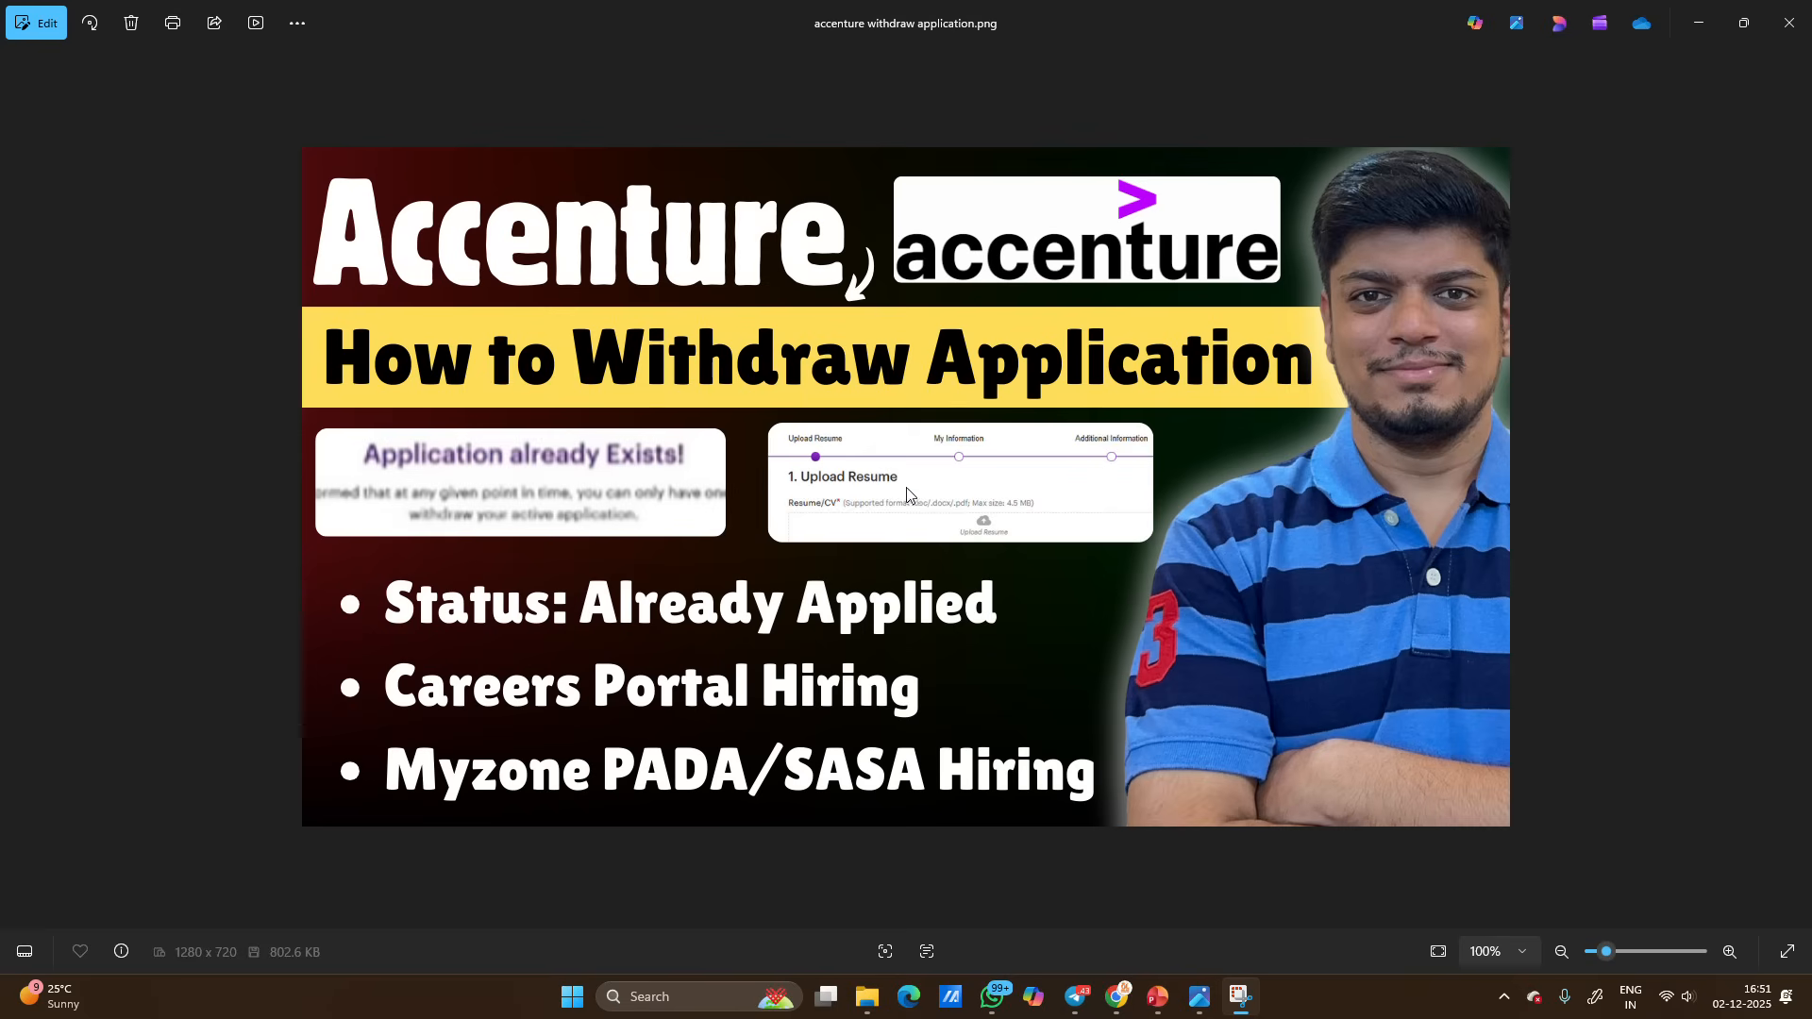
mouse_move(787, 501)
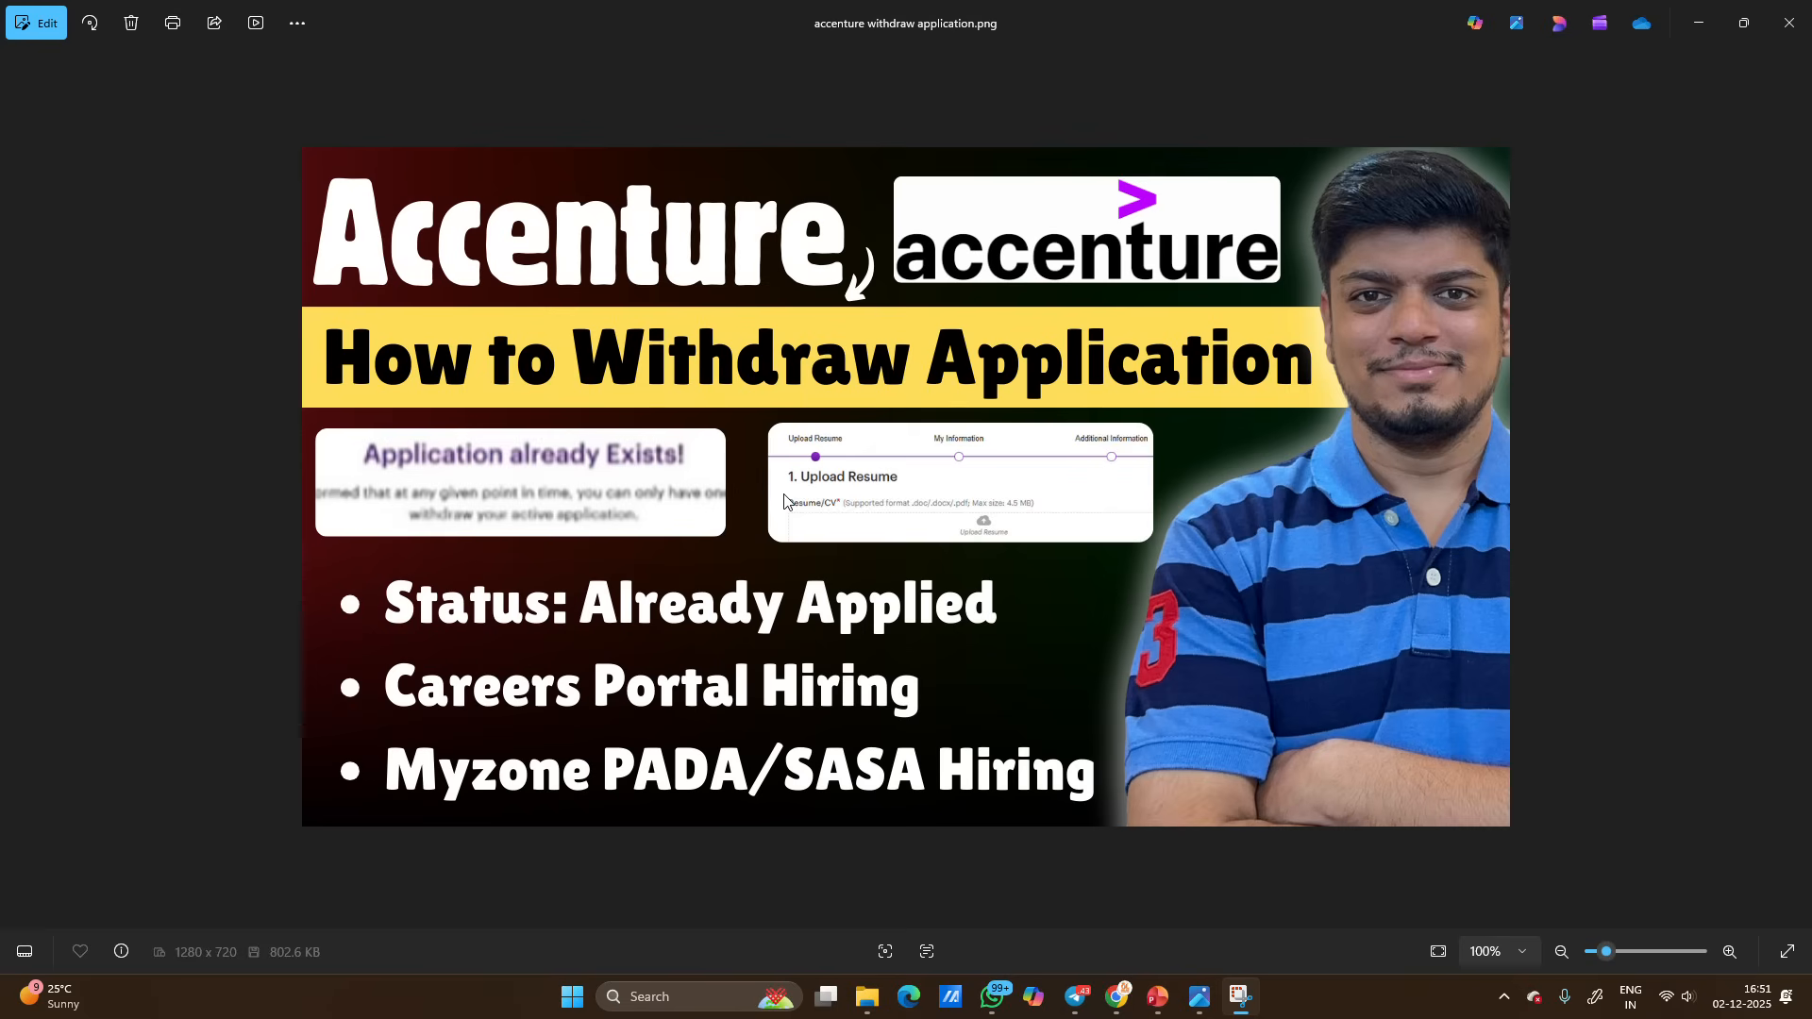
mouse_move(473, 612)
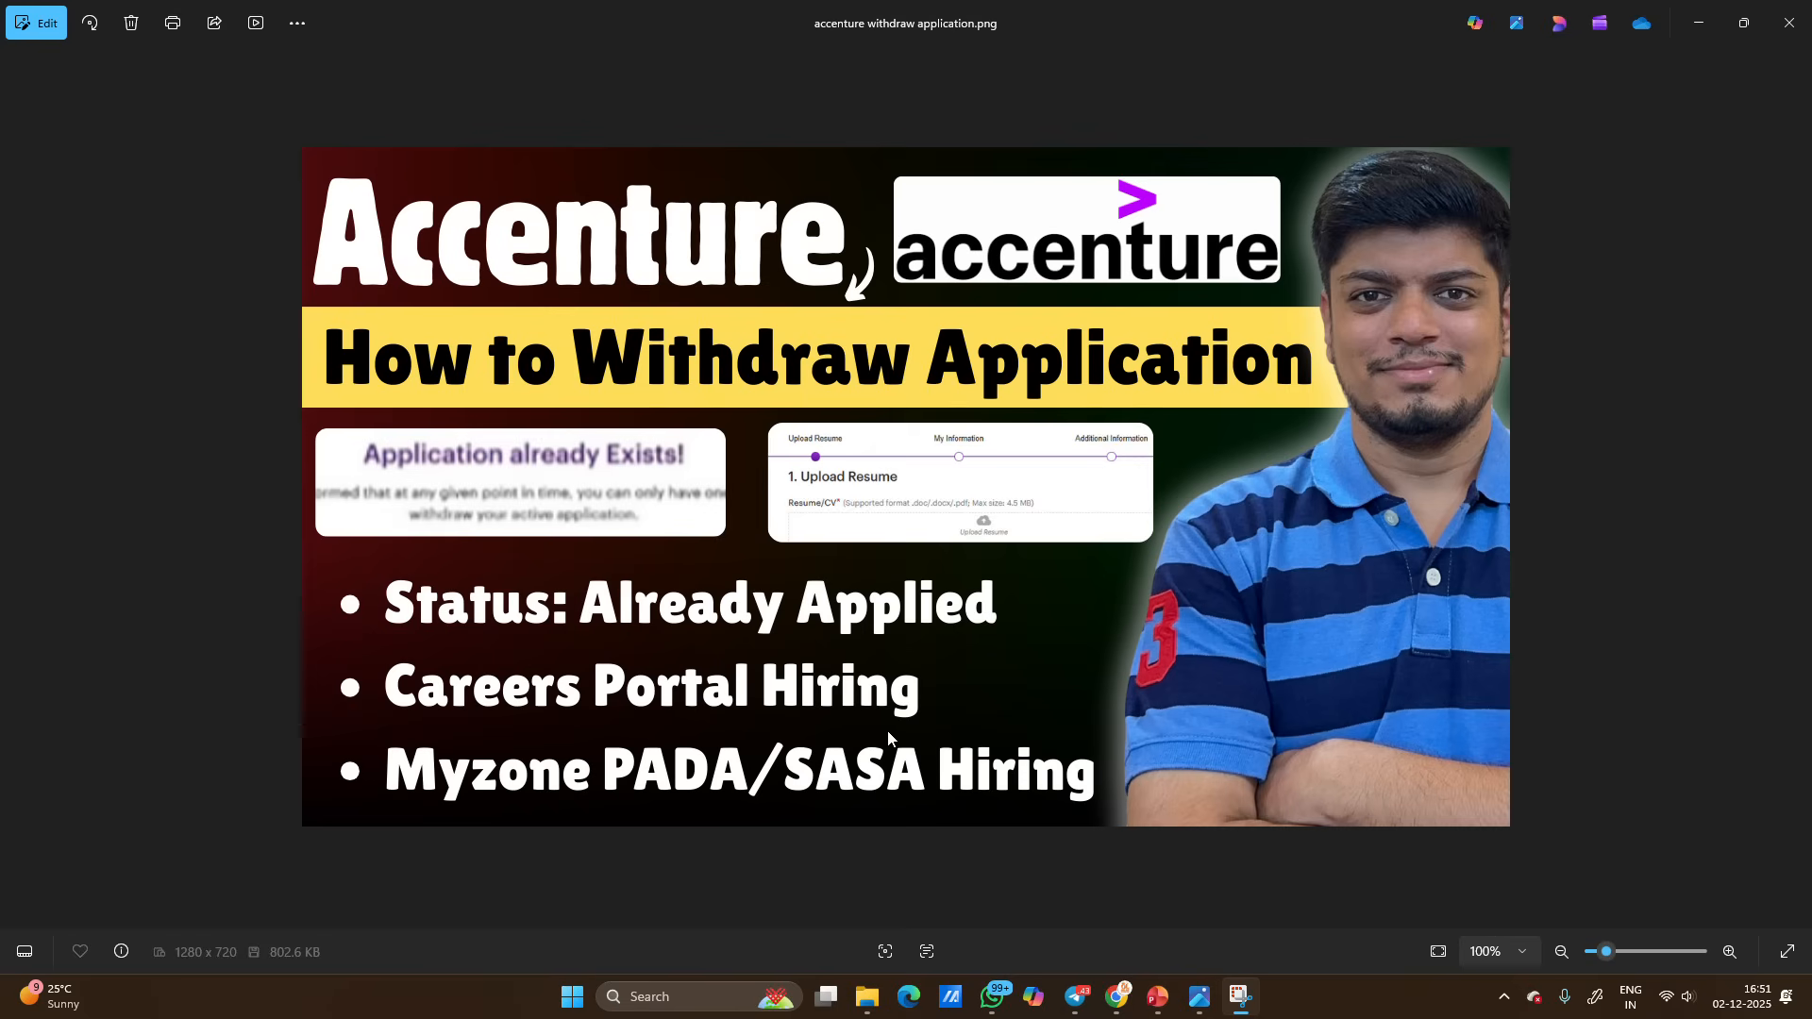
mouse_move(940, 752)
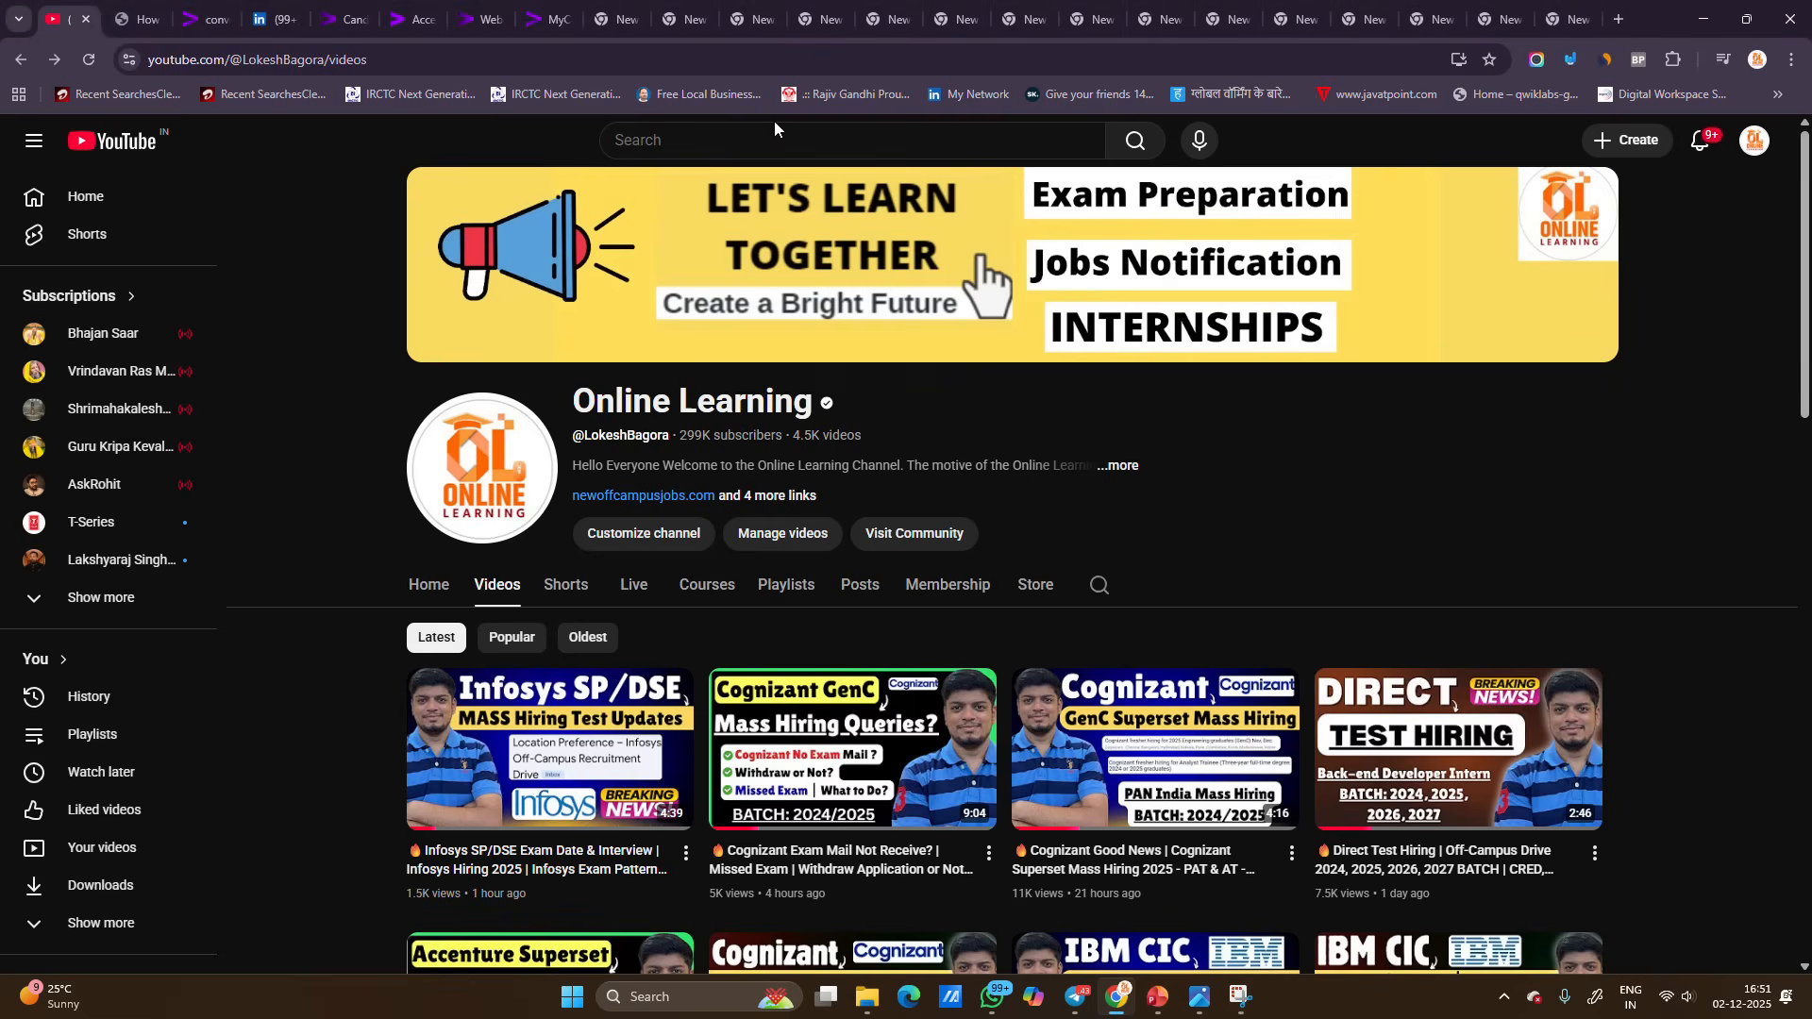
Step: Scroll the Accenture withdrawal article and select its data-removal heading and form link
scroll("down", 3)
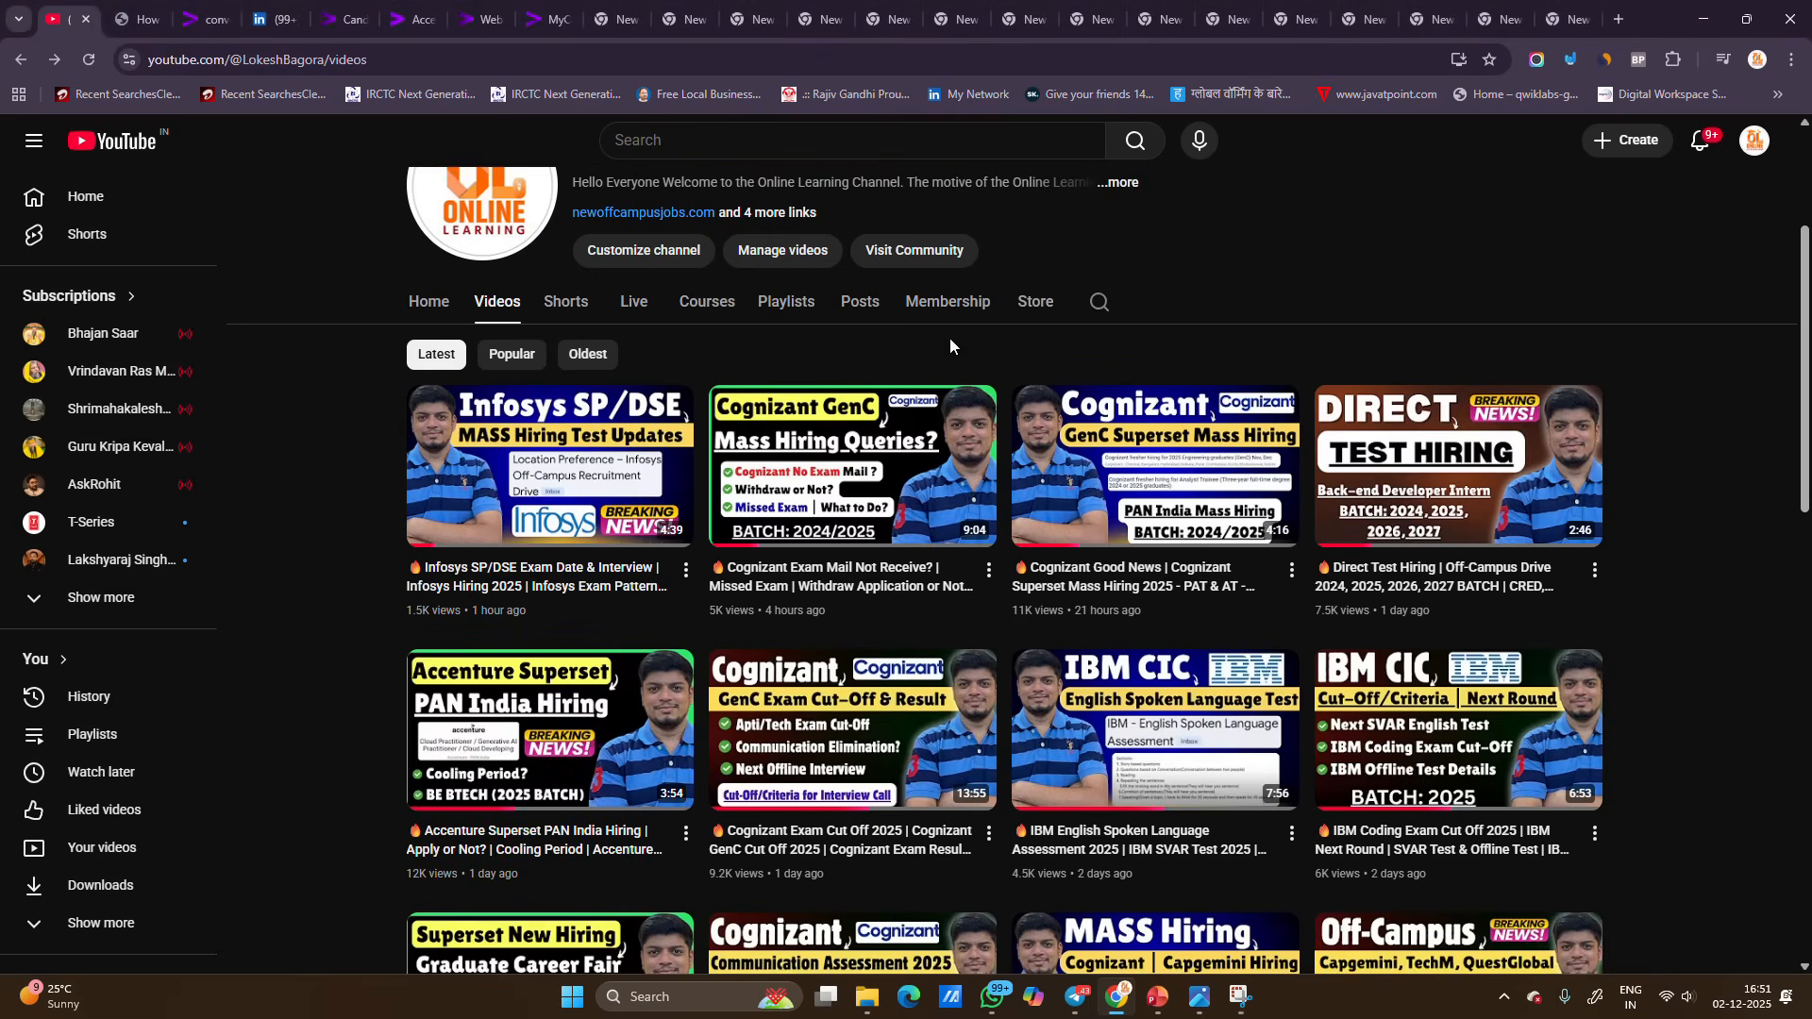
mouse_move(958, 345)
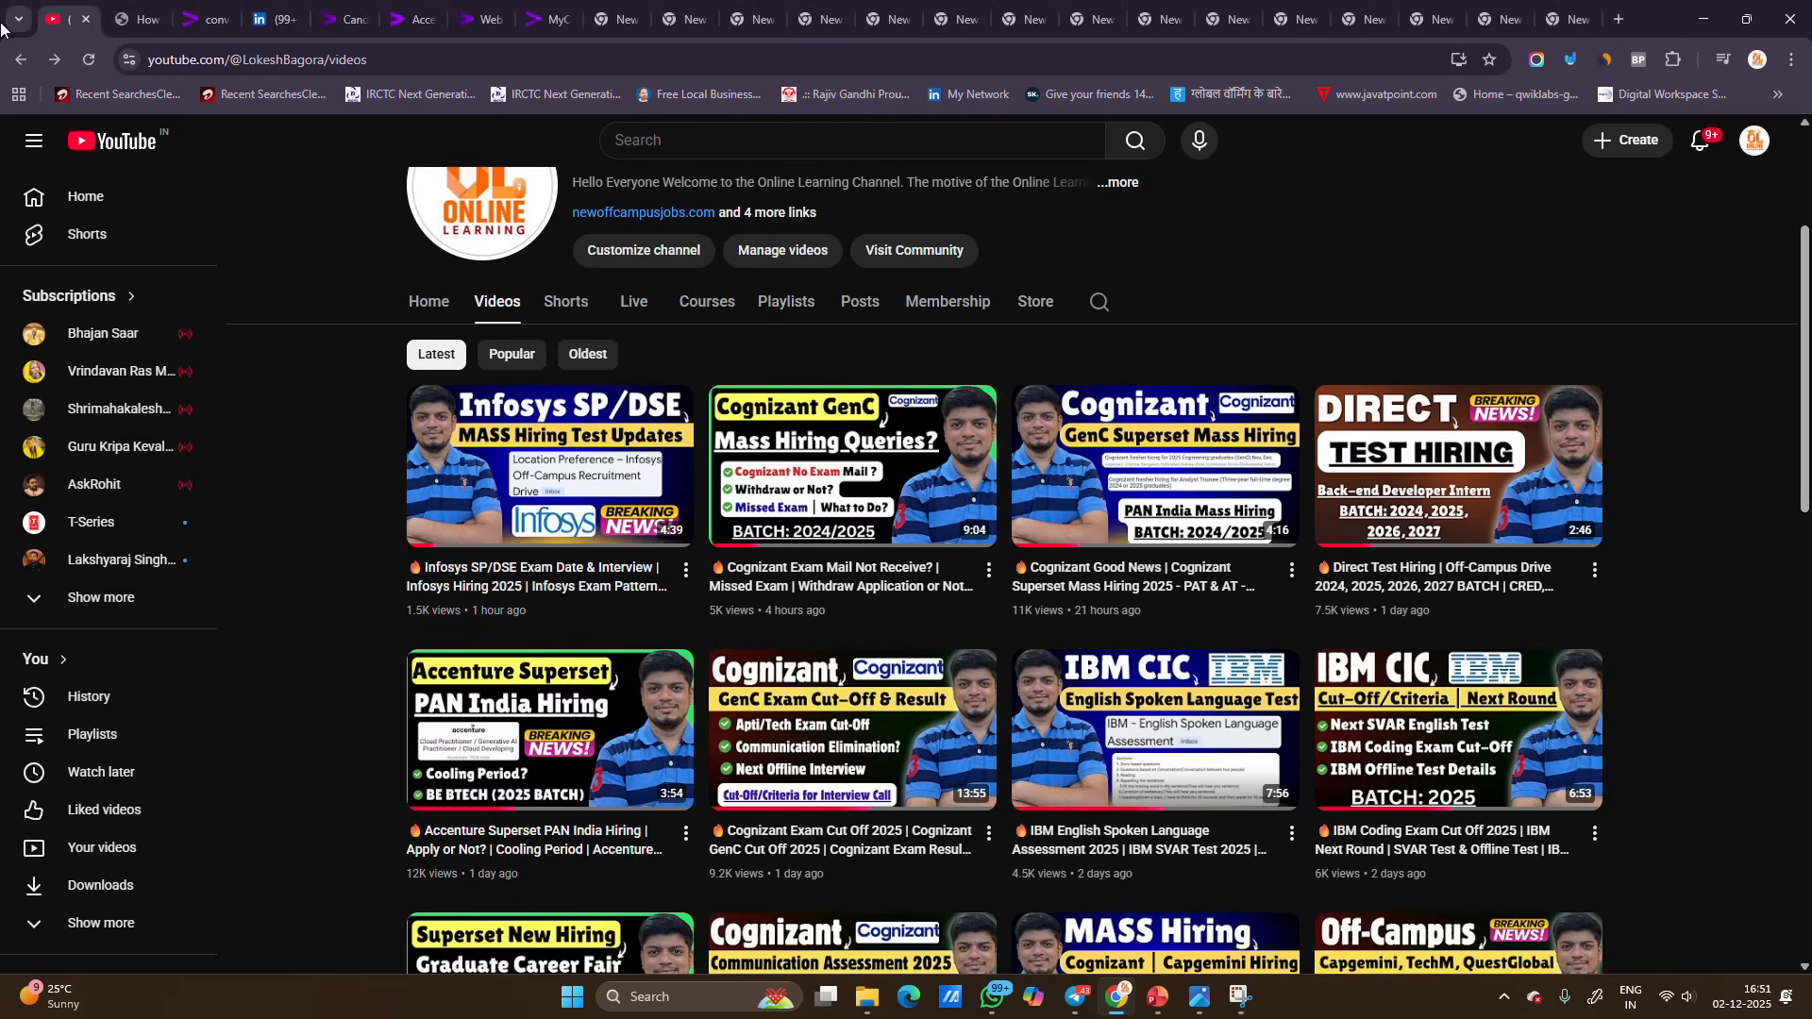
mouse_move(206, 20)
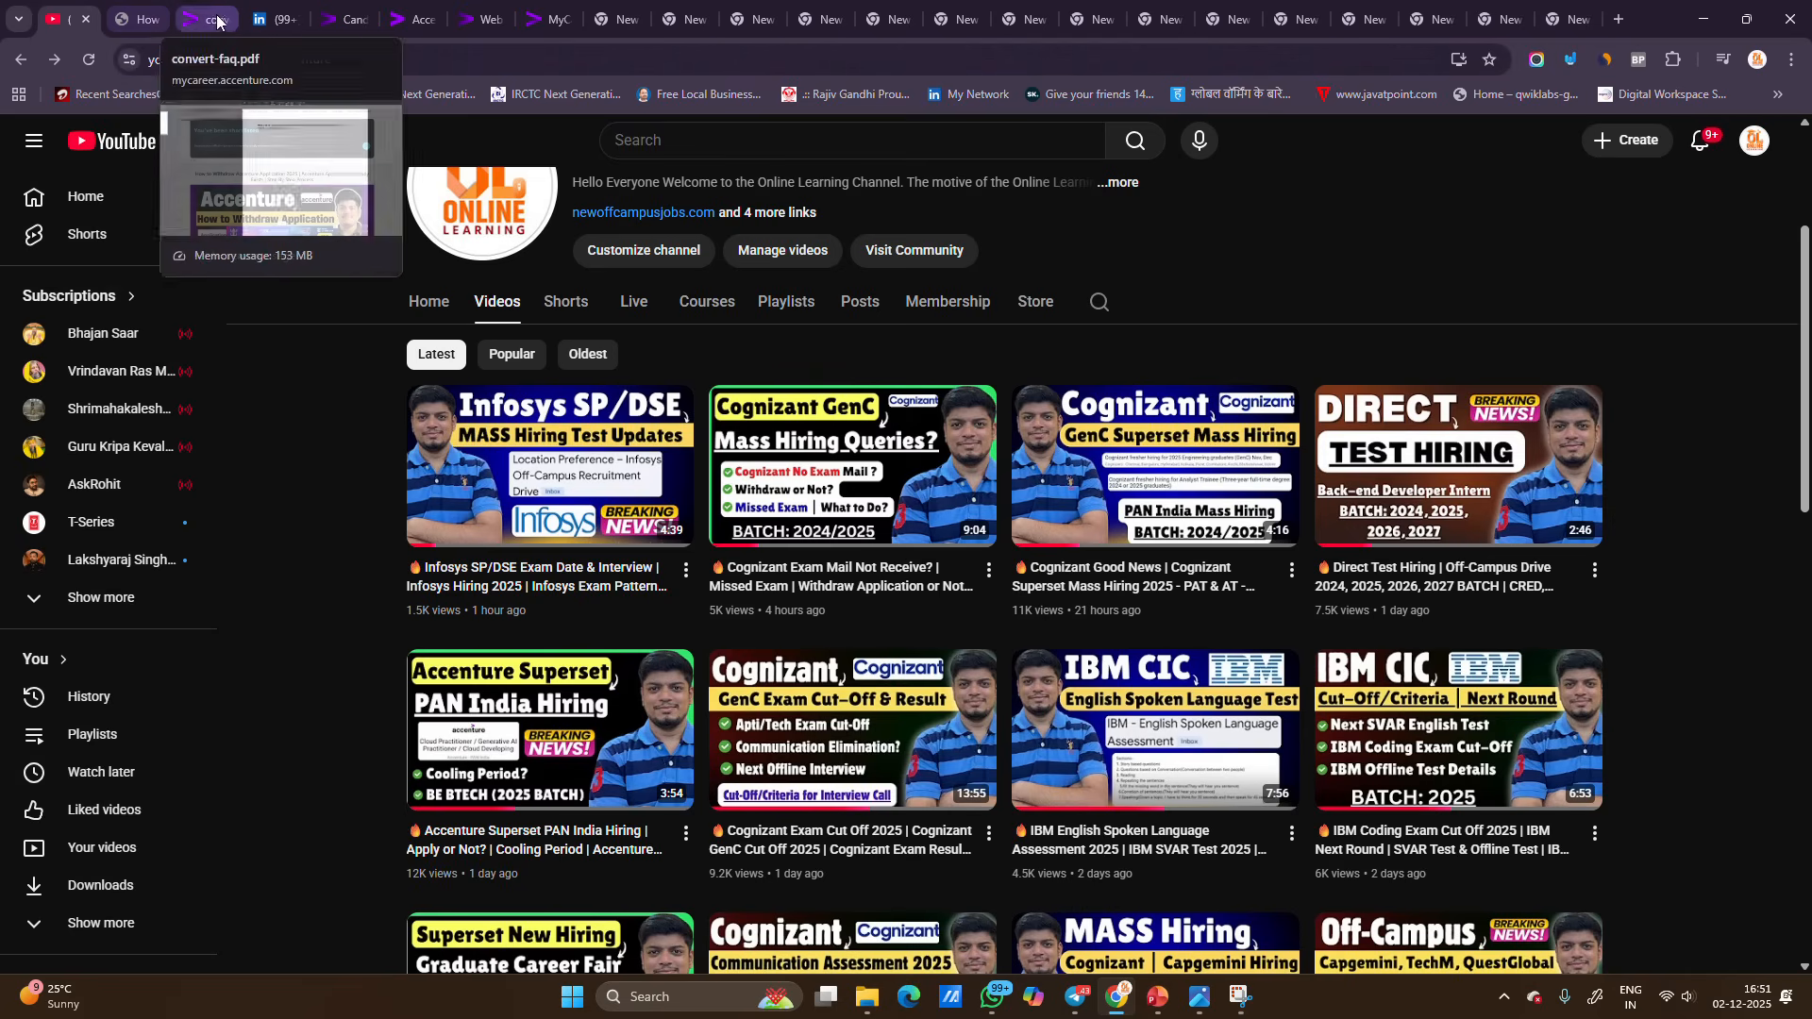
left_click(206, 20)
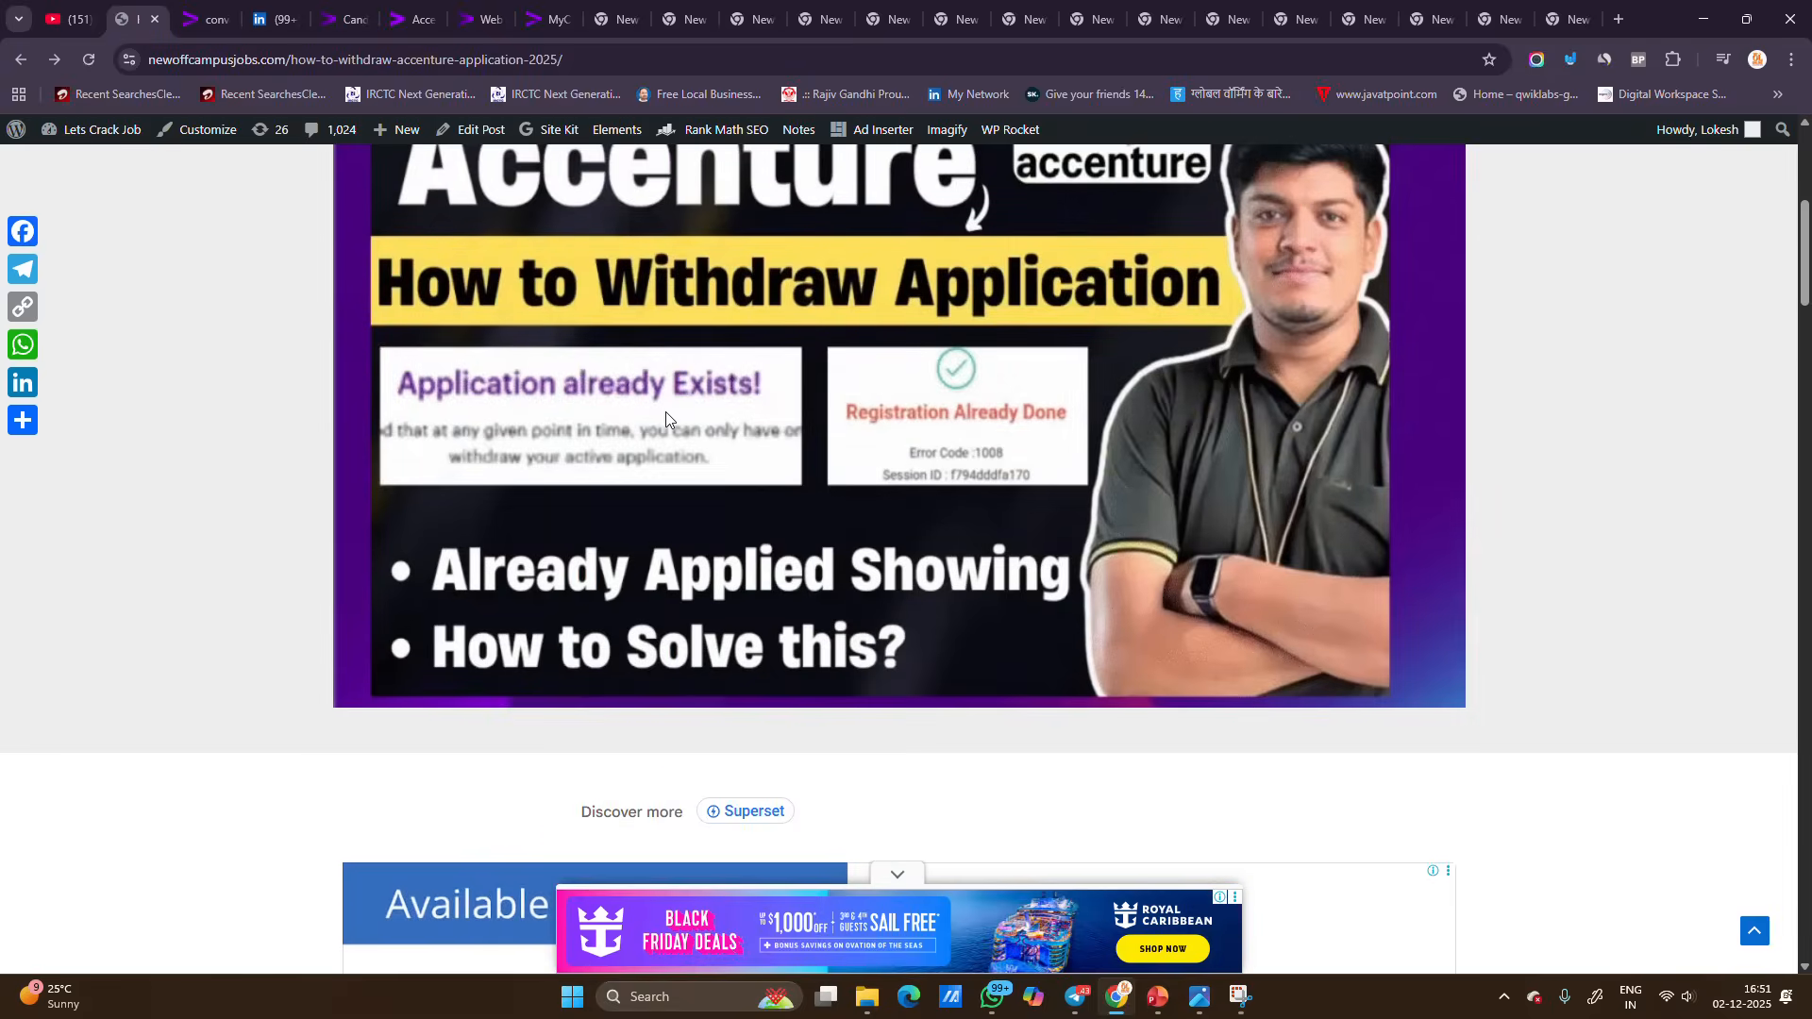
scroll("down", 3)
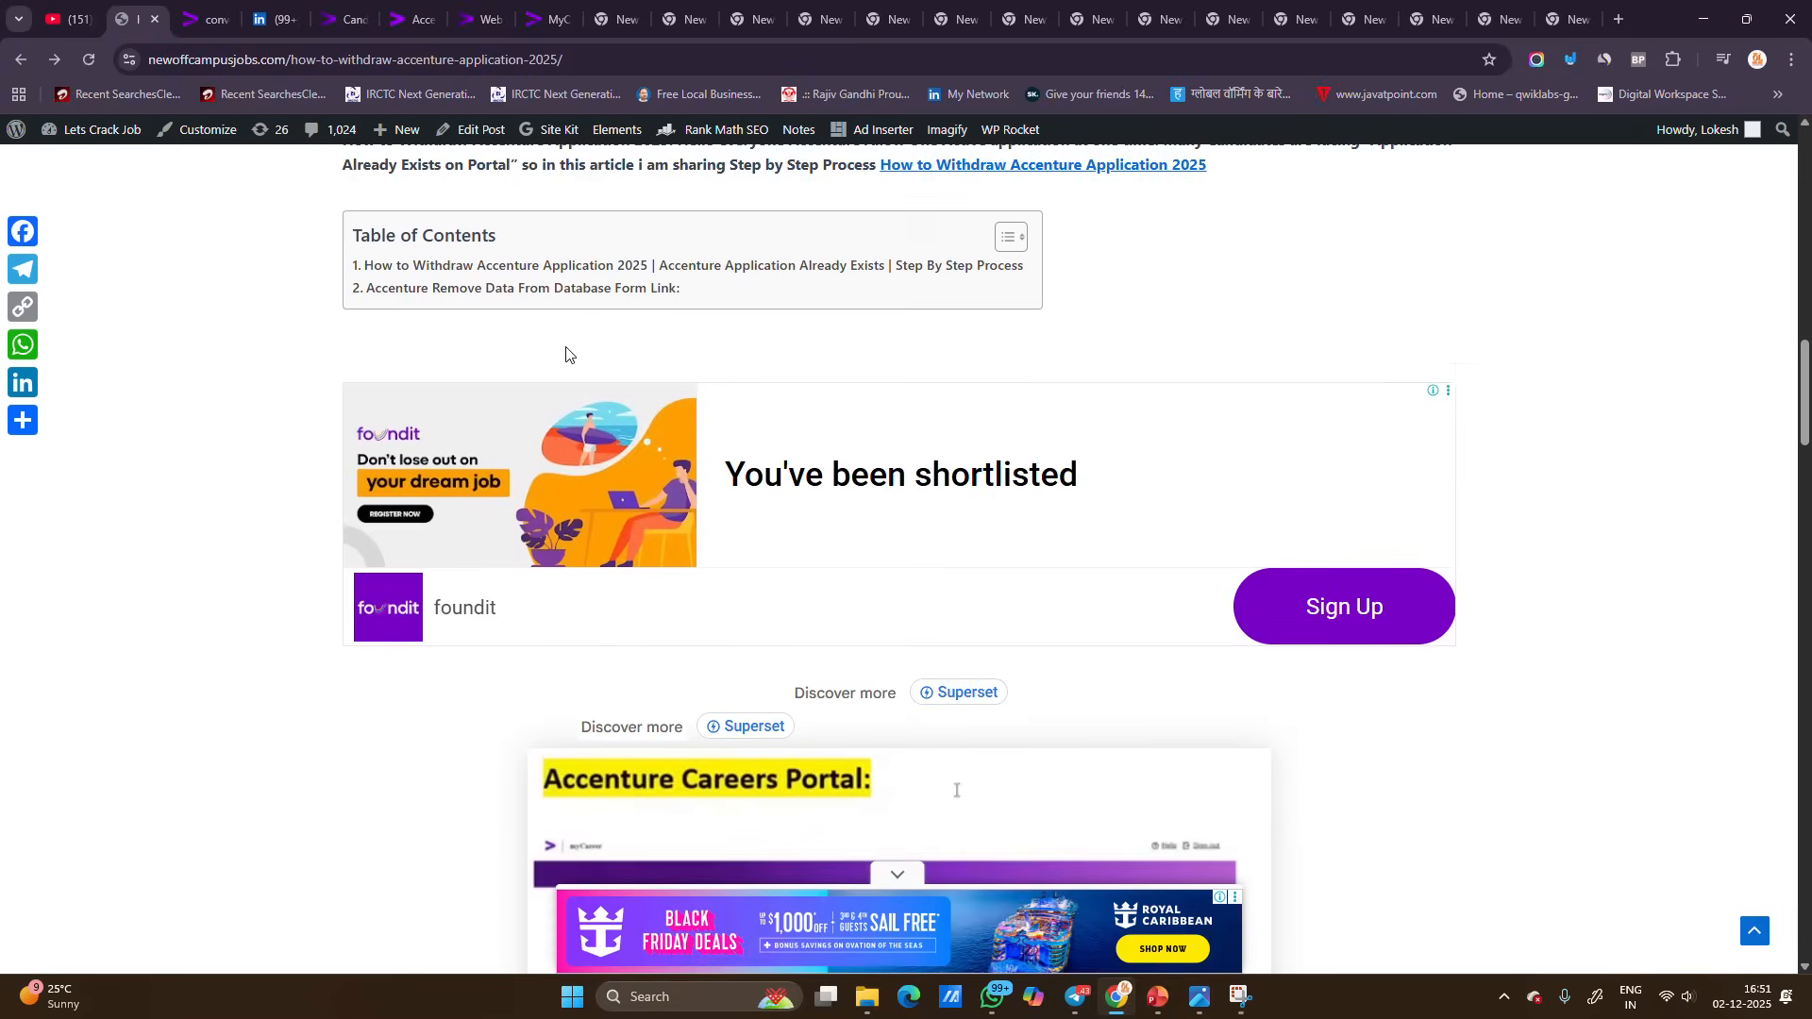
scroll("down", 3)
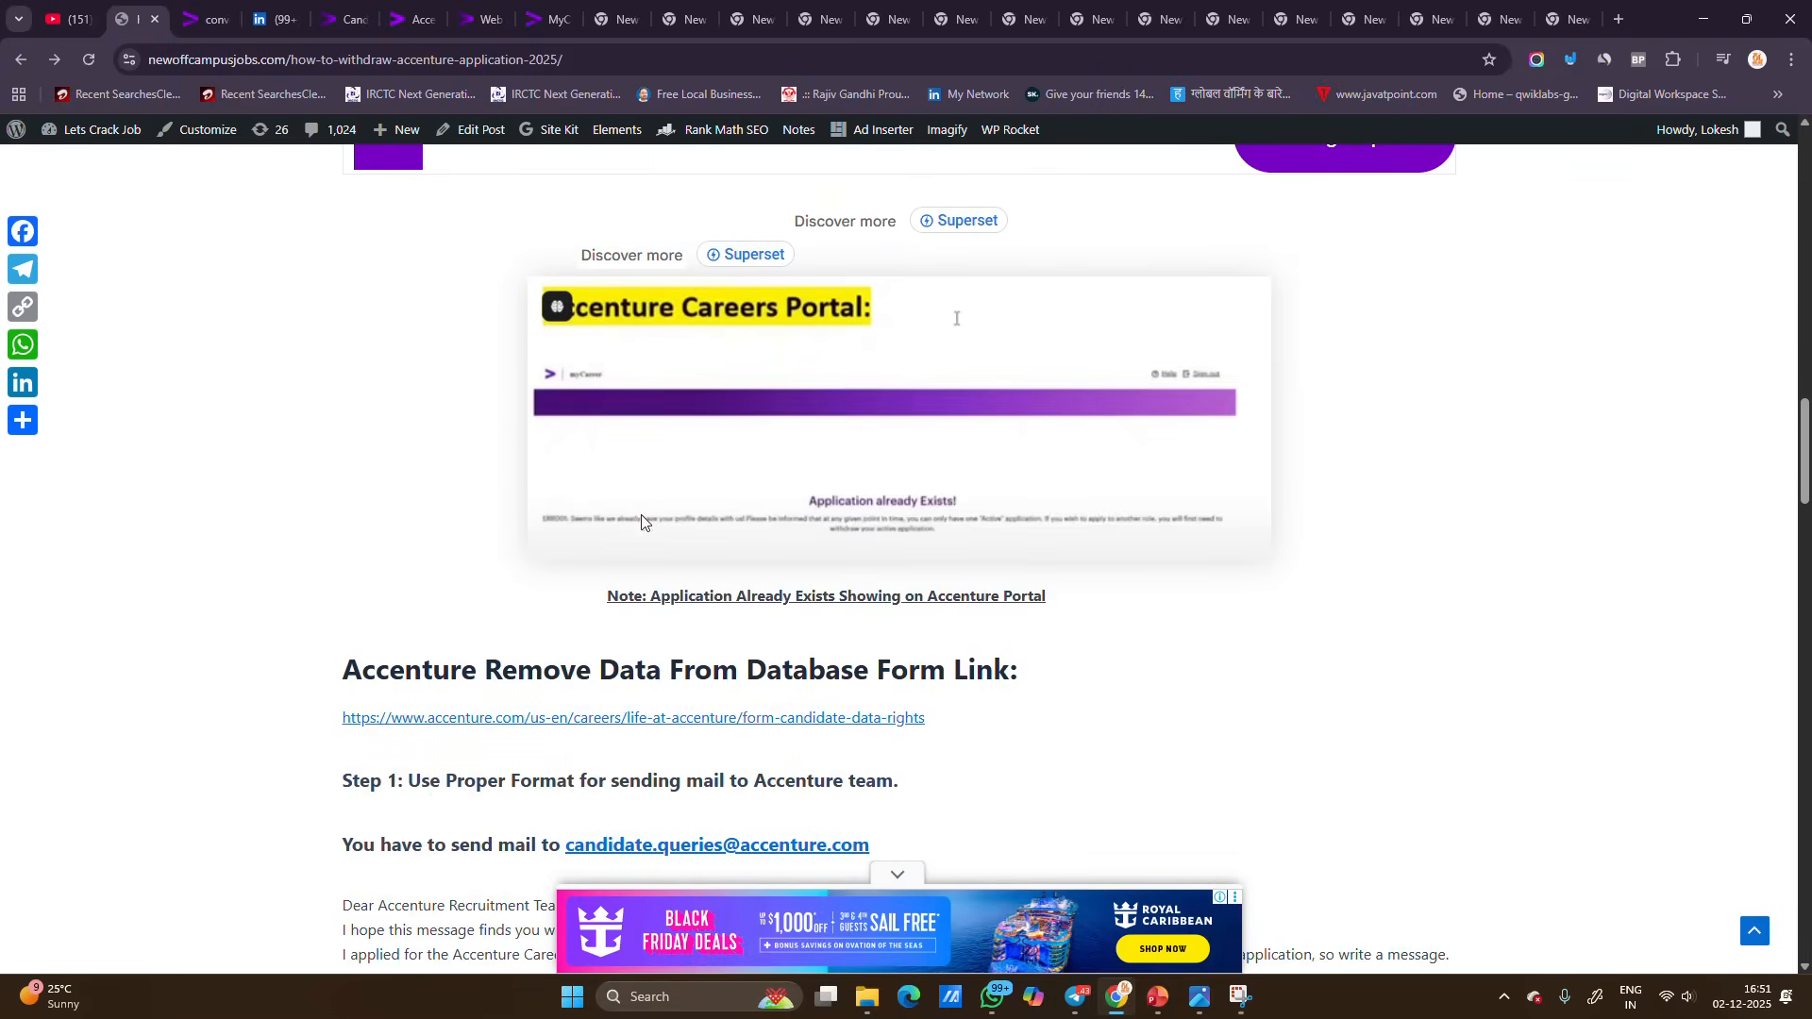
scroll("down", 3)
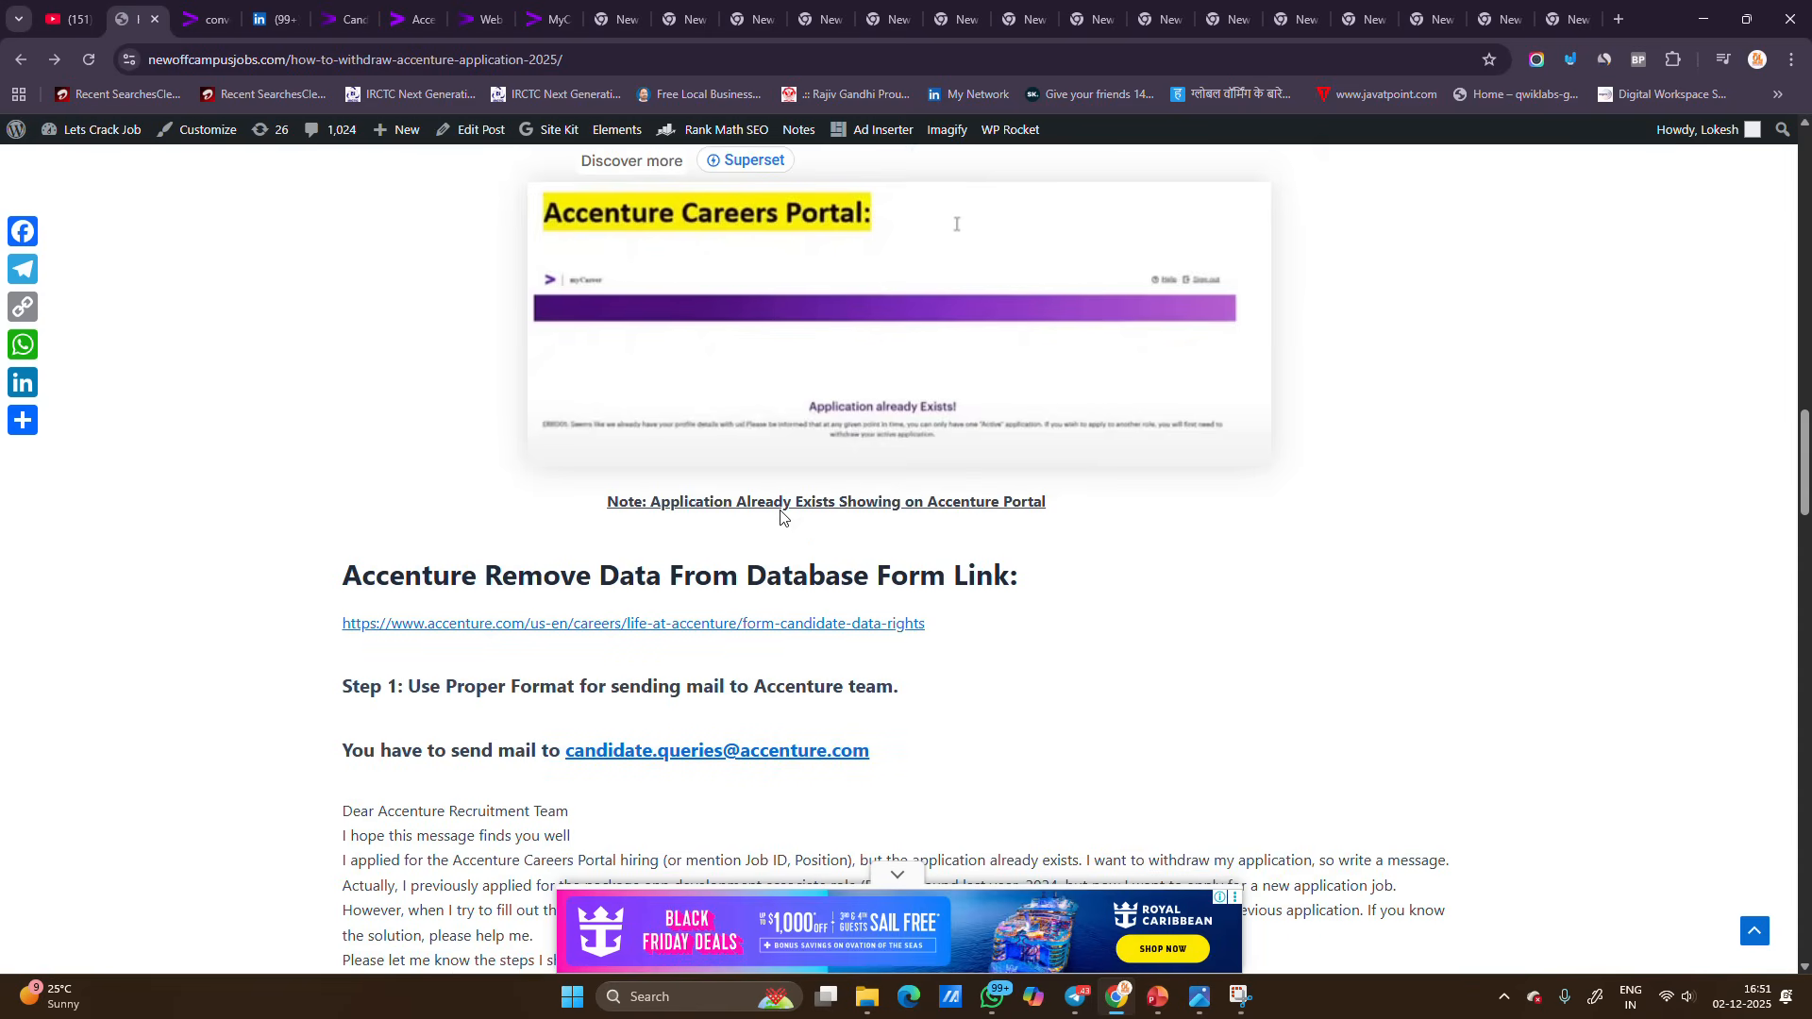
left_click_drag(343, 575, 925, 623)
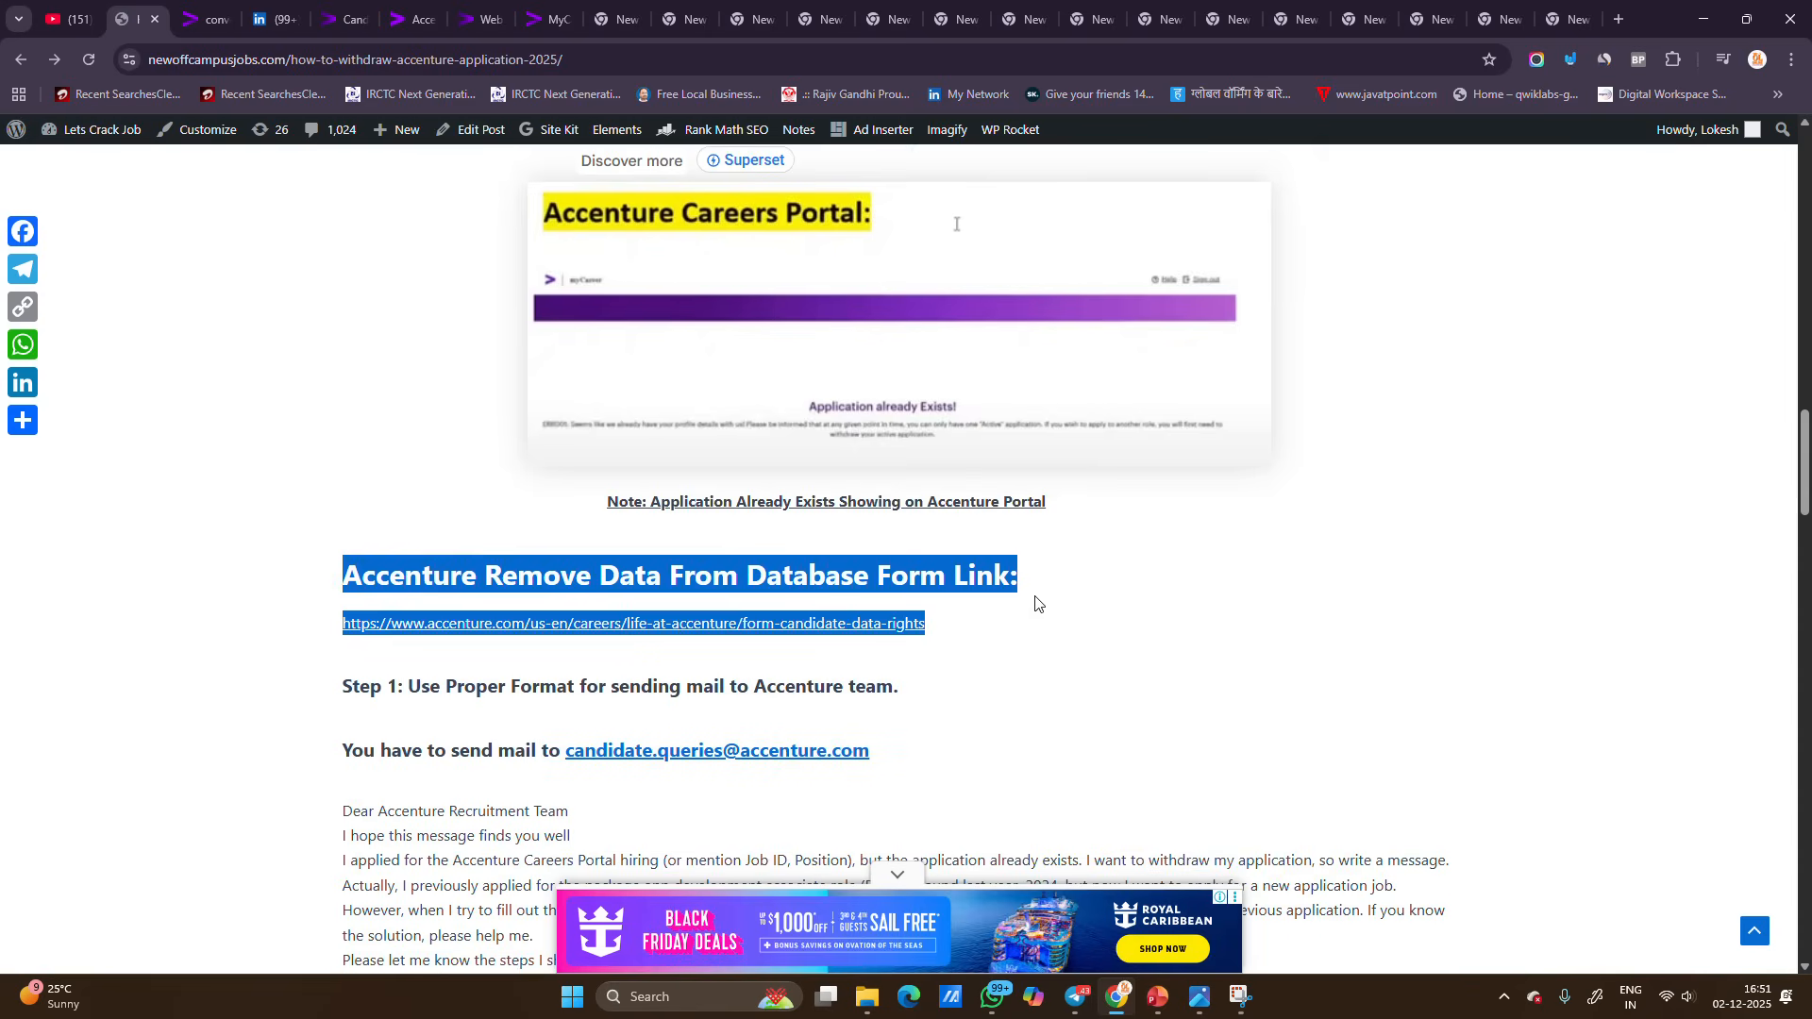
left_click(1157, 997)
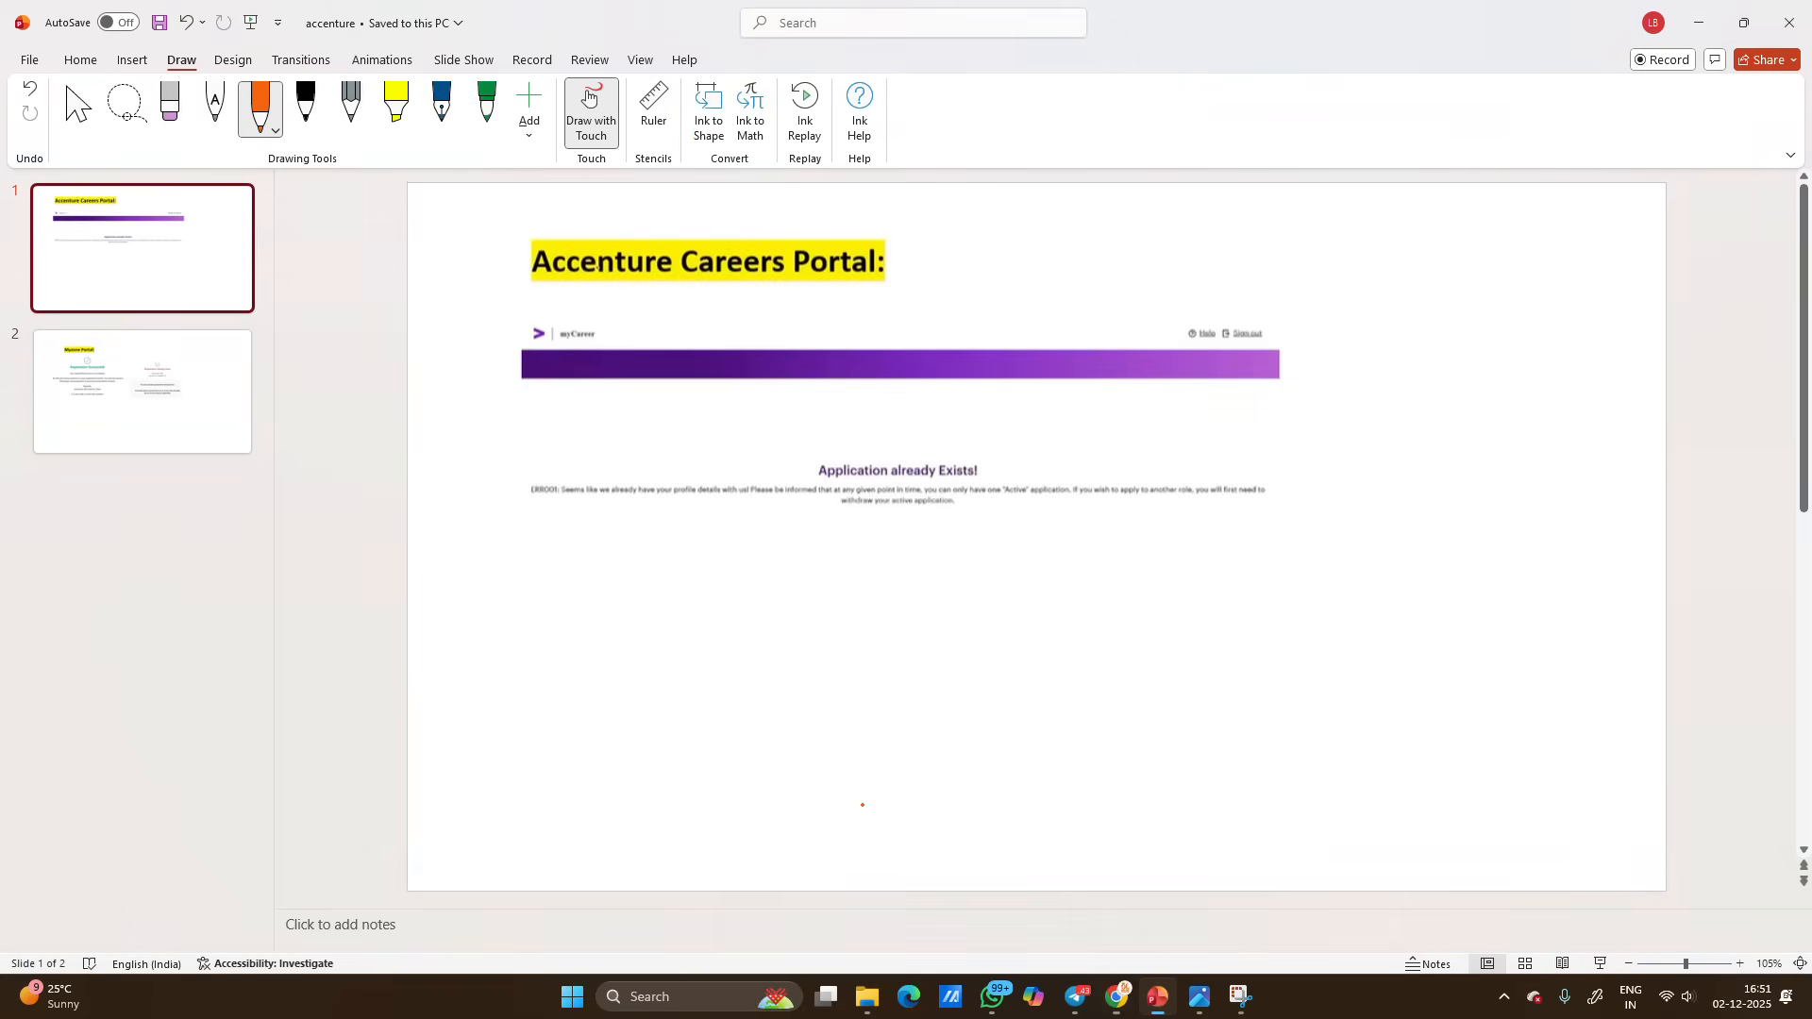
Step: Ink check marks and an underlined 'Careers Portal' note, then circle and underline 'Application already Exists!'
left_click_drag(277, 289, 474, 266)
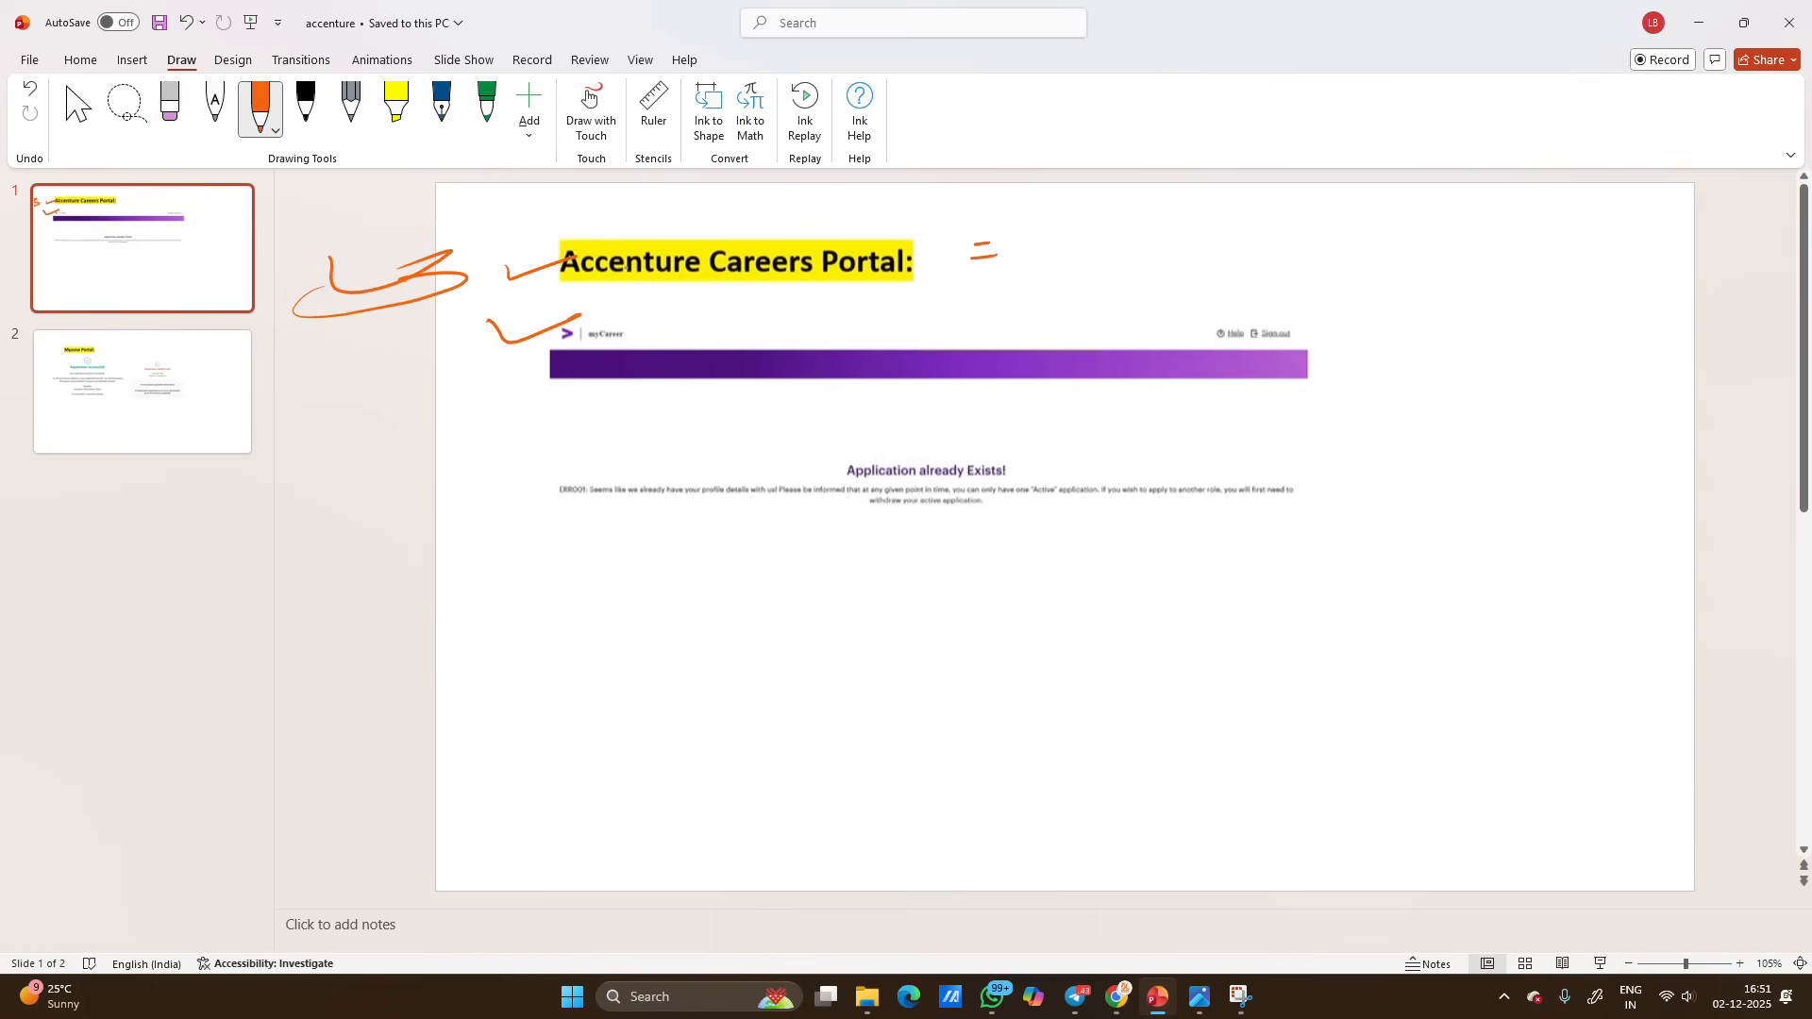
left_click_drag(971, 254, 1209, 237)
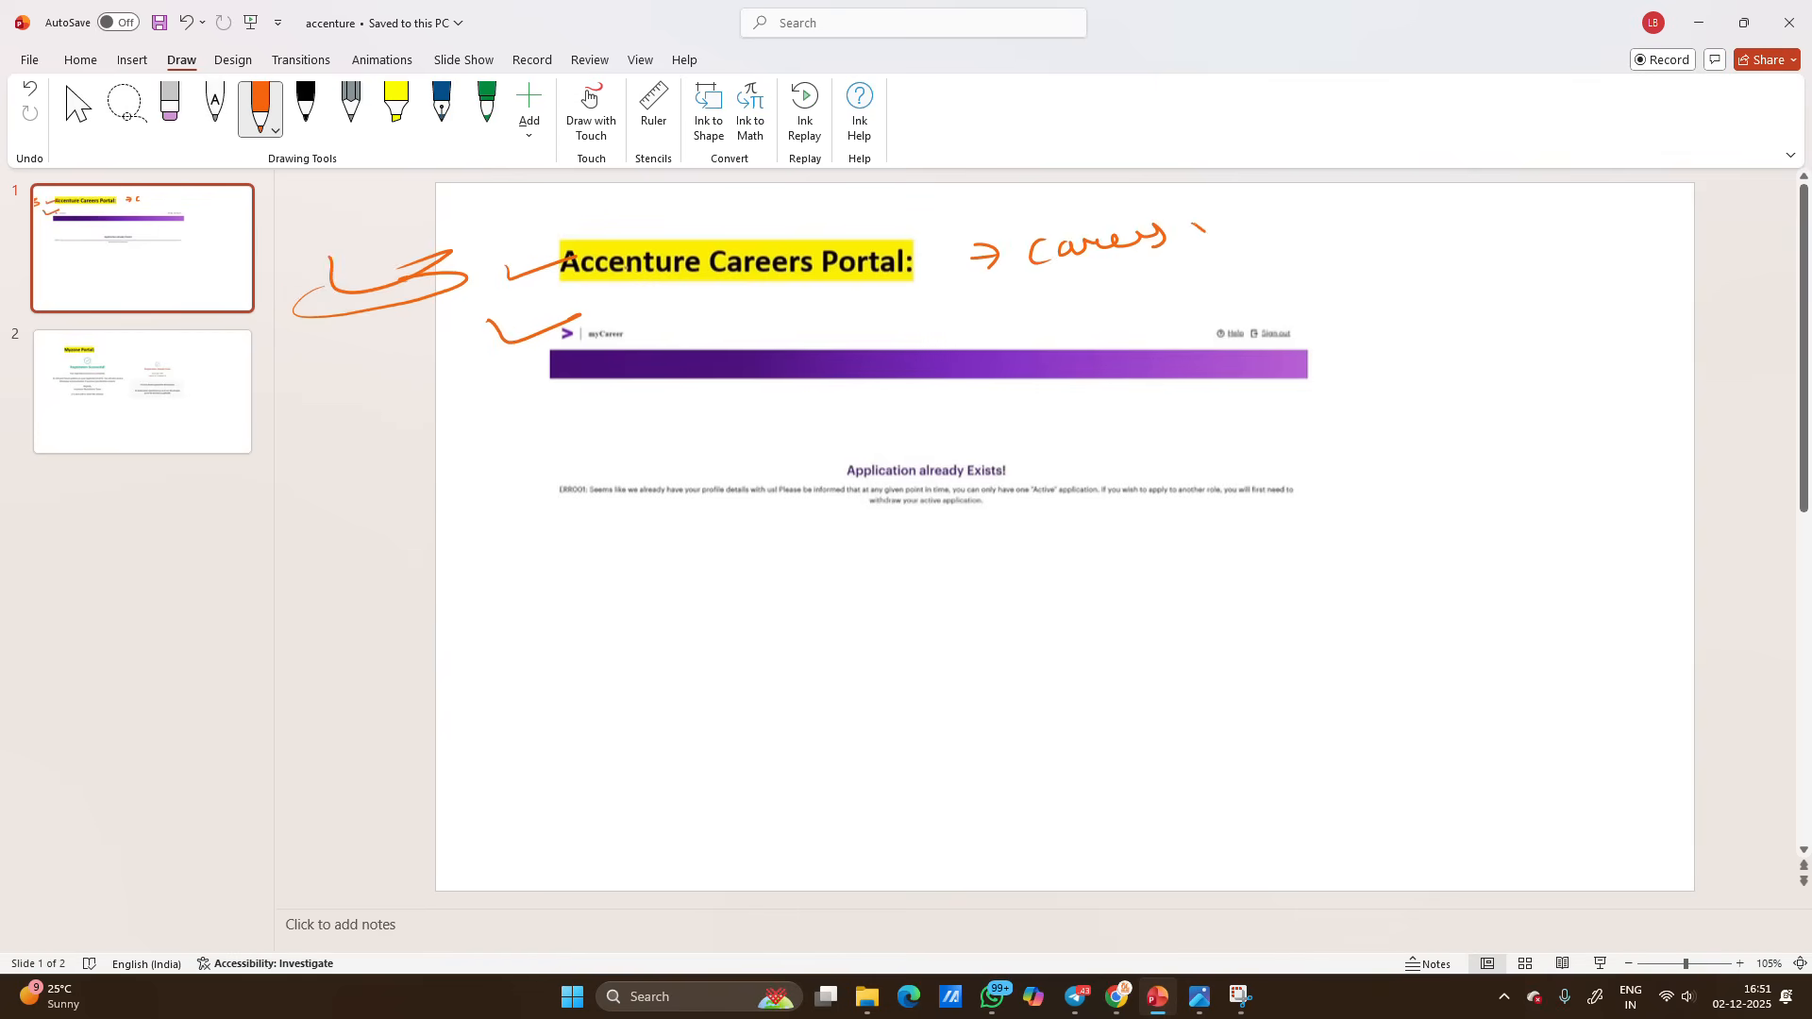
left_click_drag(1168, 243, 1341, 231)
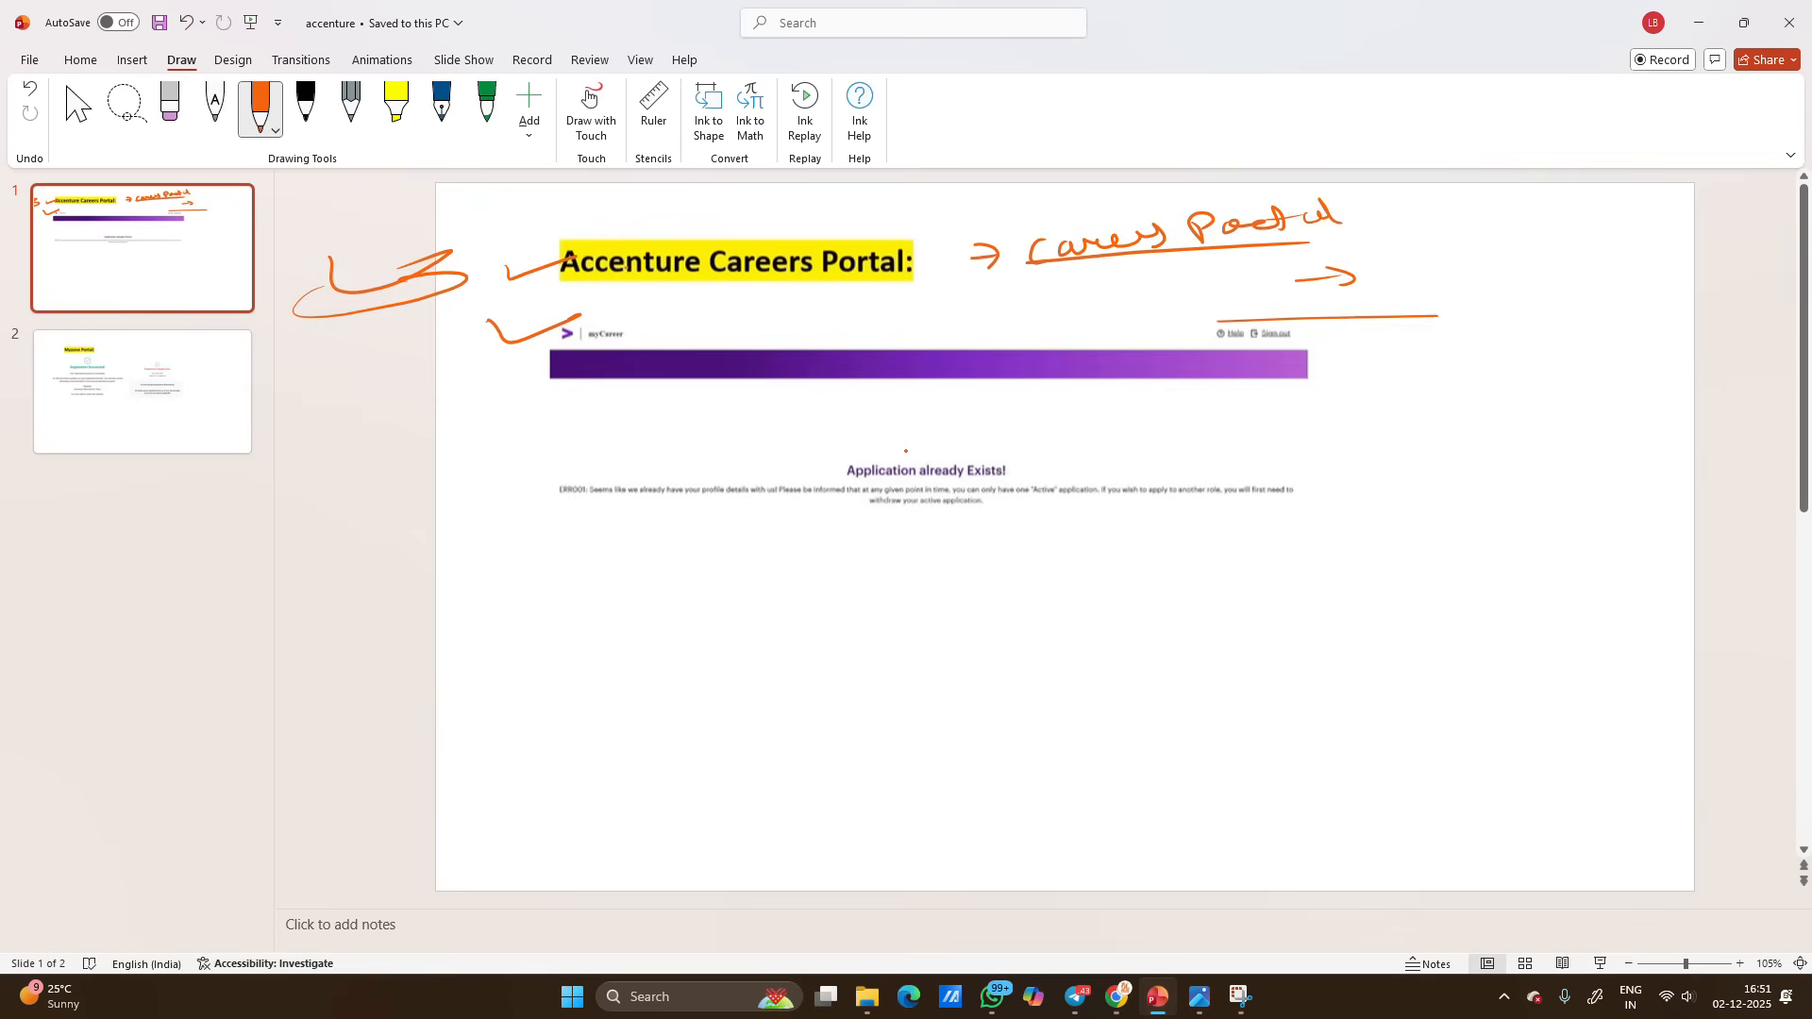
left_click_drag(832, 456, 1017, 473)
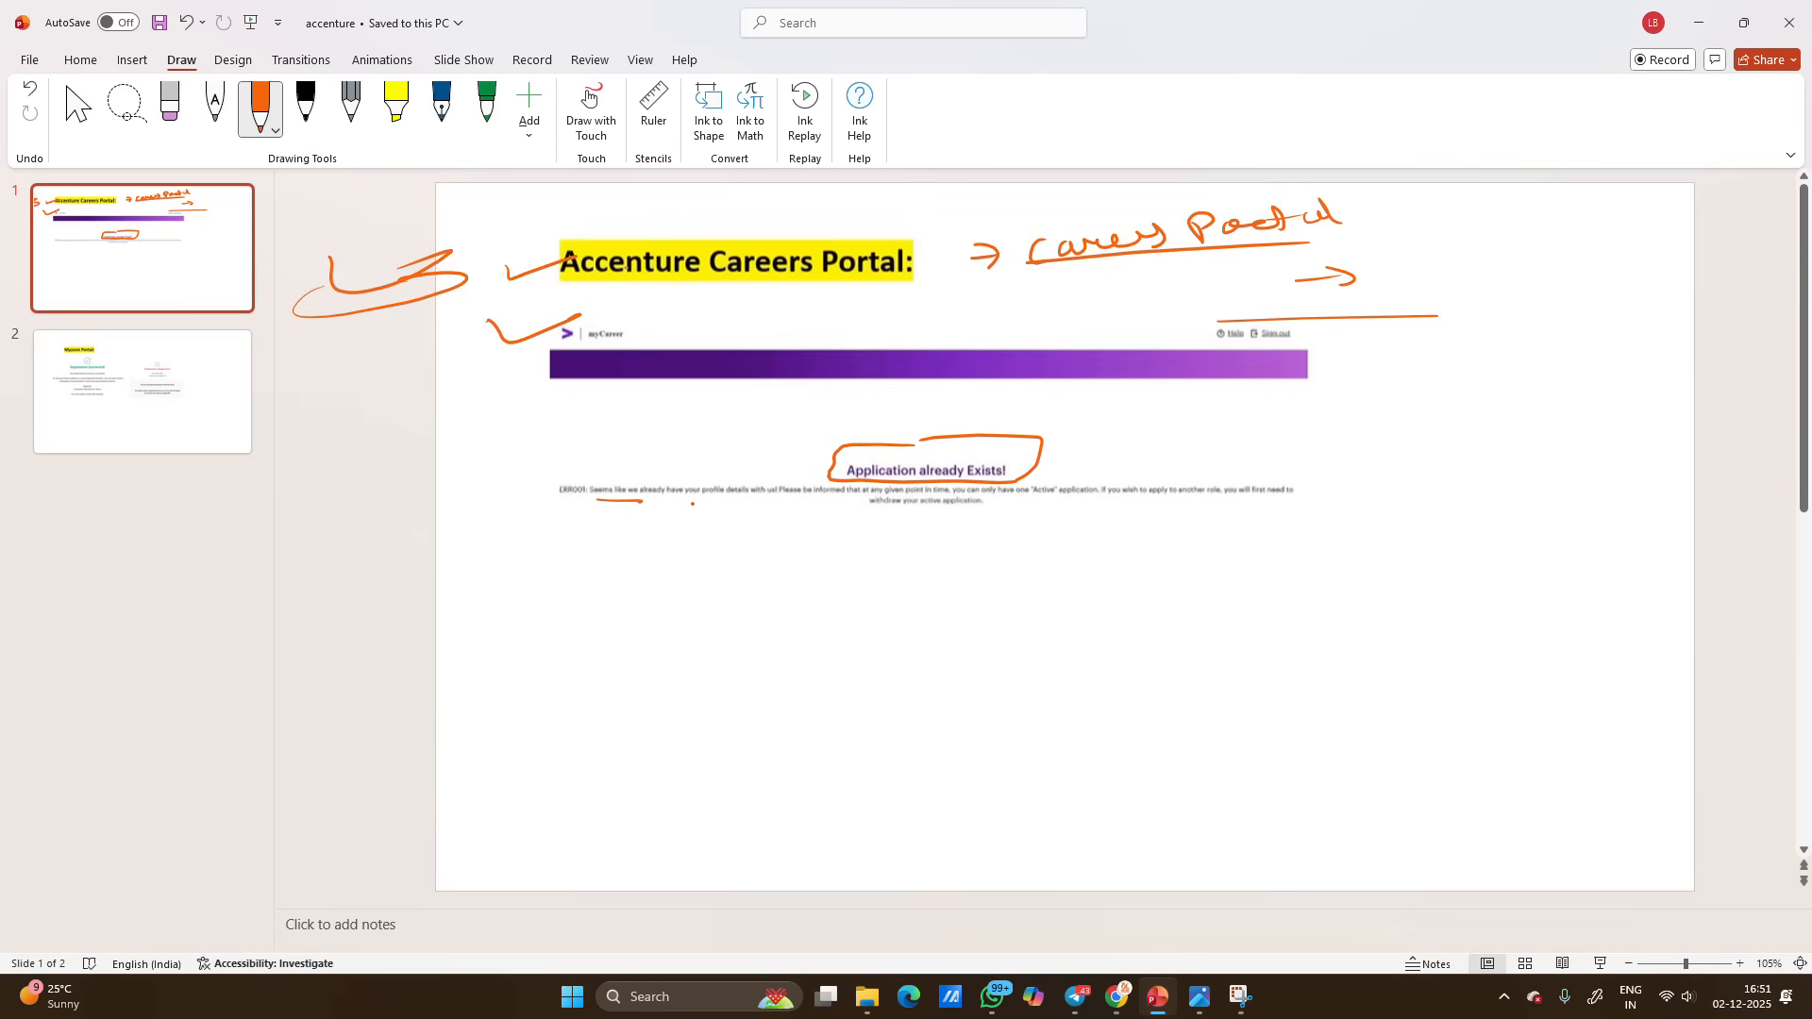
left_click_drag(694, 501, 786, 501)
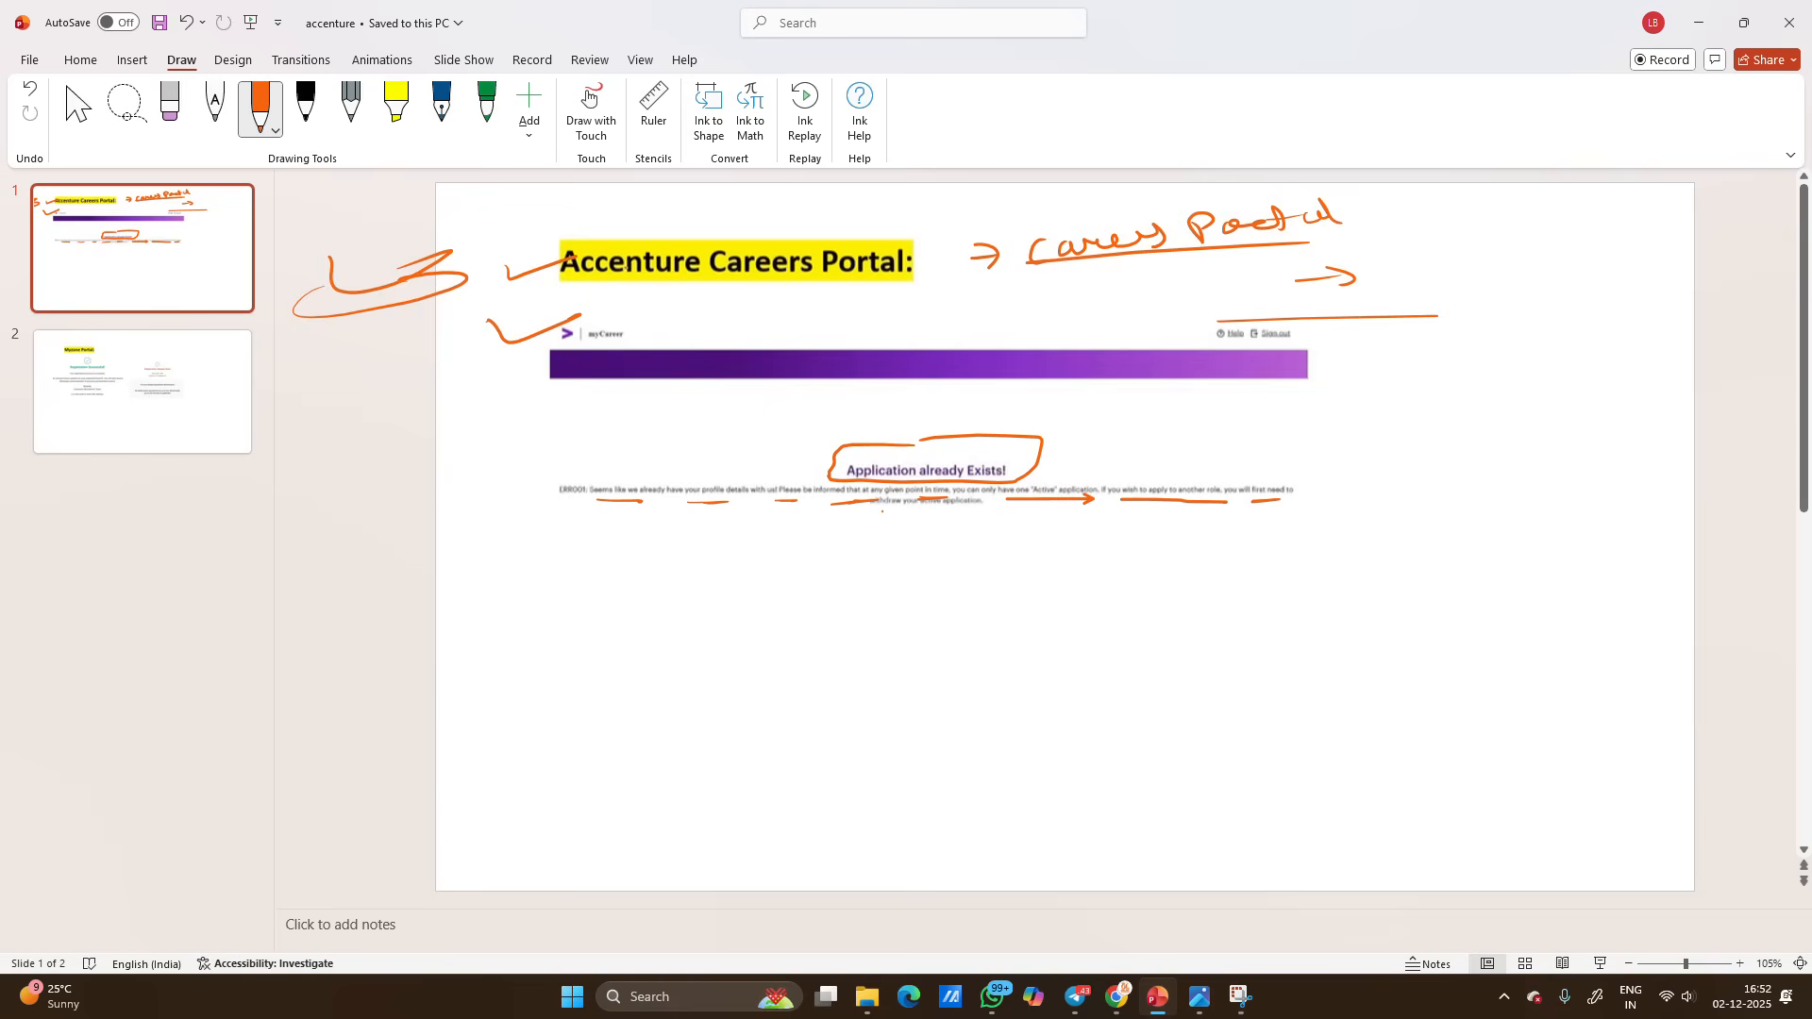
Step: Underline 'withdraw your active application' and handwrite a Withdraw note on the right
left_click_drag(1353, 418, 1514, 410)
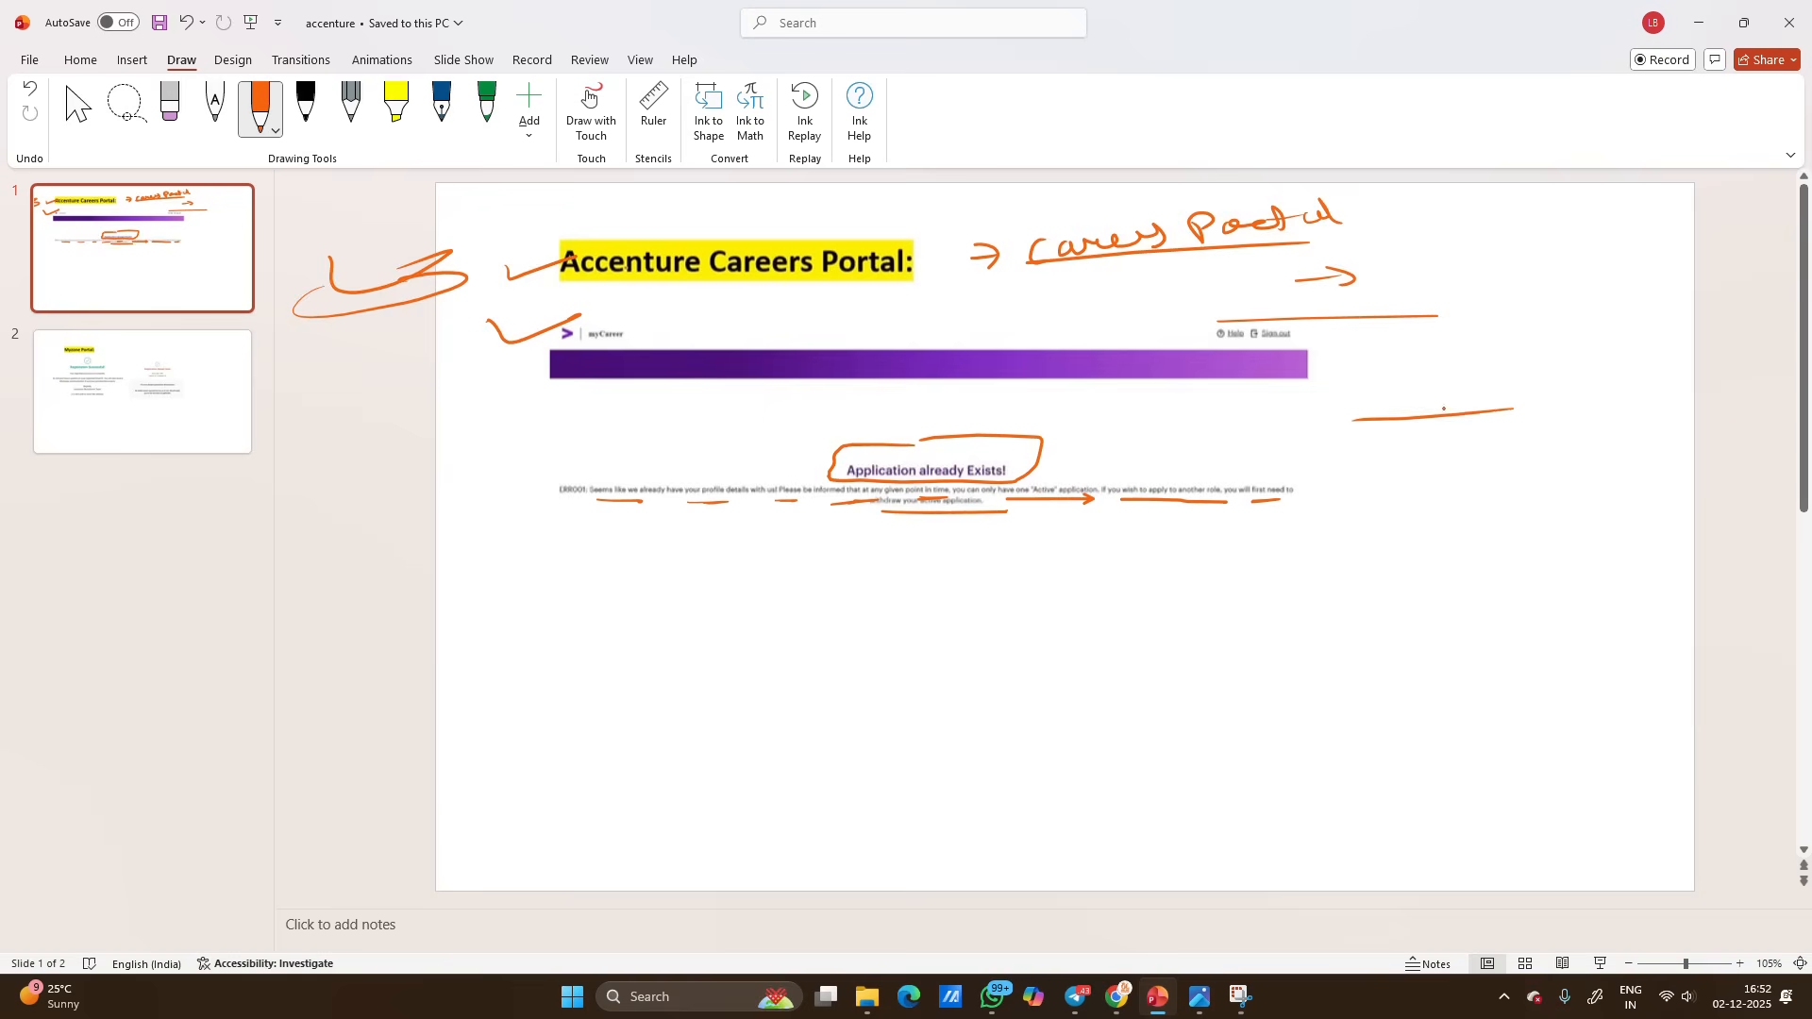
left_click_drag(1364, 416, 1514, 382)
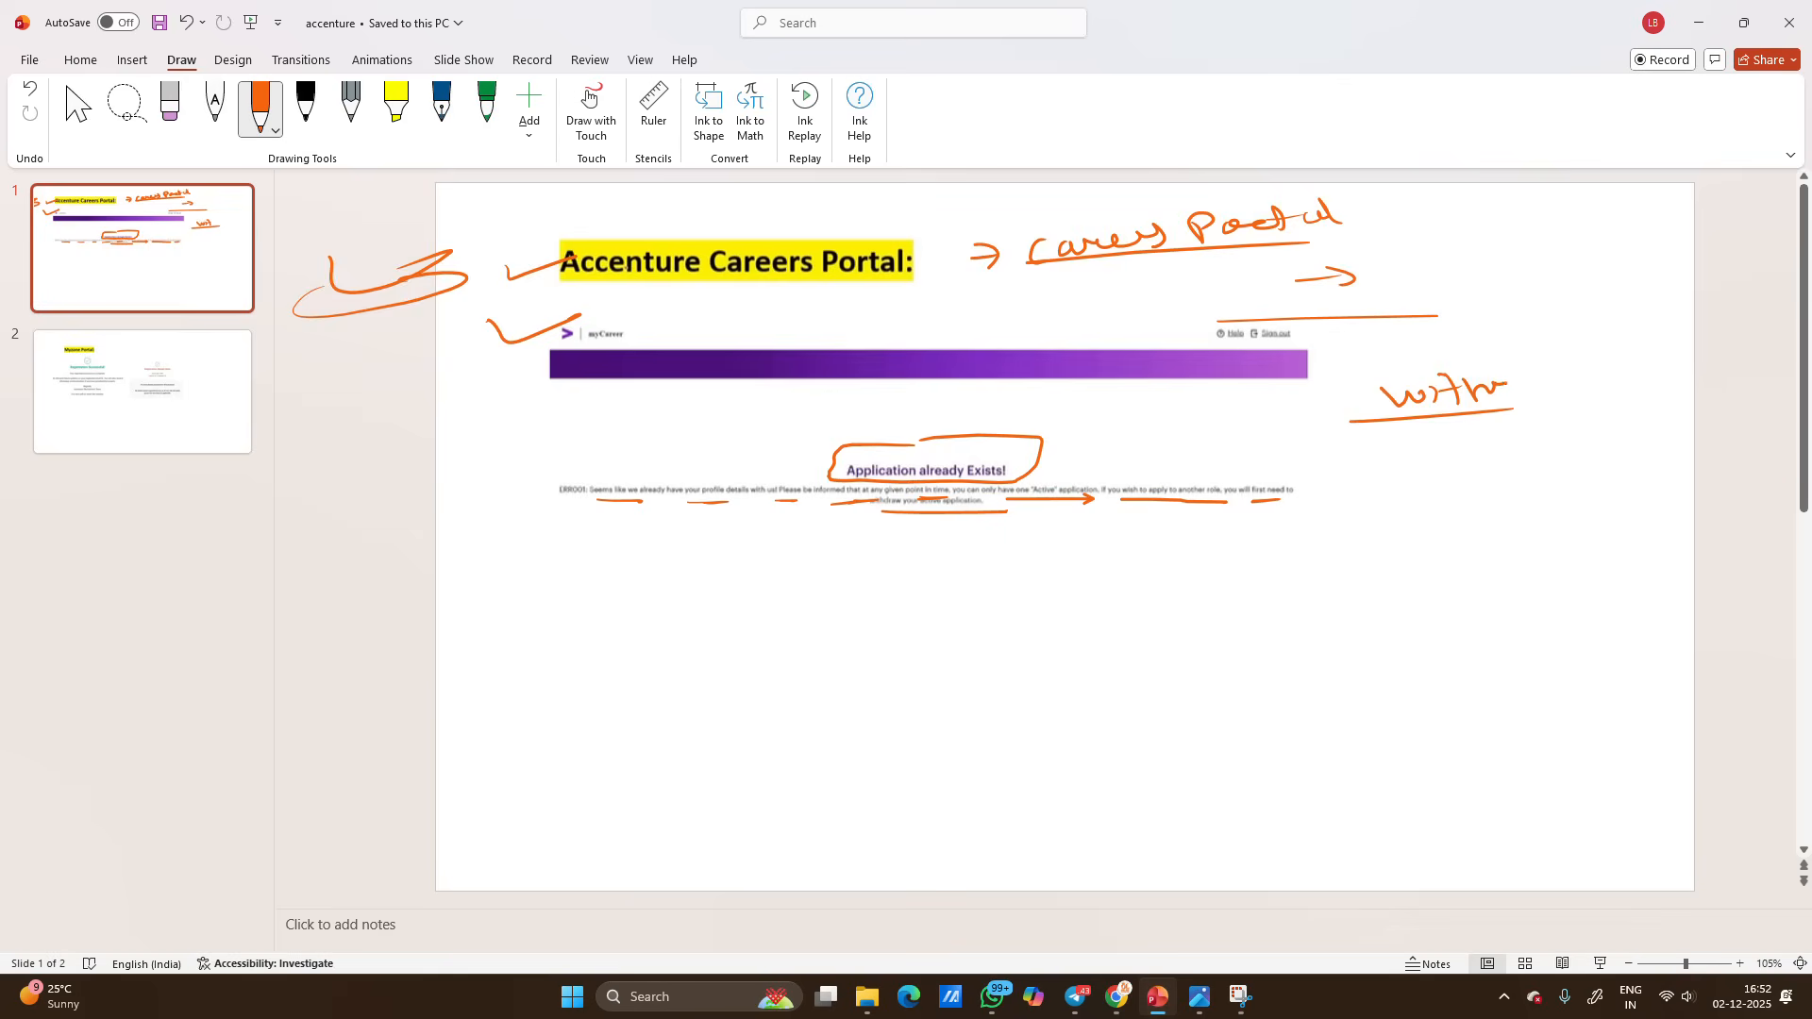
left_click_drag(1514, 370, 1618, 398)
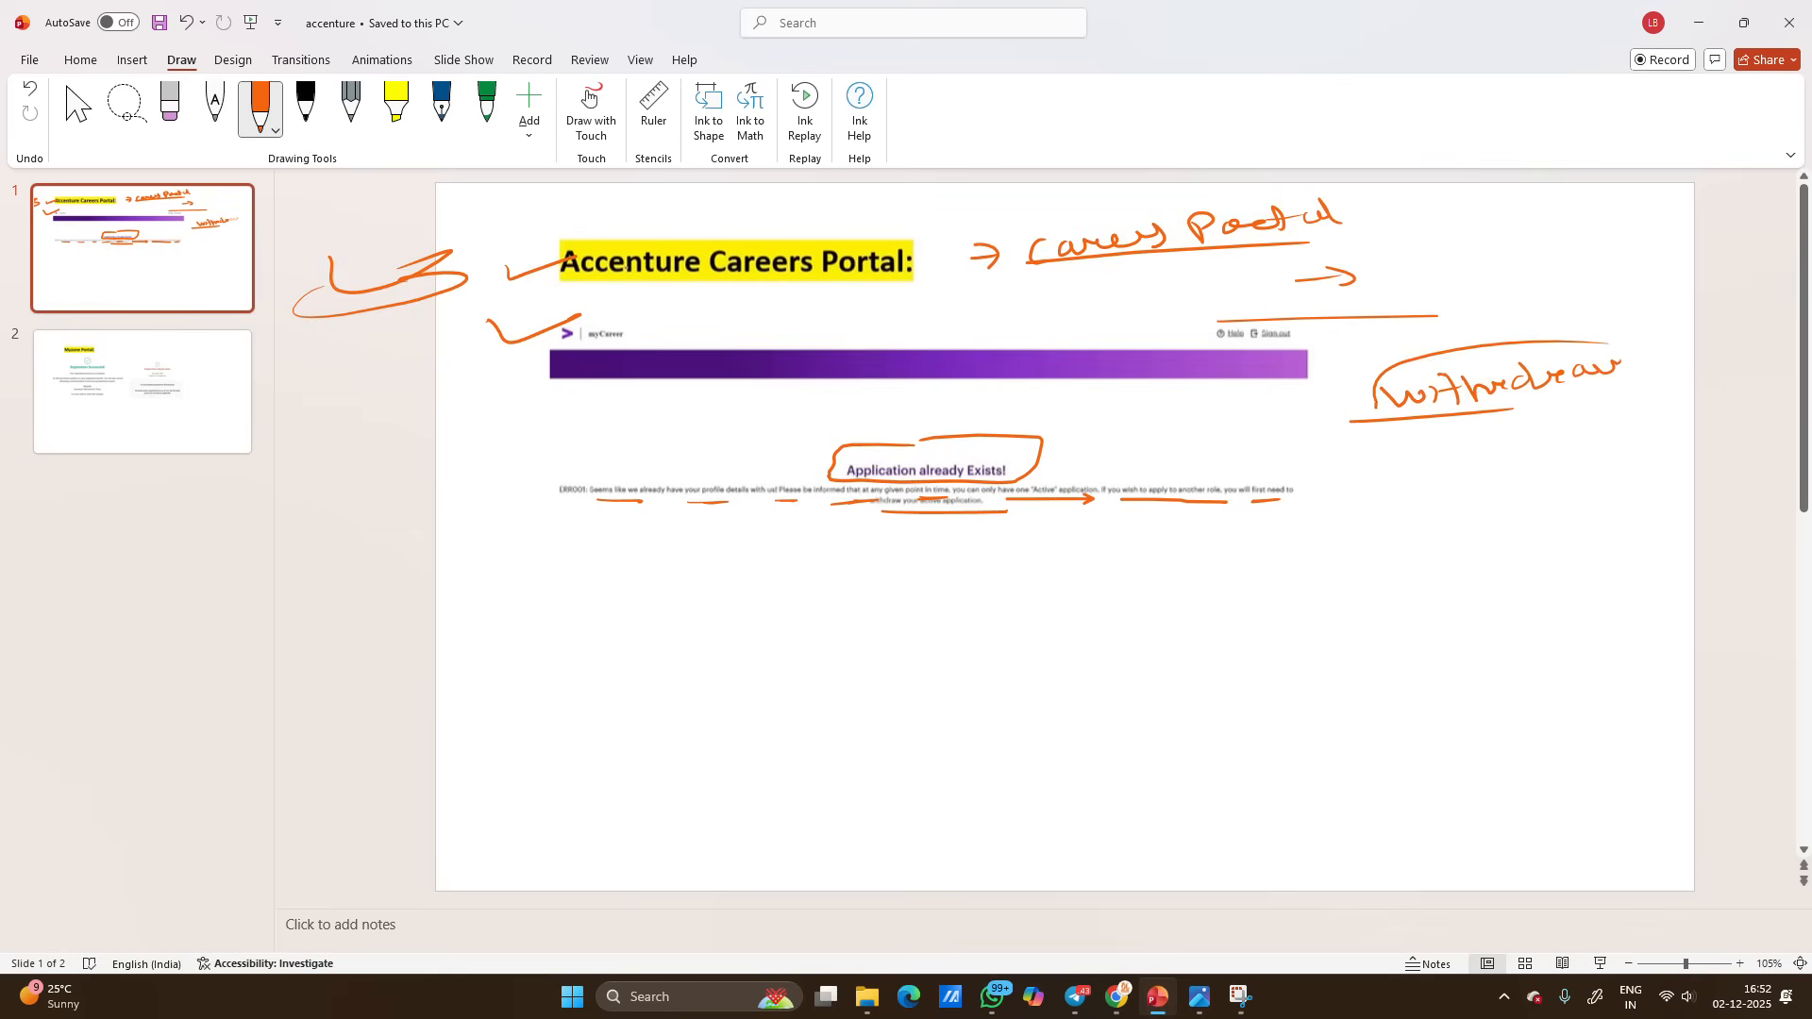
left_click_drag(1375, 381, 1688, 381)
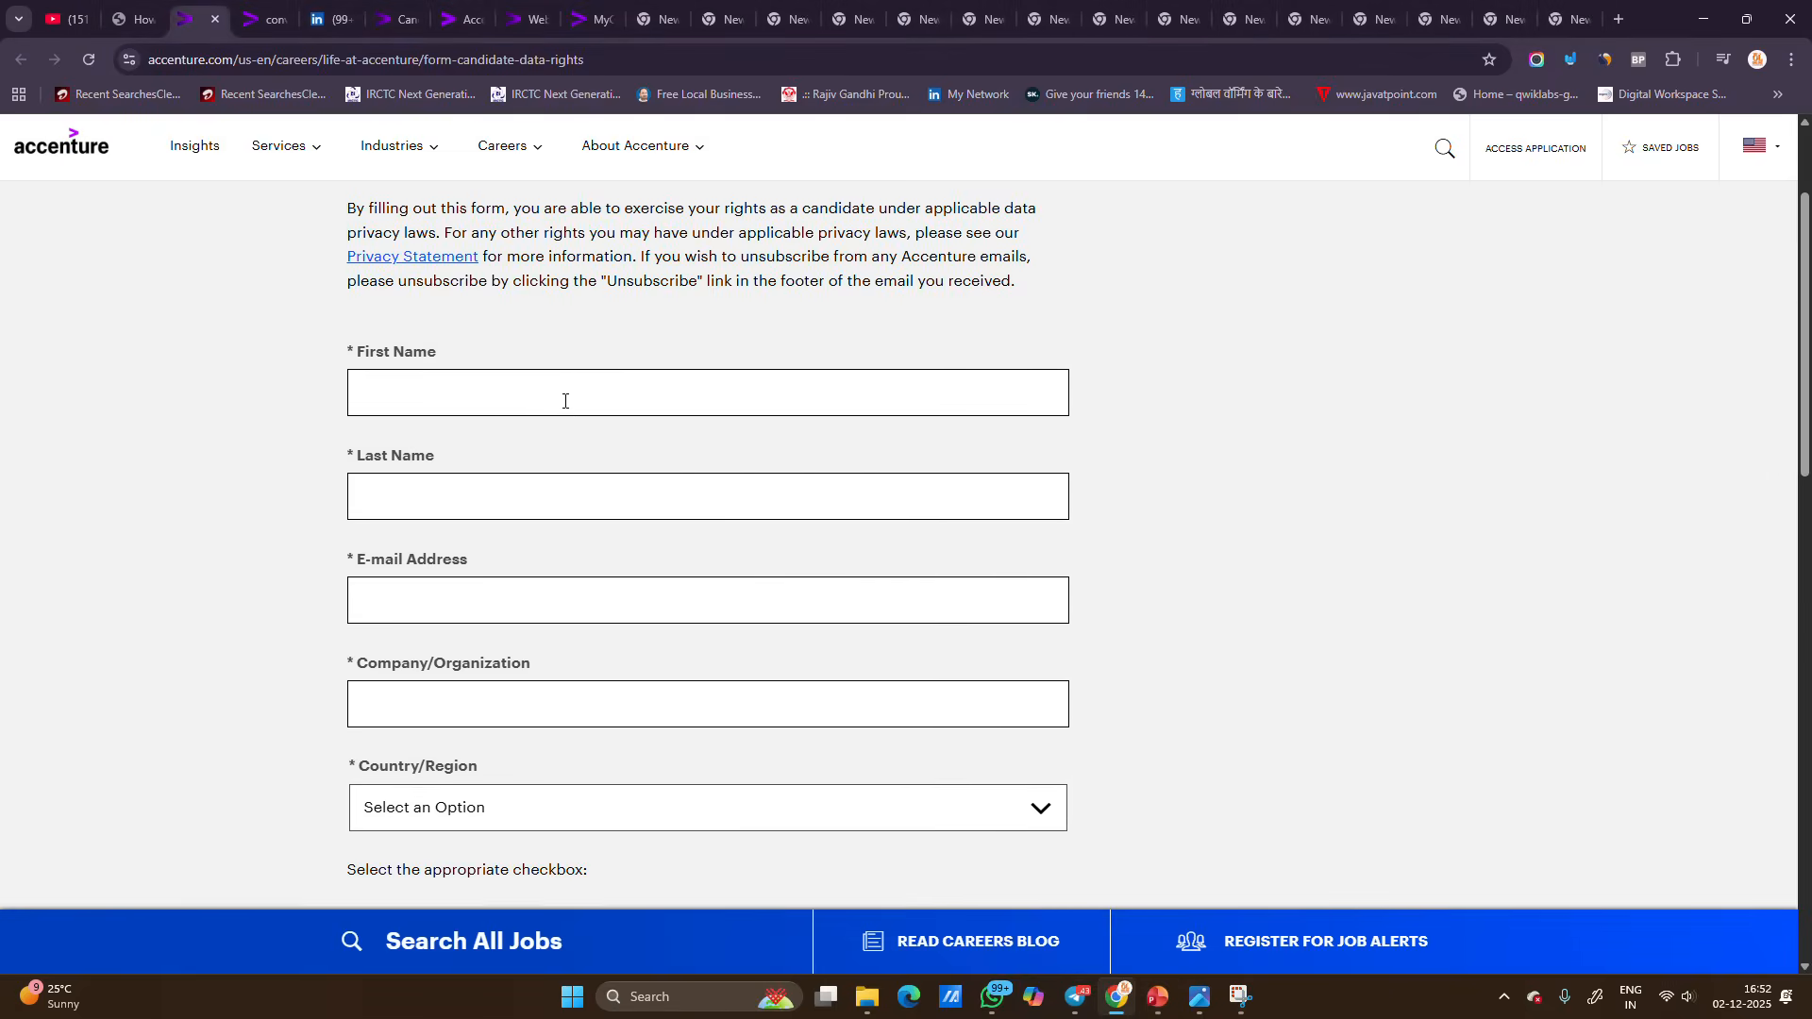
Step: Try each recruitment-database option: remove all data, edit my data, learn what Accenture holds
scroll("up", 3)
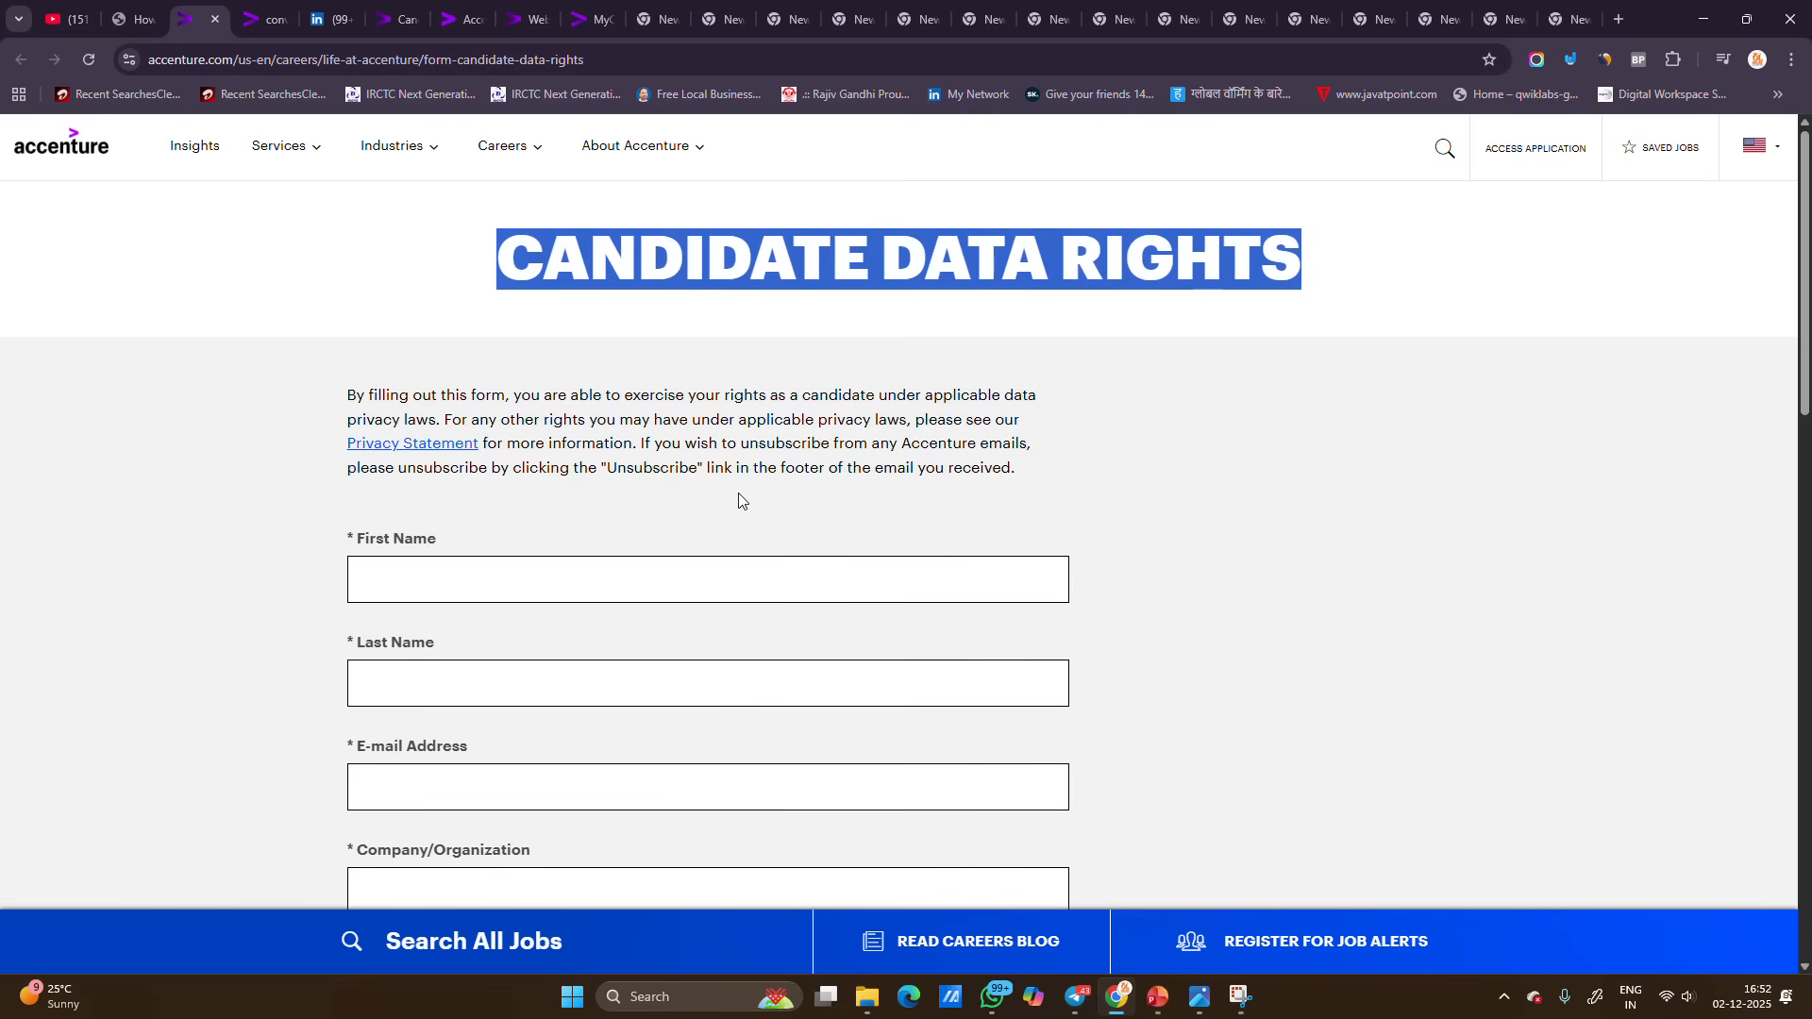
scroll("down", 3)
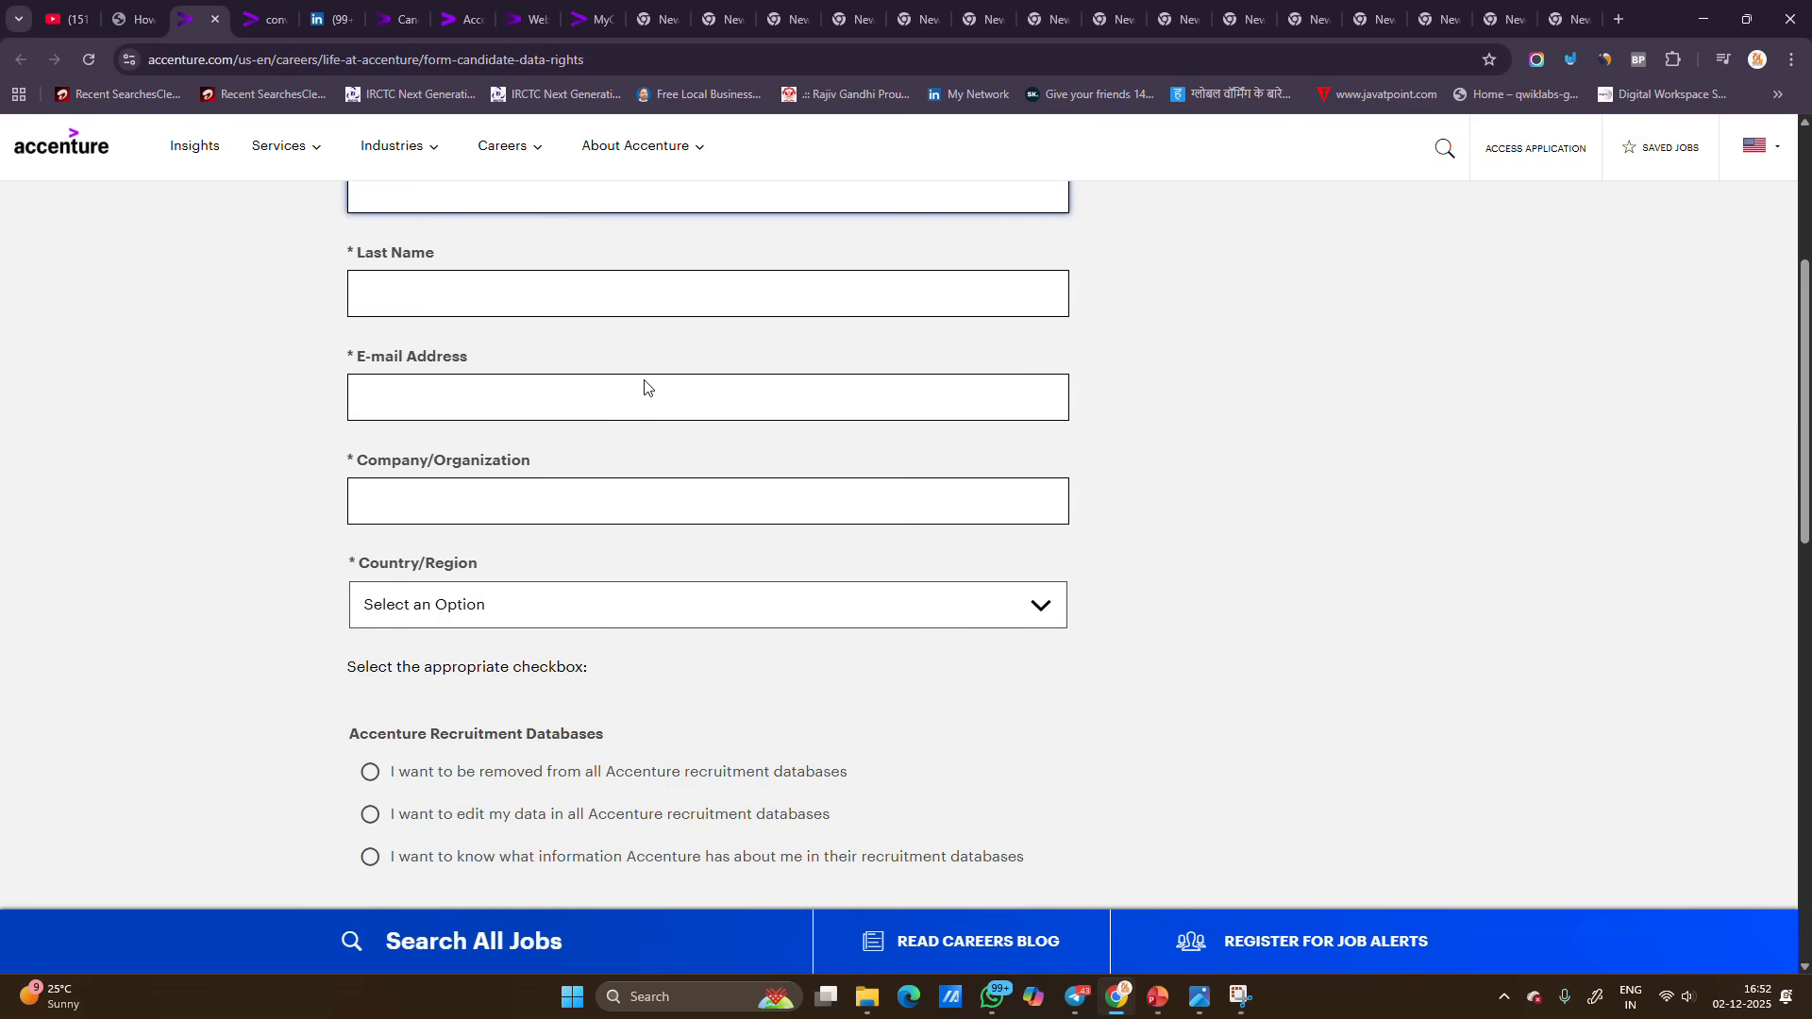
left_click(706, 604)
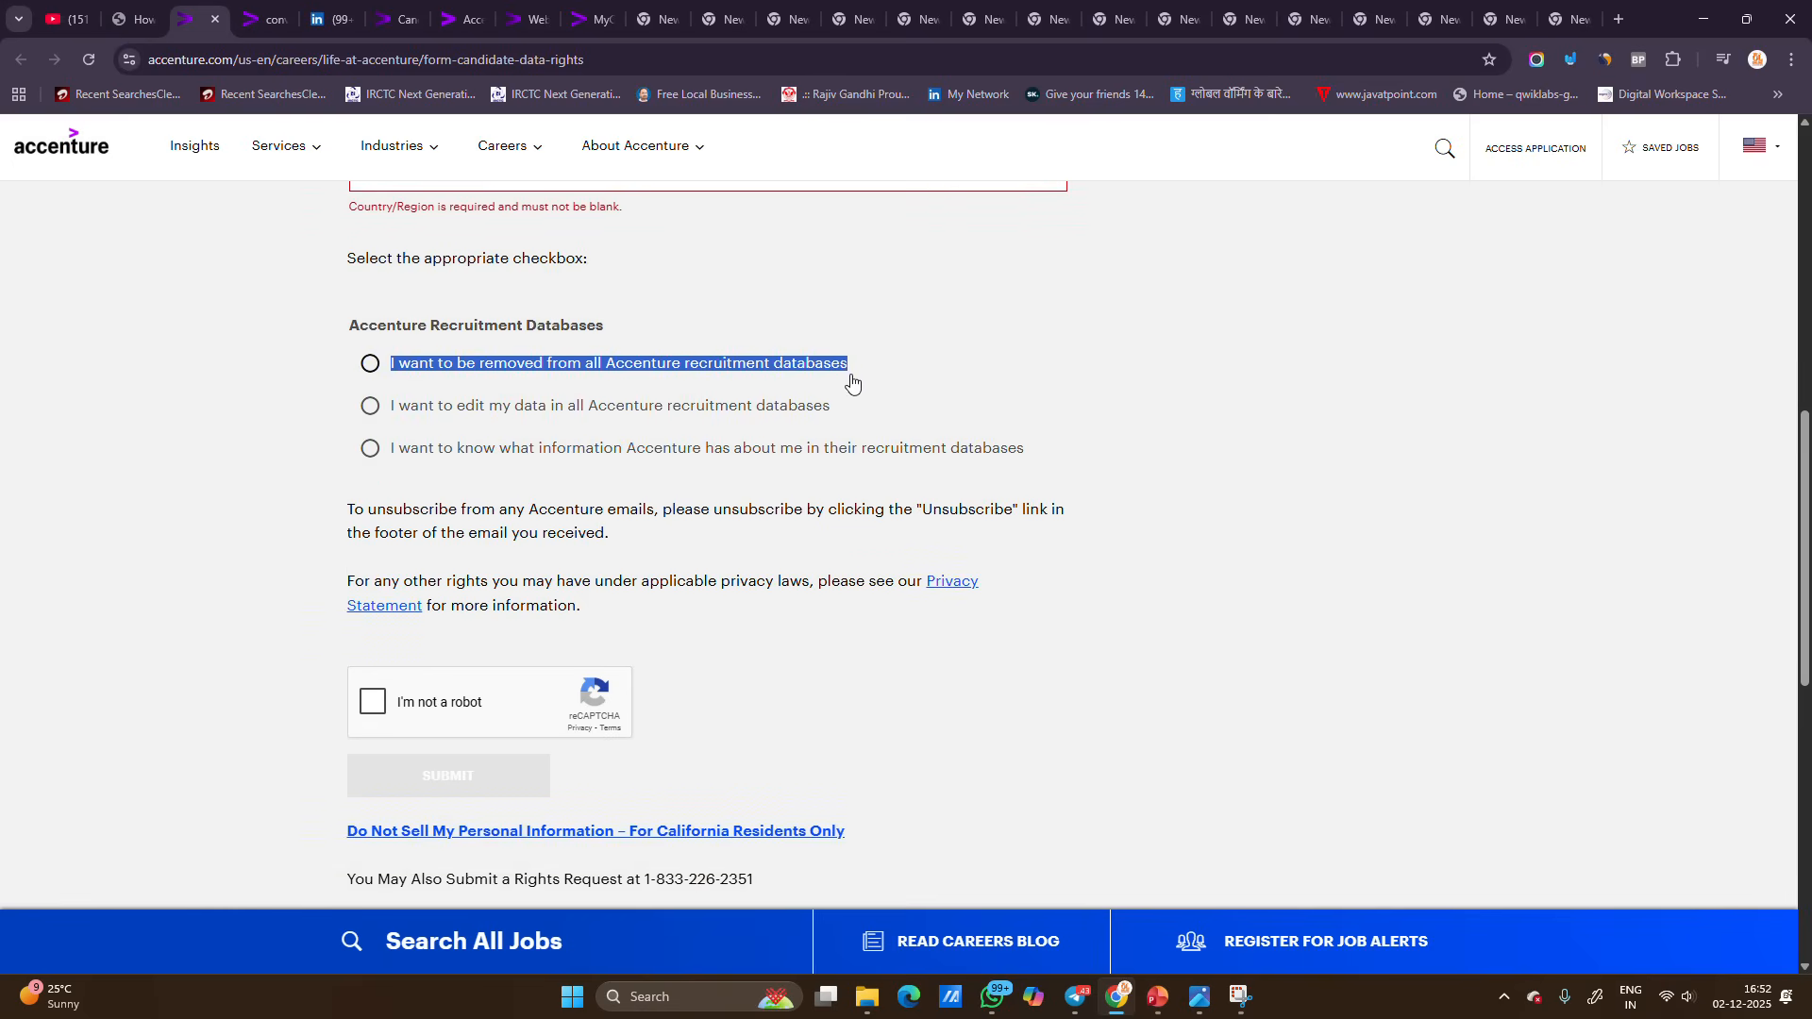
left_click(370, 362)
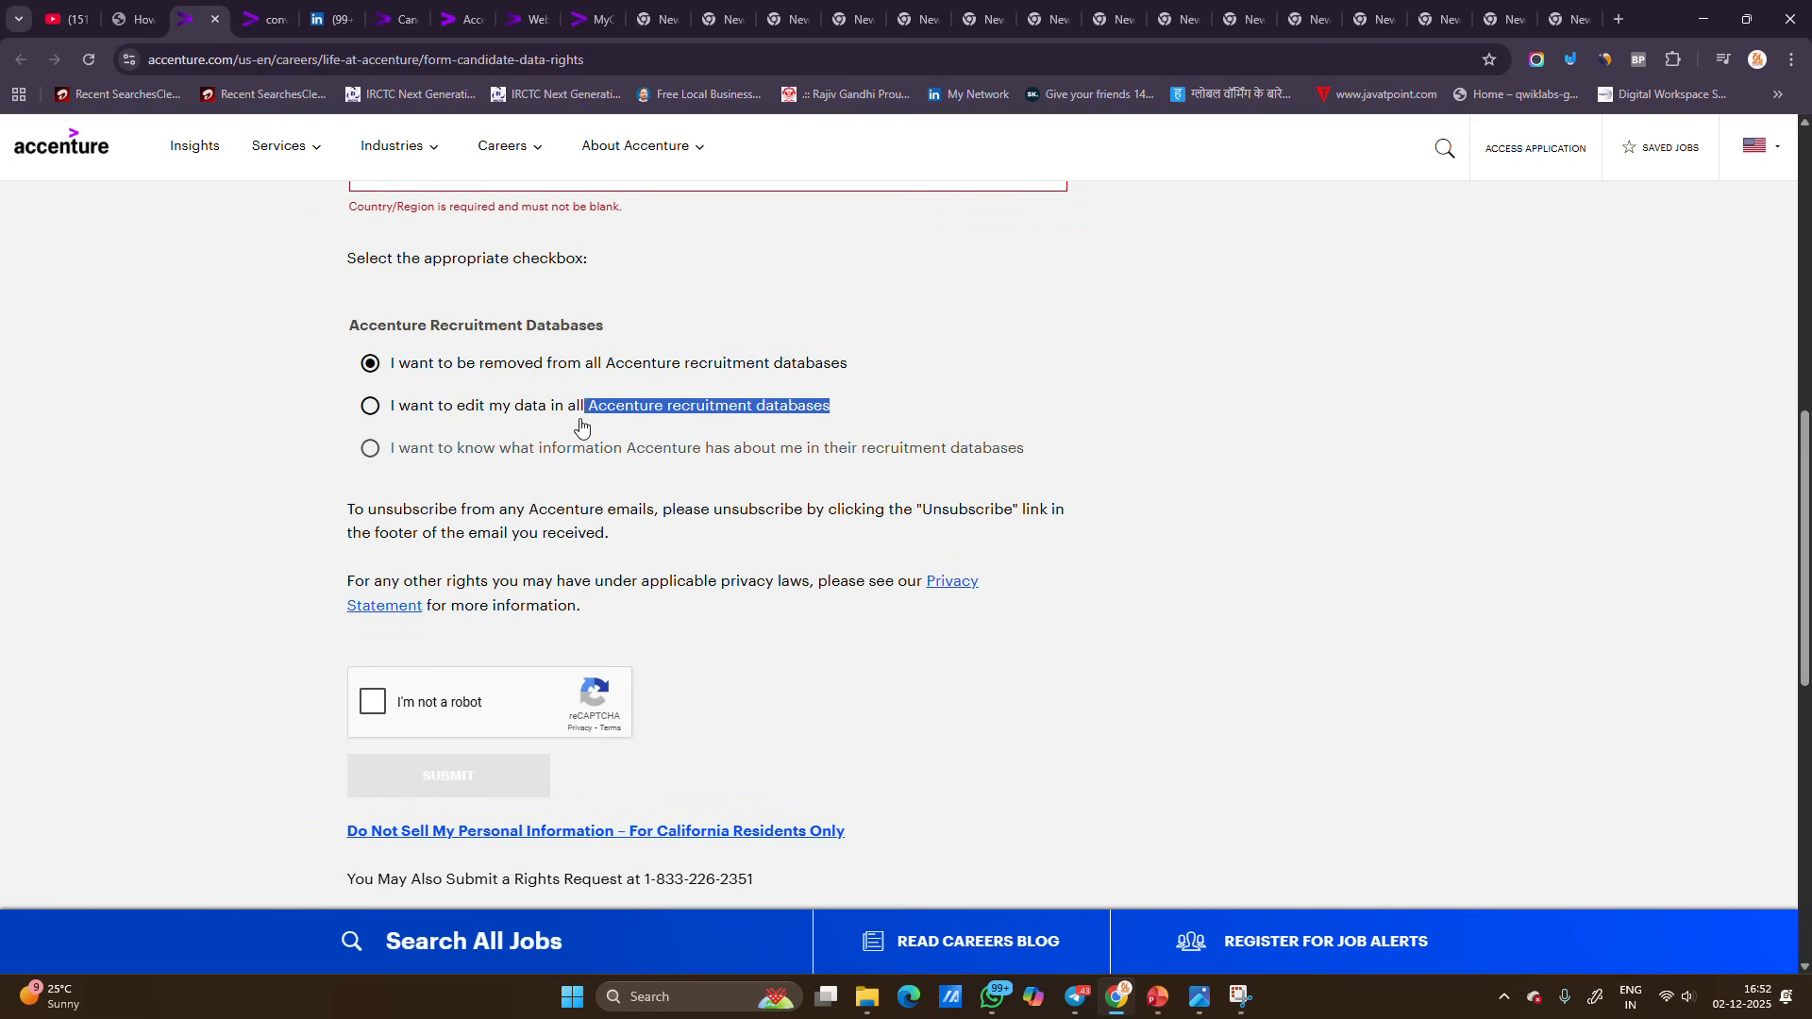
left_click(370, 405)
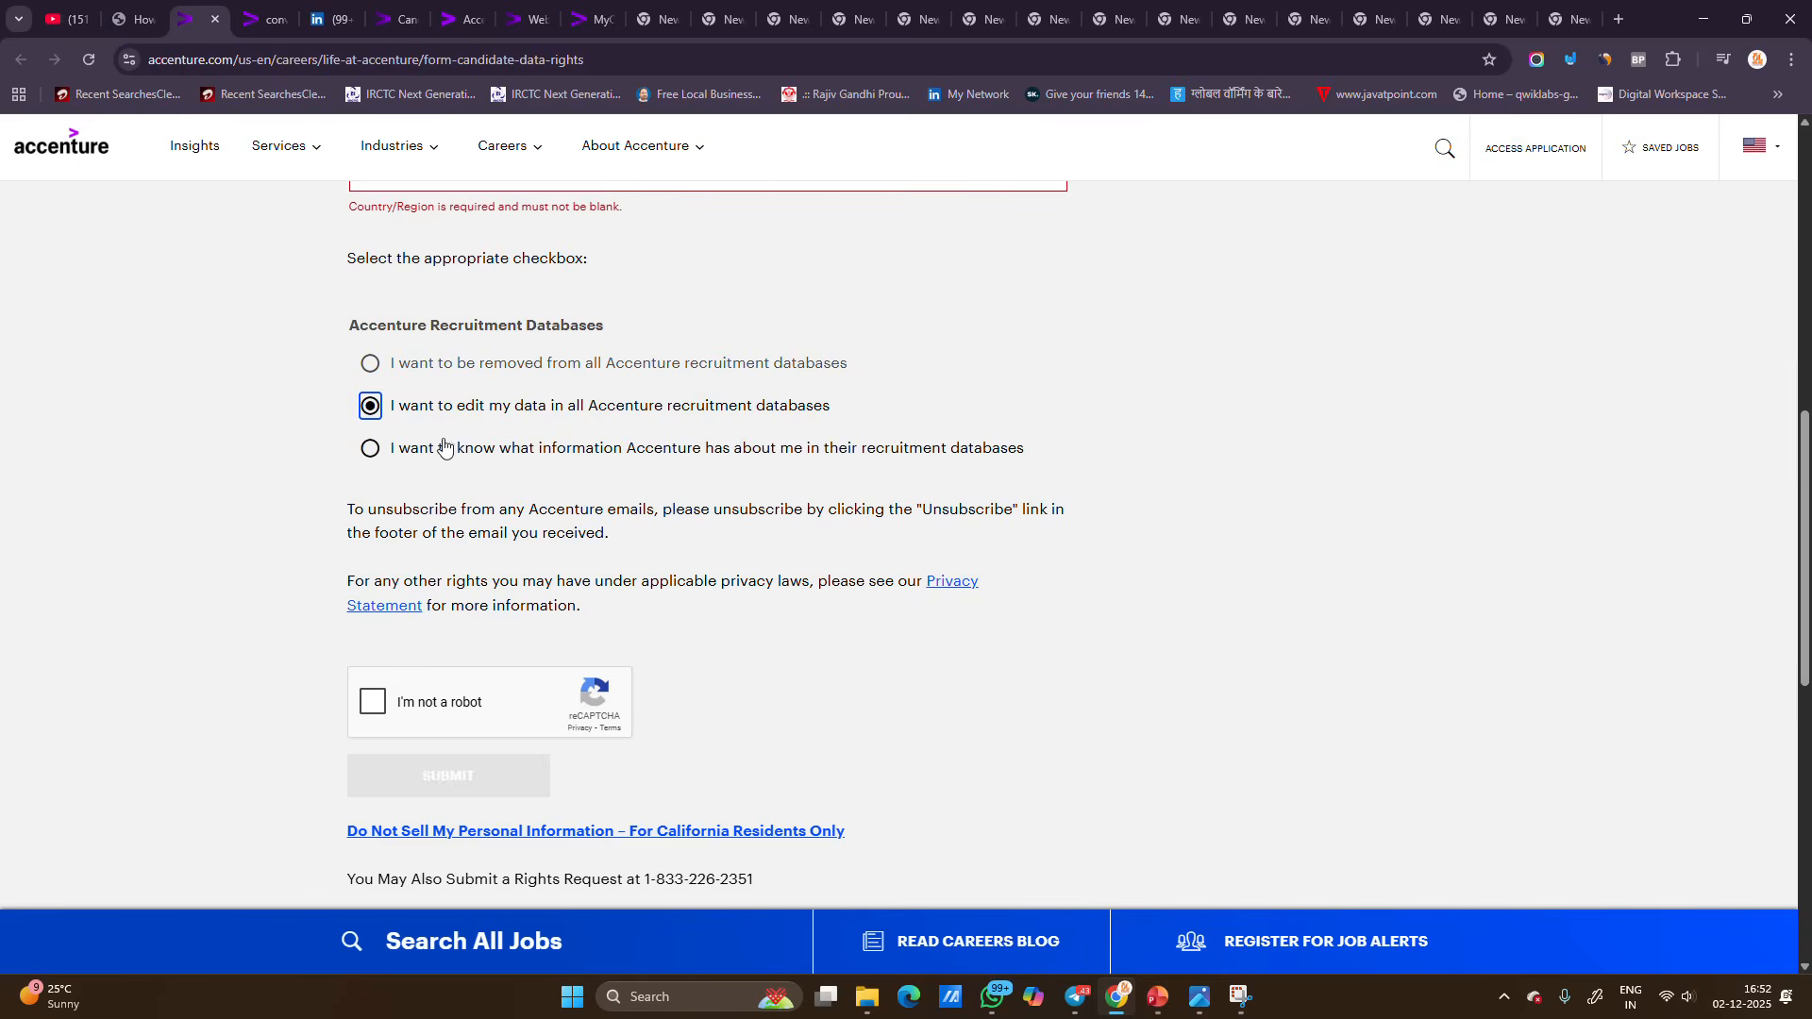
left_click(370, 449)
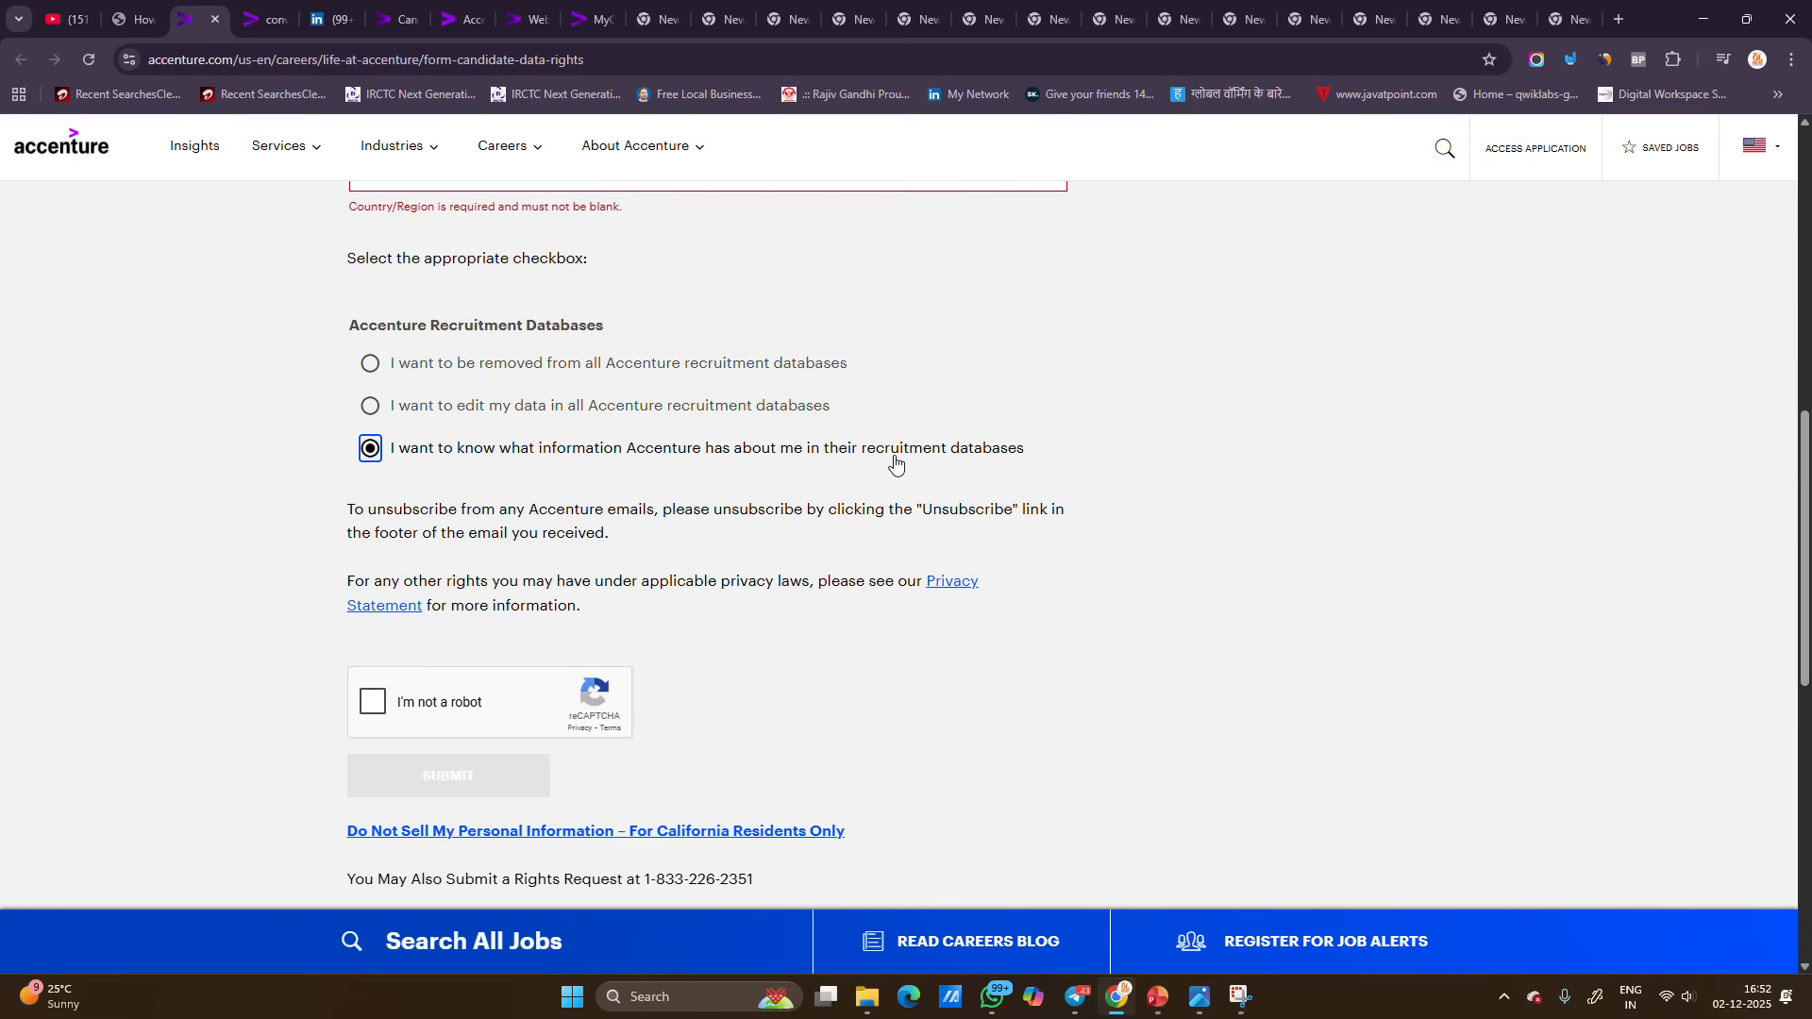
left_click(370, 363)
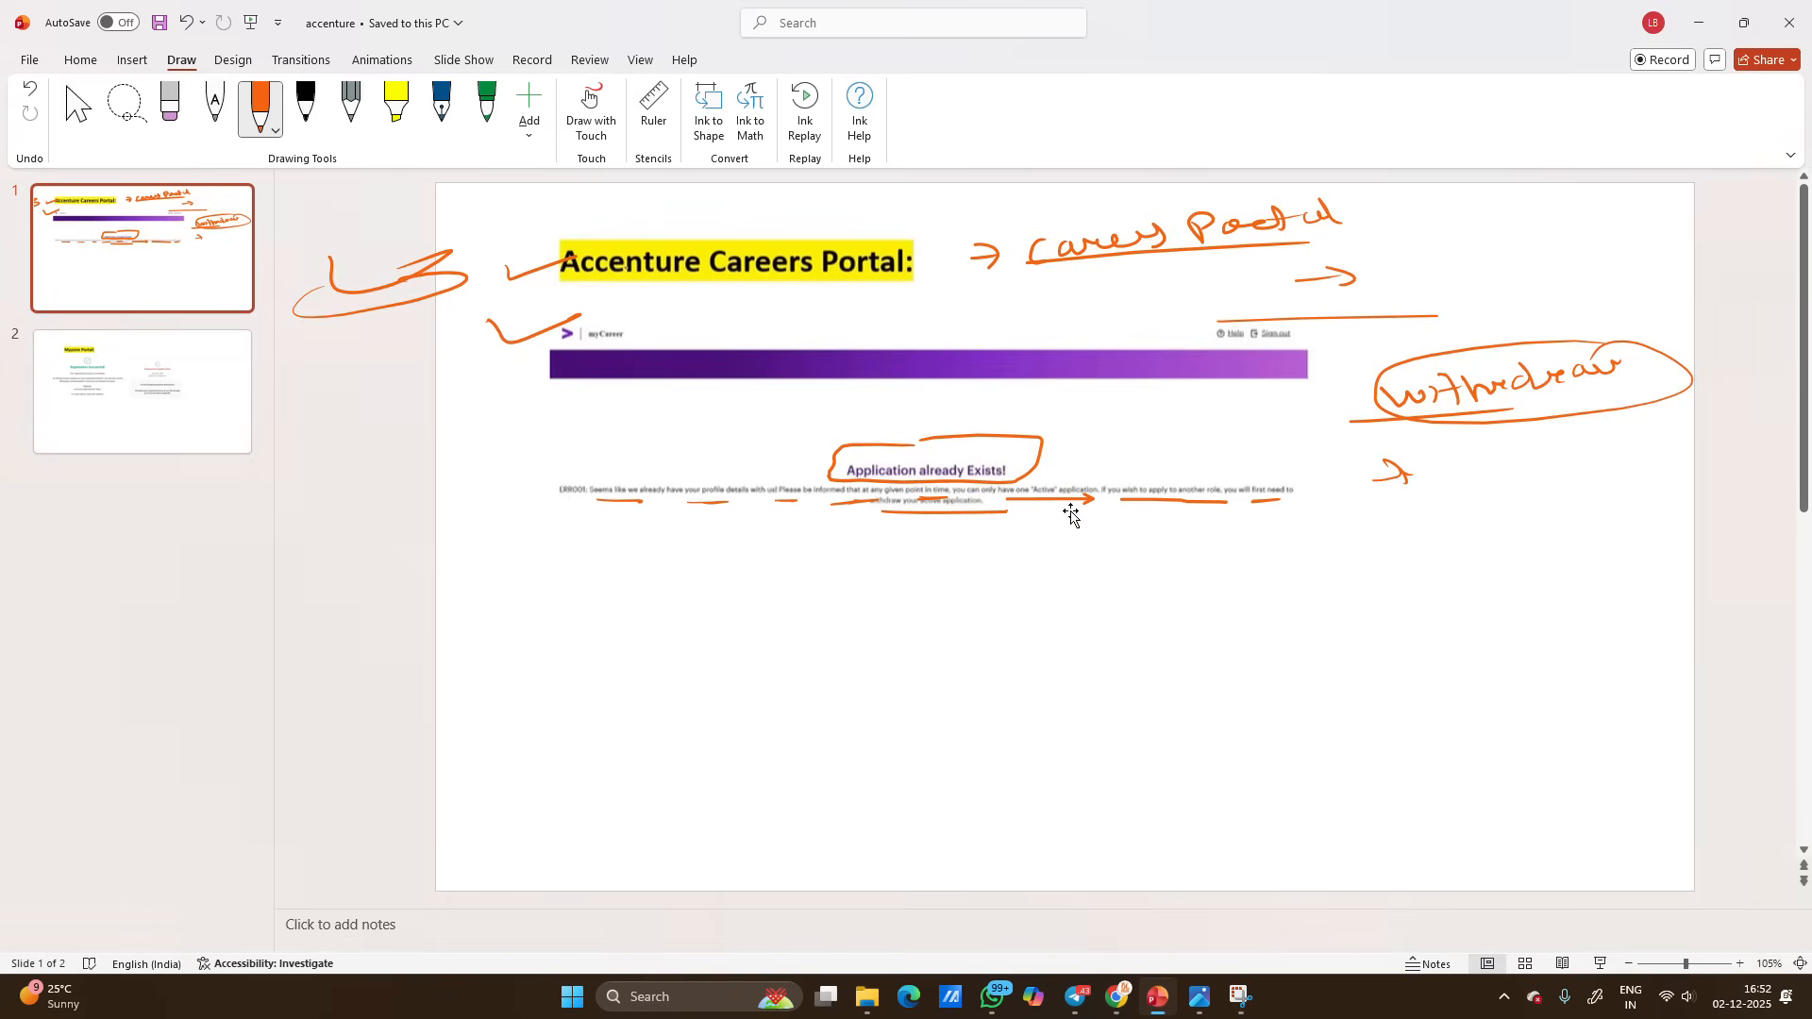
Step: Encircle the 'Application already Exists' area and ink 'Rejected', 'Valid' and 'apply again' beside it
left_click_drag(526, 647, 714, 628)
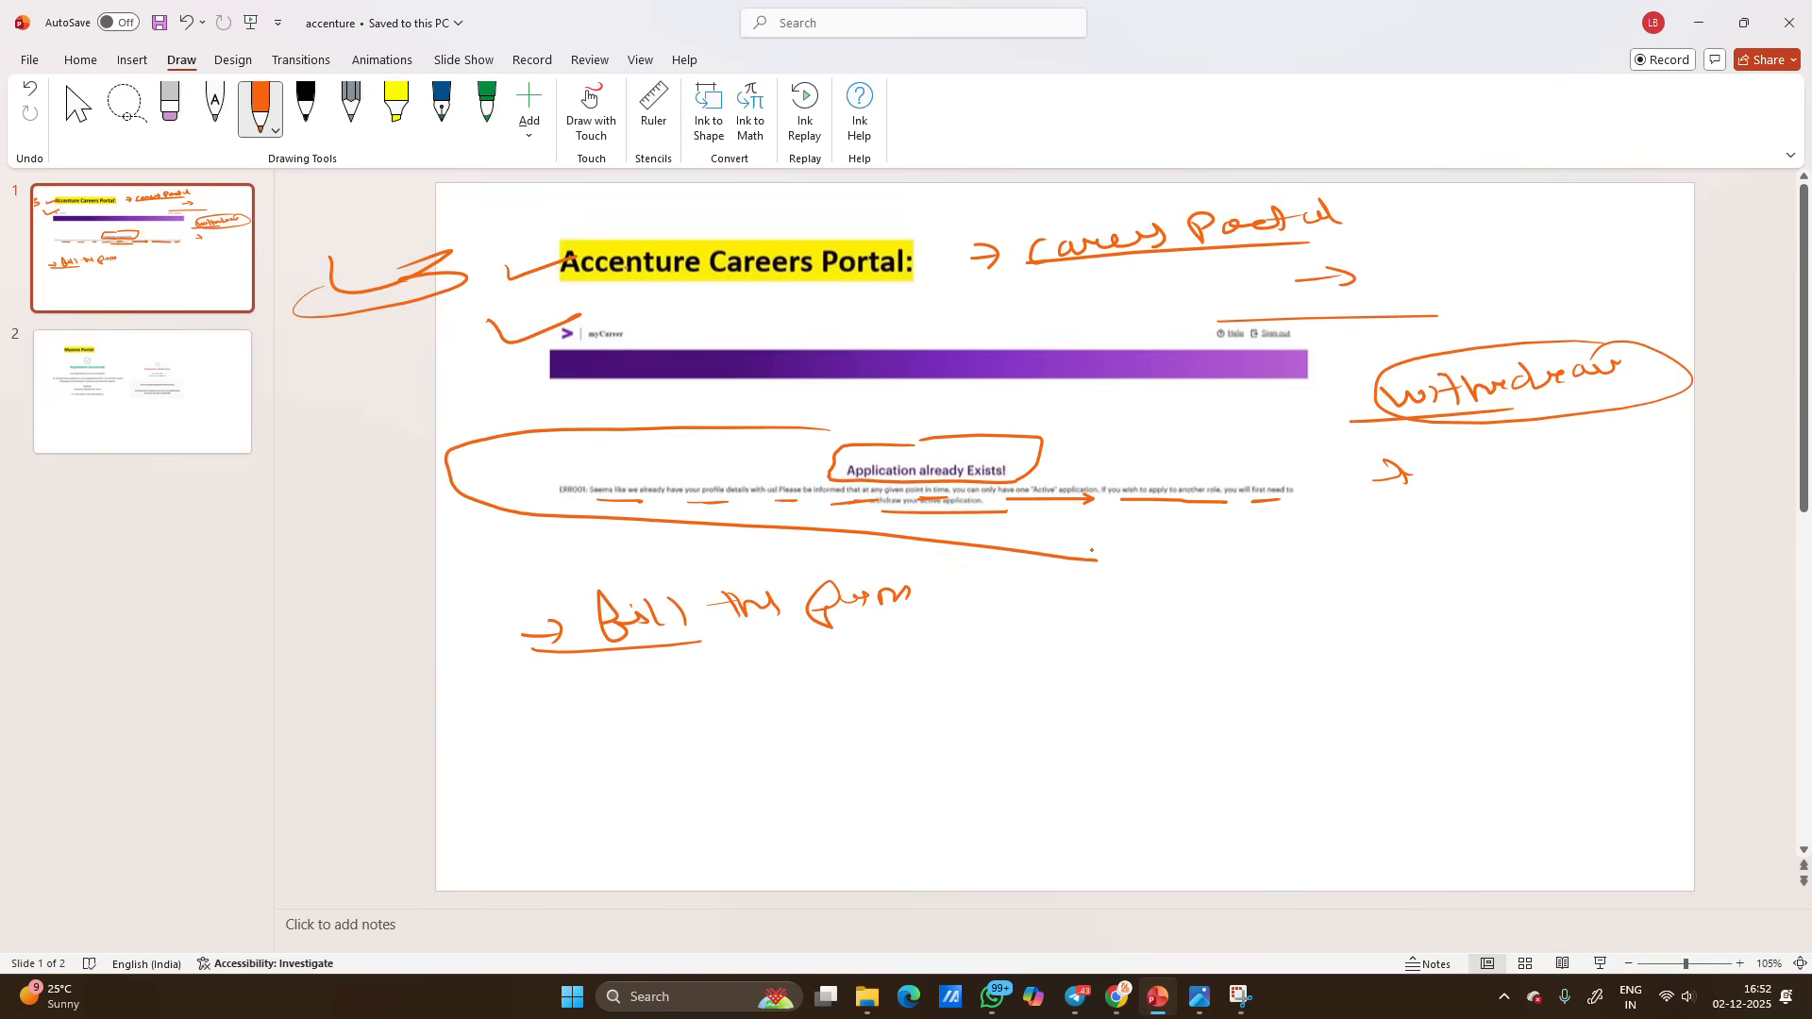
left_click_drag(1075, 558, 1329, 583)
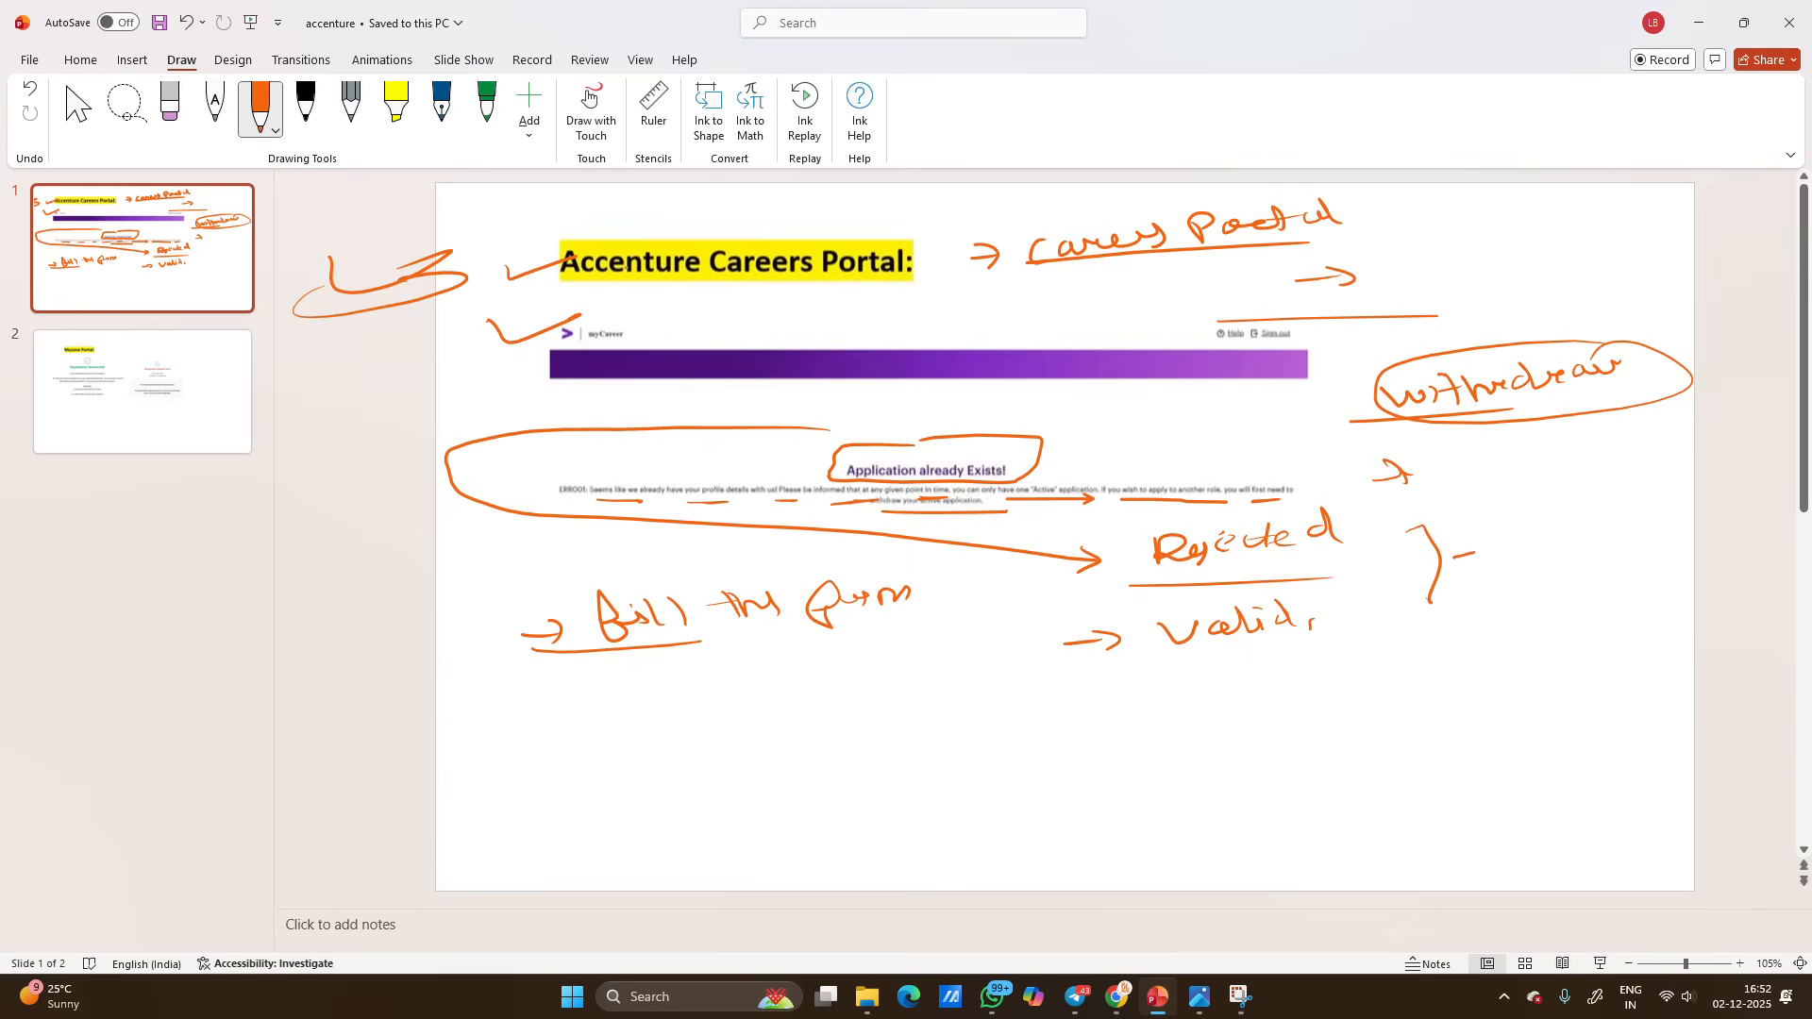
left_click_drag(1462, 549, 1606, 537)
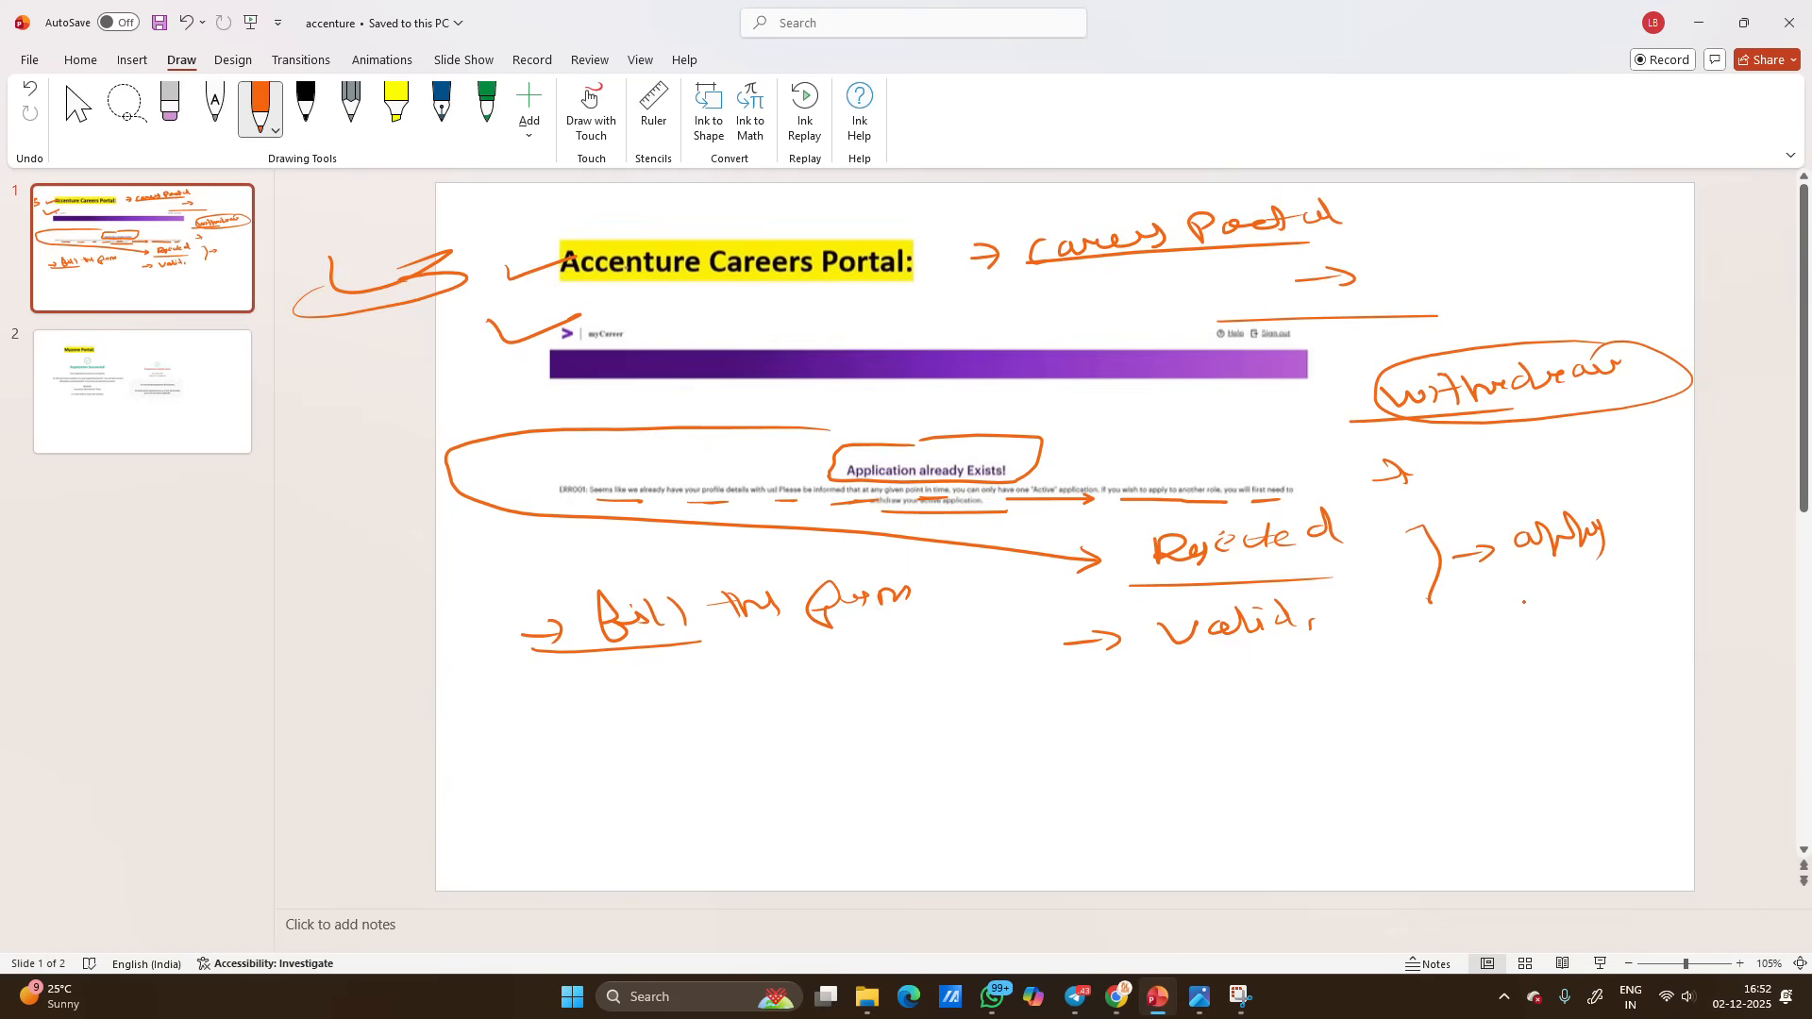
left_click_drag(1491, 589, 1653, 613)
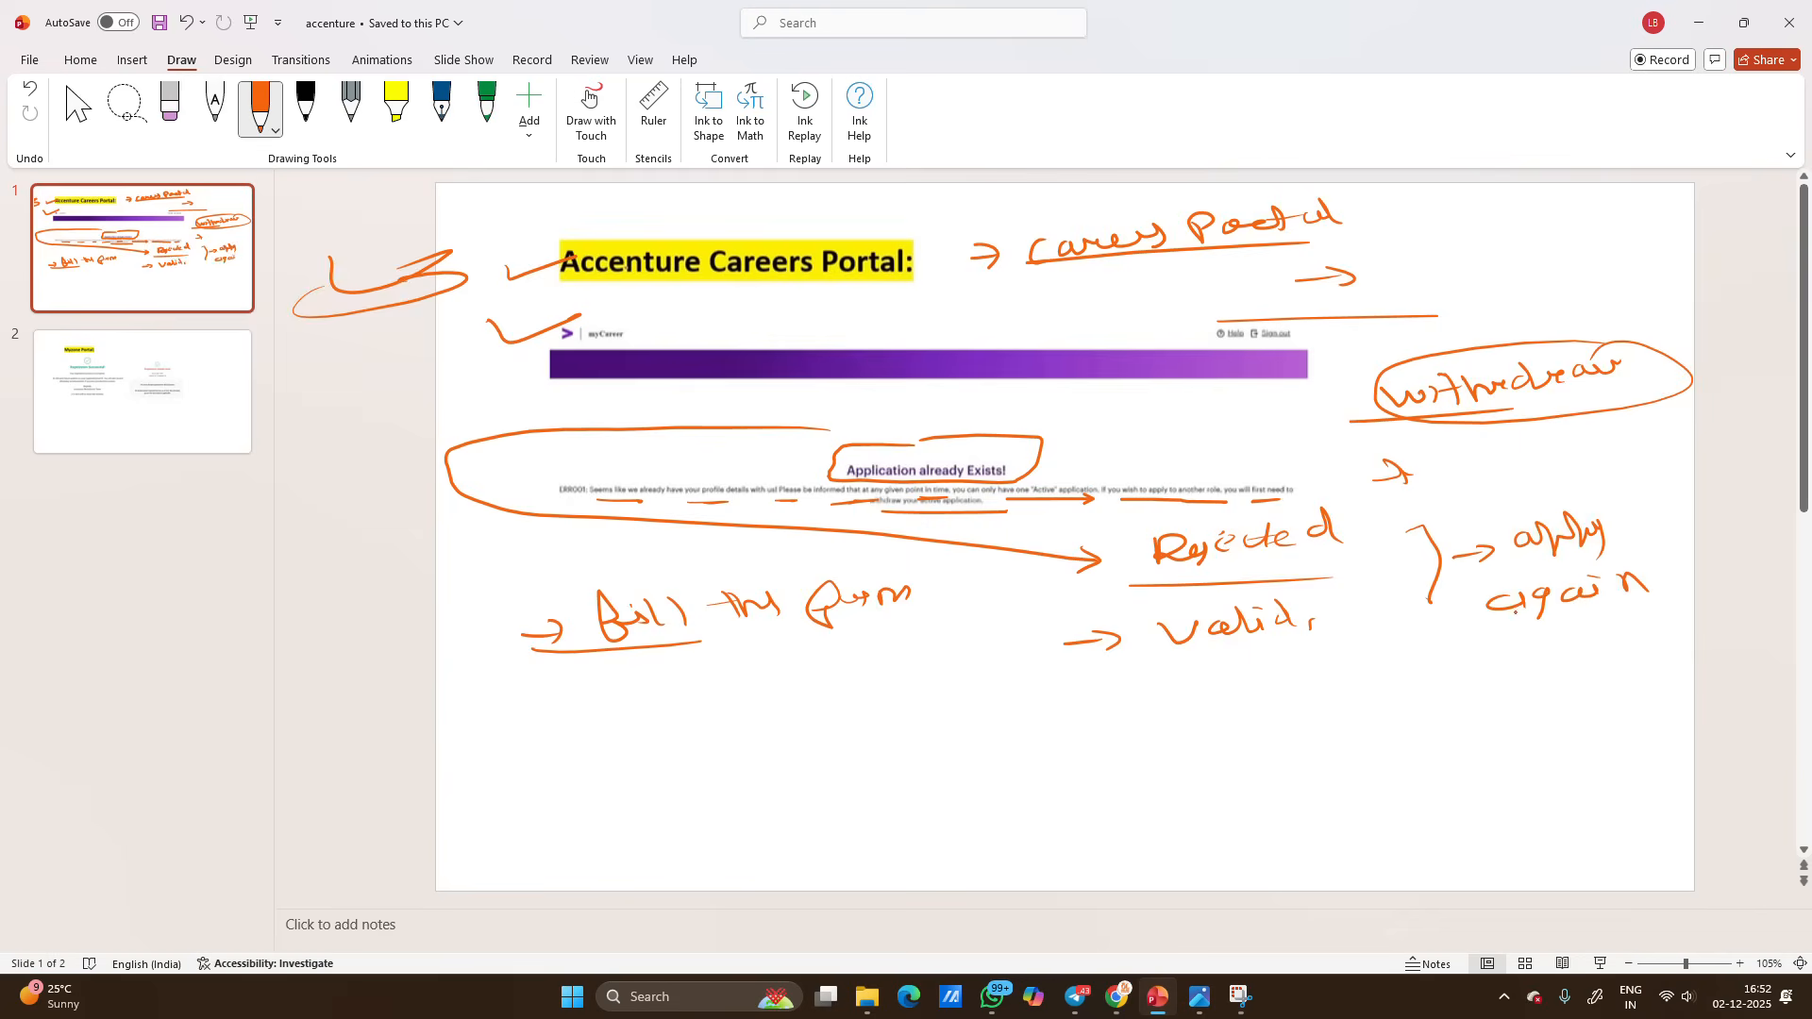
left_click(1113, 996)
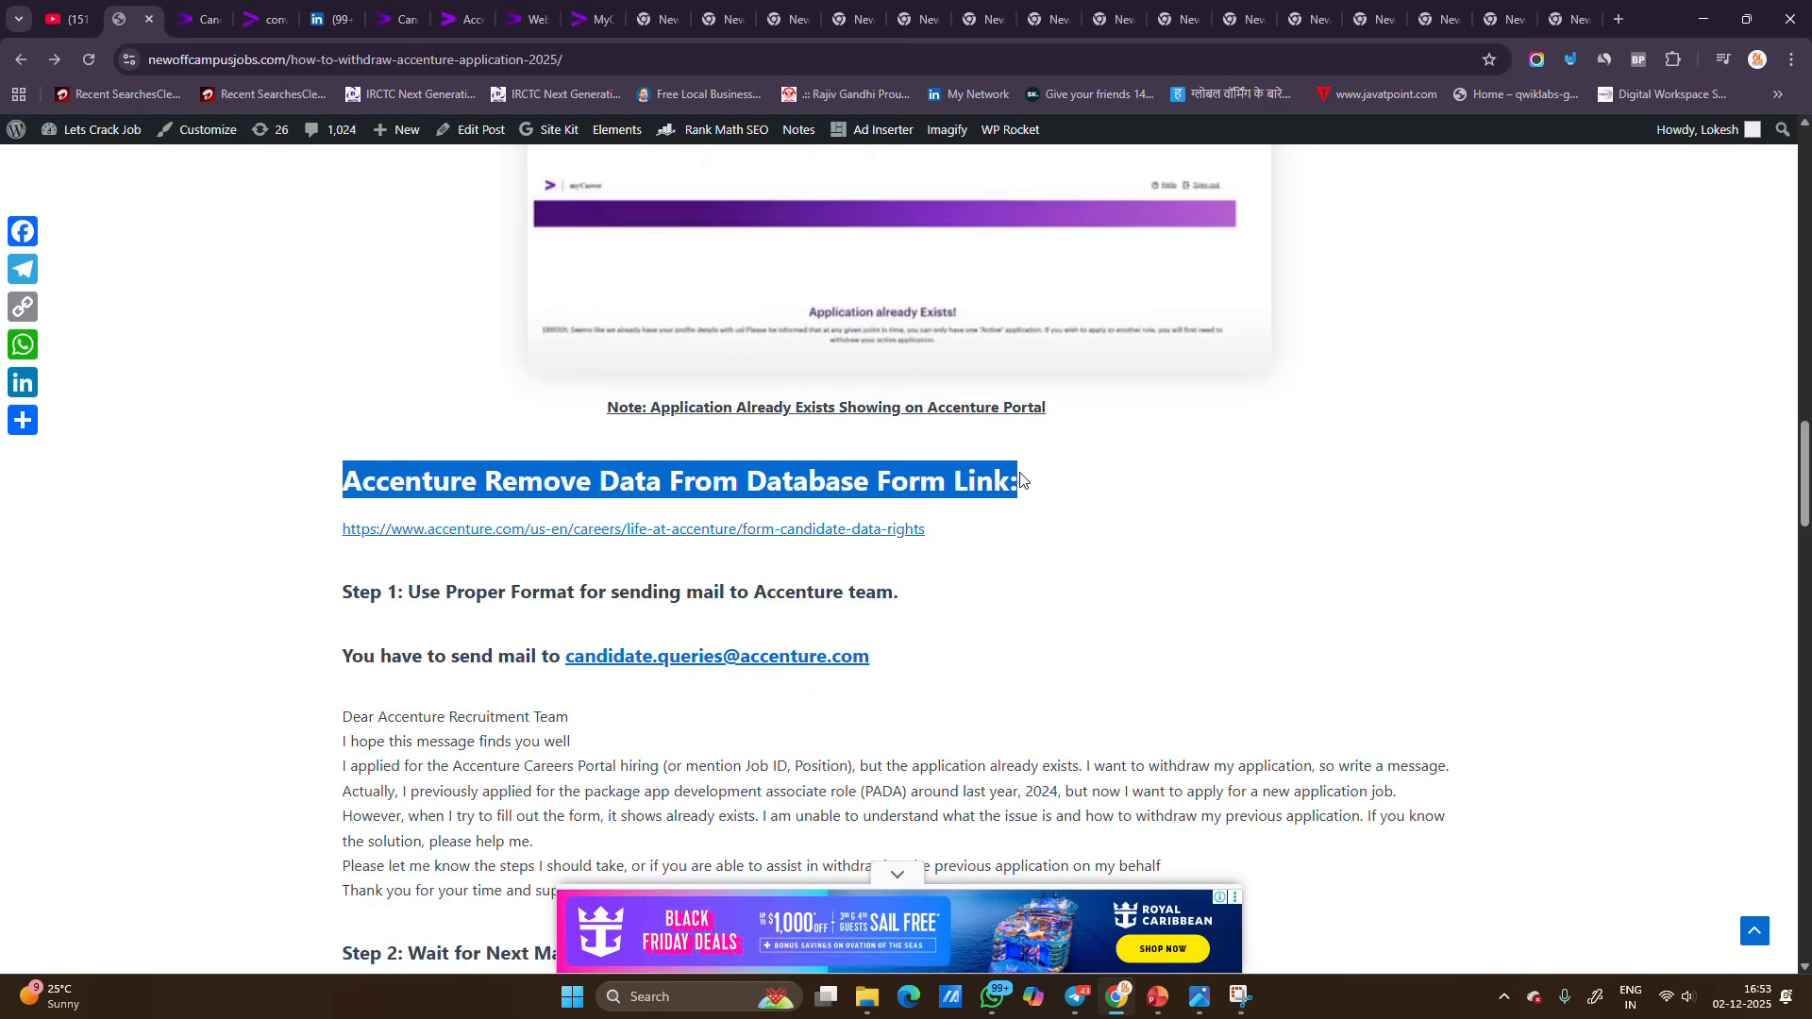
Step: Open the Web Developer Associate job and start applying to reach myCareer's Upload Resume step
left_click(633, 529)
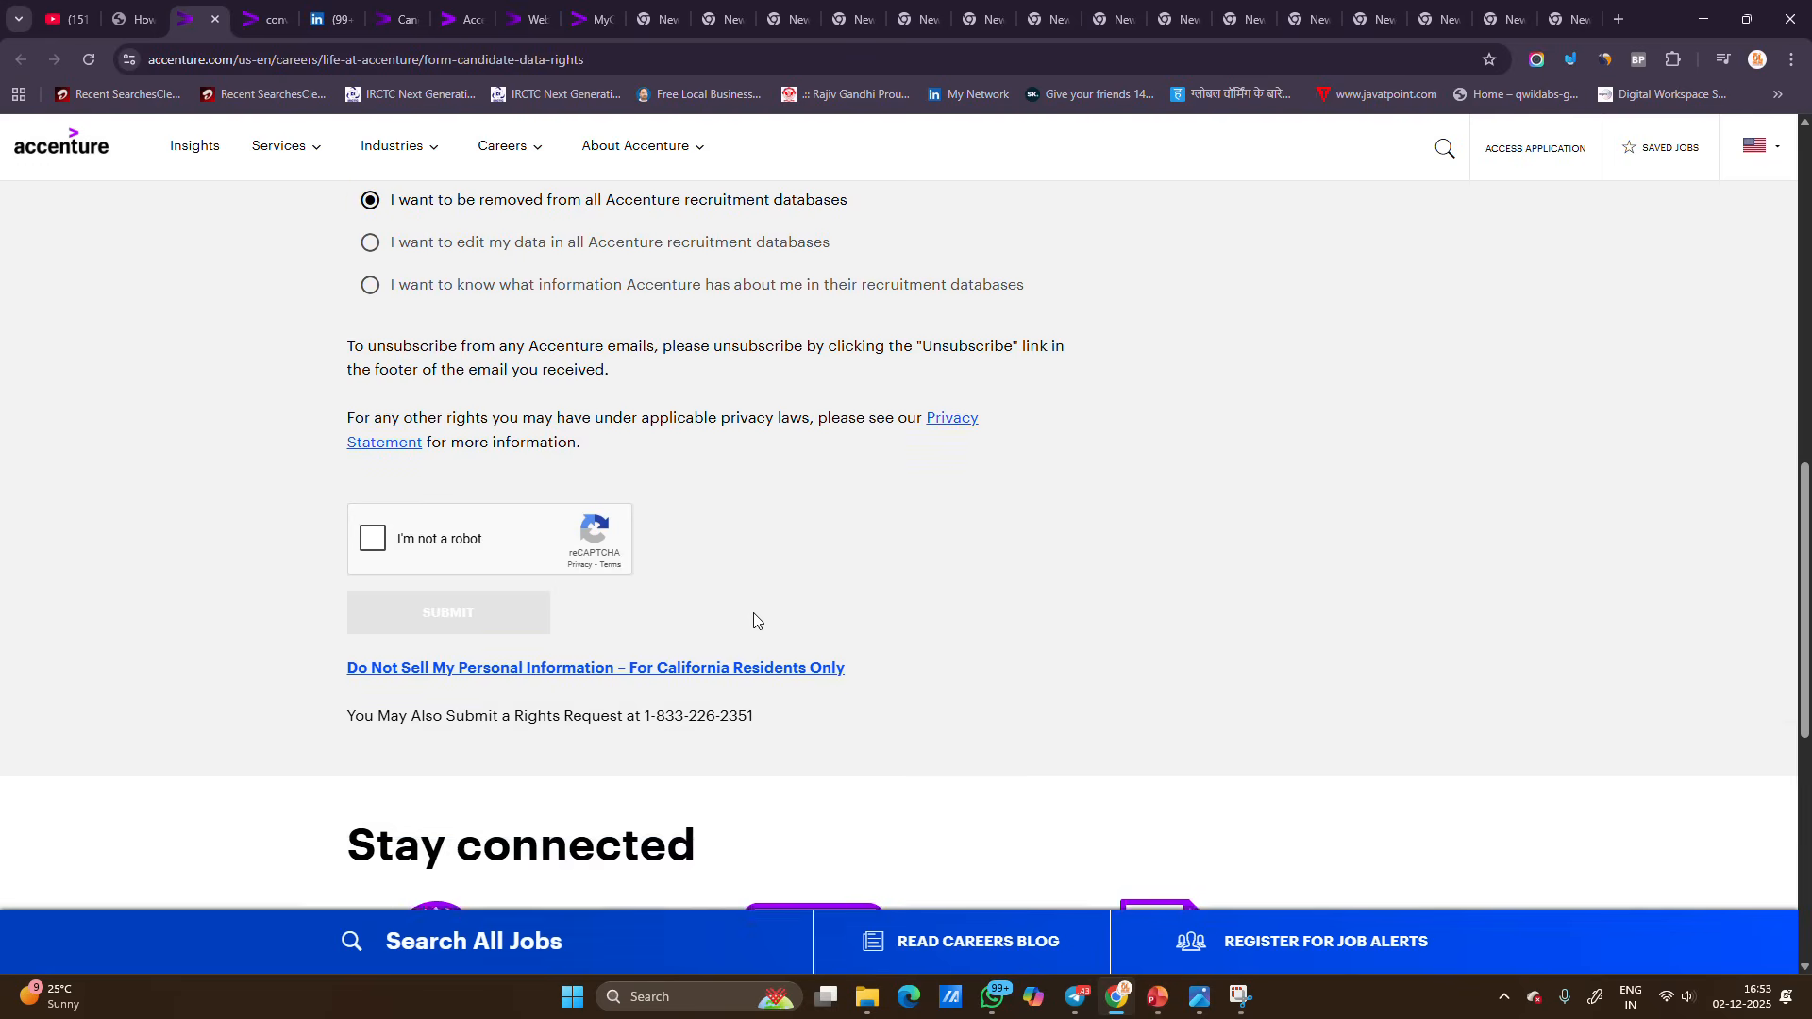
left_click(593, 19)
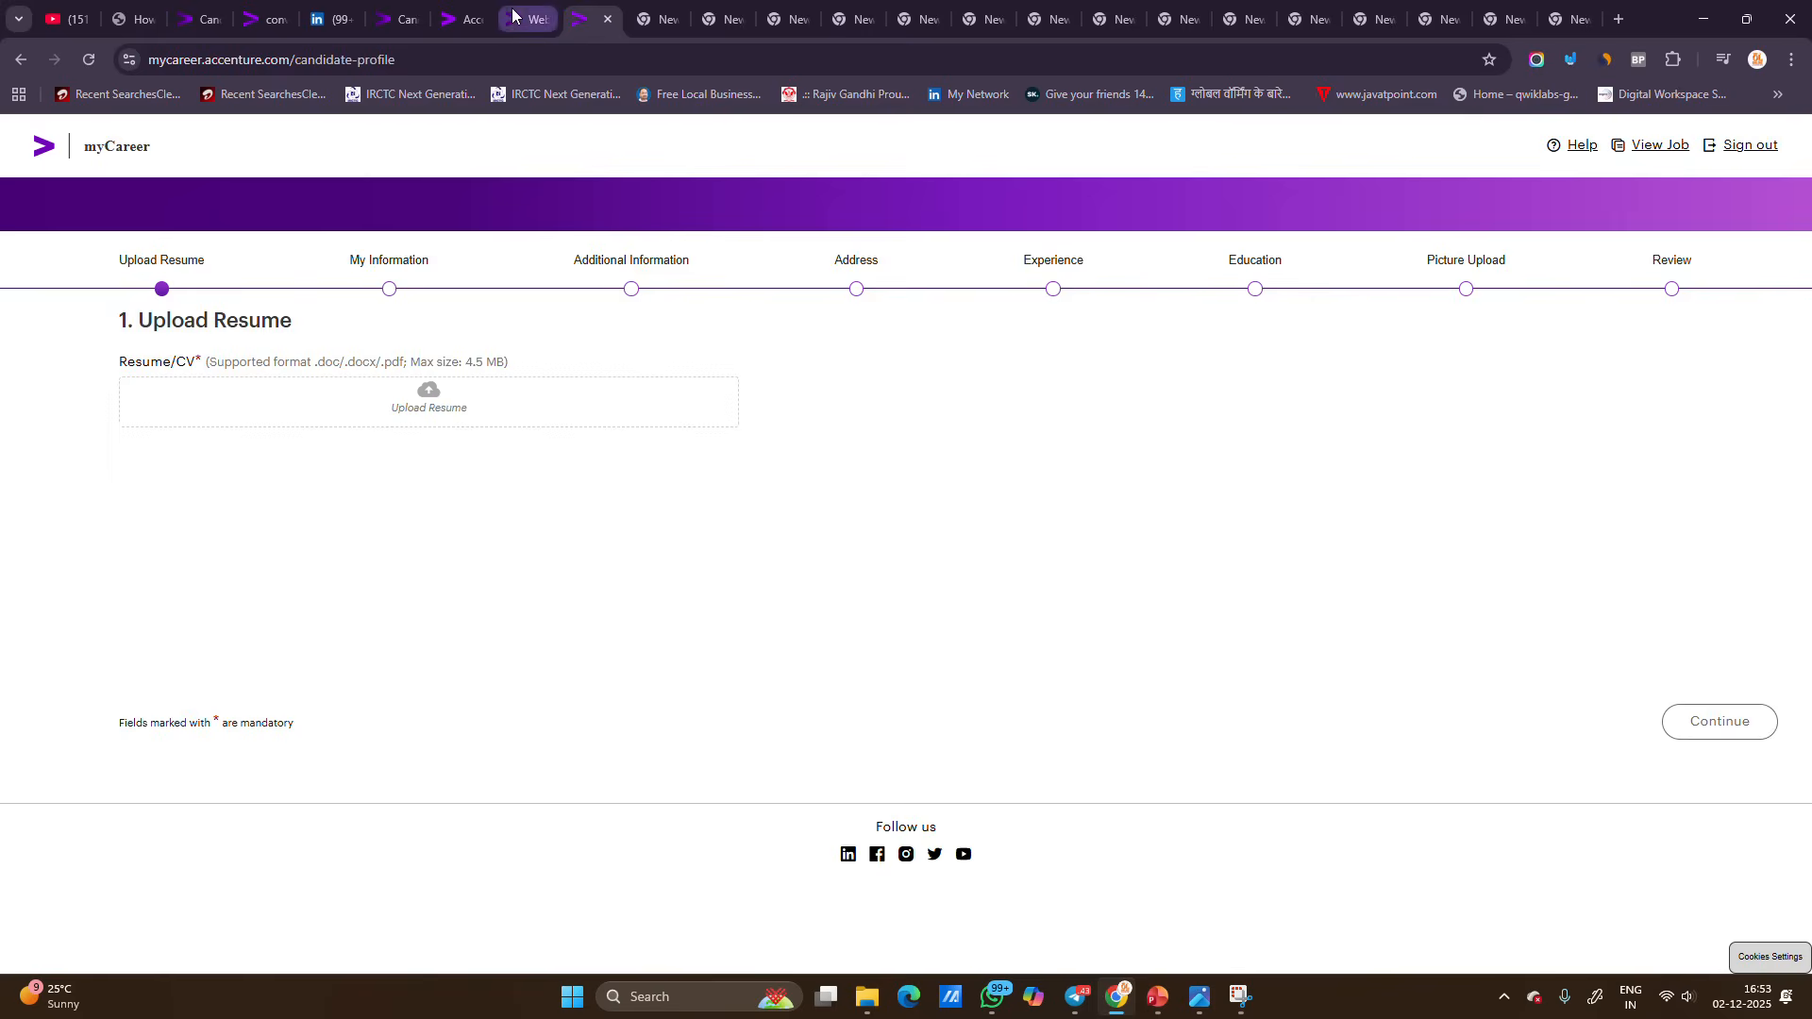
left_click(594, 19)
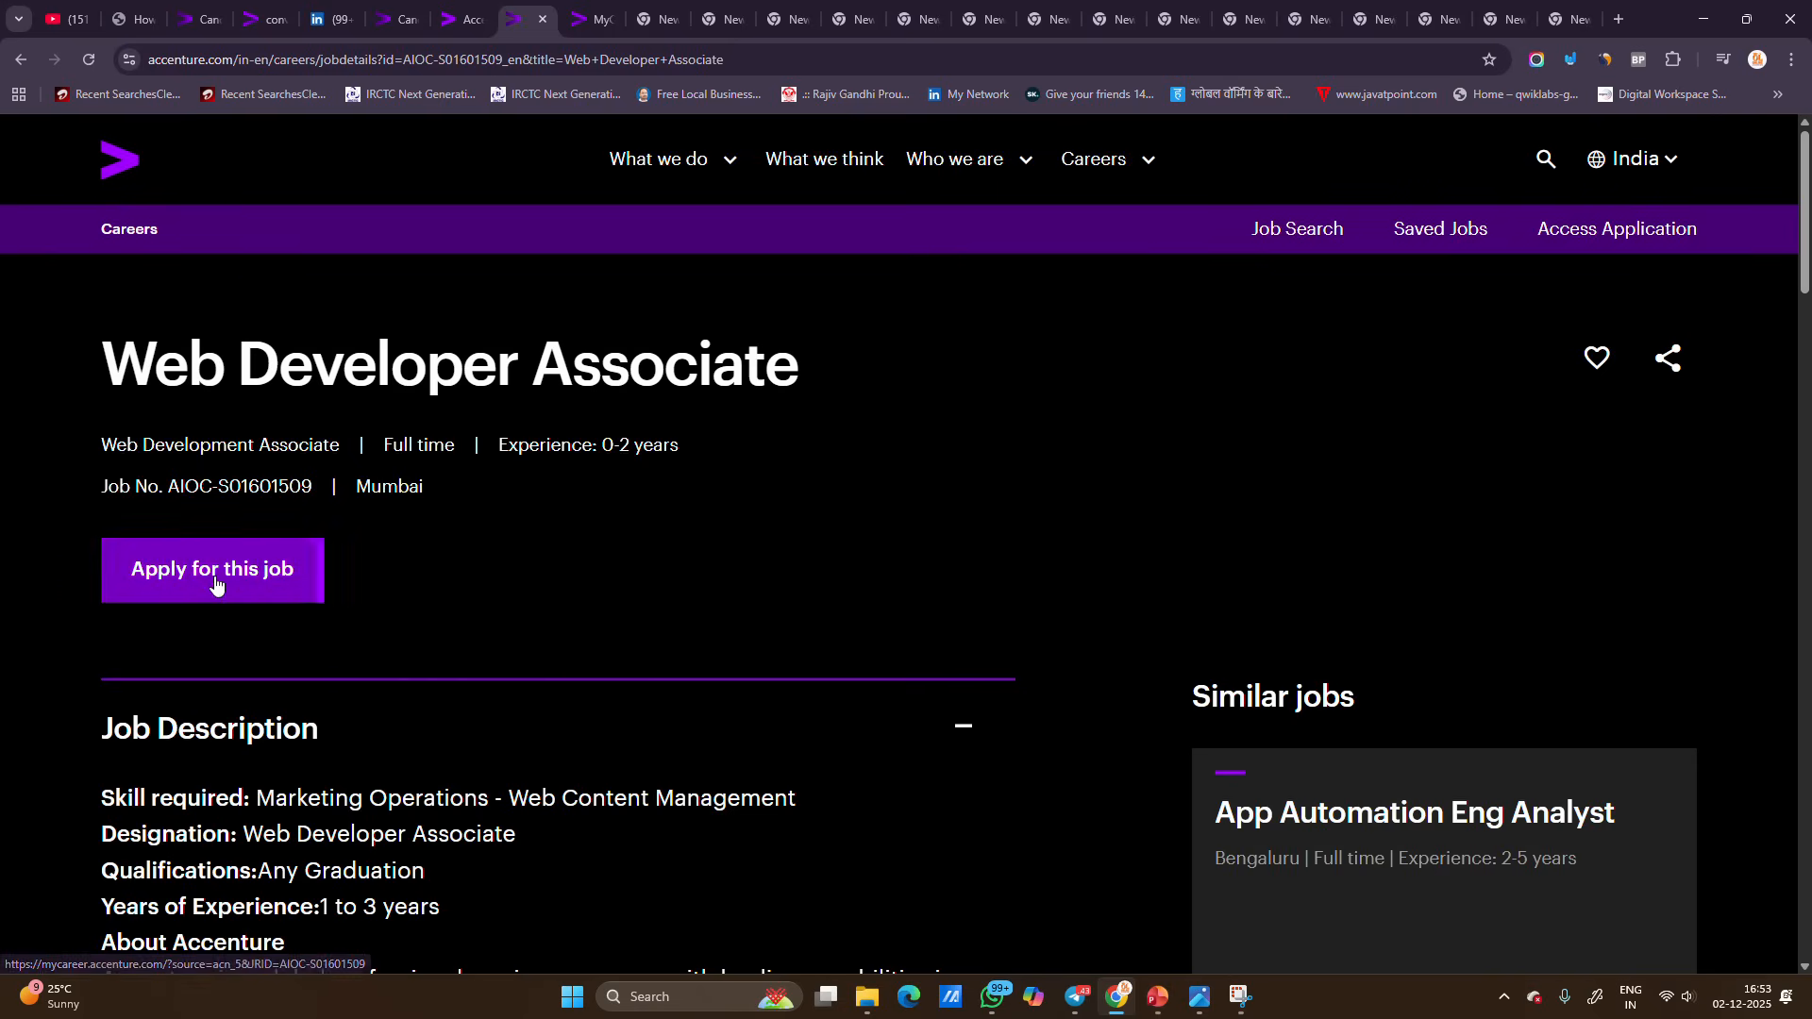
left_click(212, 569)
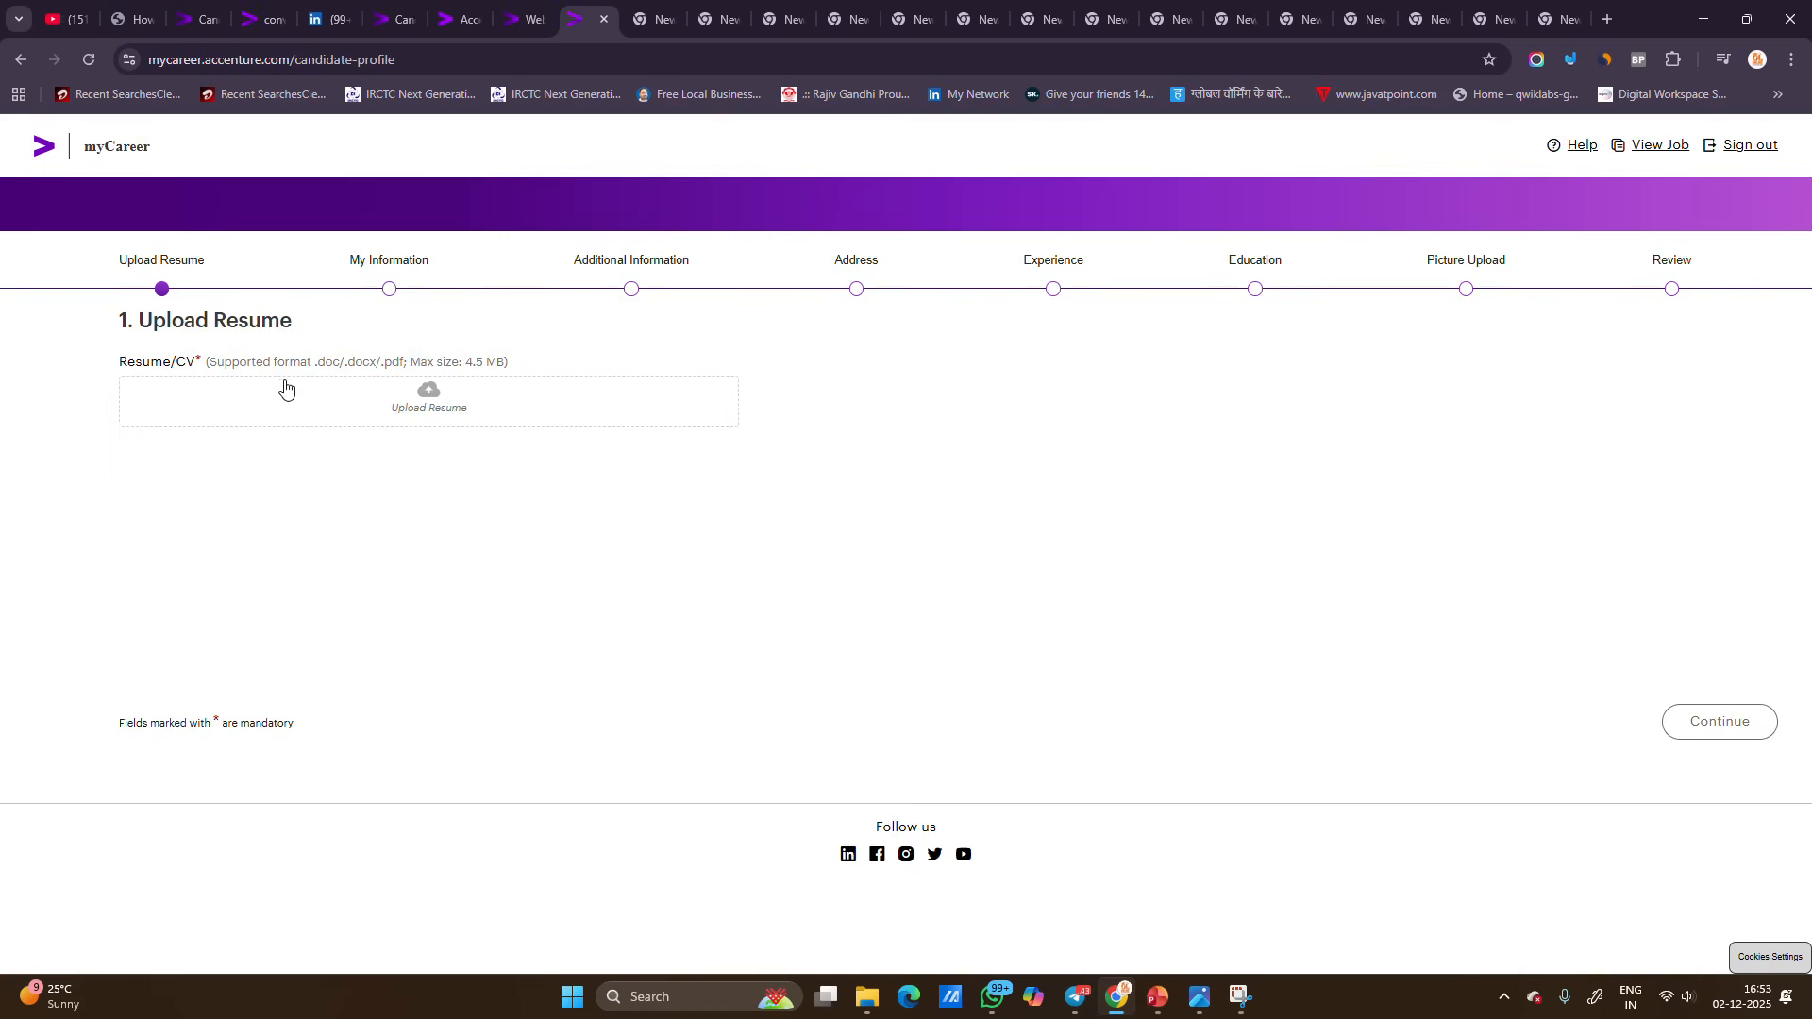
mouse_move(763, 277)
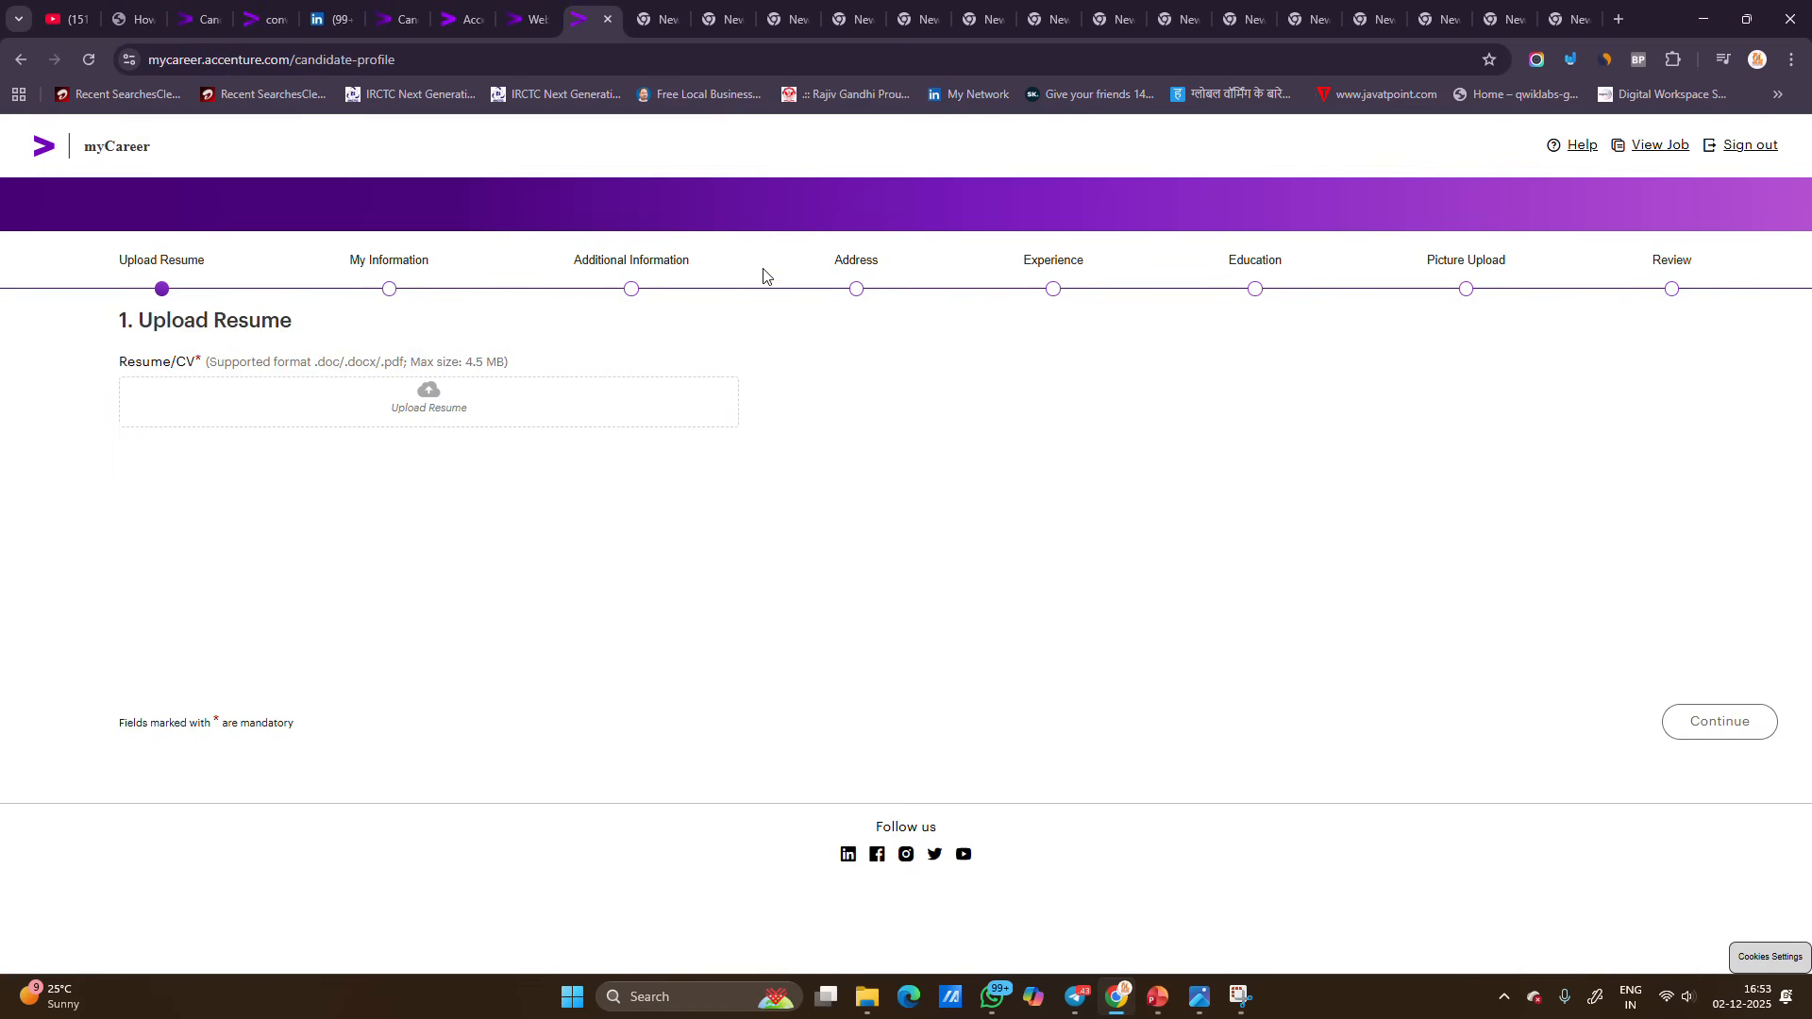
mouse_move(1508, 284)
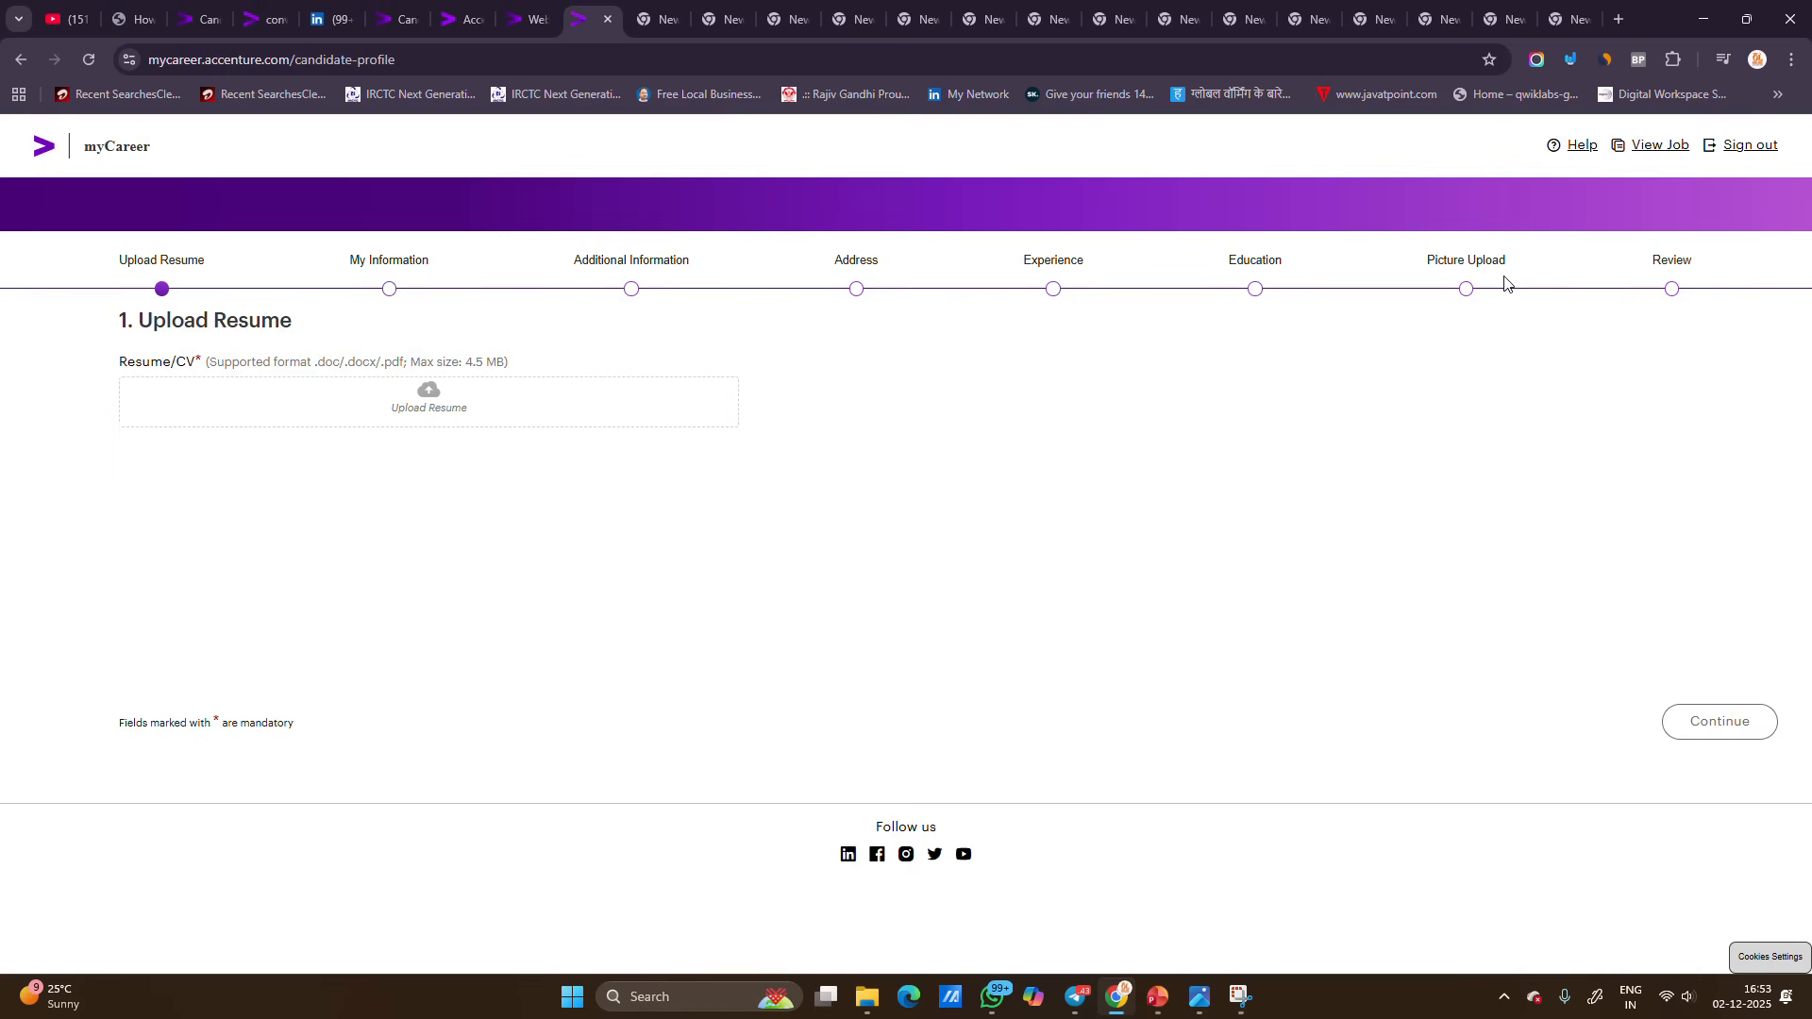
left_click(1157, 996)
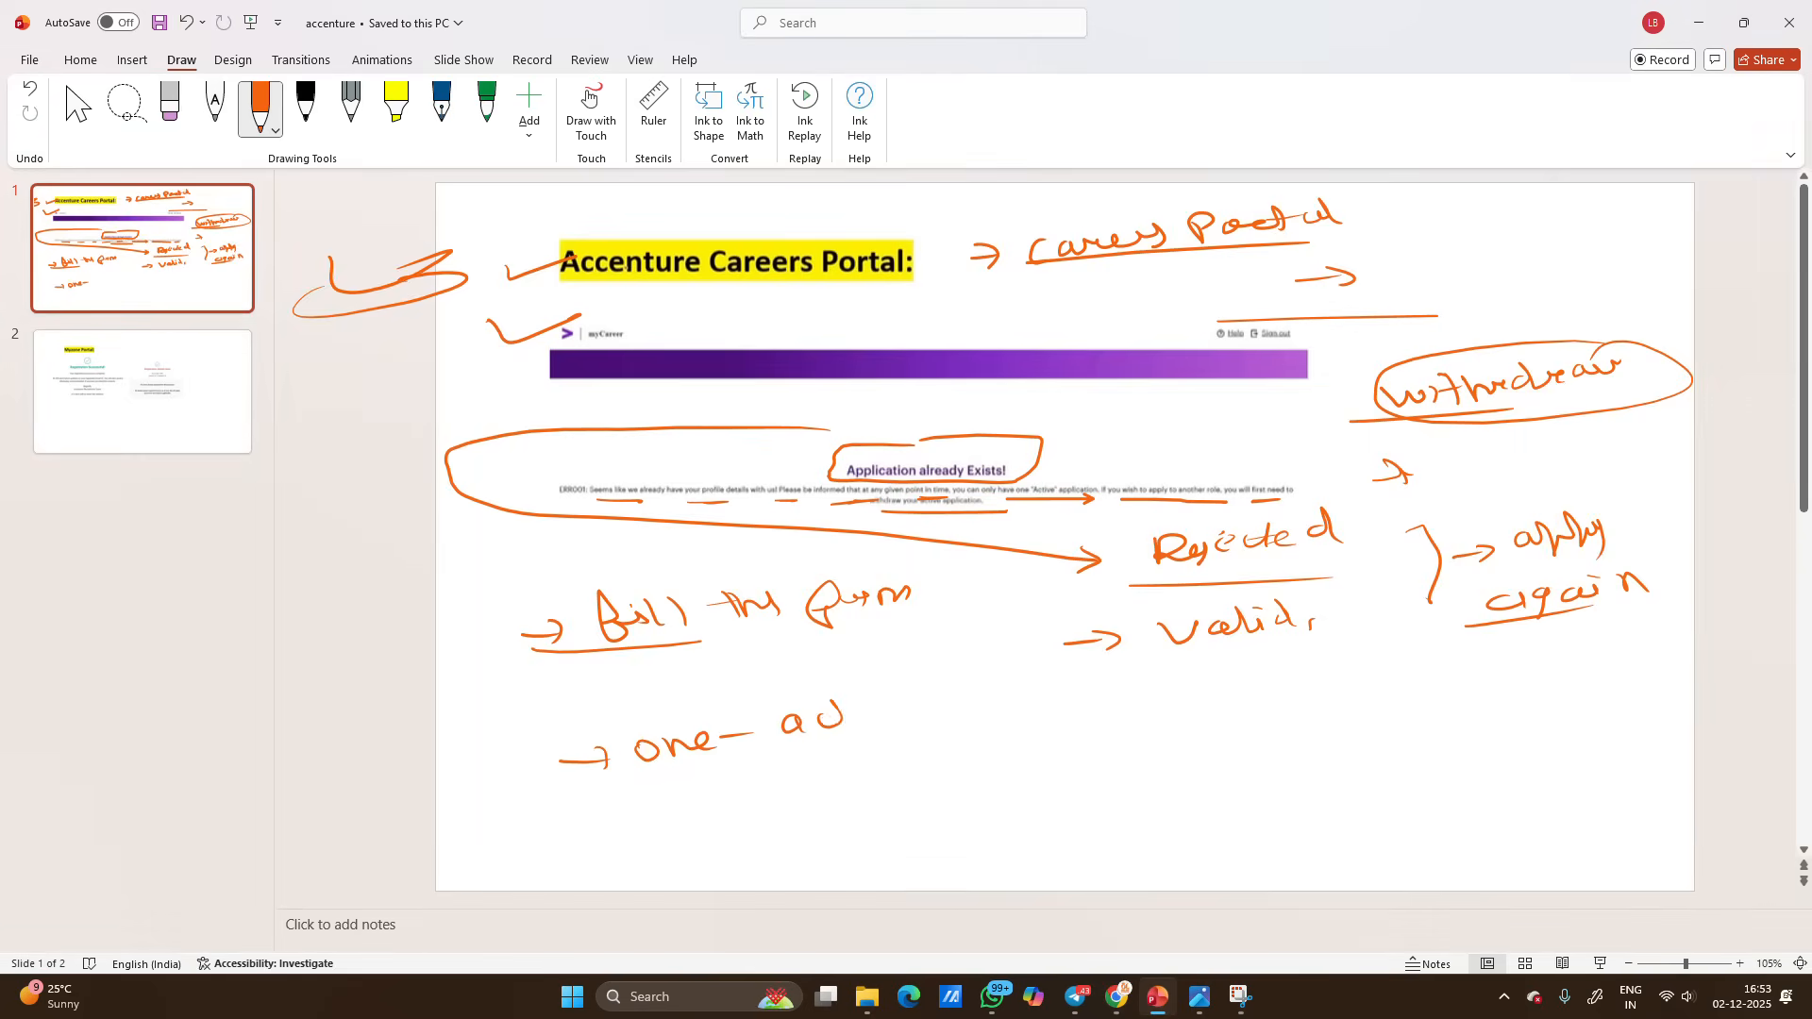
Step: Ink 'withdraw' under 'one-ad' and write a circled 'again' to its right
left_click_drag(566, 827, 727, 797)
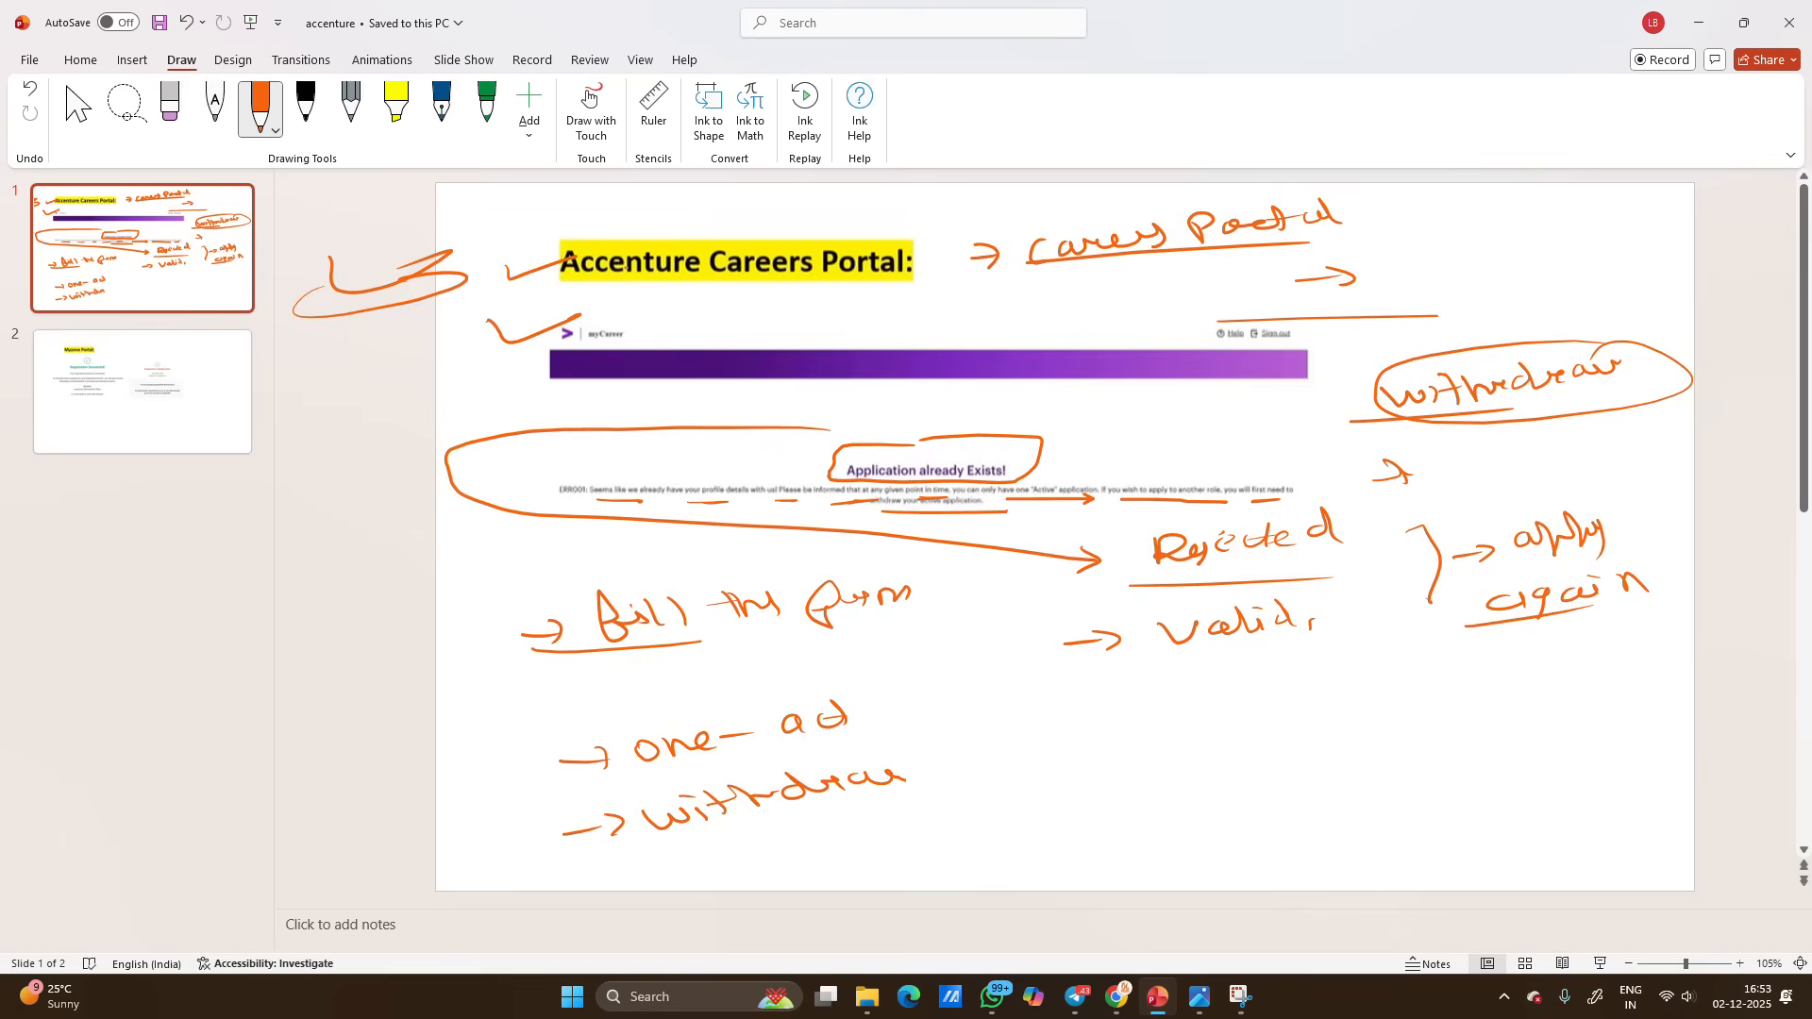
left_click_drag(971, 757, 1144, 734)
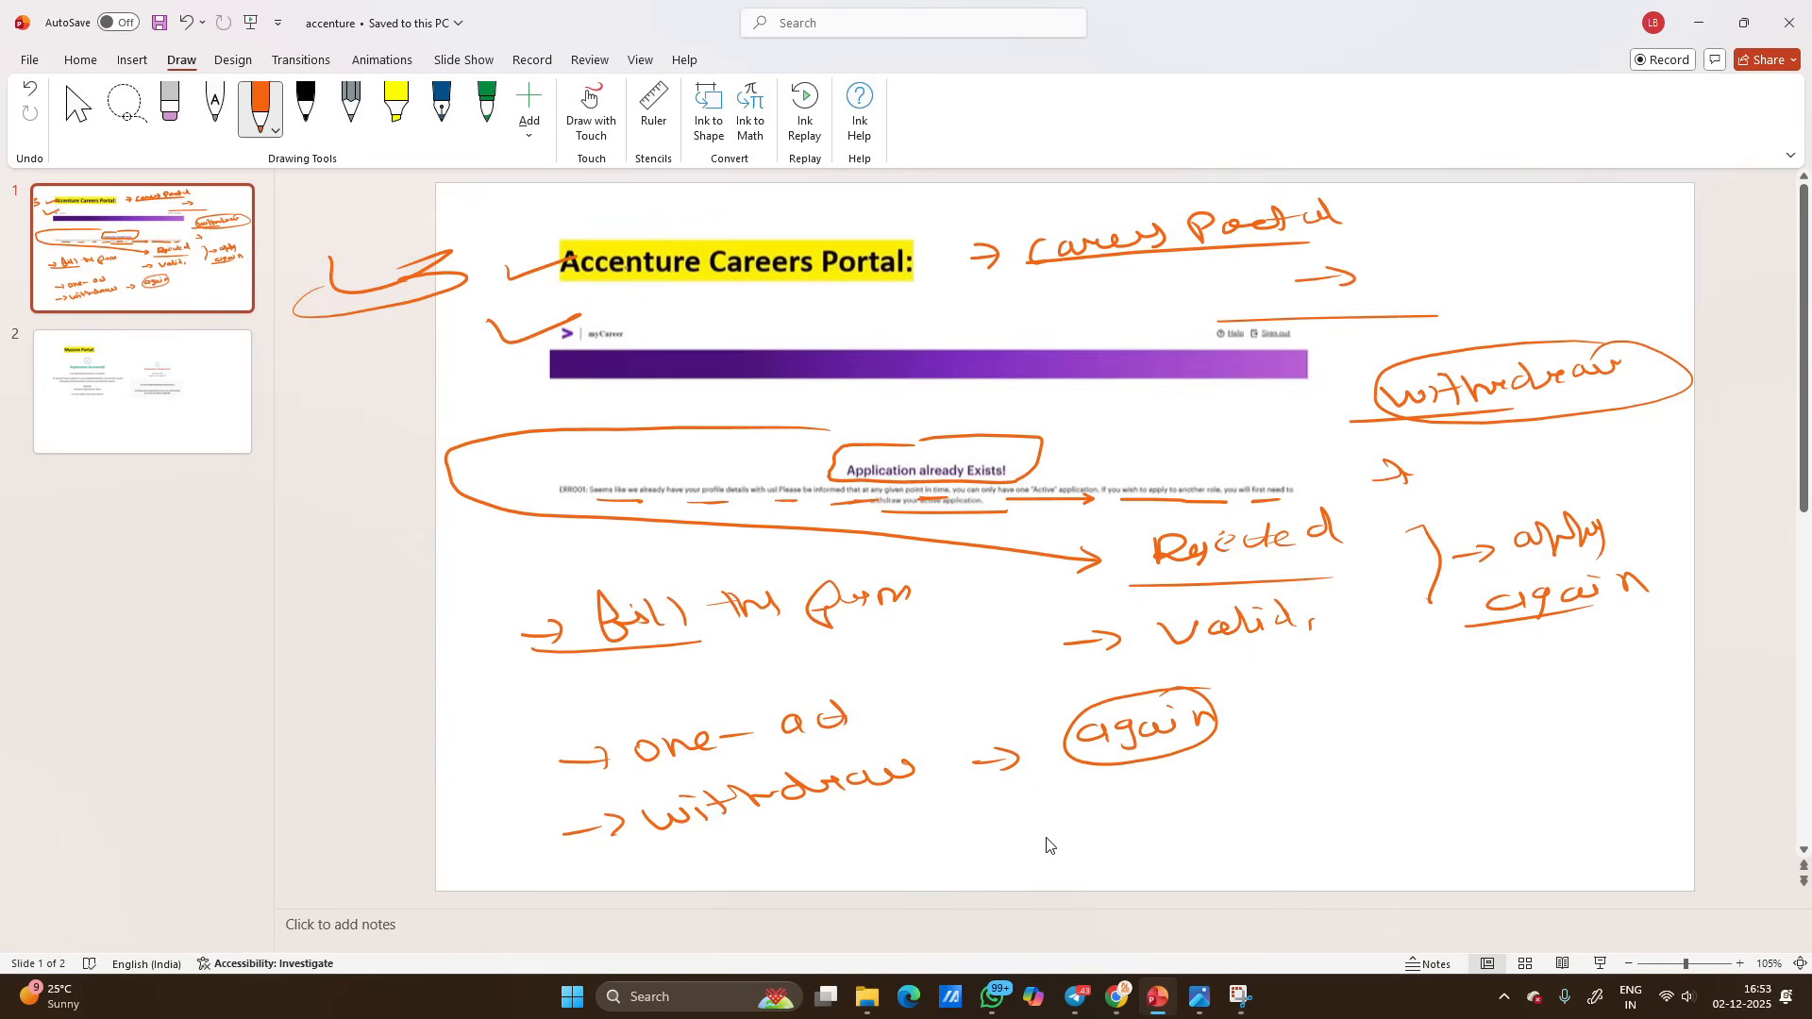
left_click(1116, 997)
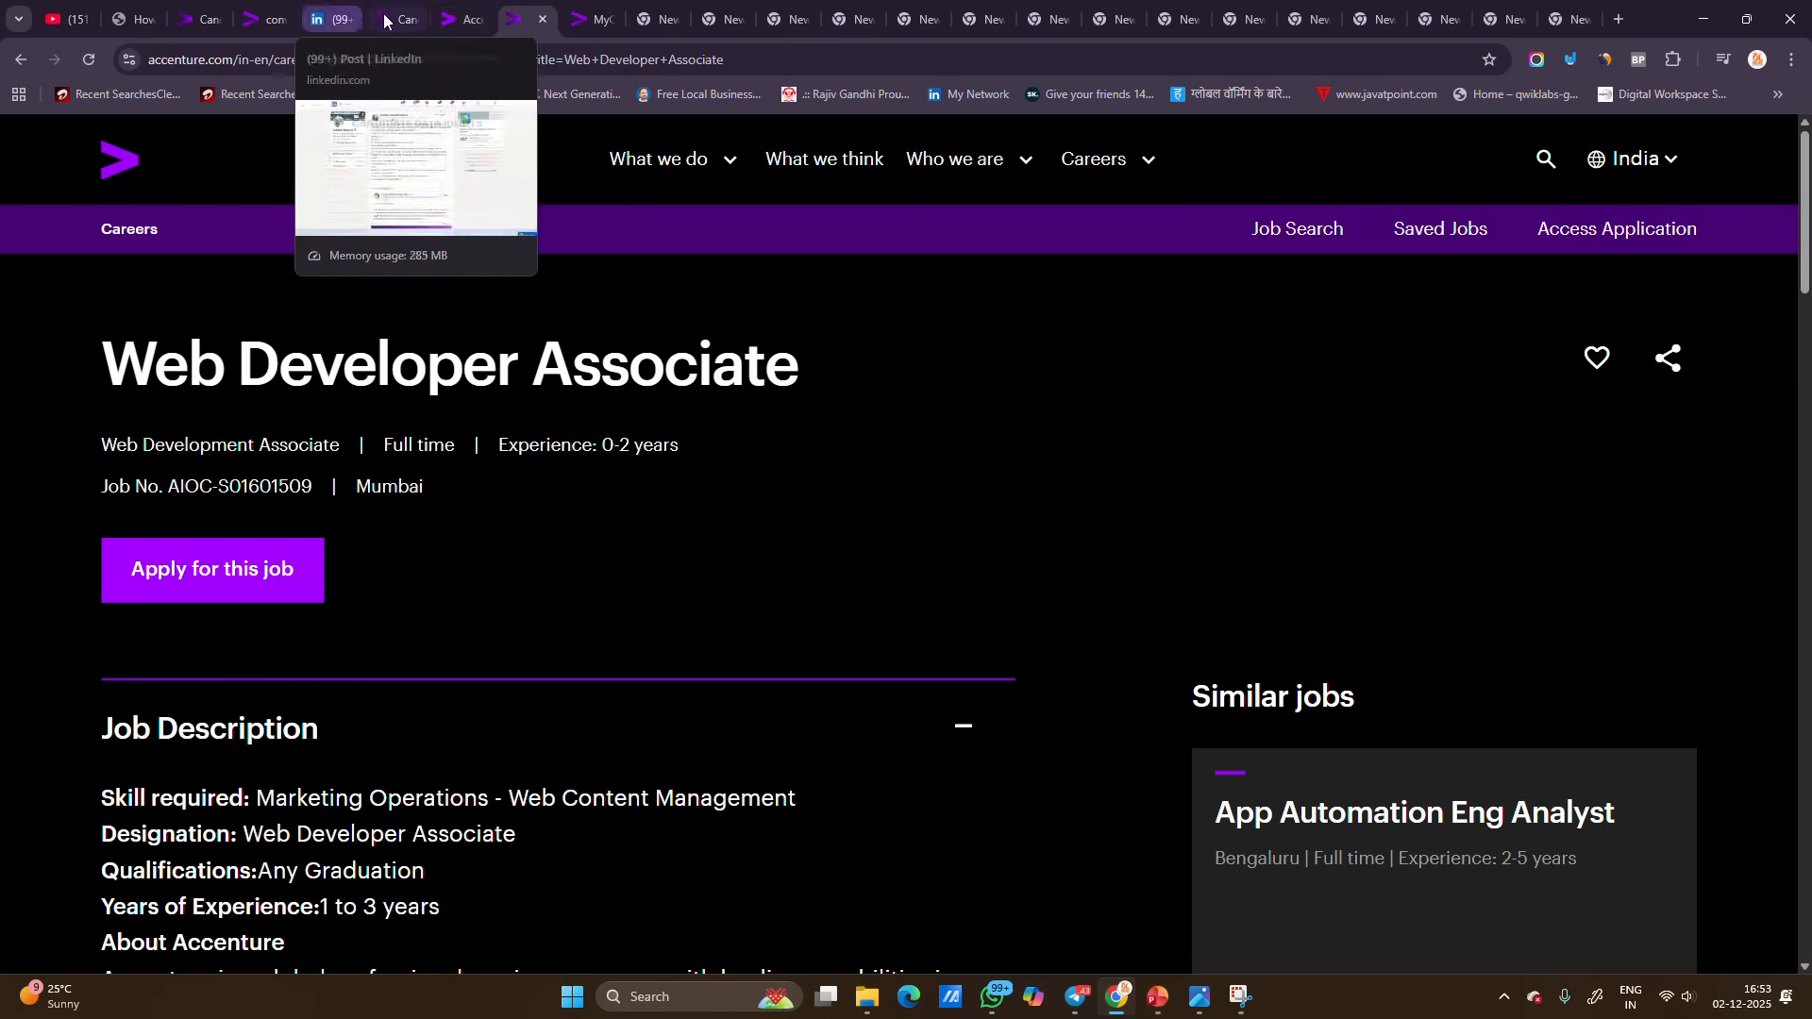
Step: Reload Myzone job openings, view the Associate Software Engineer listing, then go back to the list
left_click(460, 19)
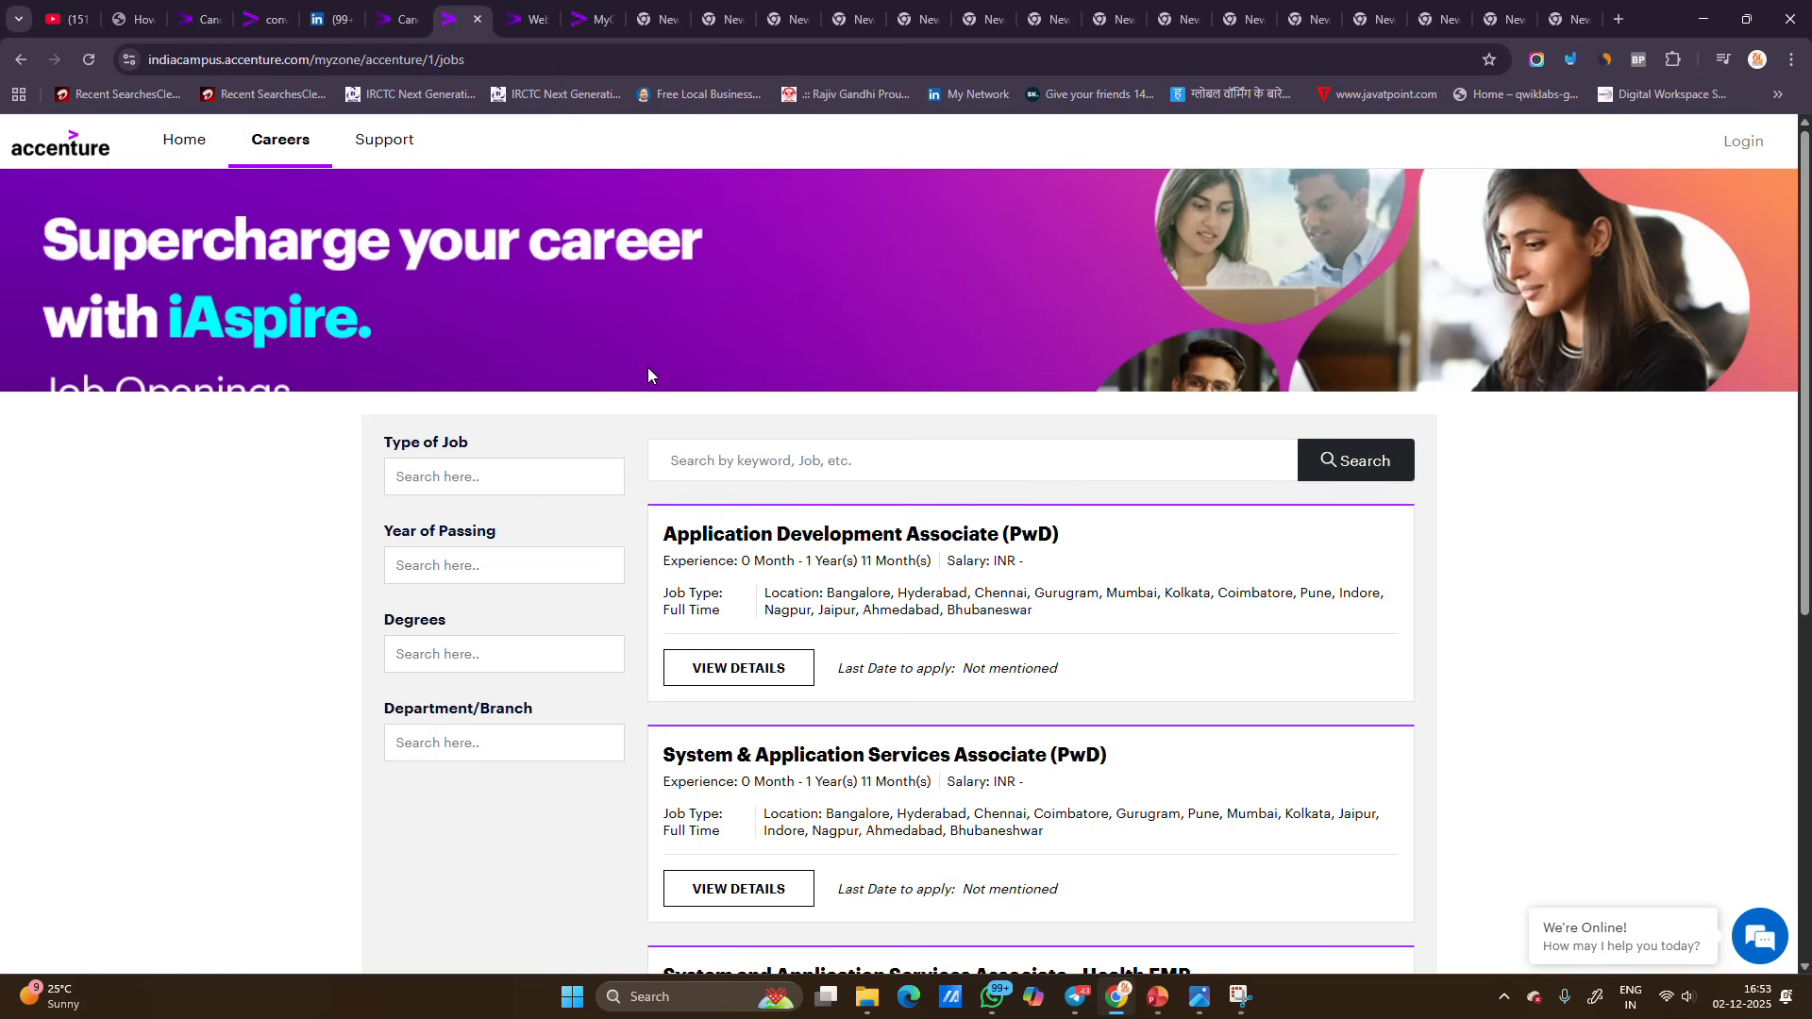
left_click(87, 58)
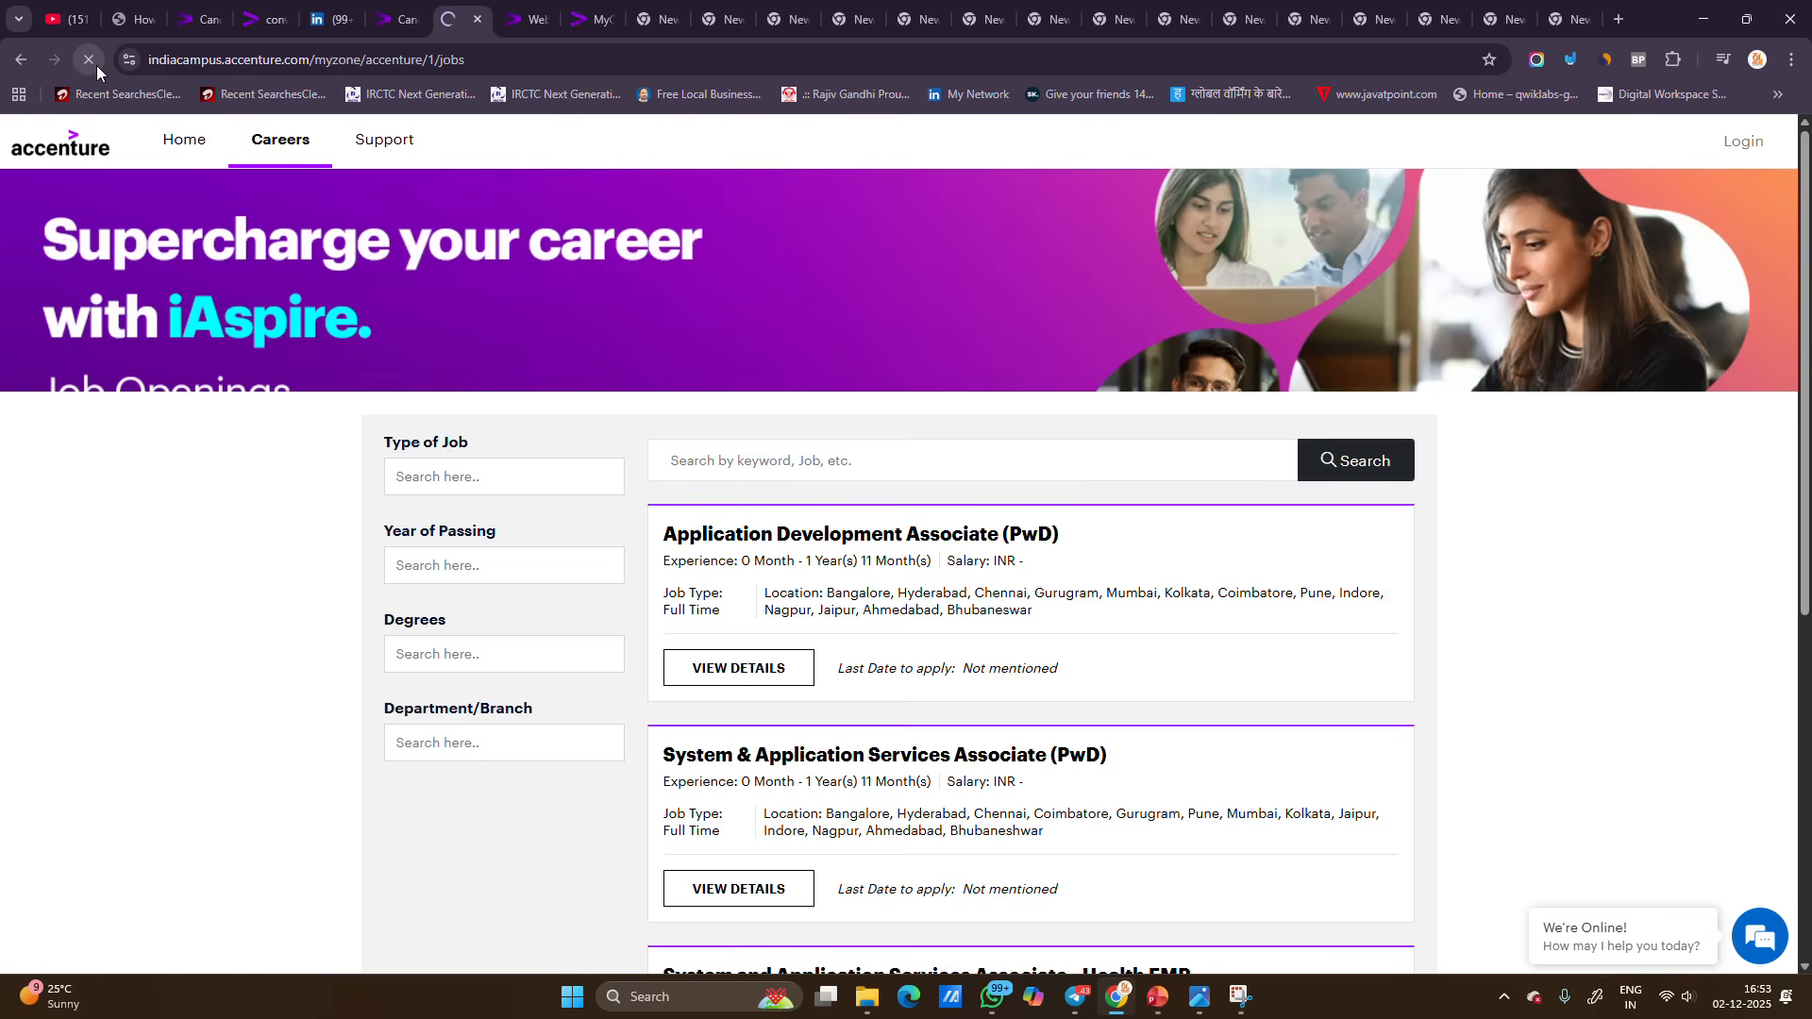
left_click(88, 58)
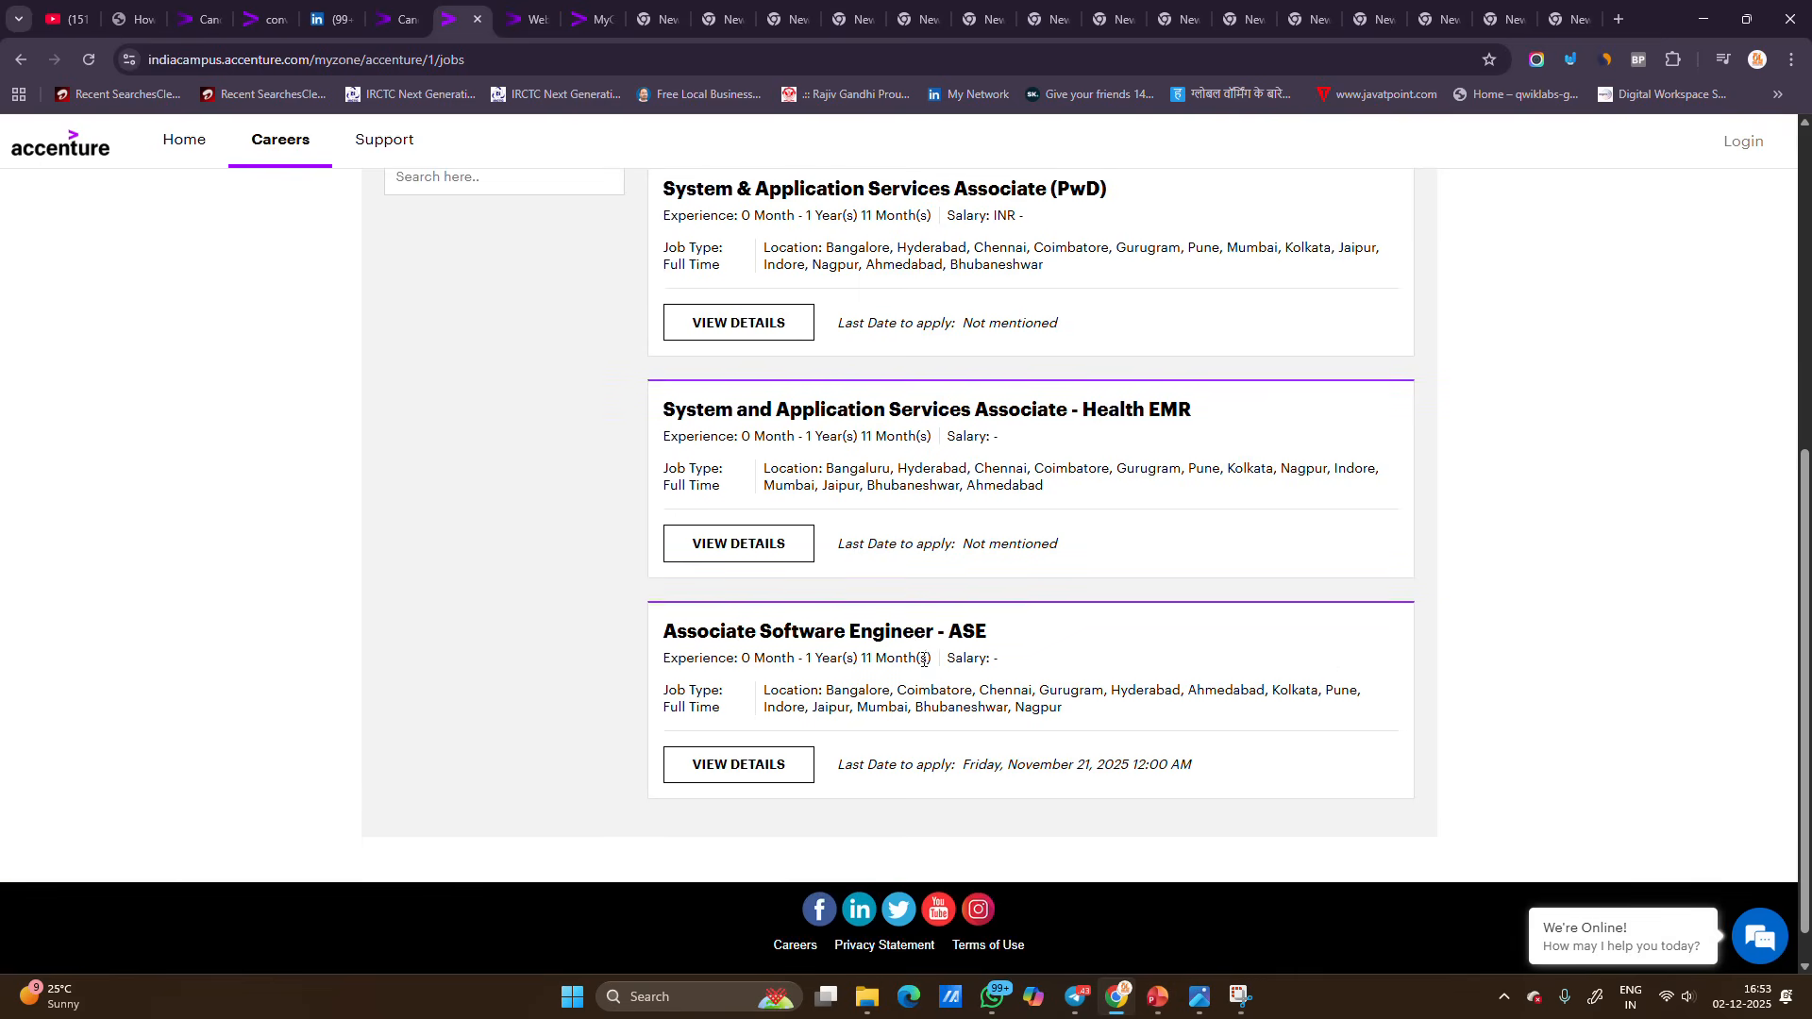
left_click(736, 763)
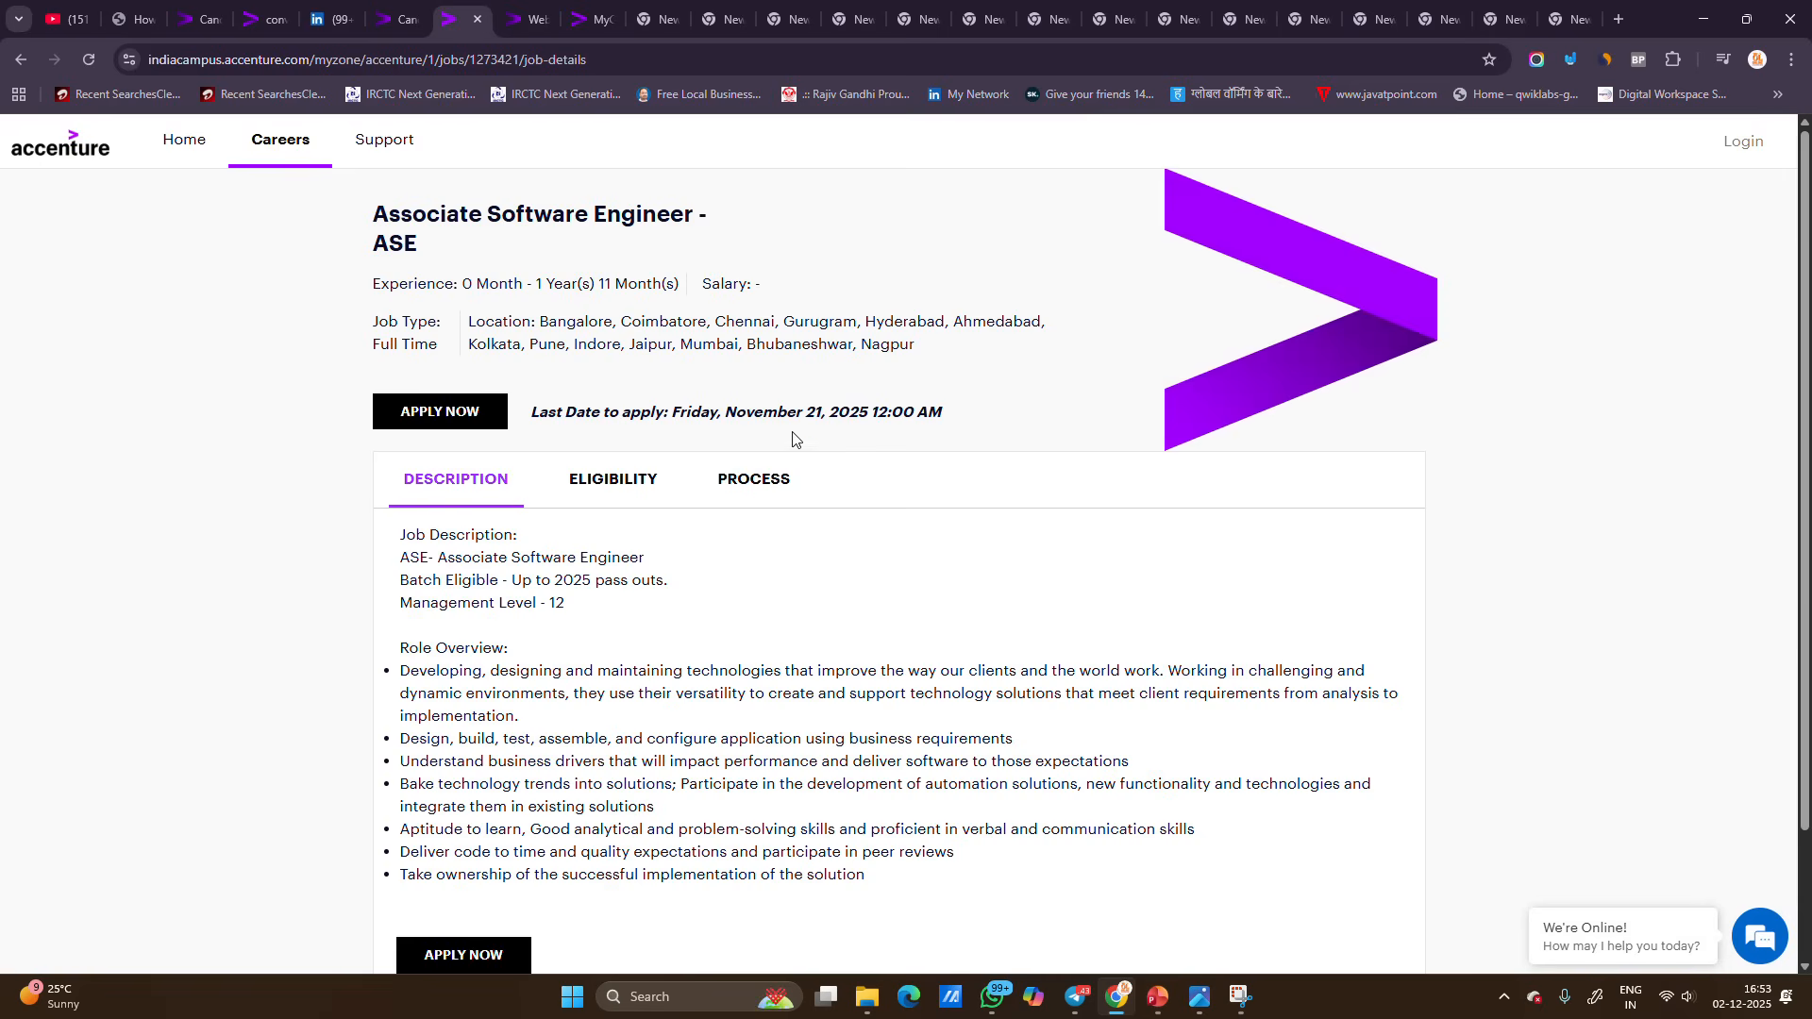
left_click(20, 58)
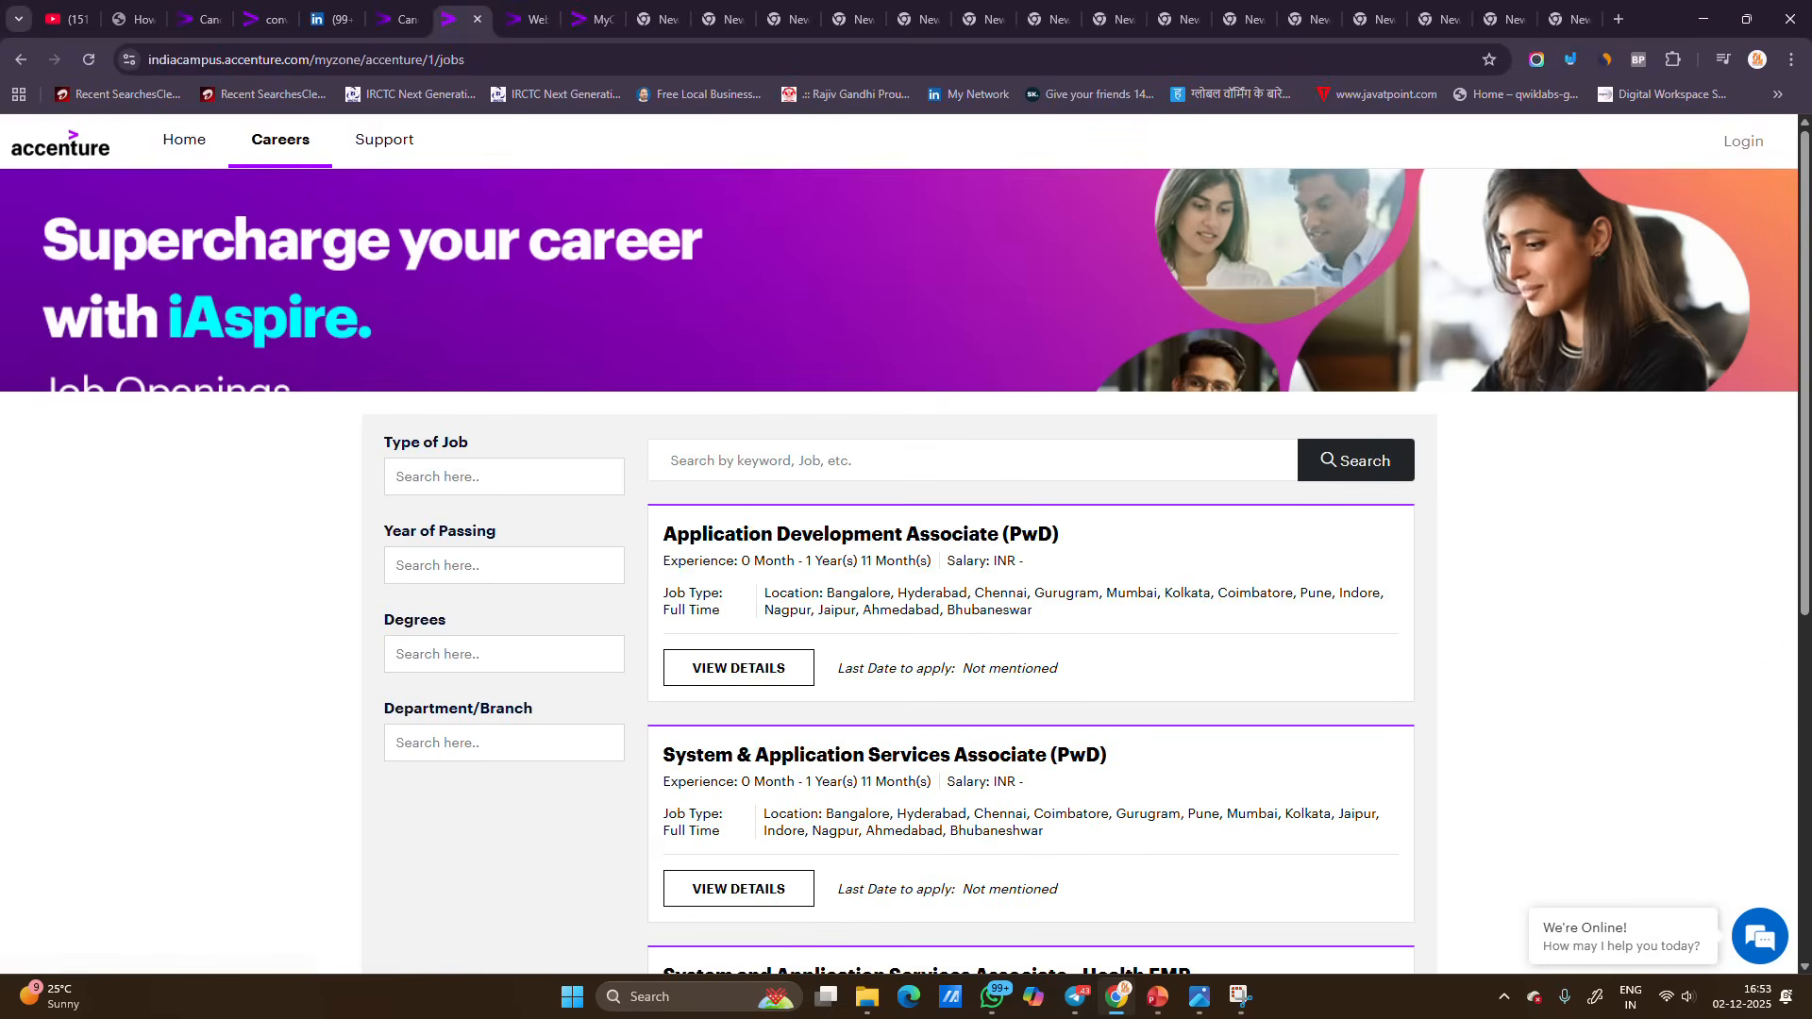
left_click(1155, 997)
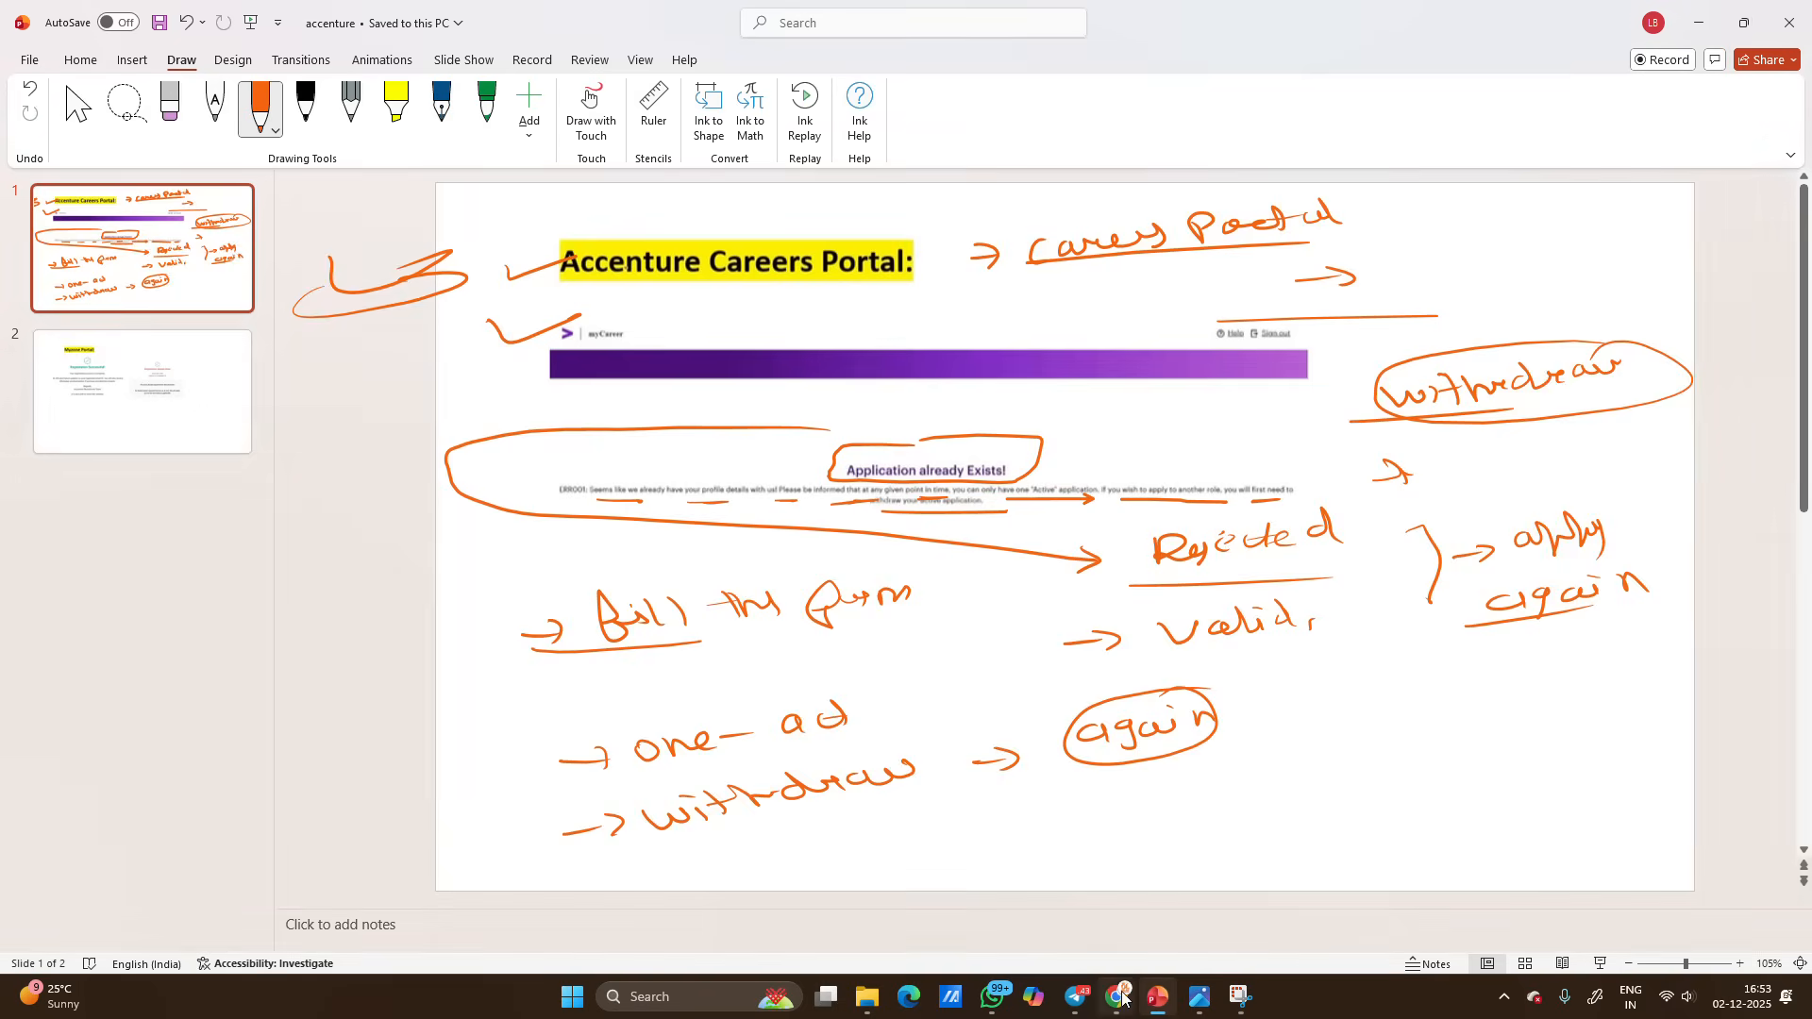
Step: Switch from the annotated slide to Chrome's Accenture FAQ PDF with its candidate-queries note
left_click(1113, 997)
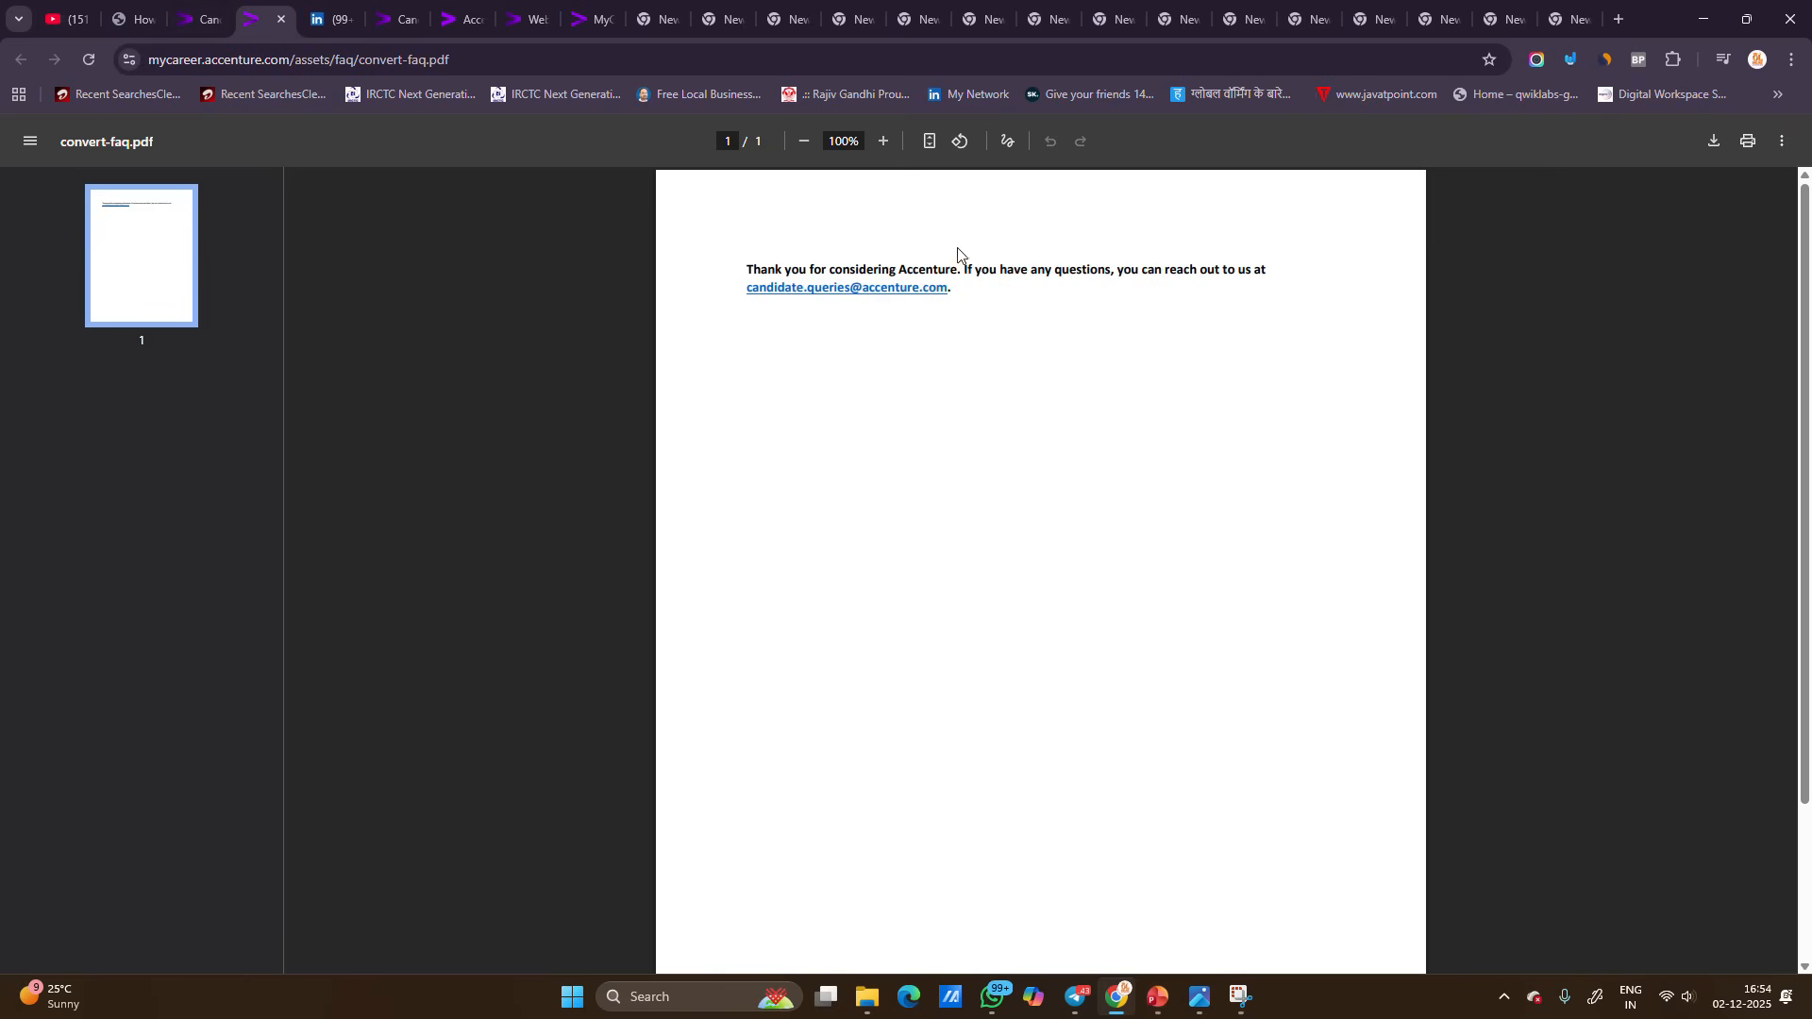
left_click(127, 20)
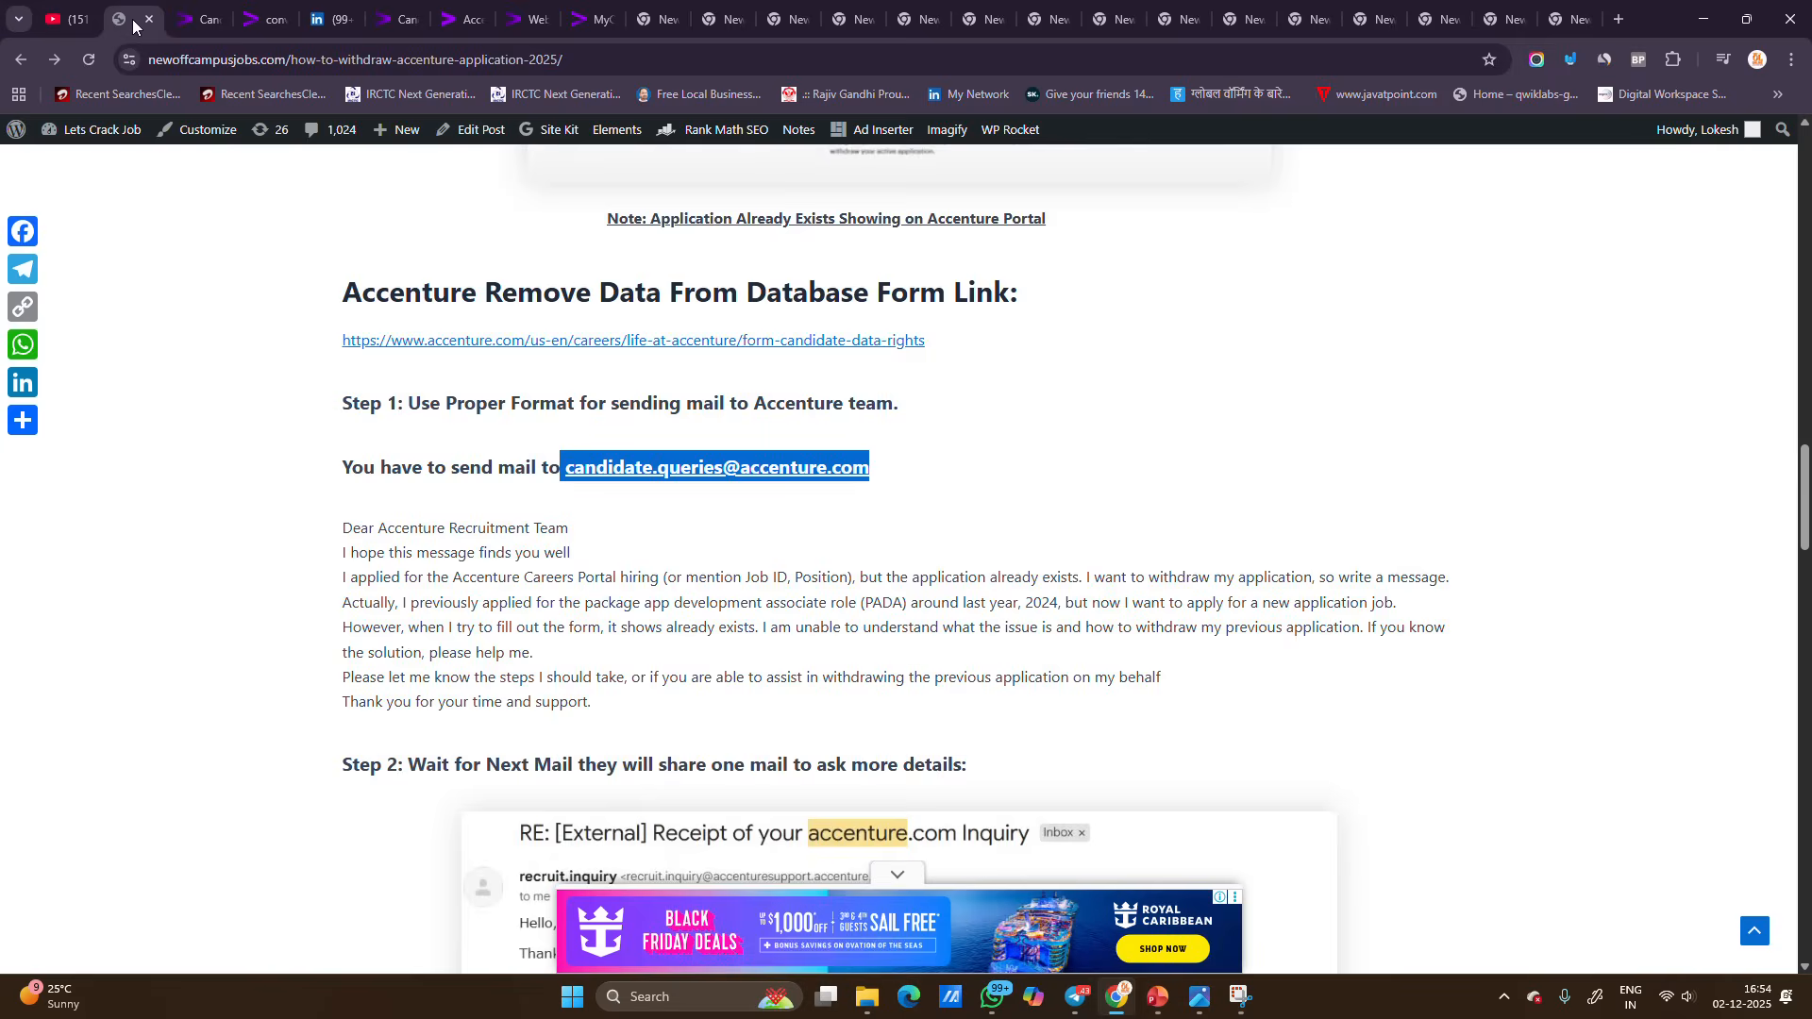
scroll("down", 3)
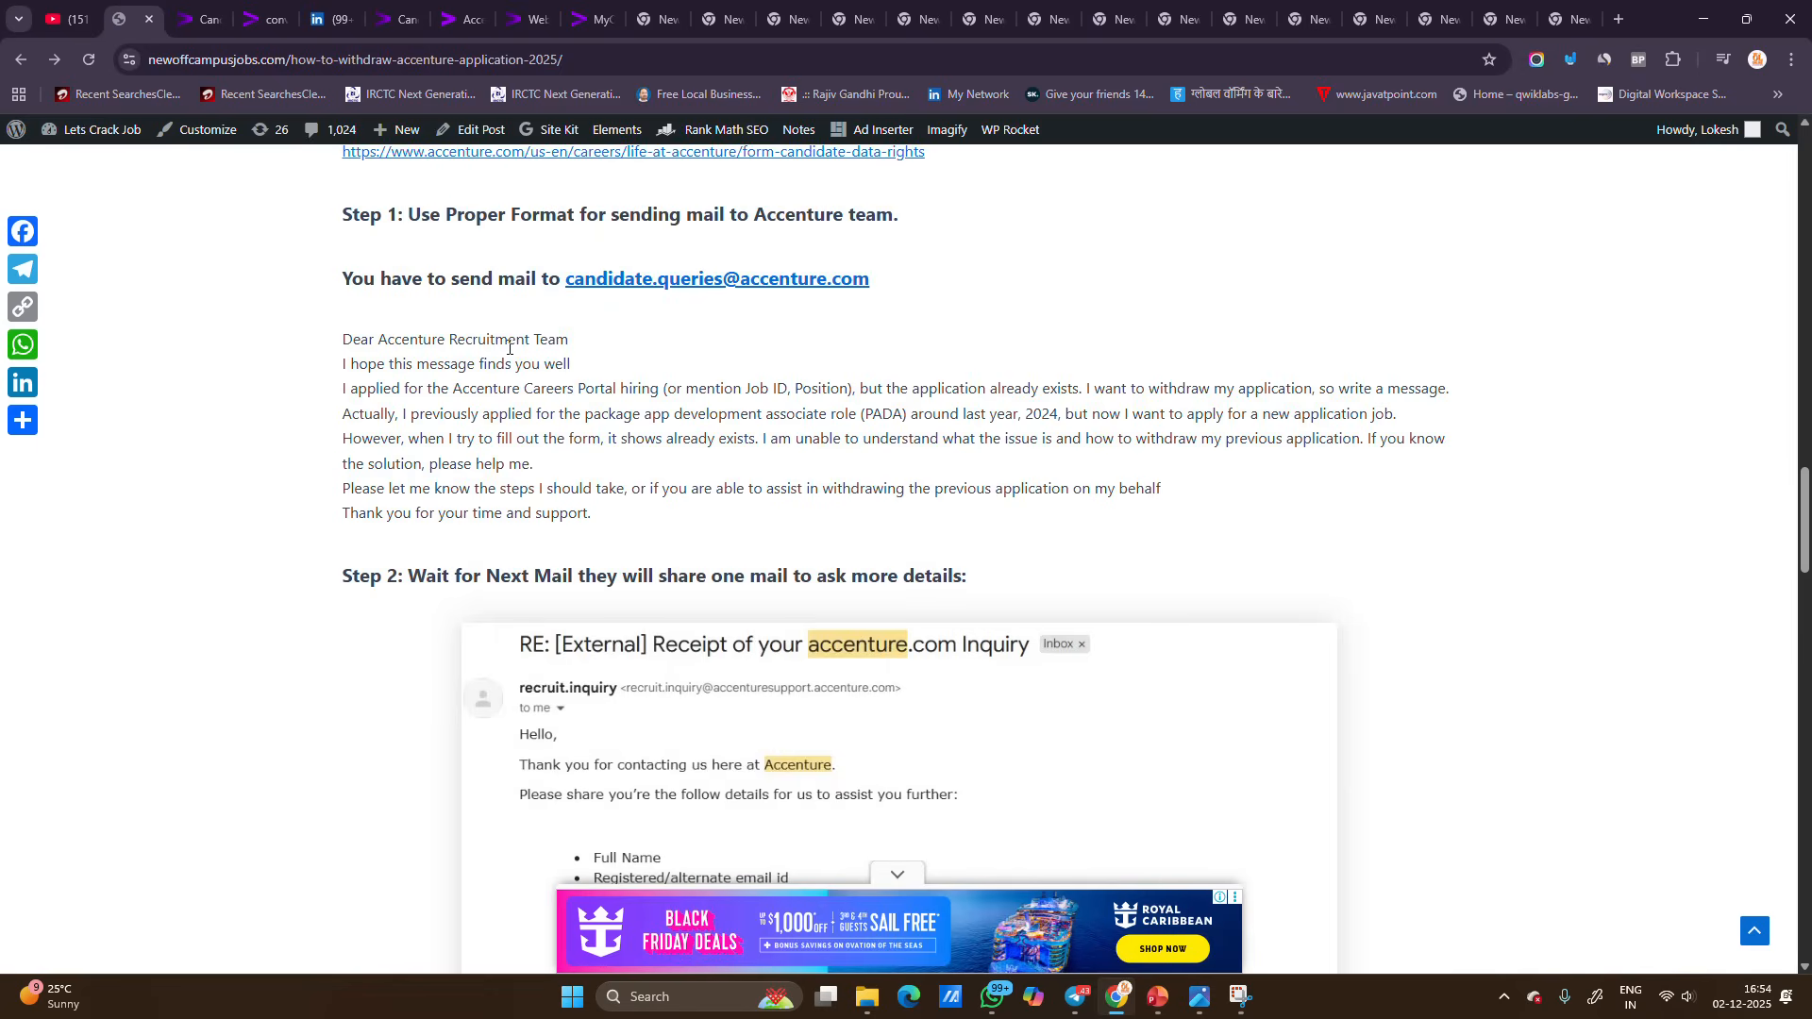
mouse_move(454, 388)
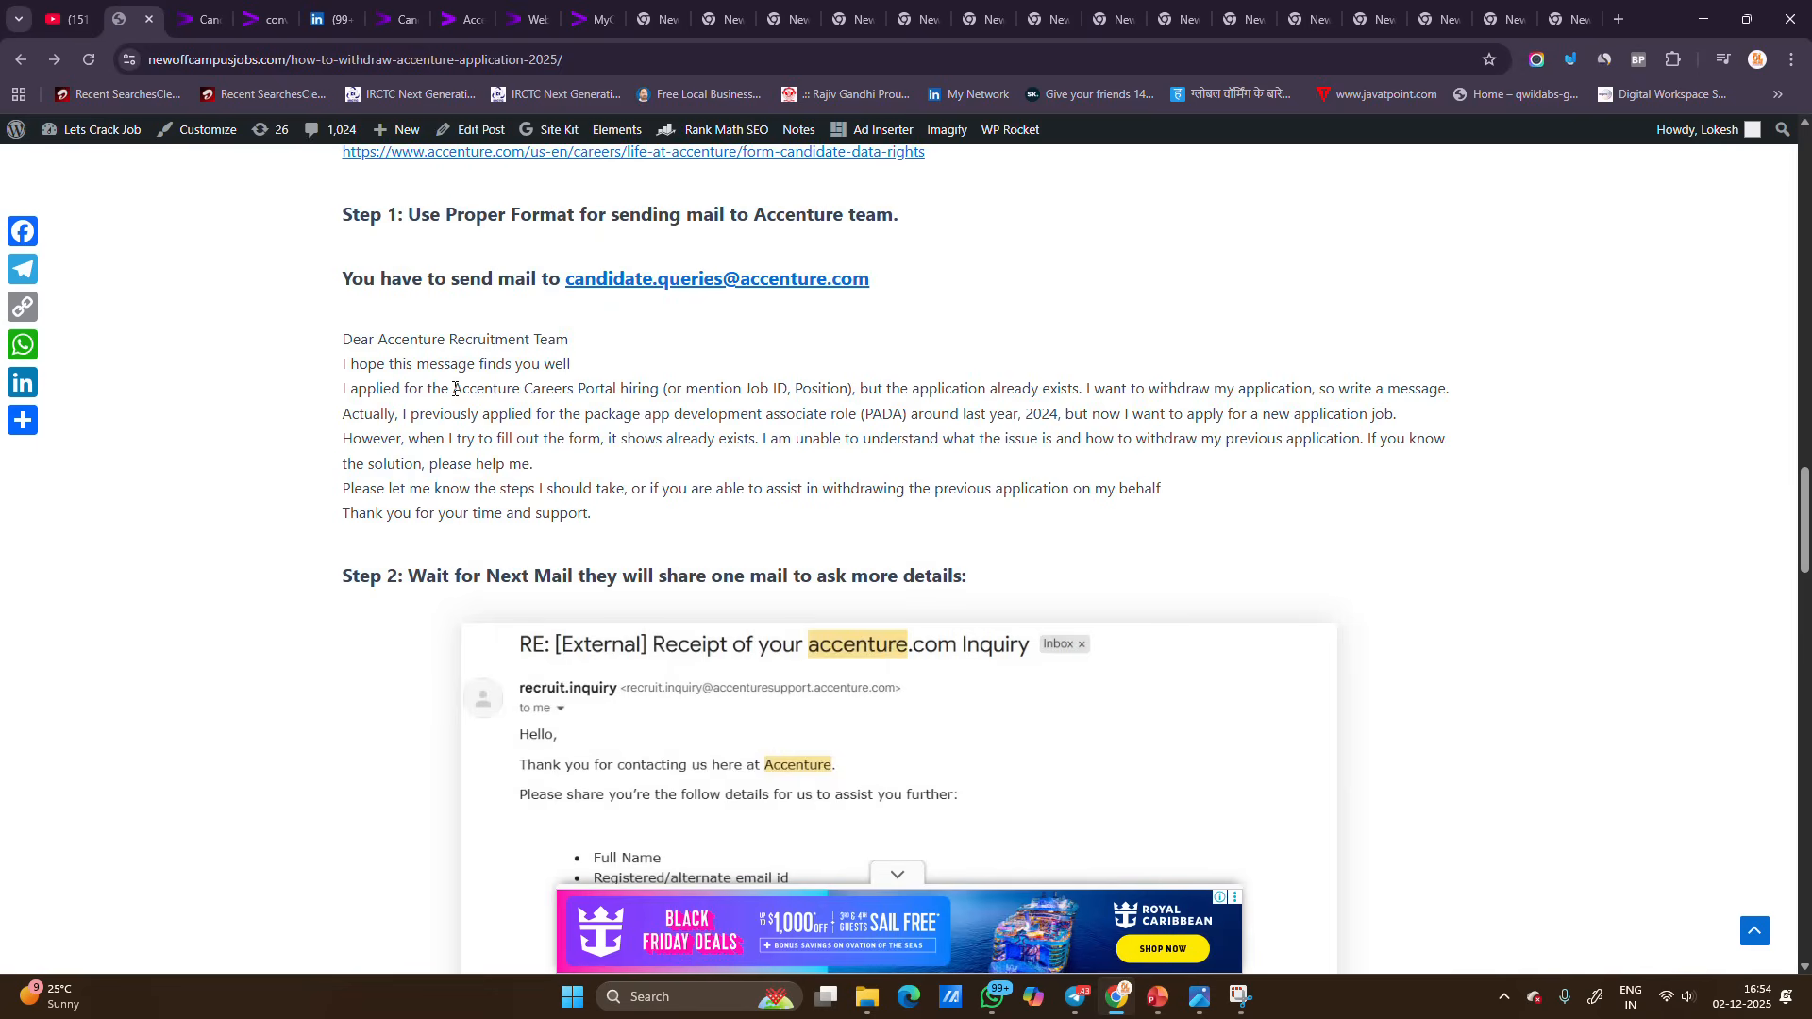
left_click_drag(342, 388, 749, 413)
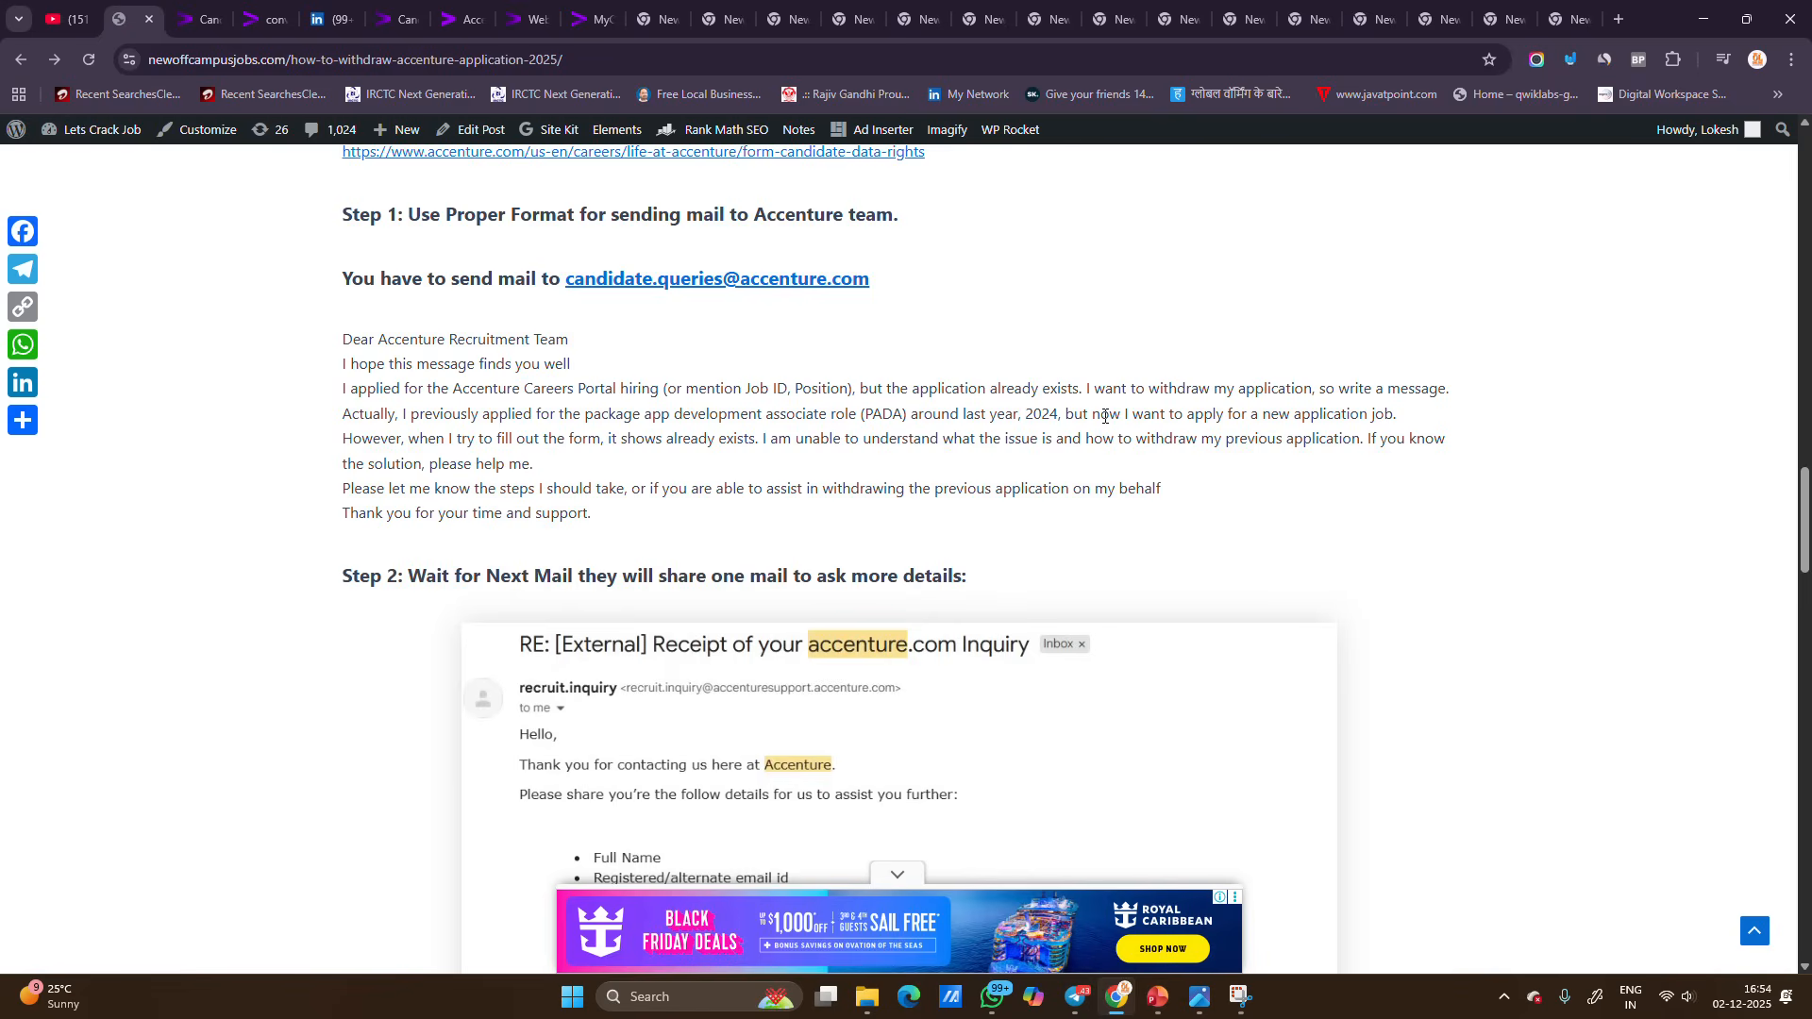
mouse_move(1103, 416)
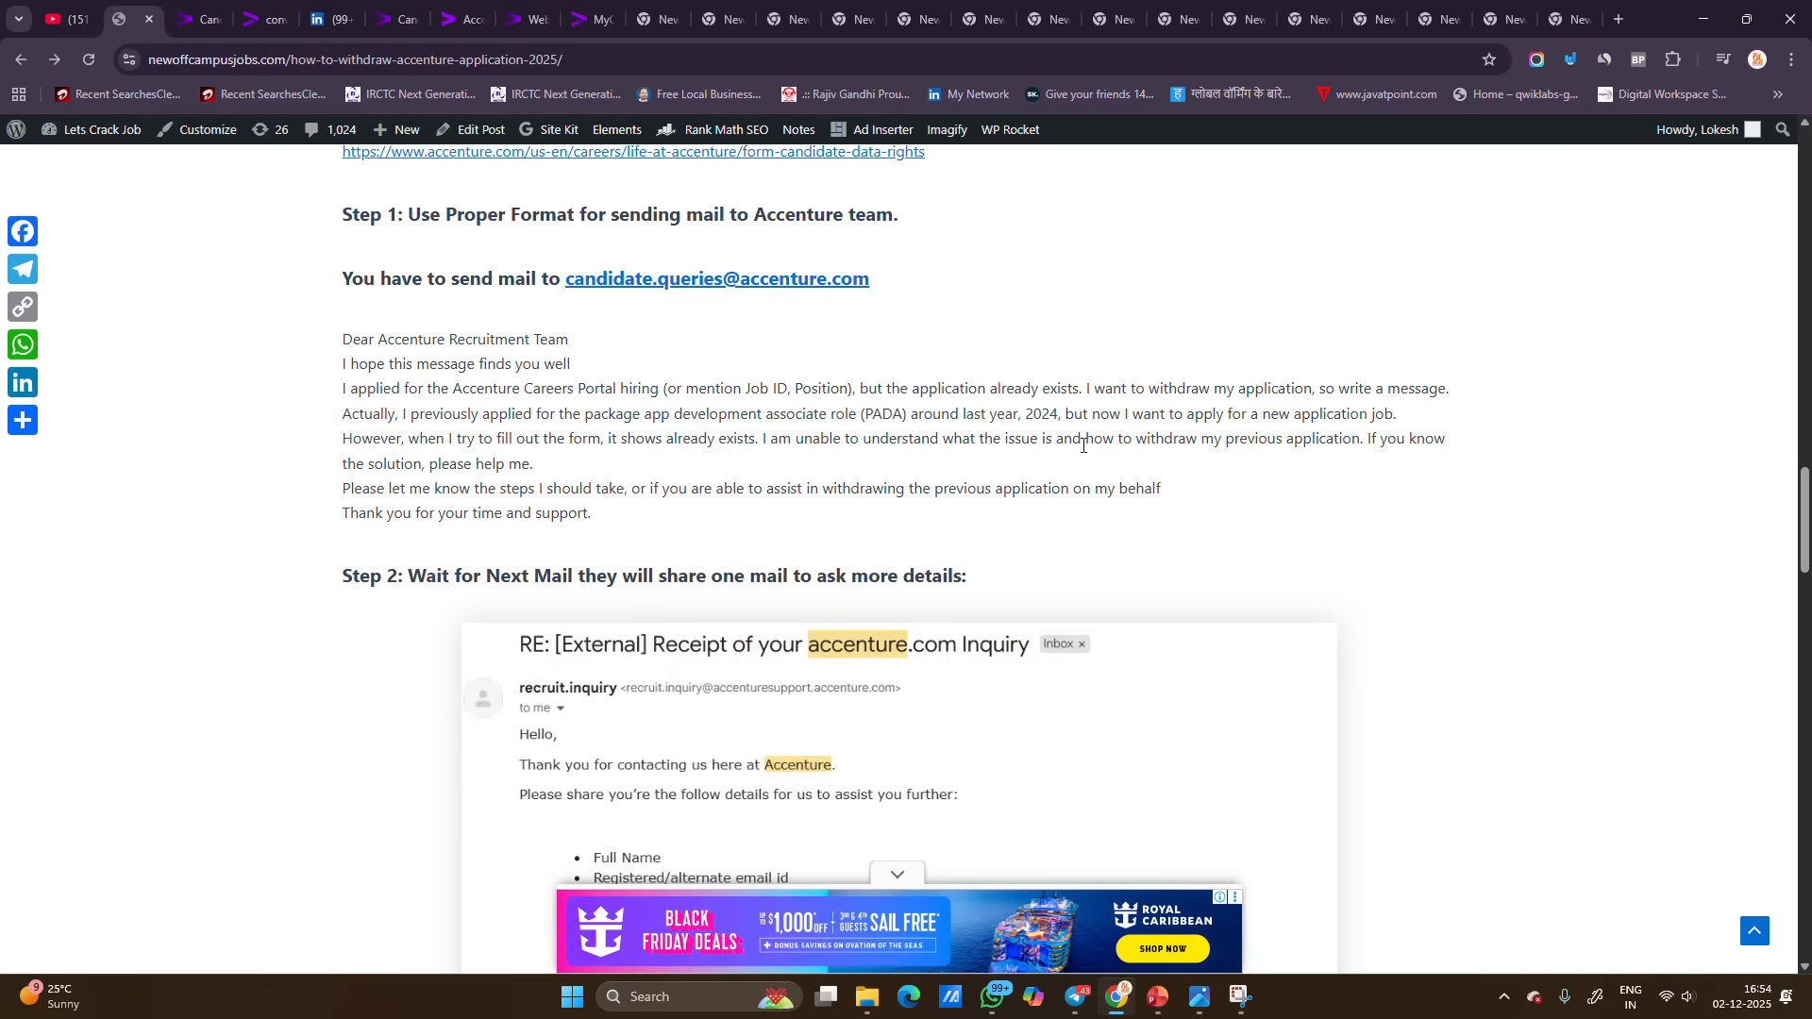
mouse_move(1350, 462)
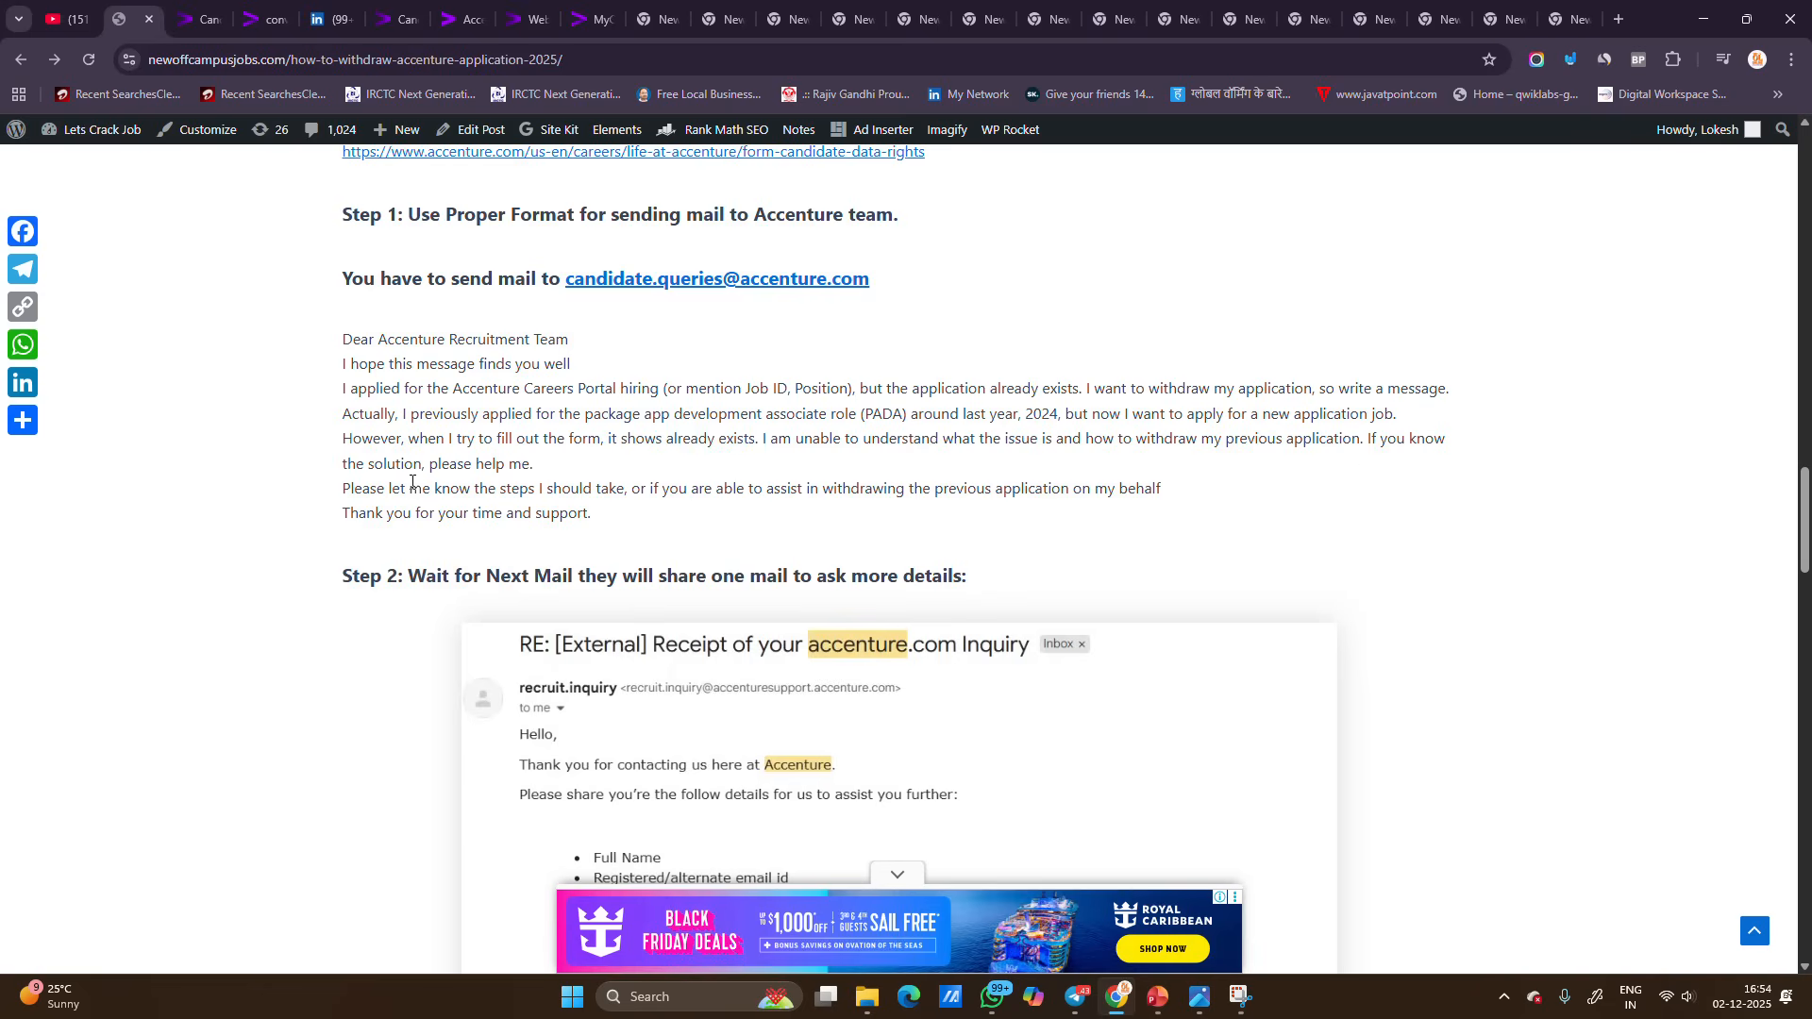
Step: Scroll through the Step 2 and Step 3 email screenshots, then return to the annotated slide
scroll("down", 3)
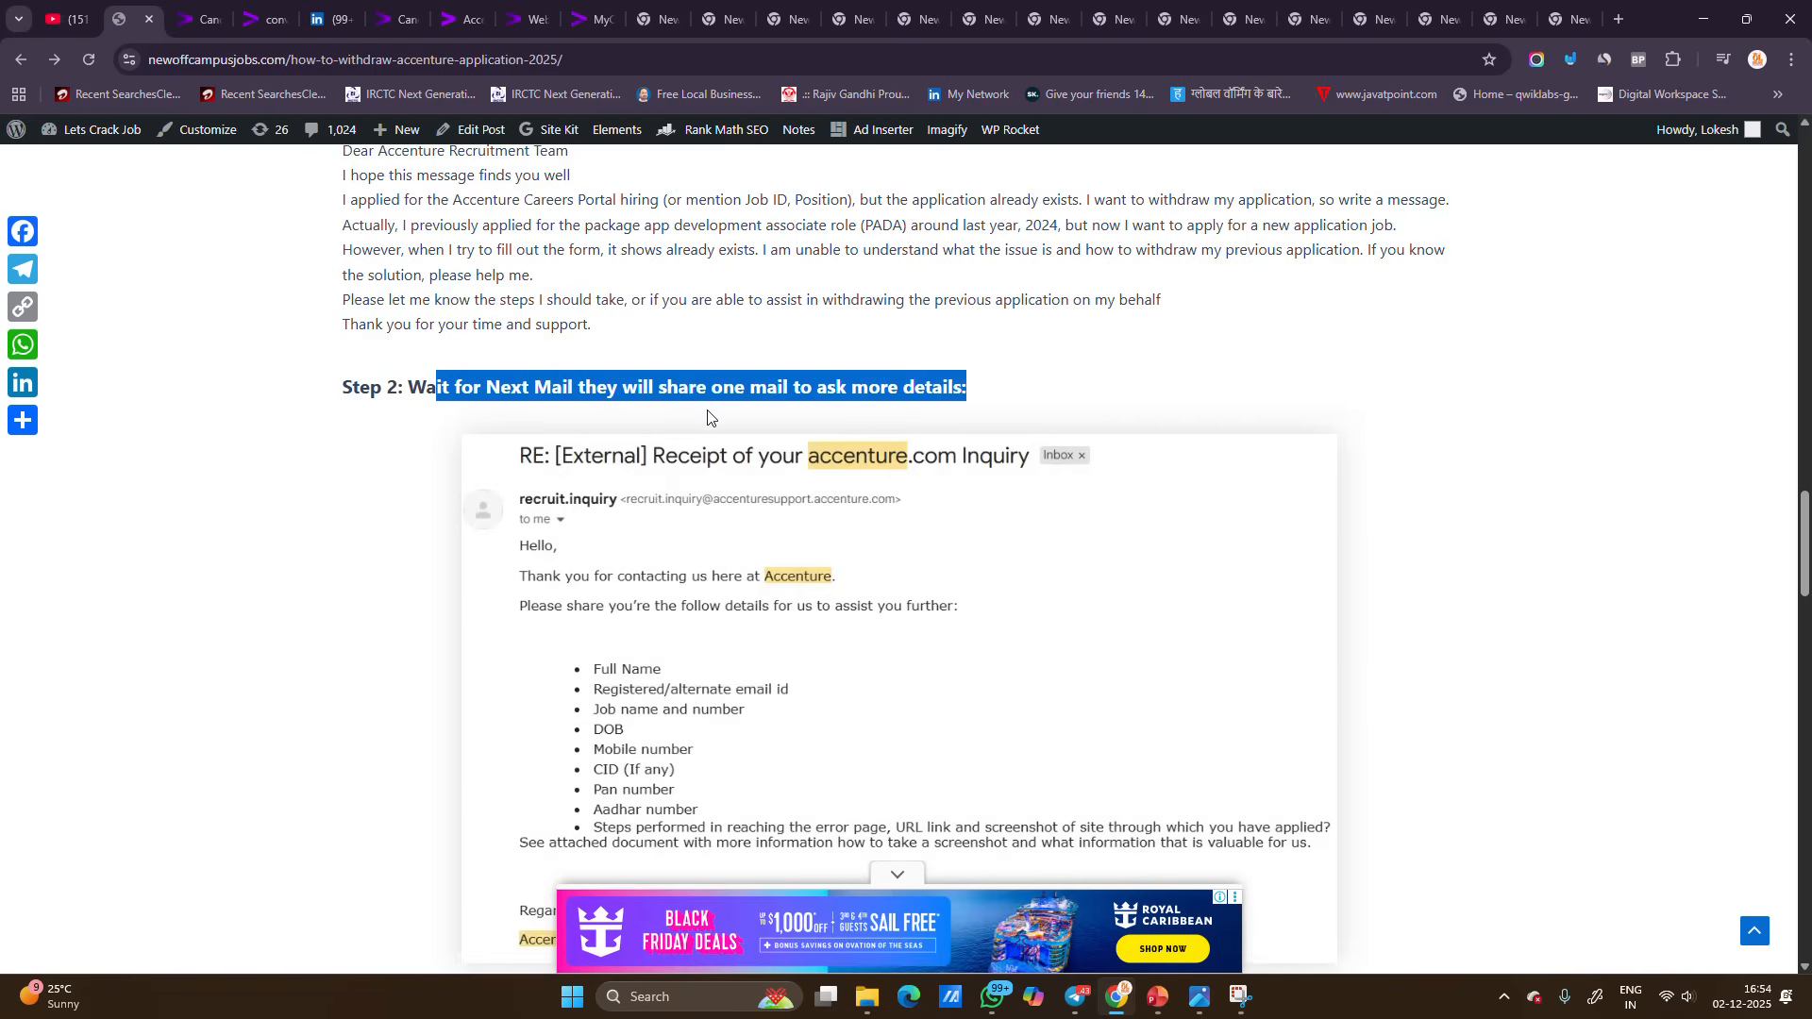
scroll("down", 3)
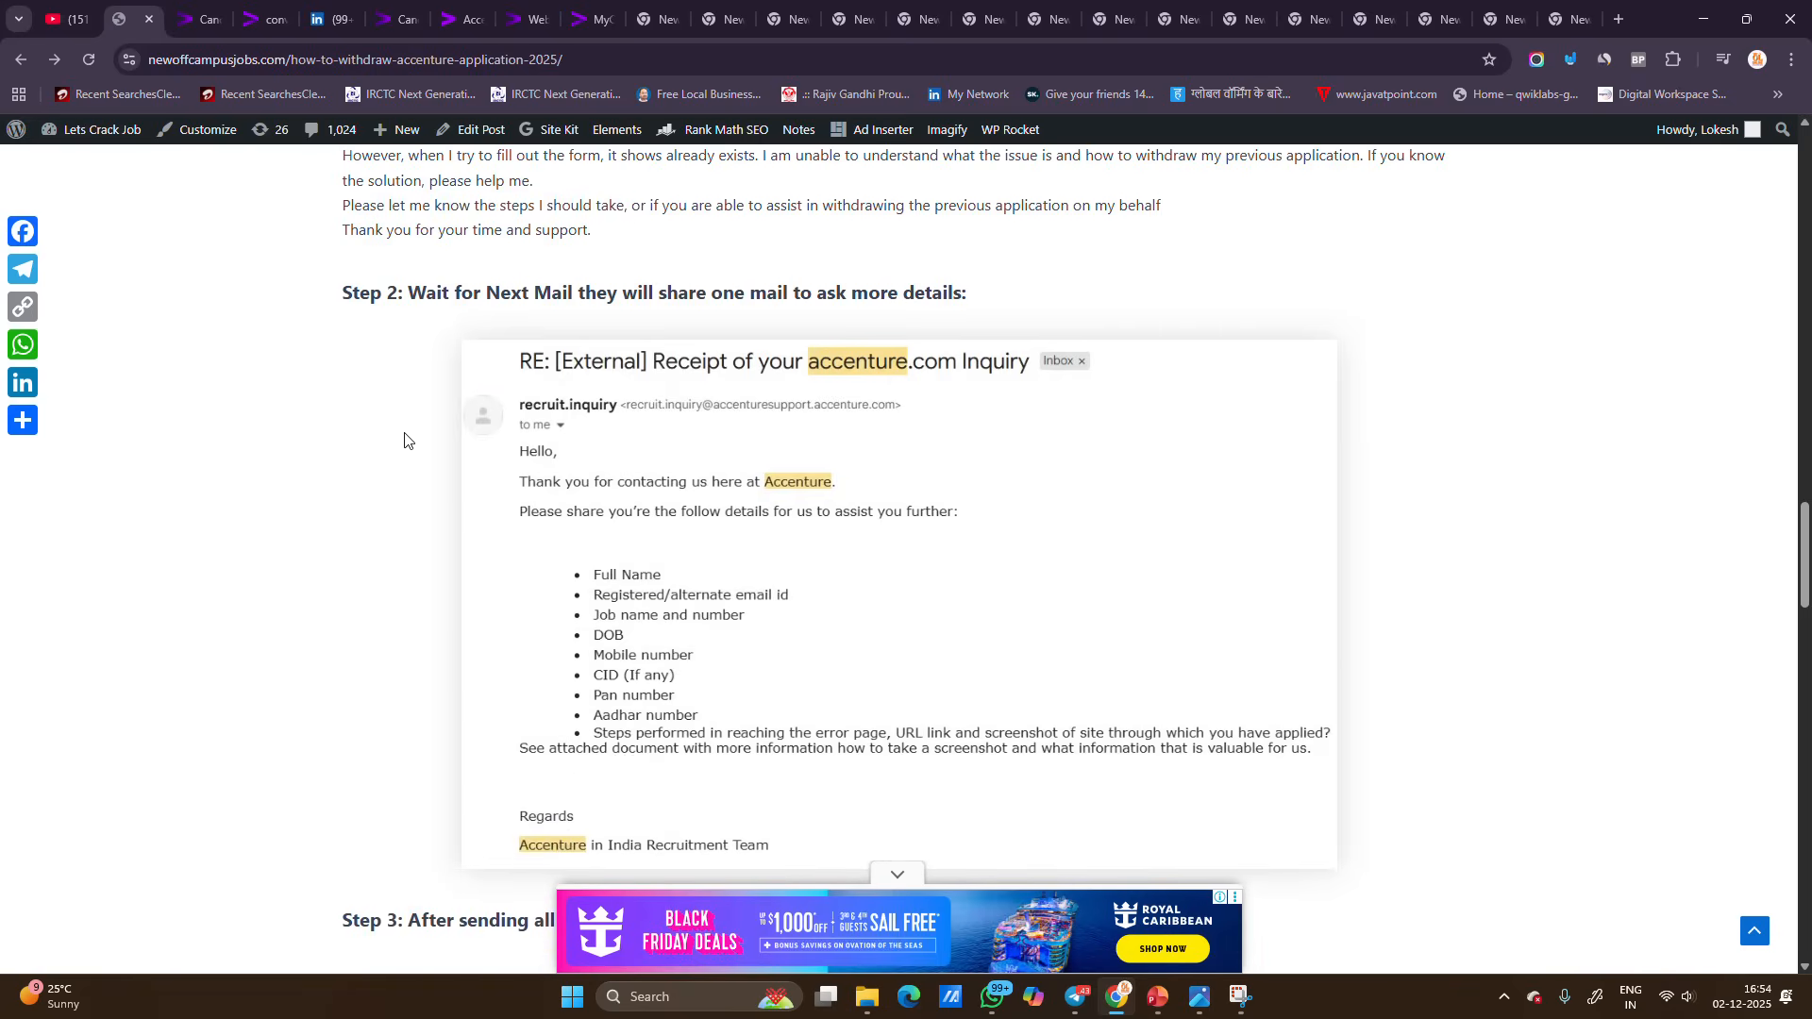
scroll("down", 3)
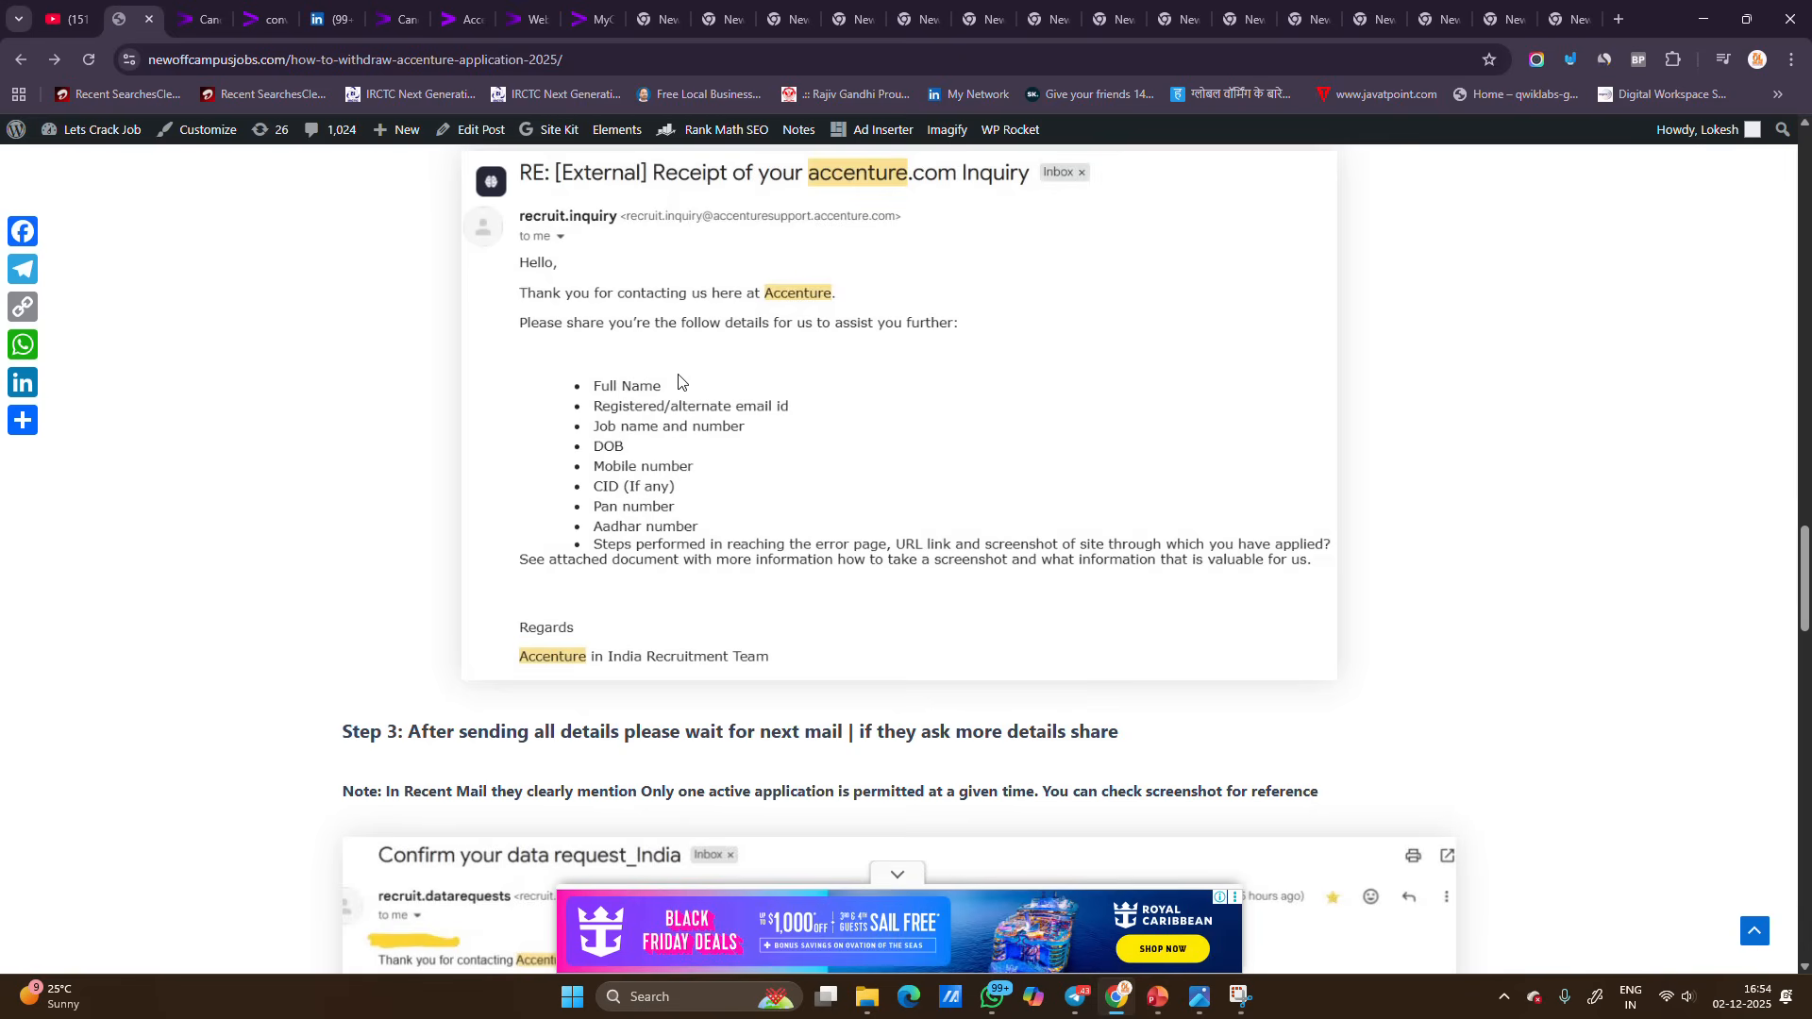
mouse_move(633, 462)
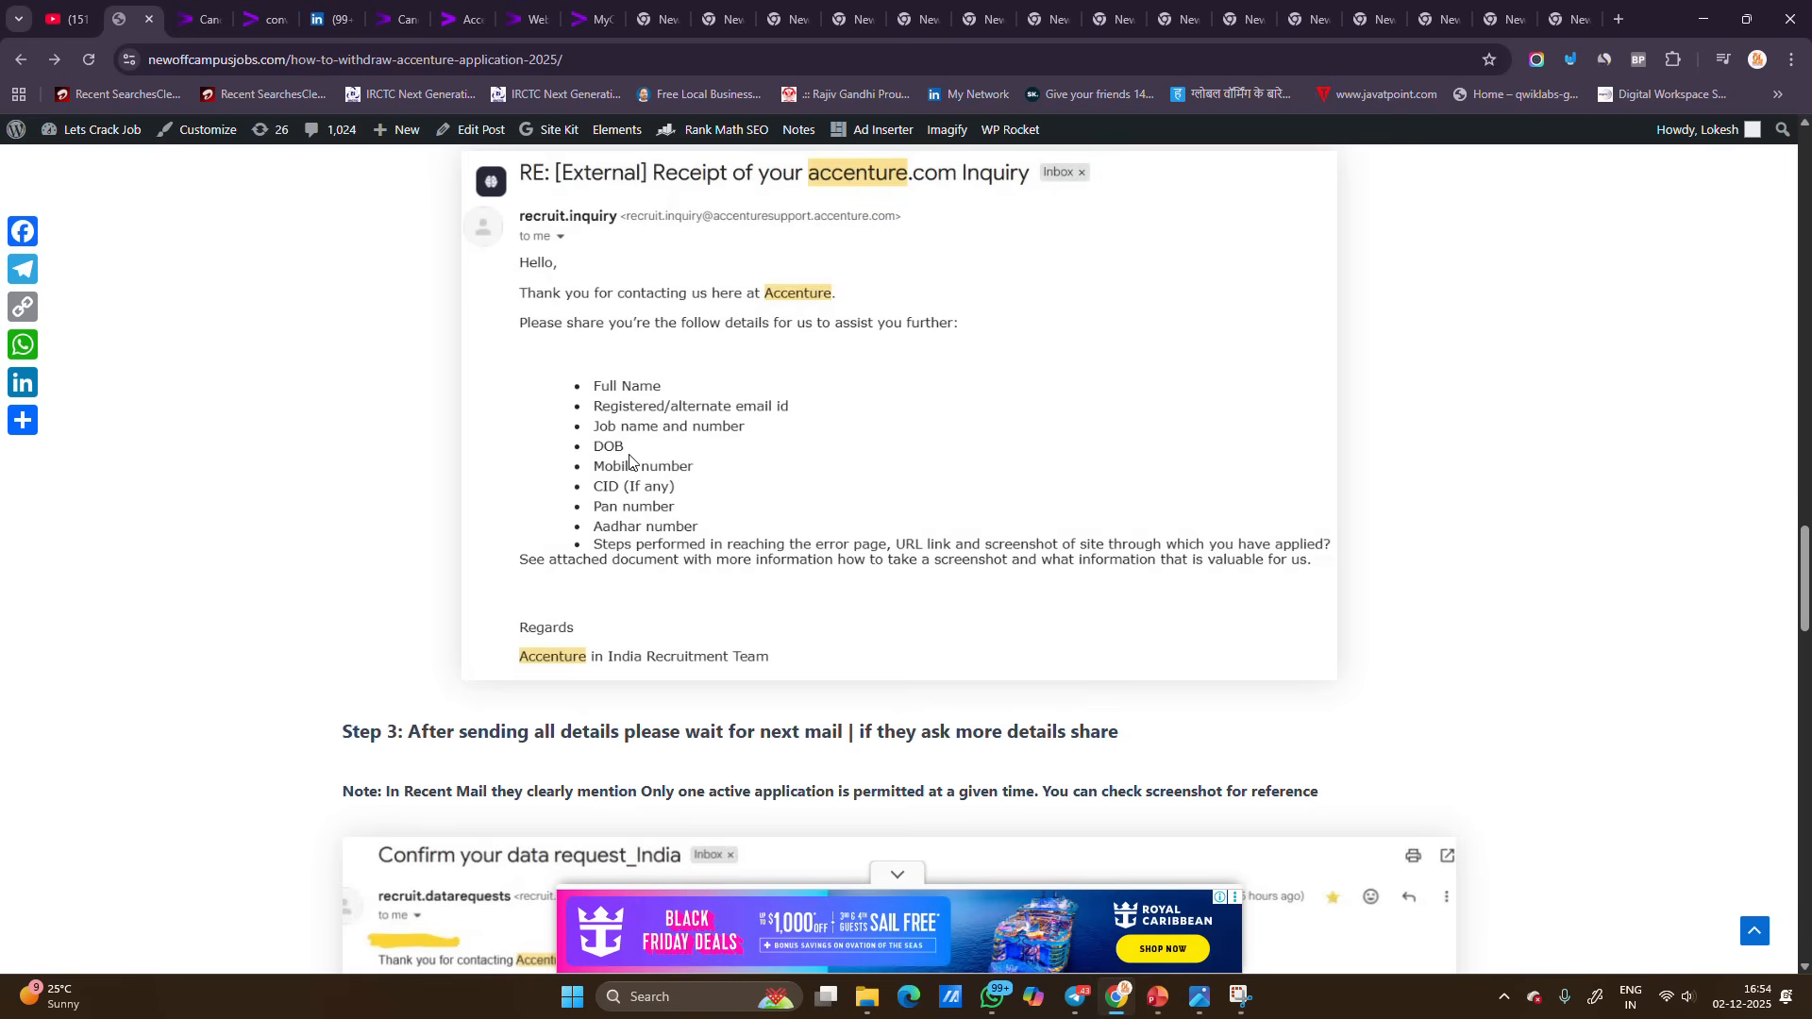
mouse_move(655, 536)
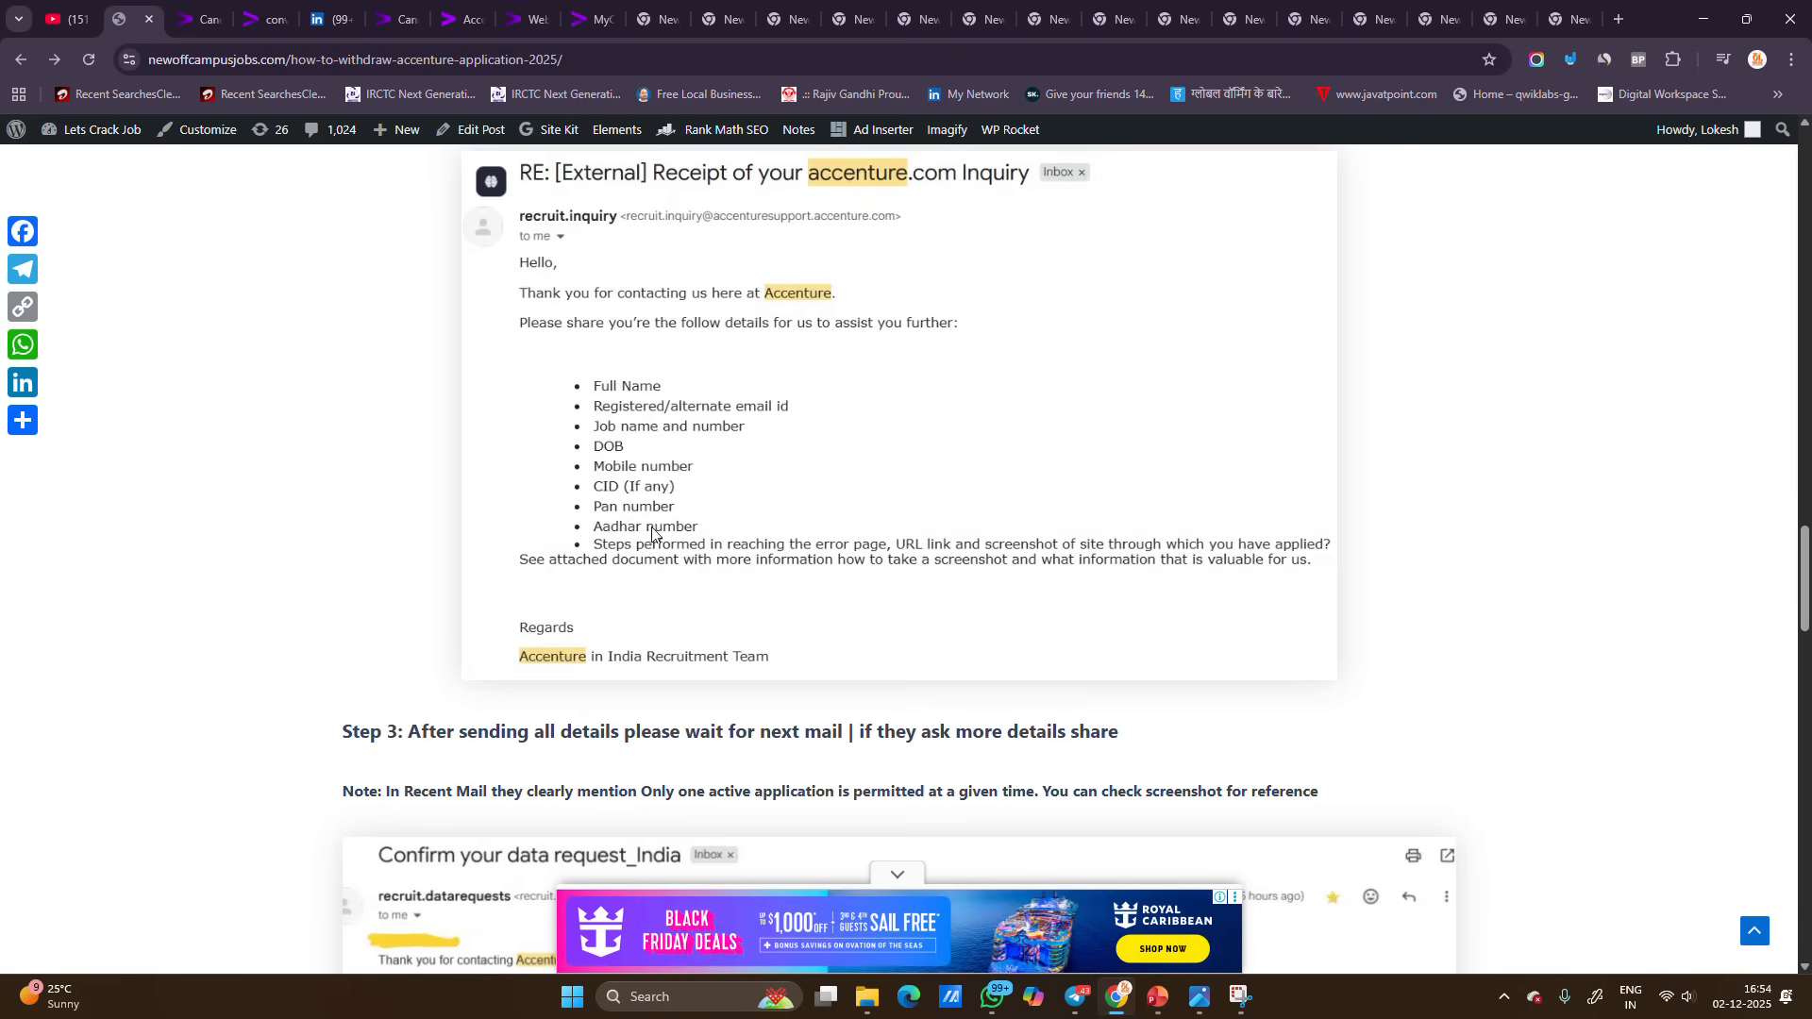
scroll("down", 3)
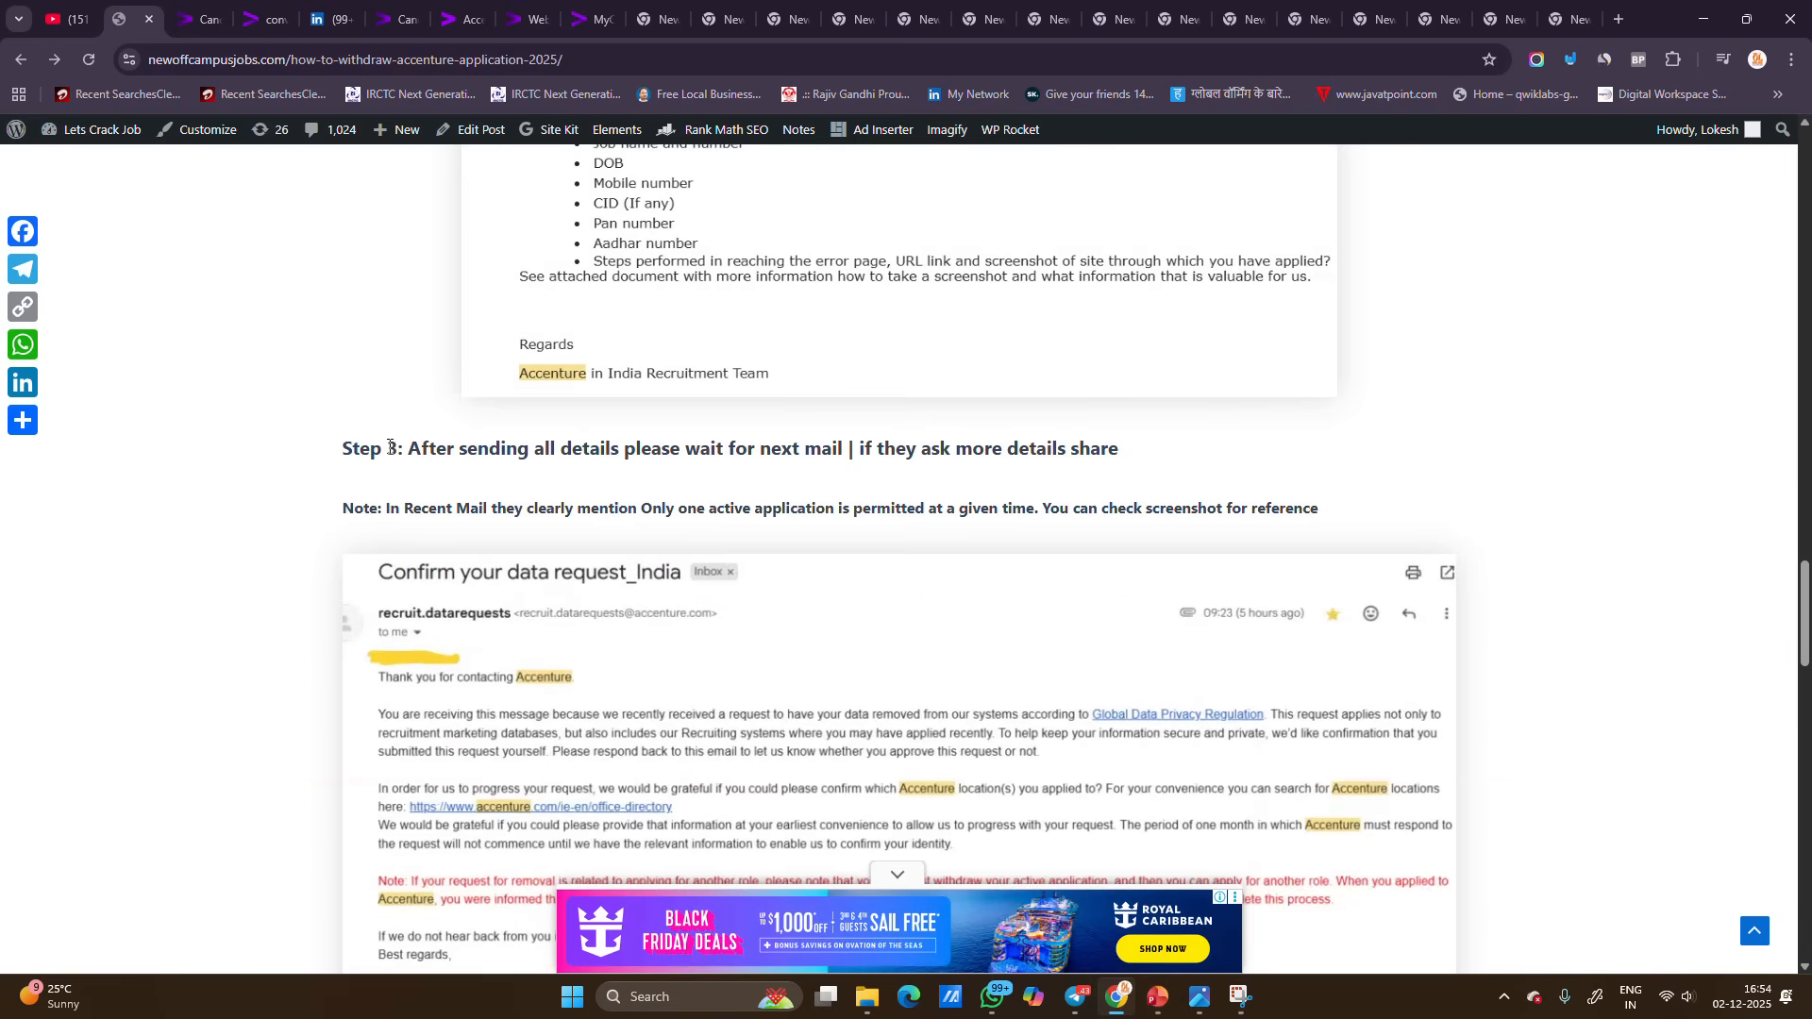
scroll("down", 3)
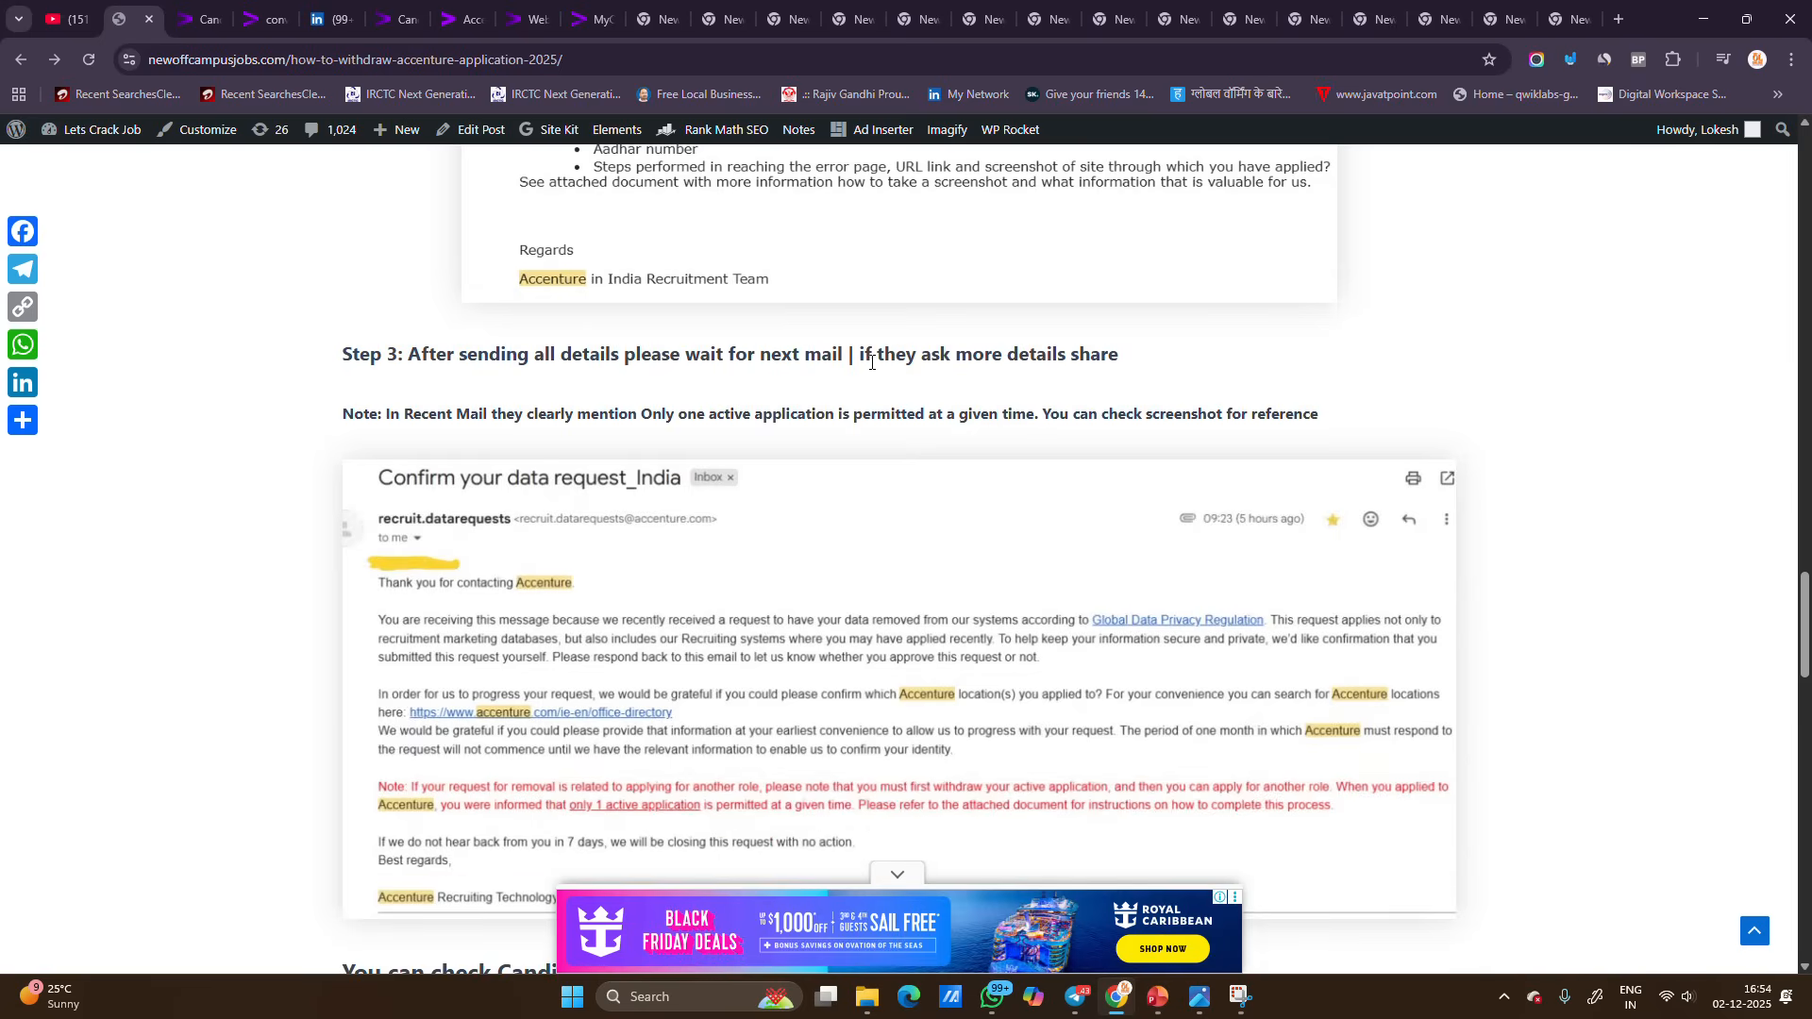
mouse_move(726, 381)
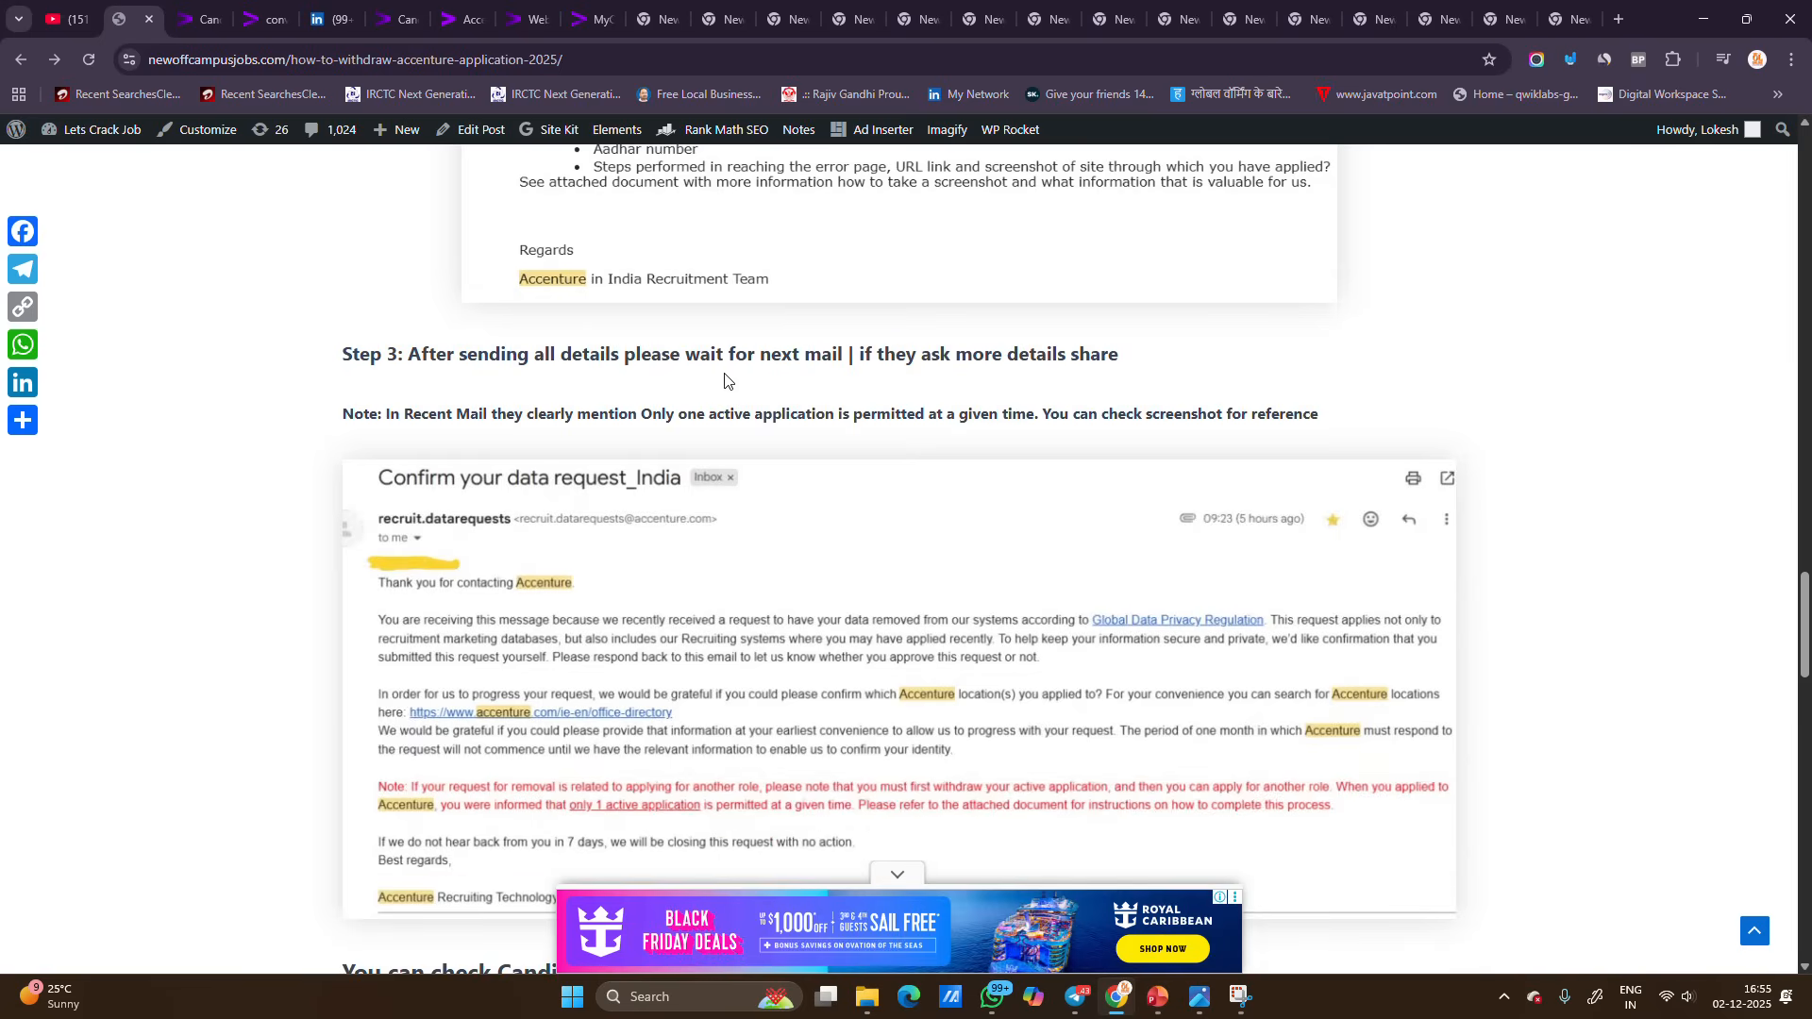
mouse_move(848, 417)
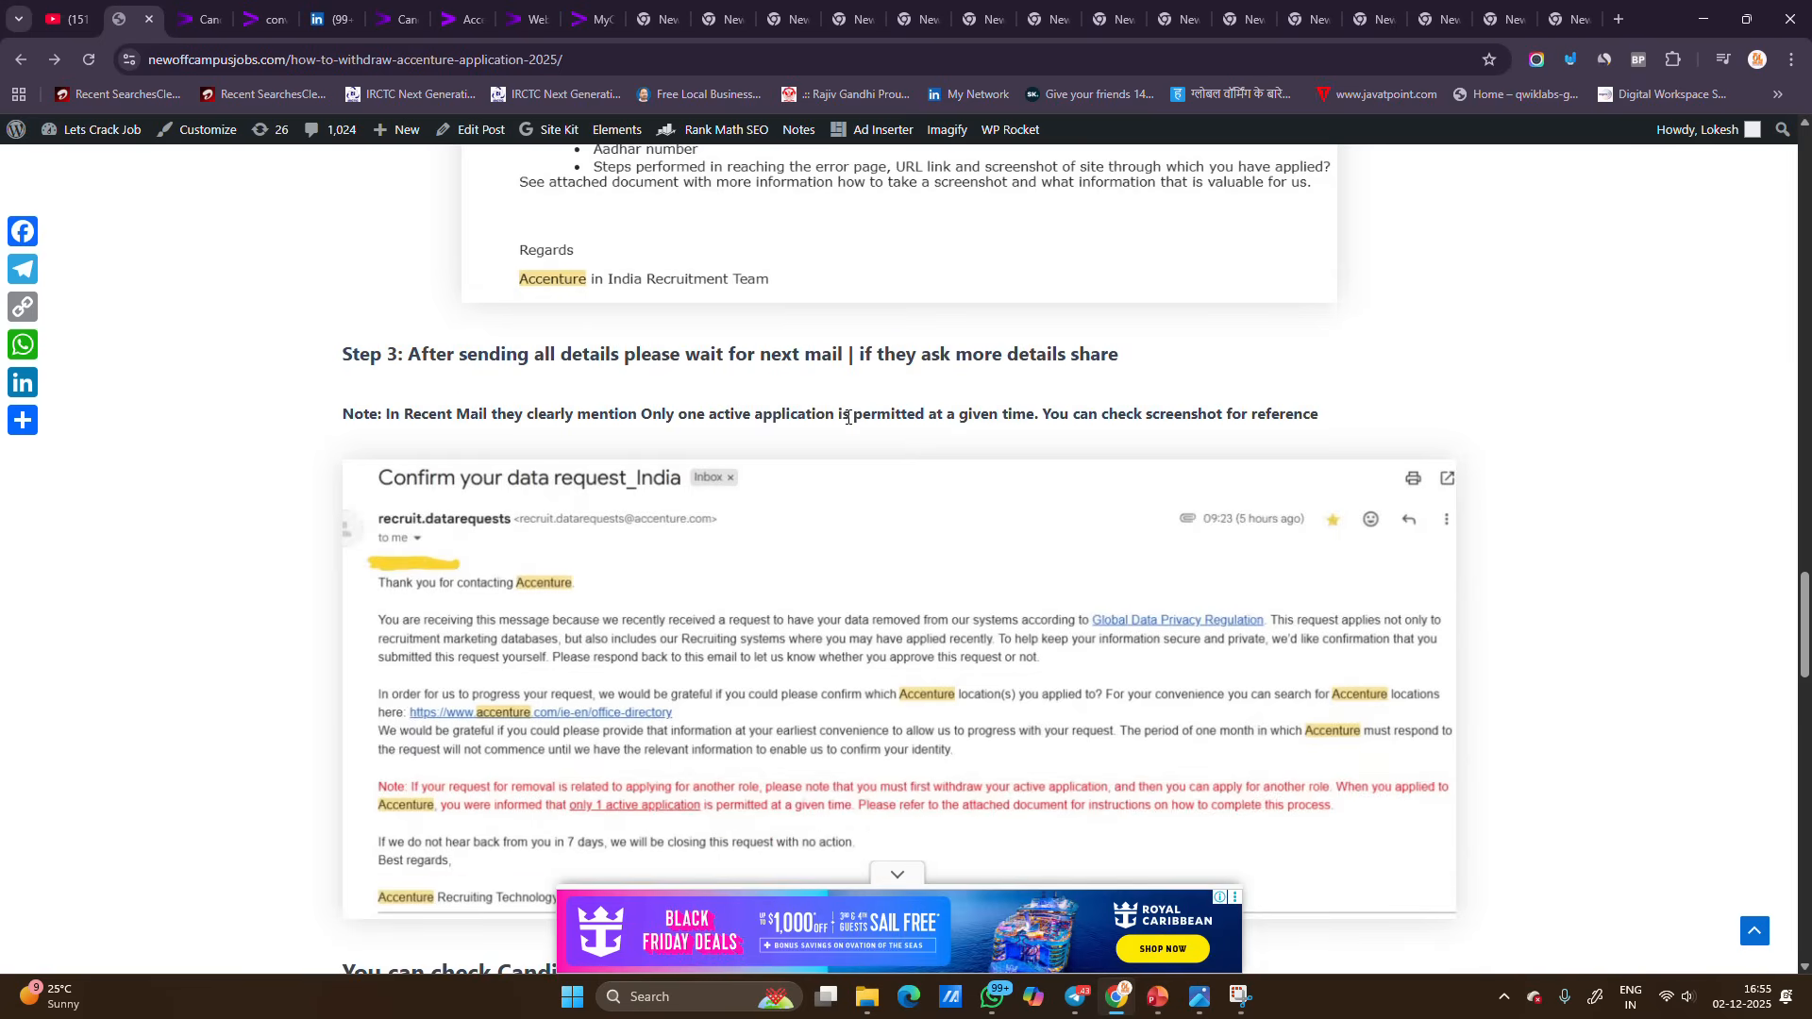
scroll("down", 3)
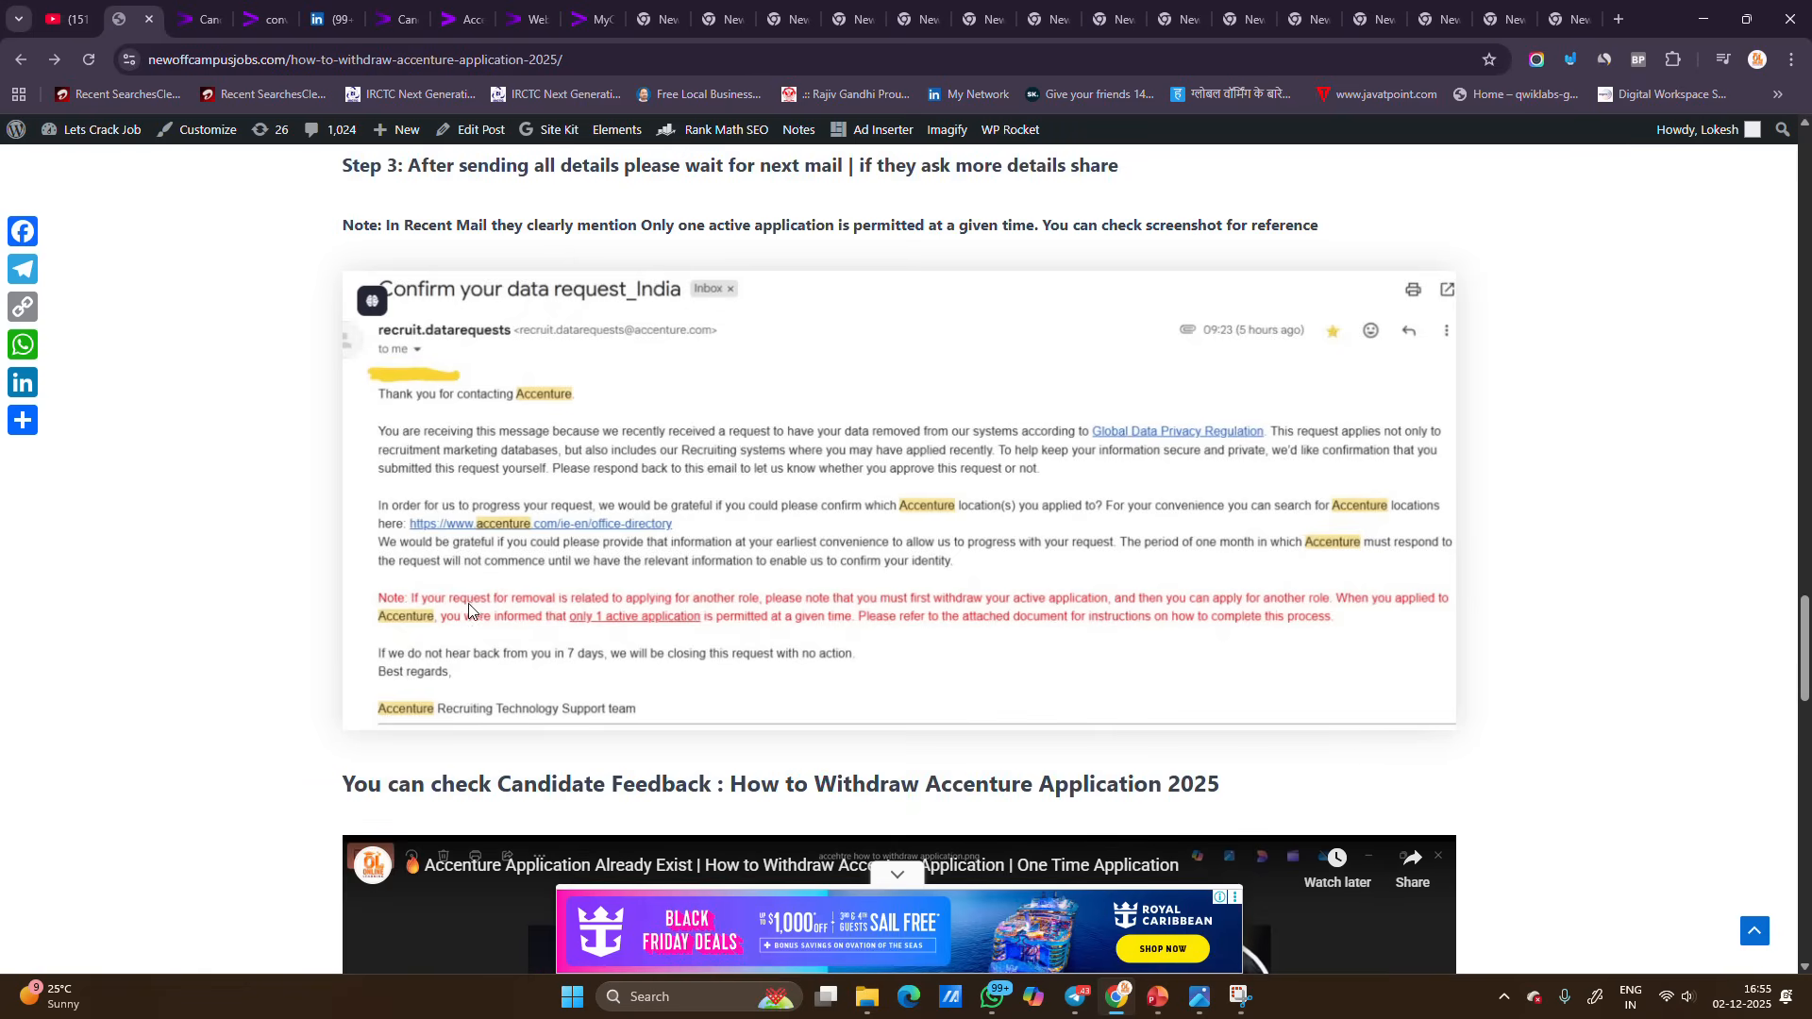
mouse_move(748, 622)
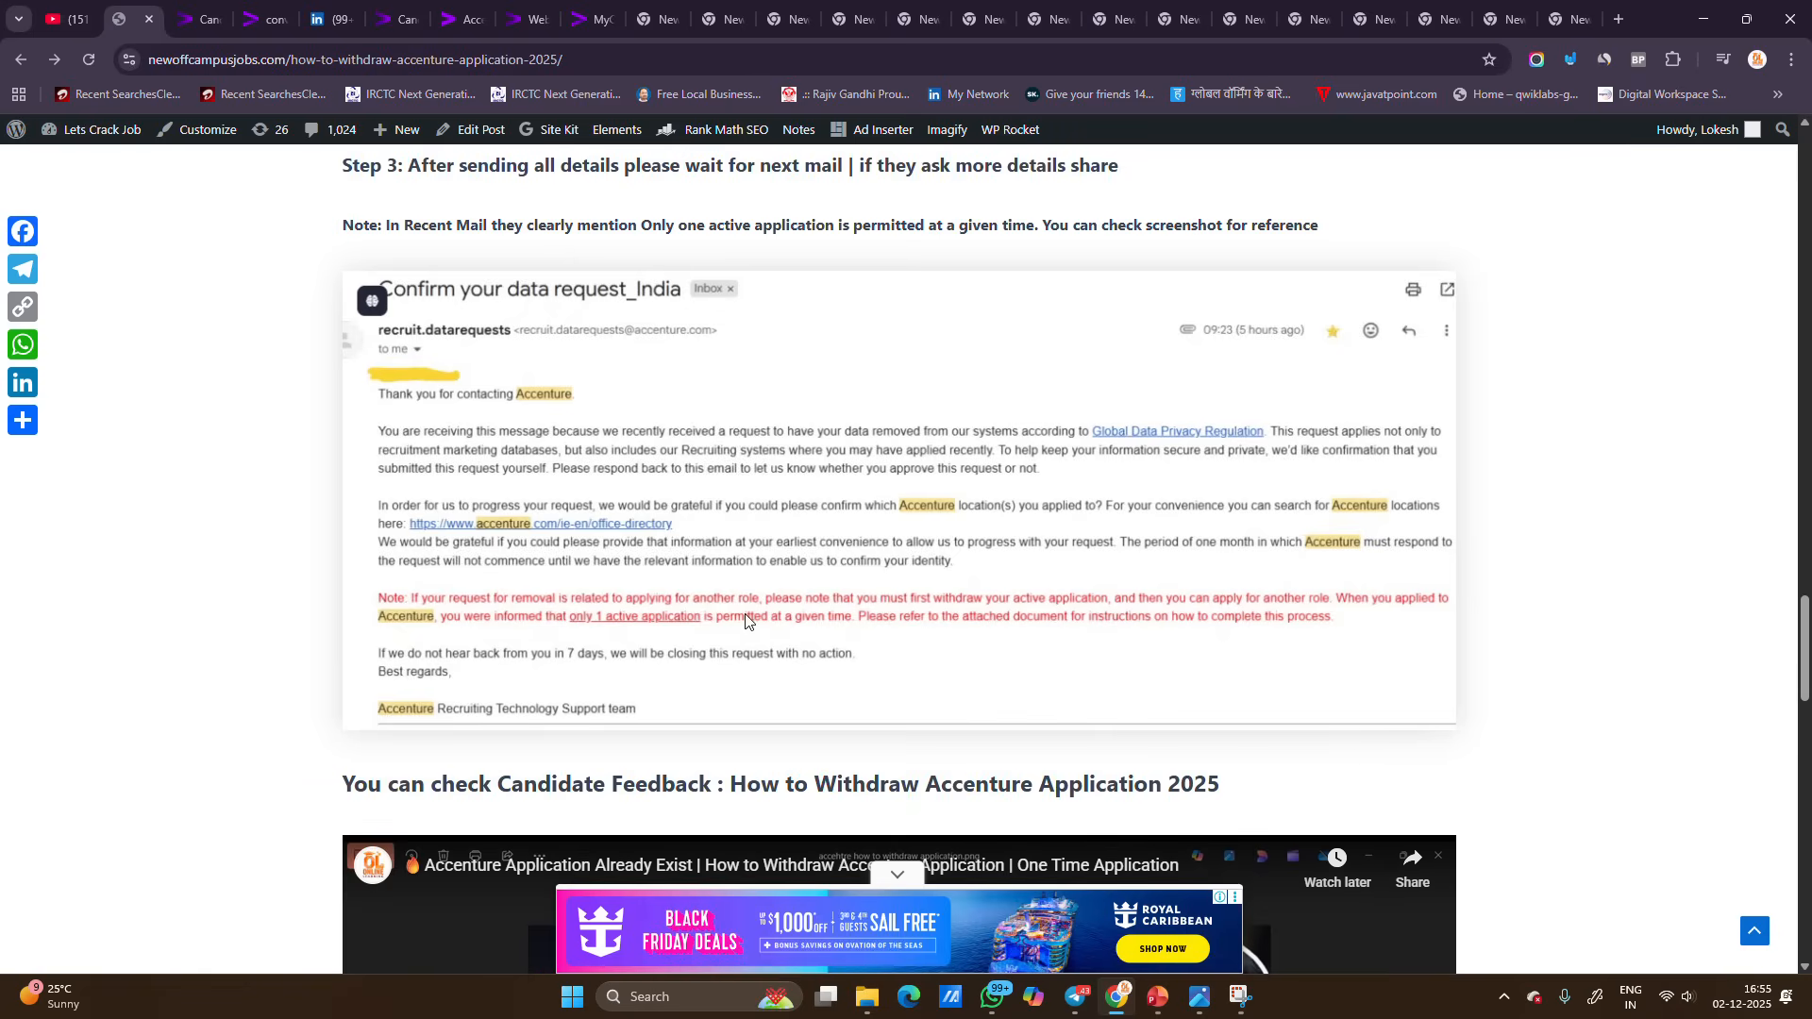
mouse_move(979, 589)
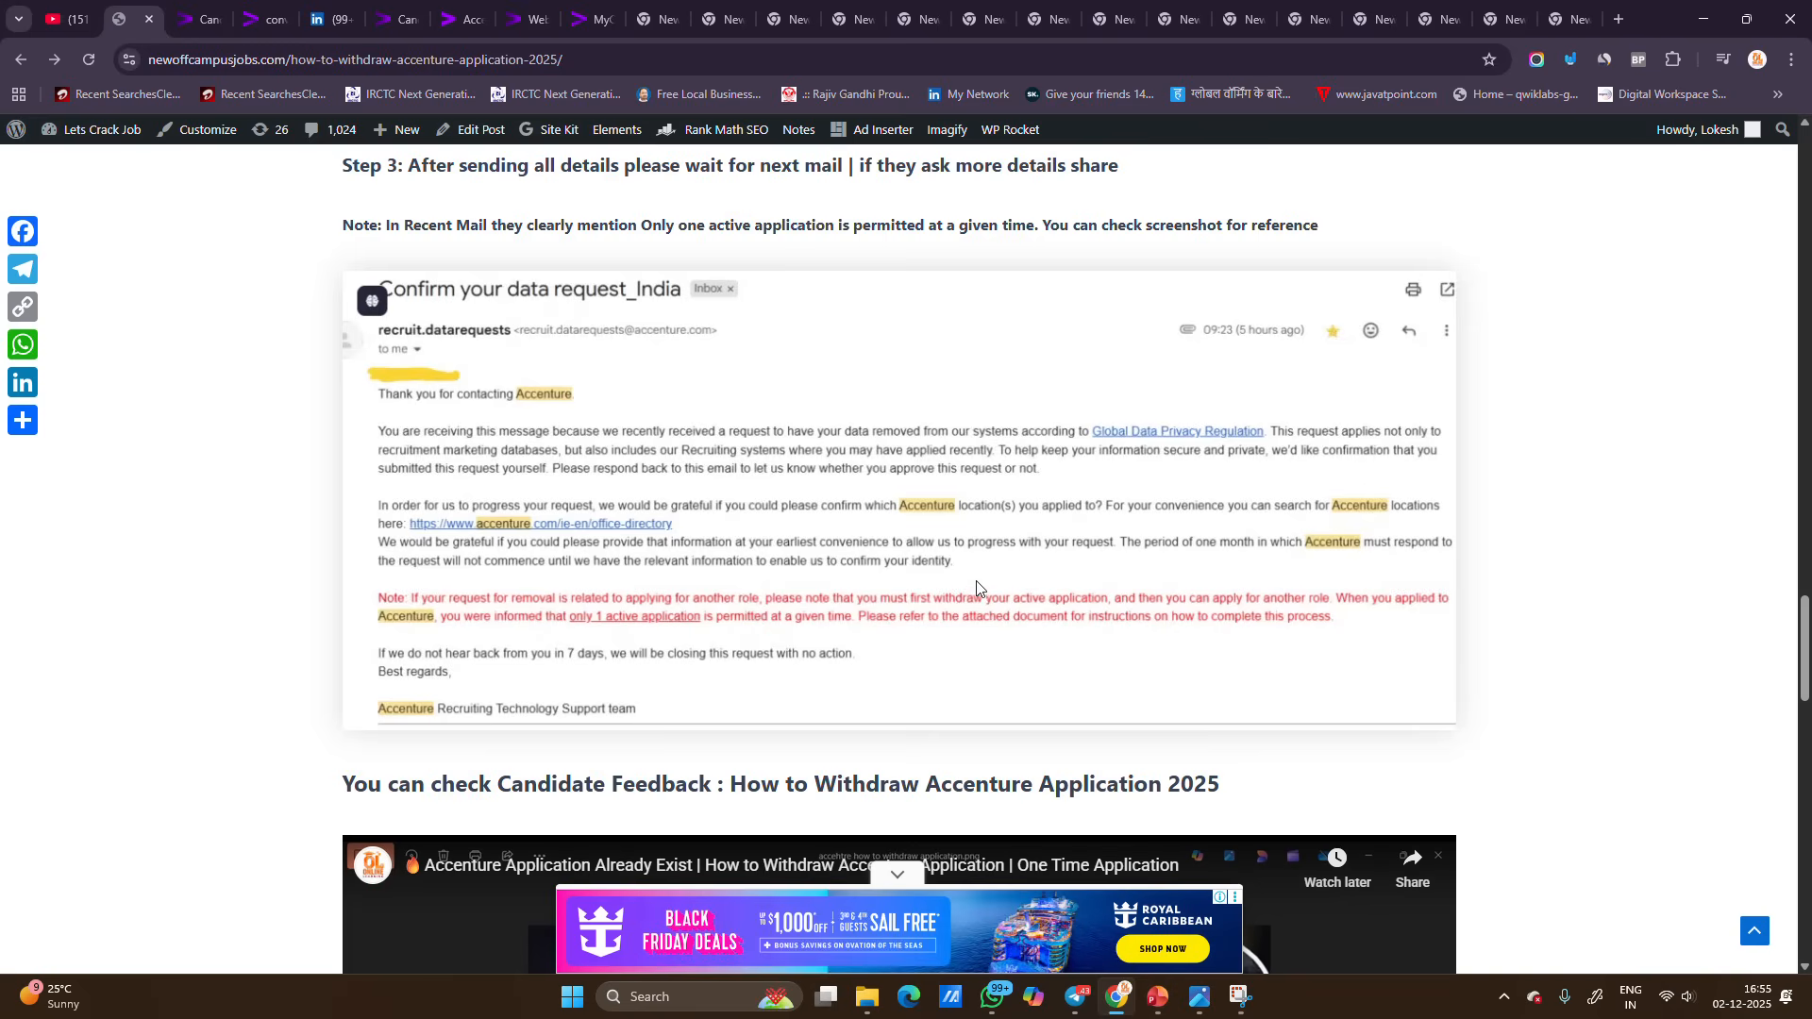
mouse_move(1265, 612)
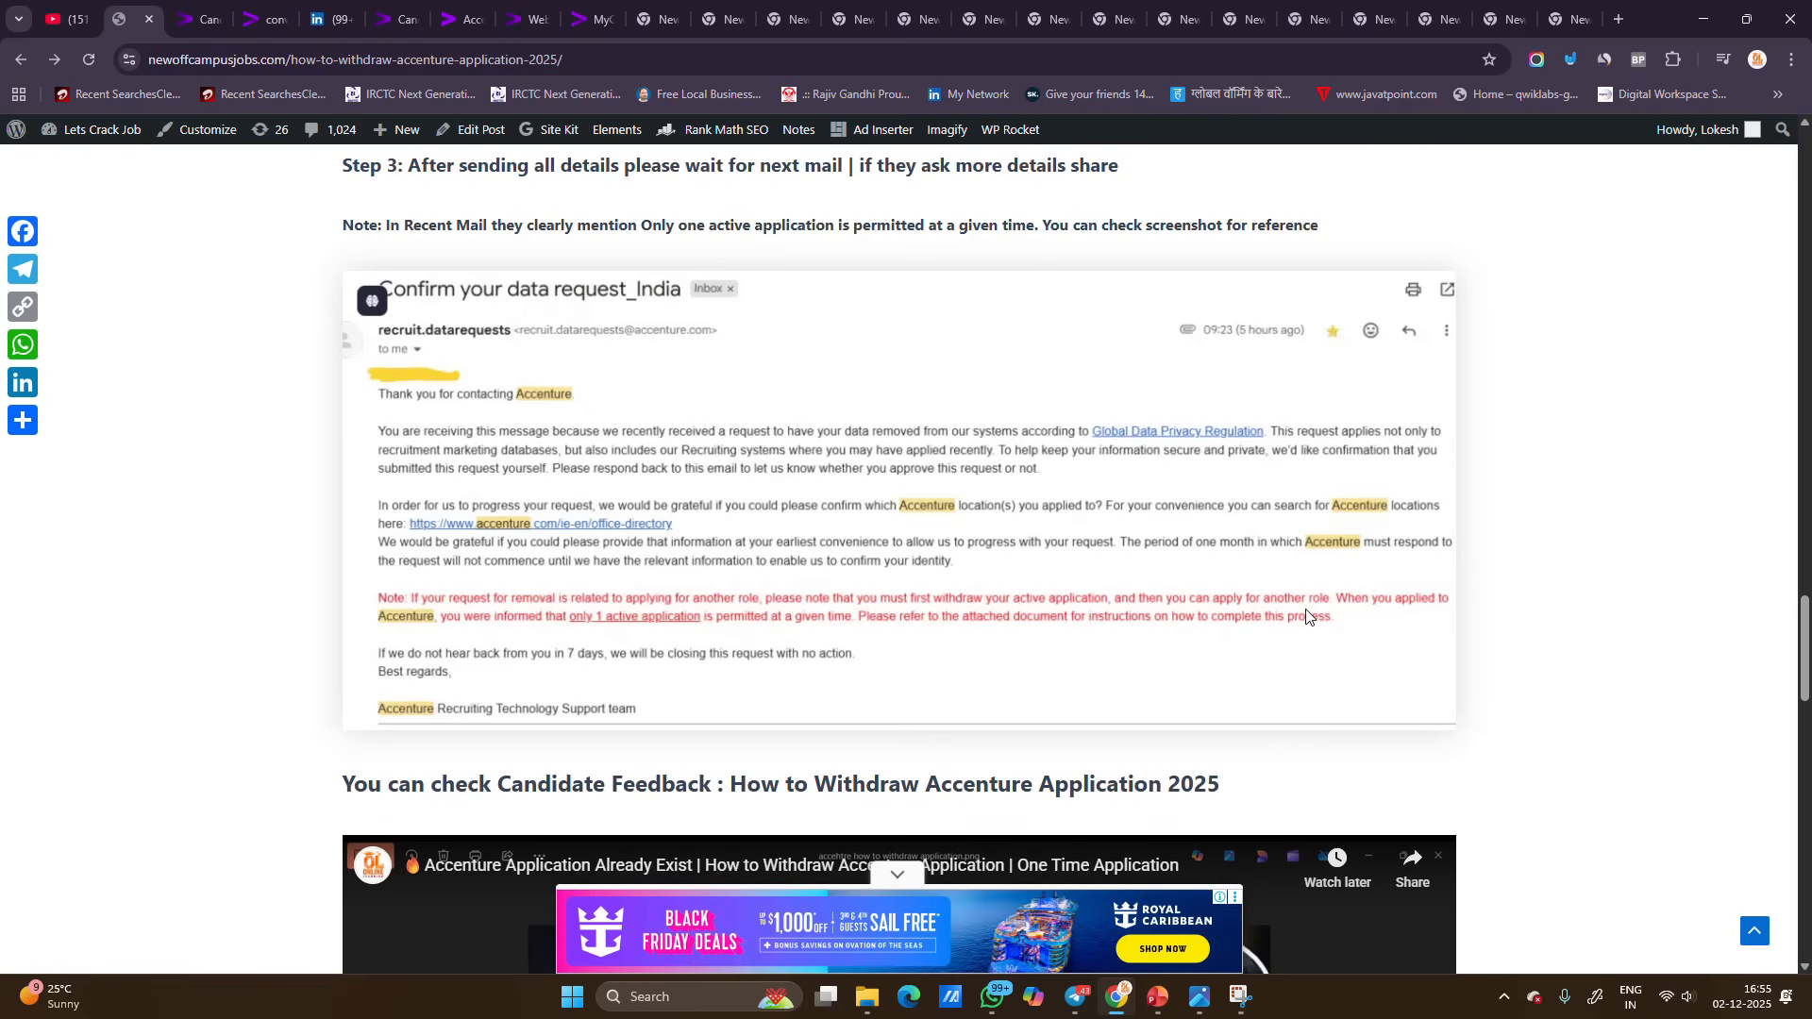
mouse_move(738, 635)
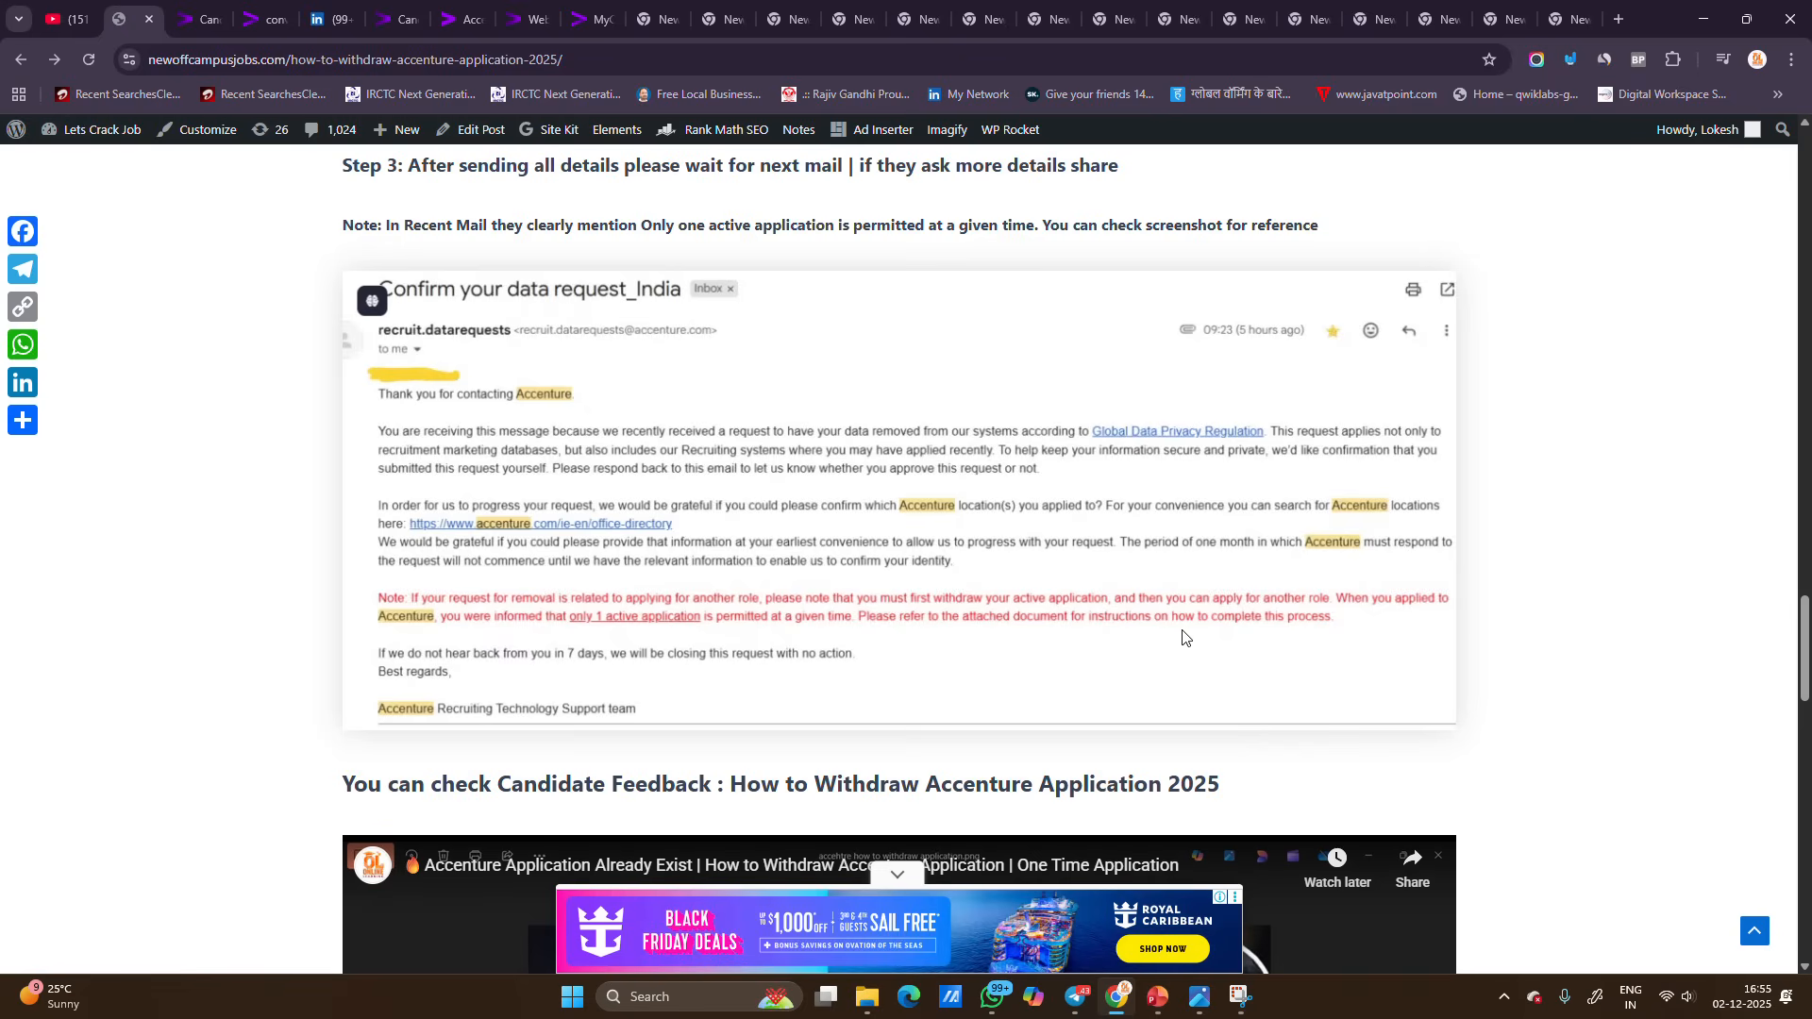
mouse_move(1245, 634)
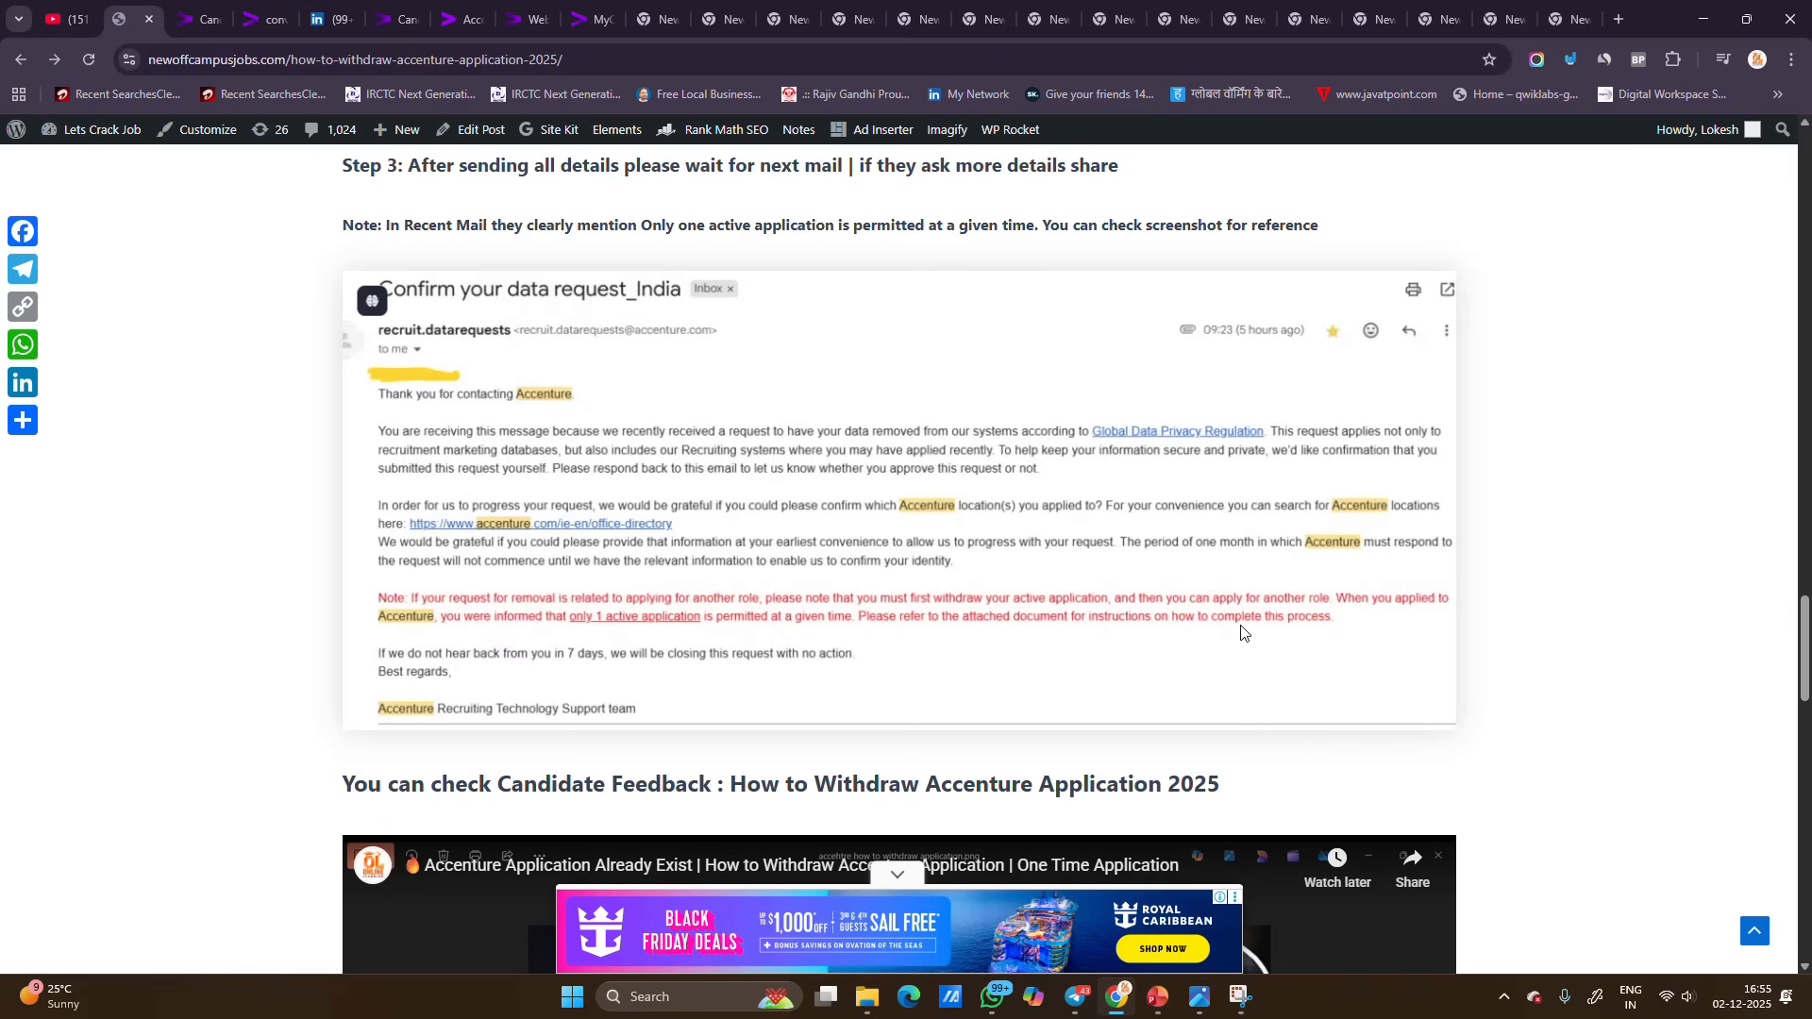
left_click(1157, 997)
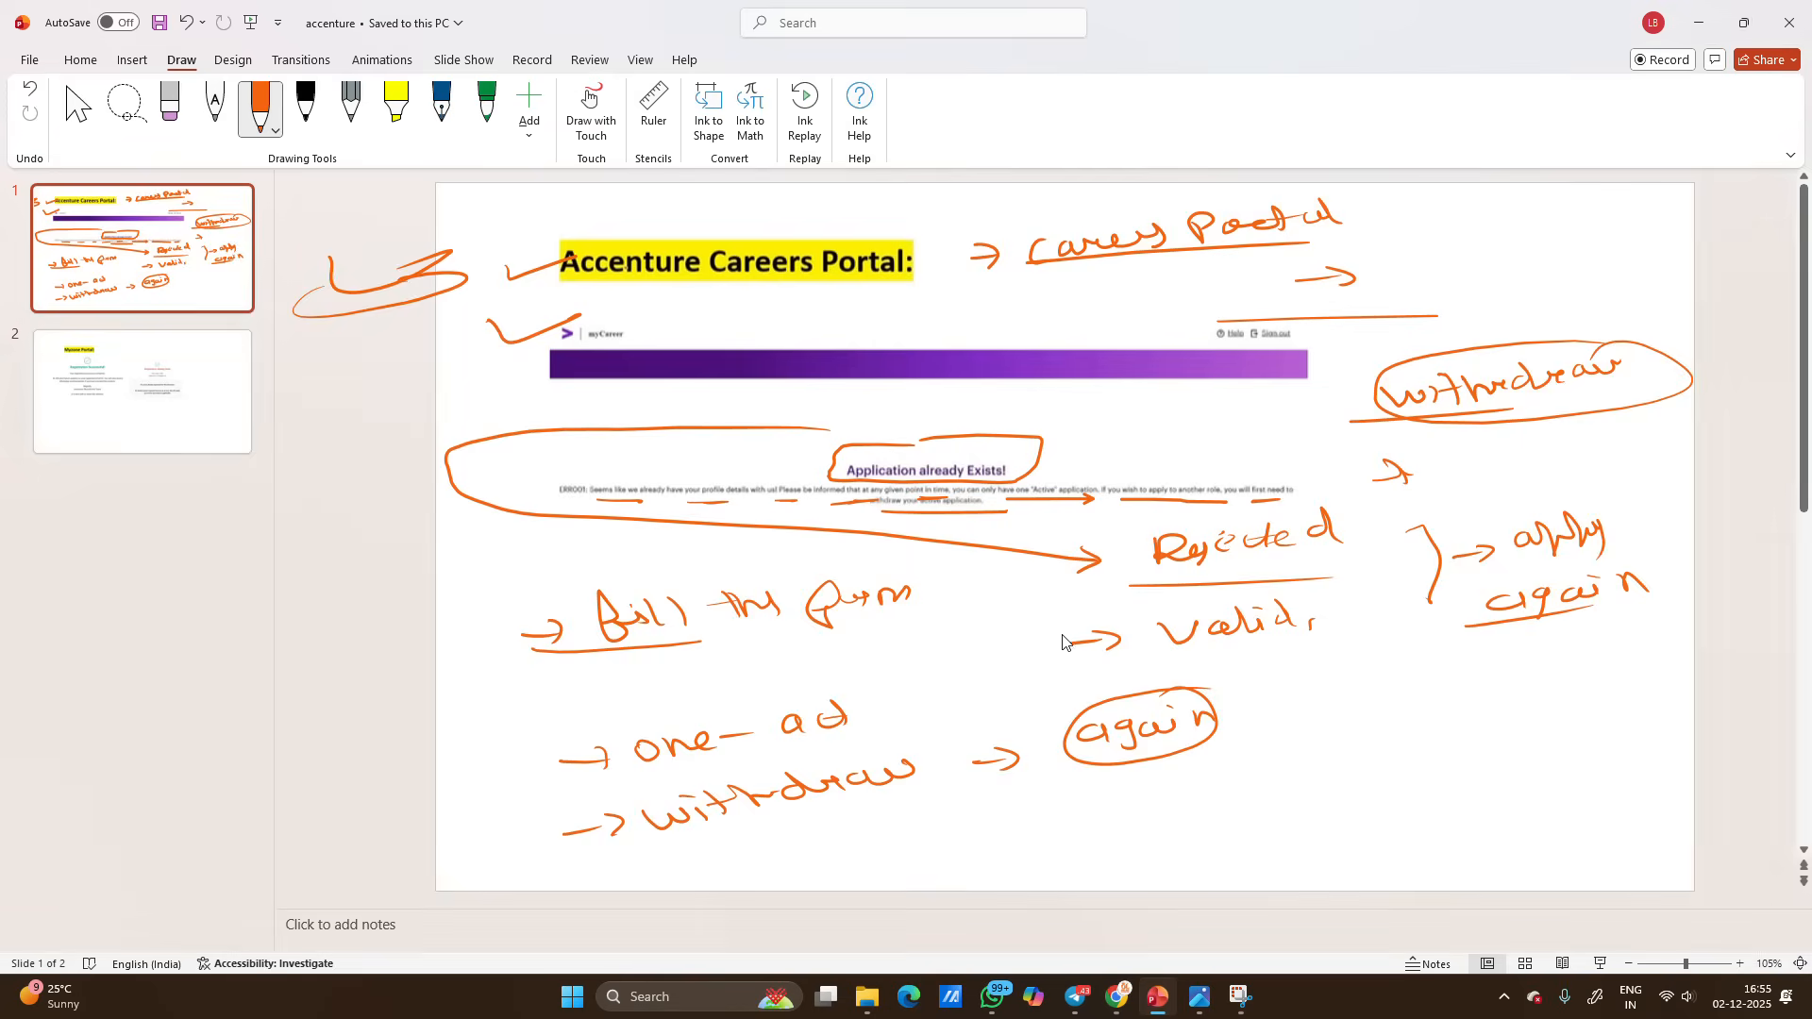
Step: Handwrite 'portal 2,3 → wait' and a boxed 'myworkday' note with an arrow at slide 1's bottom
left_click_drag(786, 329, 832, 335)
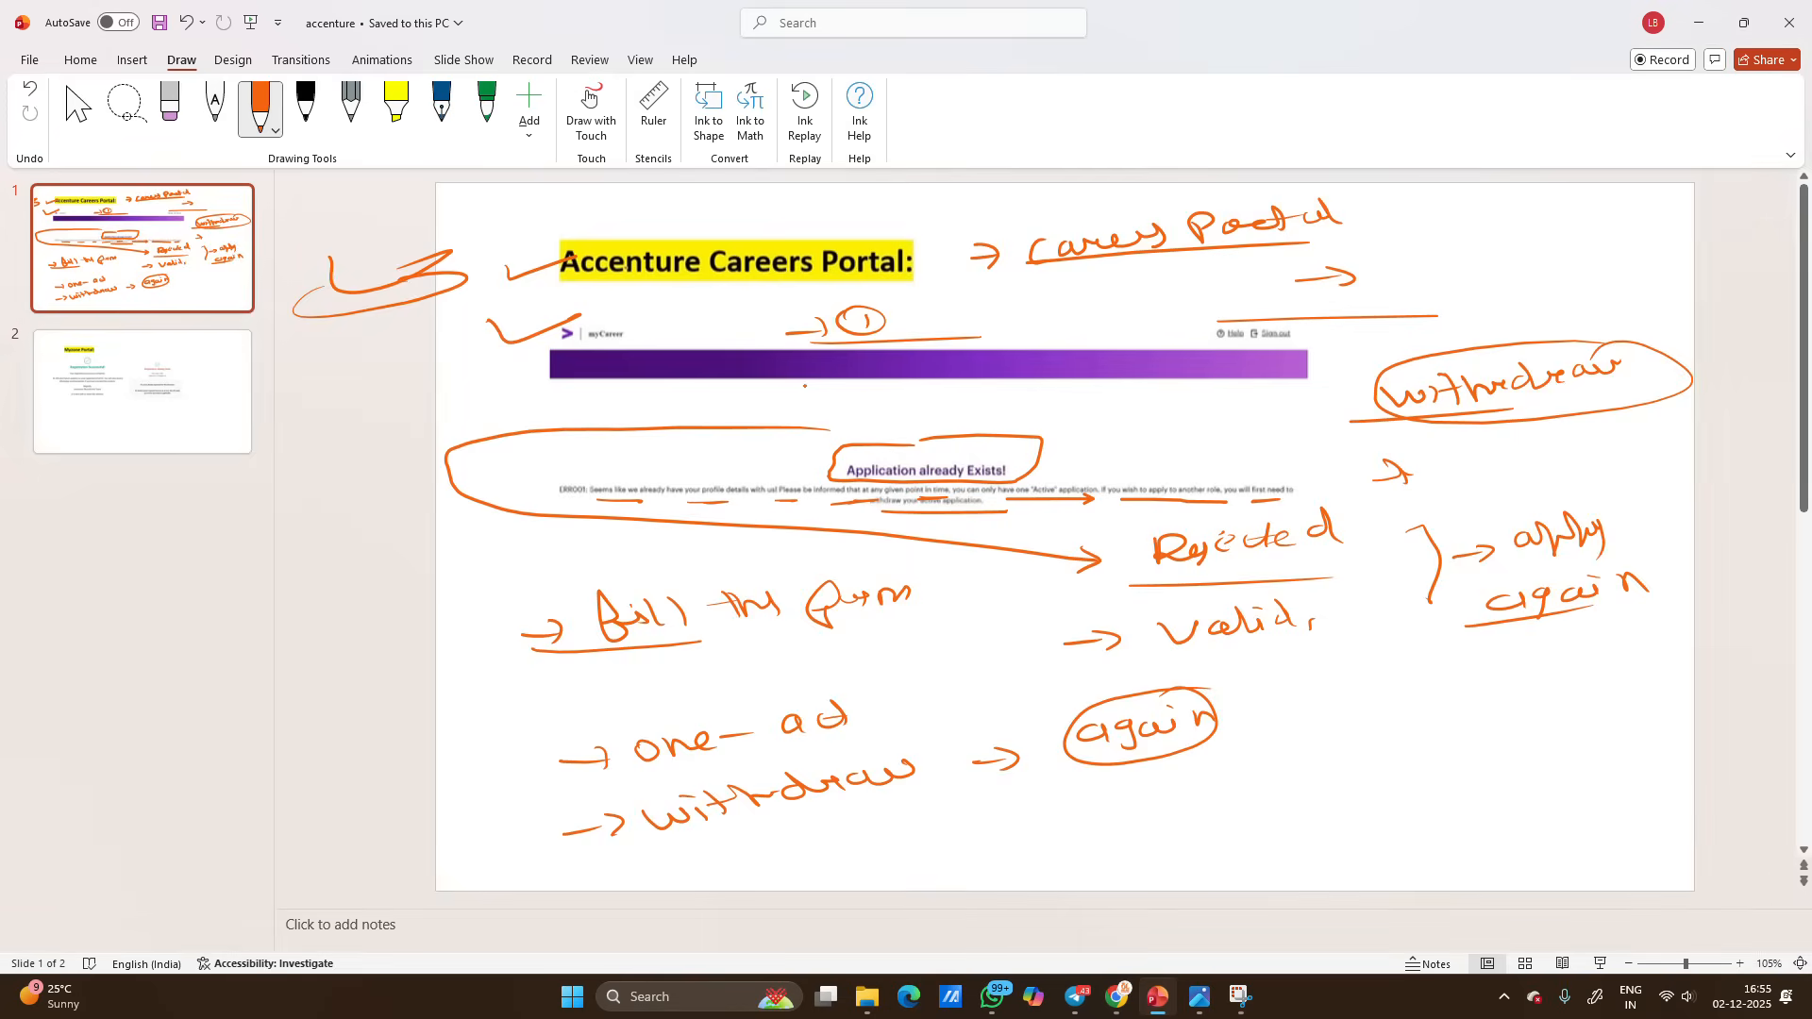
left_click_drag(1307, 730, 1605, 714)
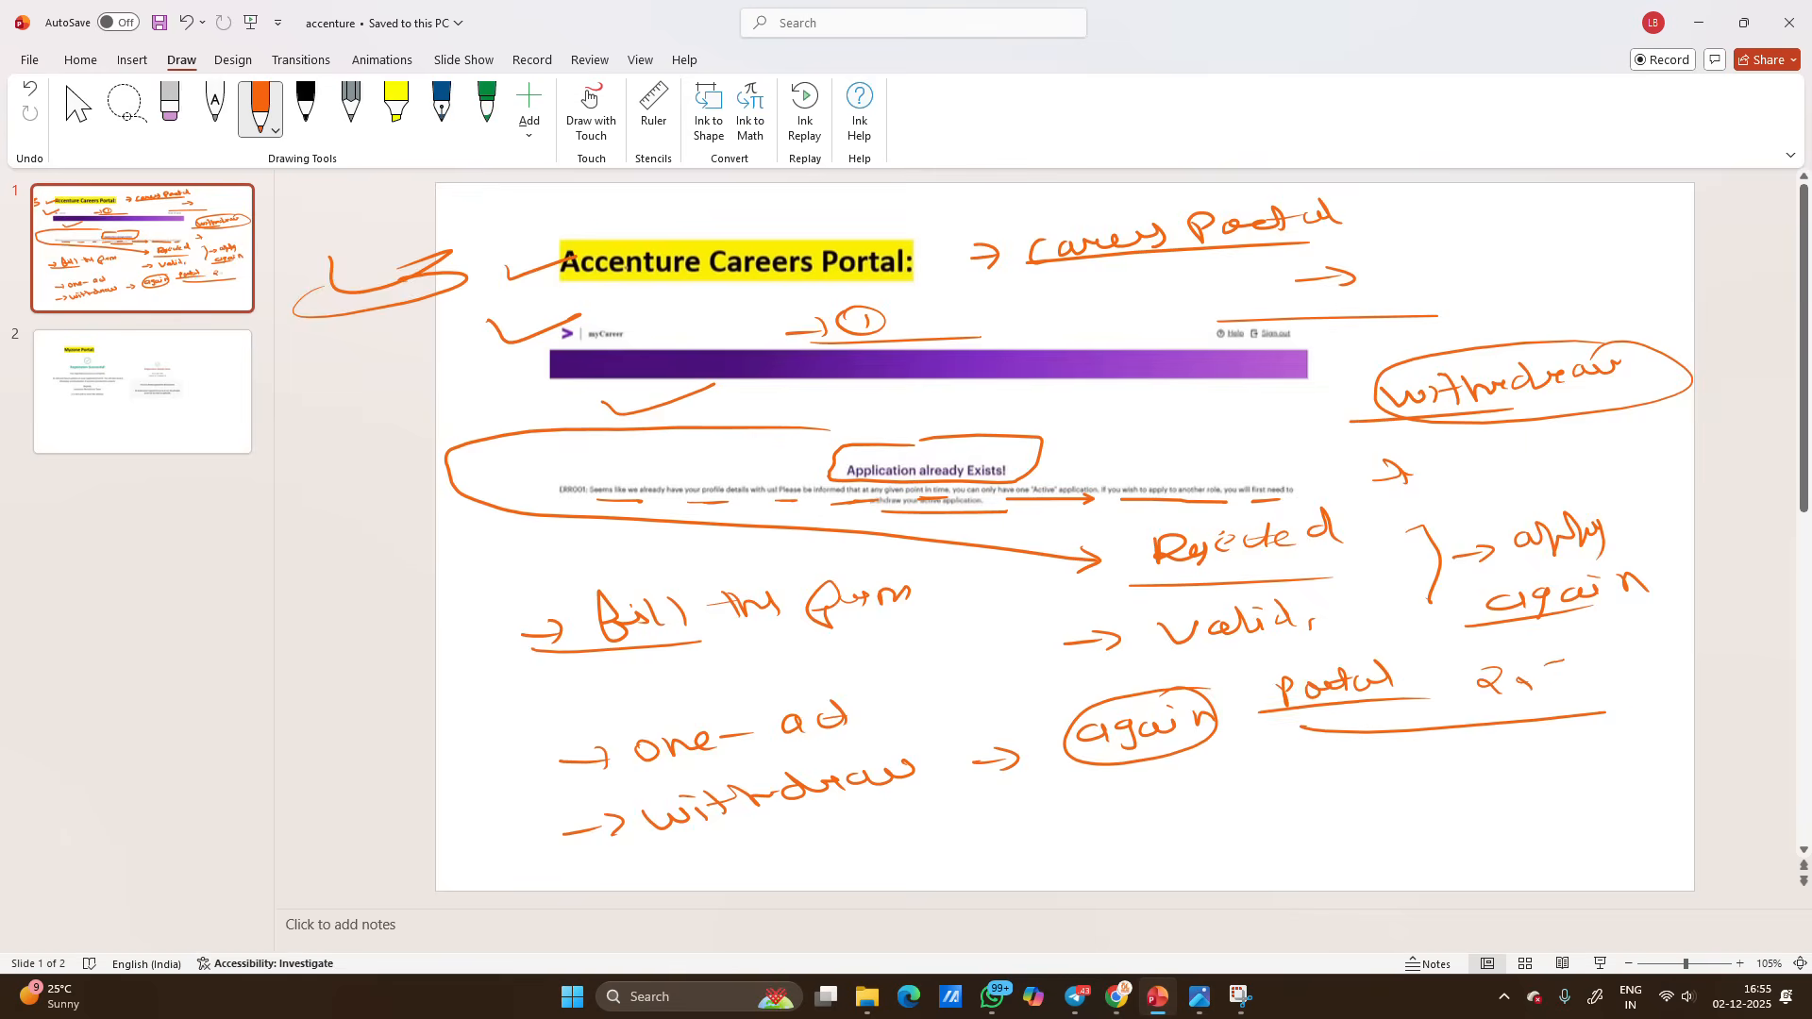
left_click_drag(1525, 682, 1560, 745)
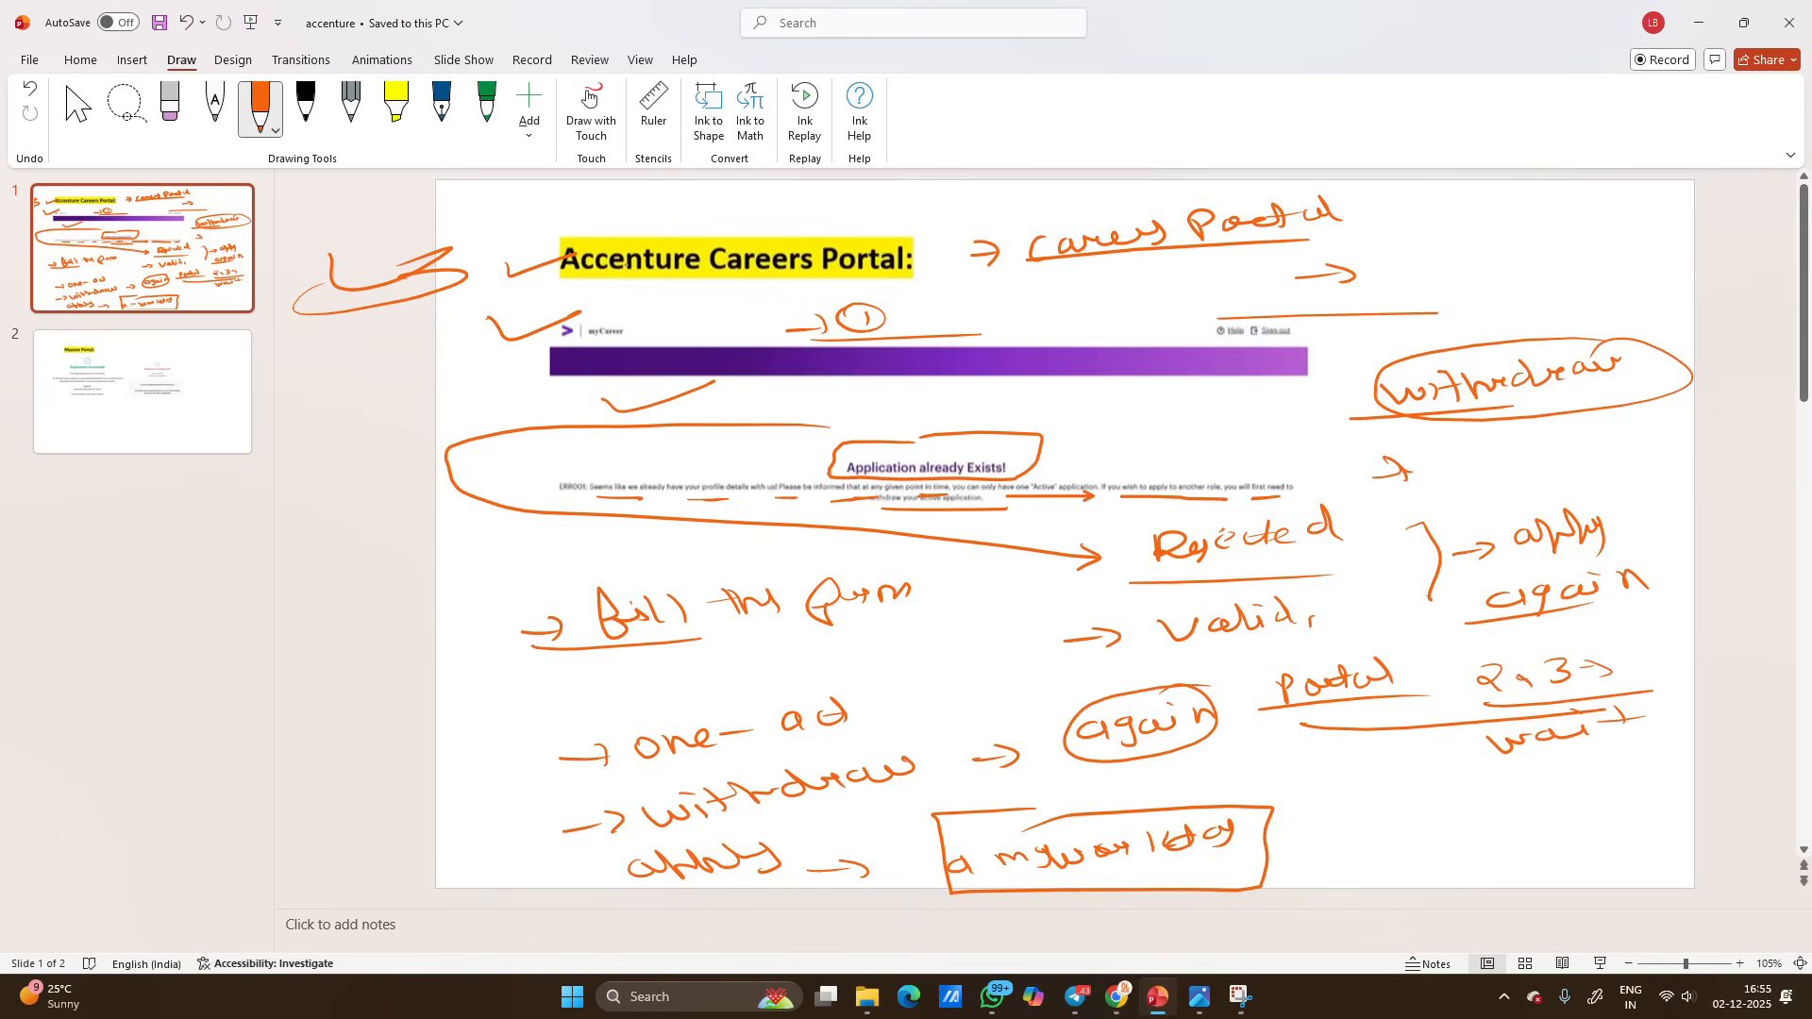
left_click_drag(1282, 844, 1503, 827)
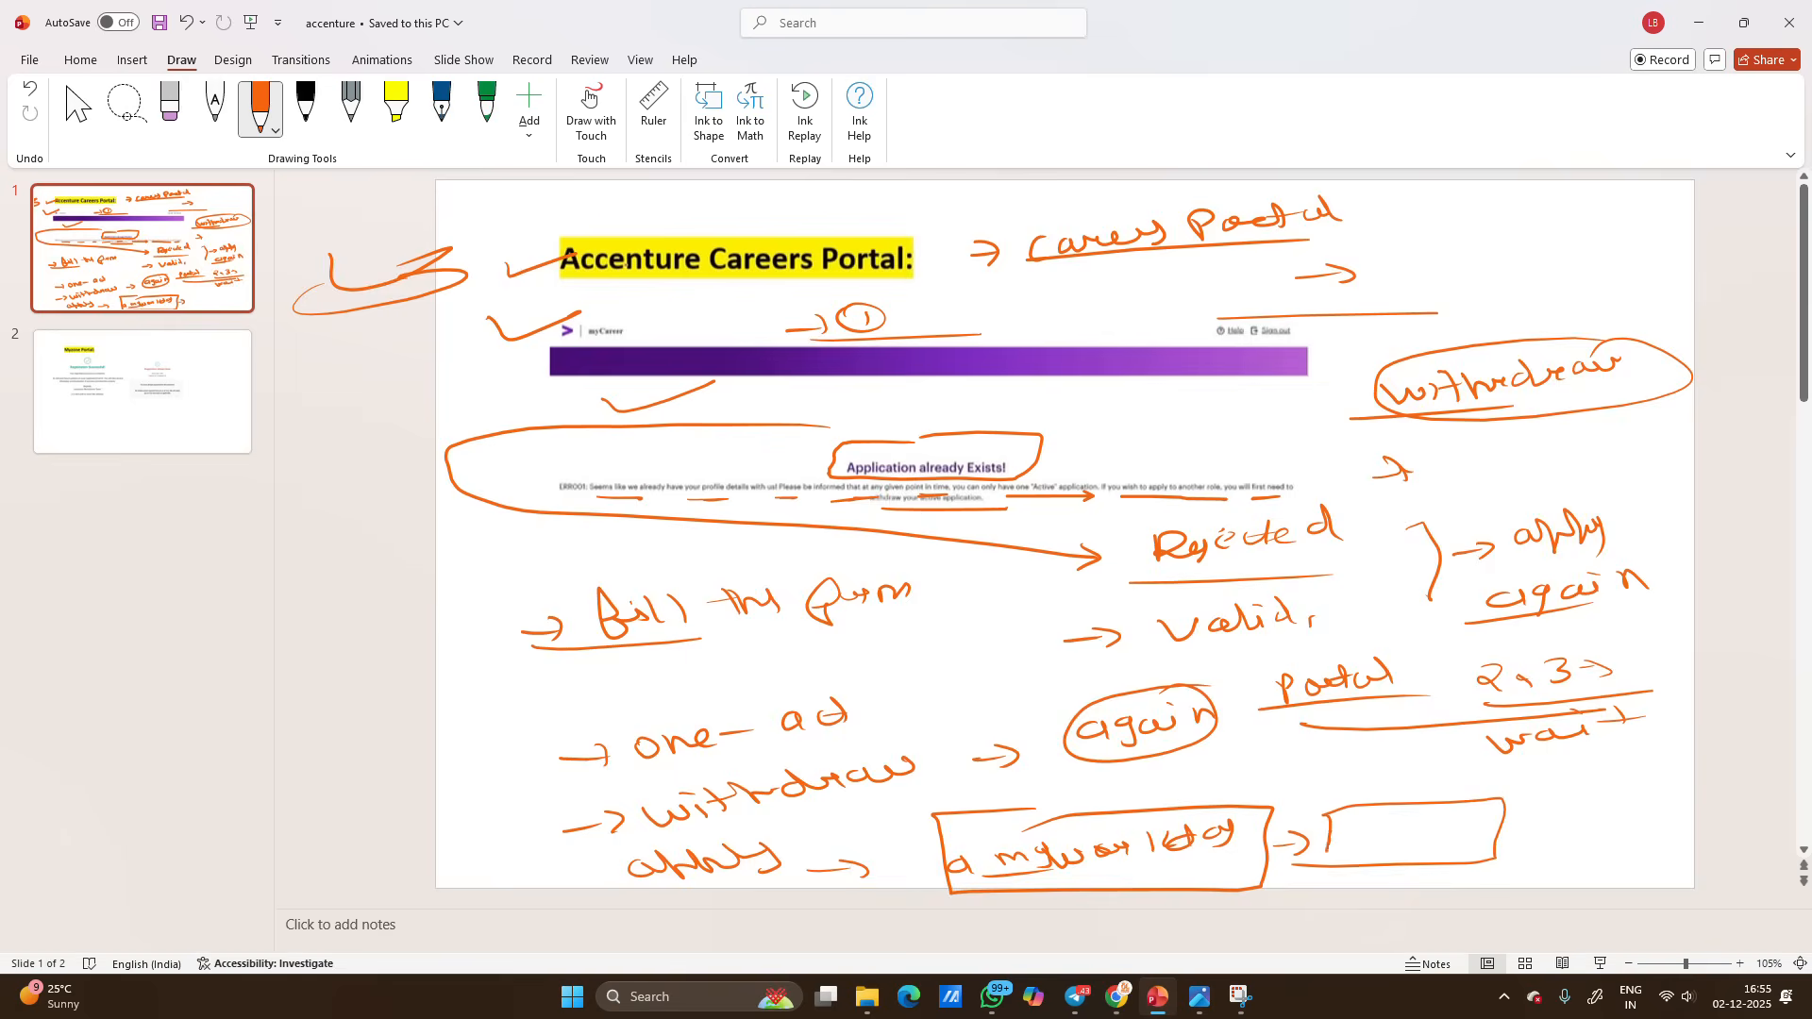
left_click_drag(1330, 833, 1595, 820)
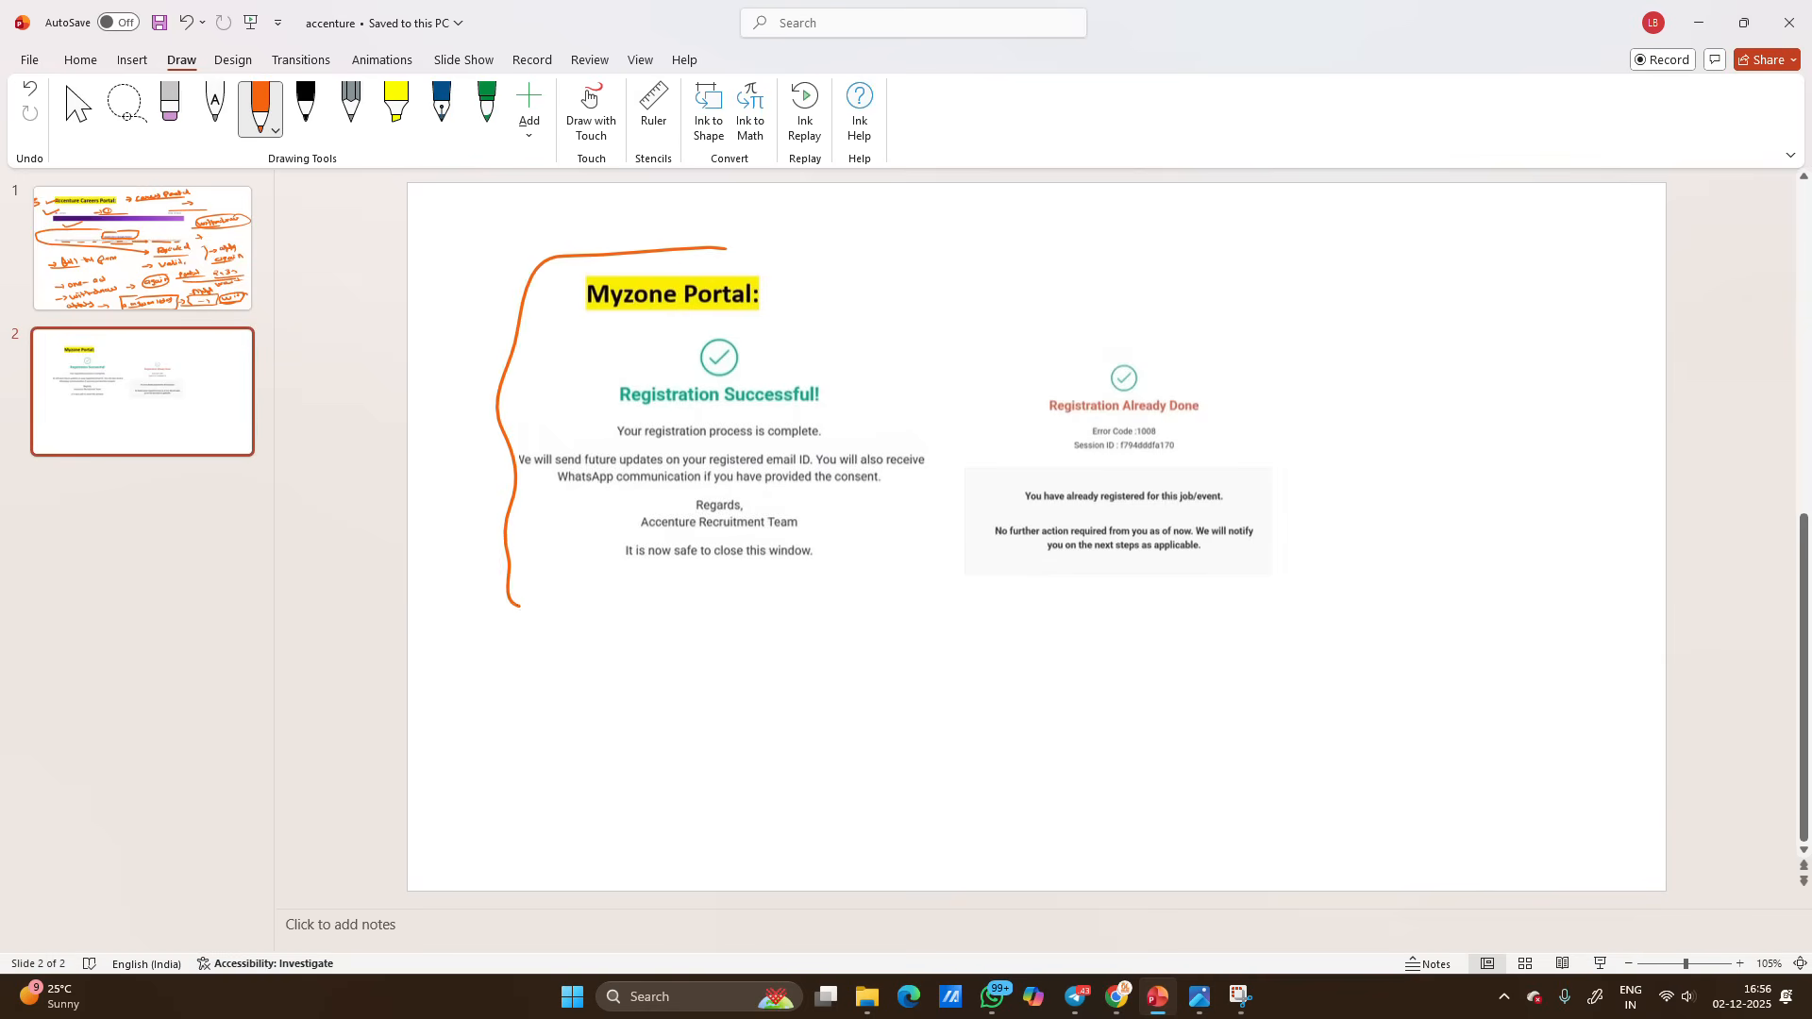
Step: On the Myzone slide, loop the screenshots, add notes '2024 2025 wait', 'other PwD', 'video', and circle the heading
left_click_drag(717, 249, 1248, 346)
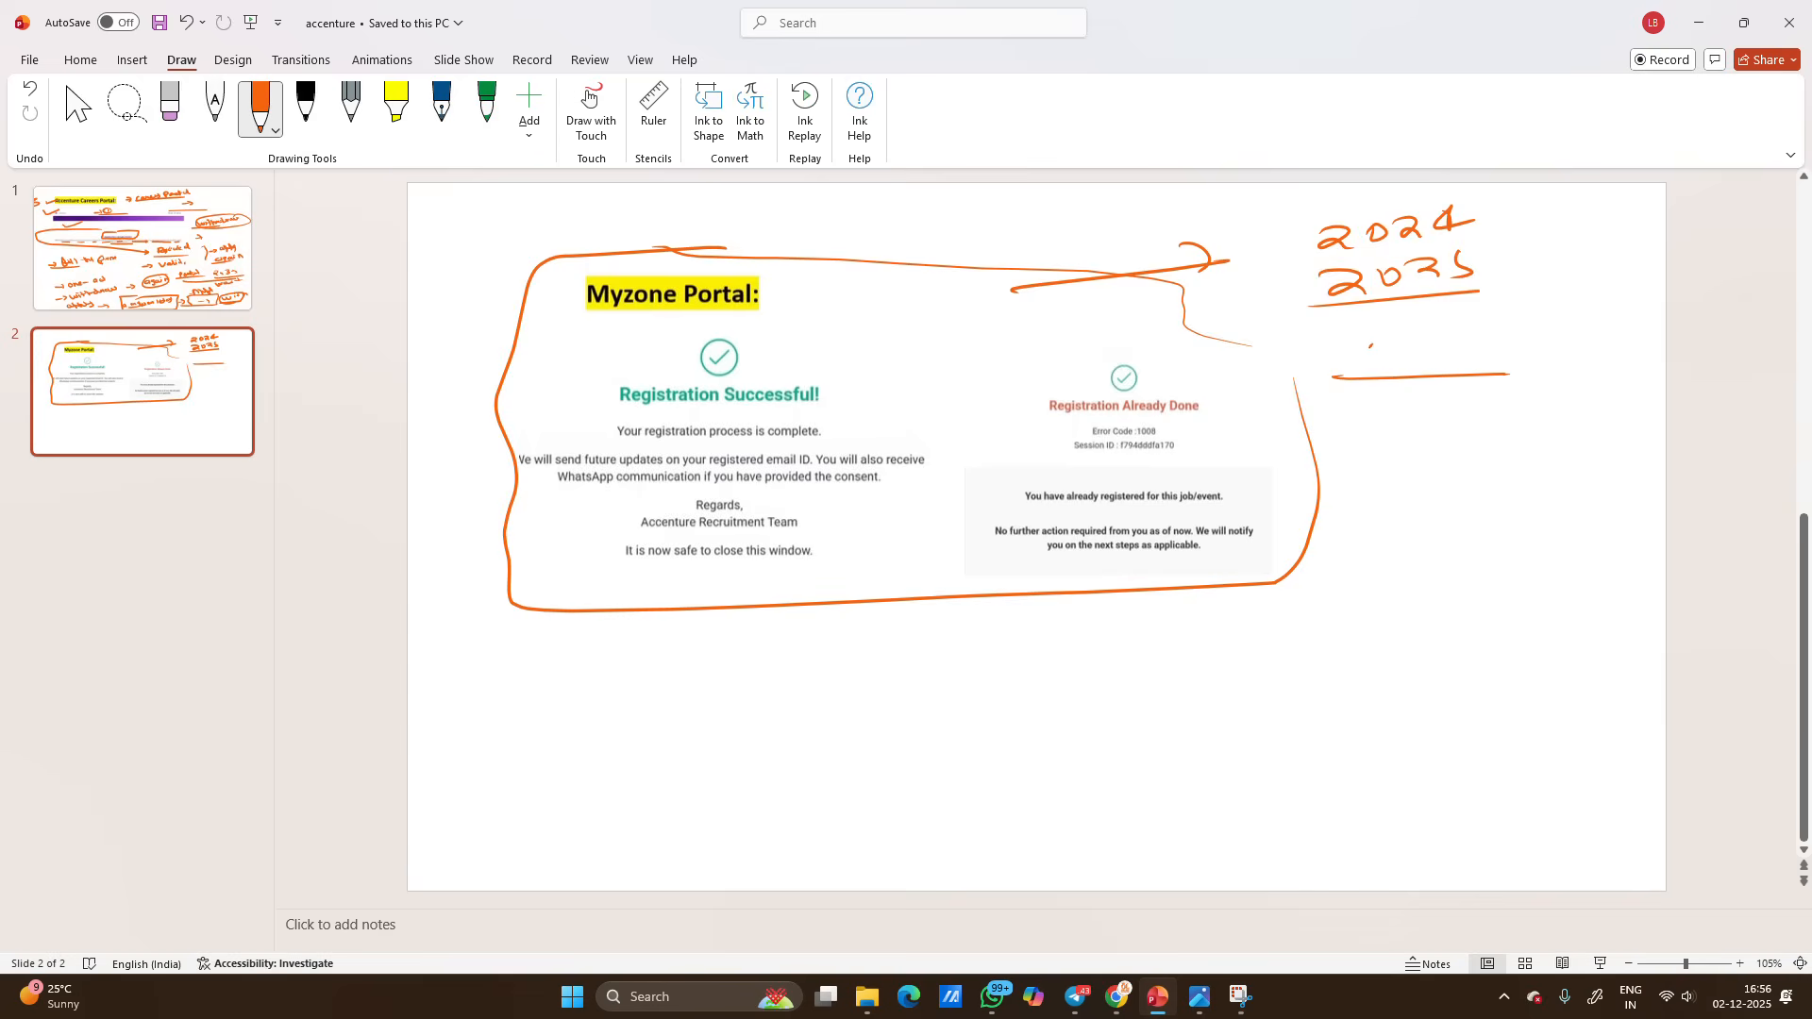
left_click_drag(1375, 346, 1549, 335)
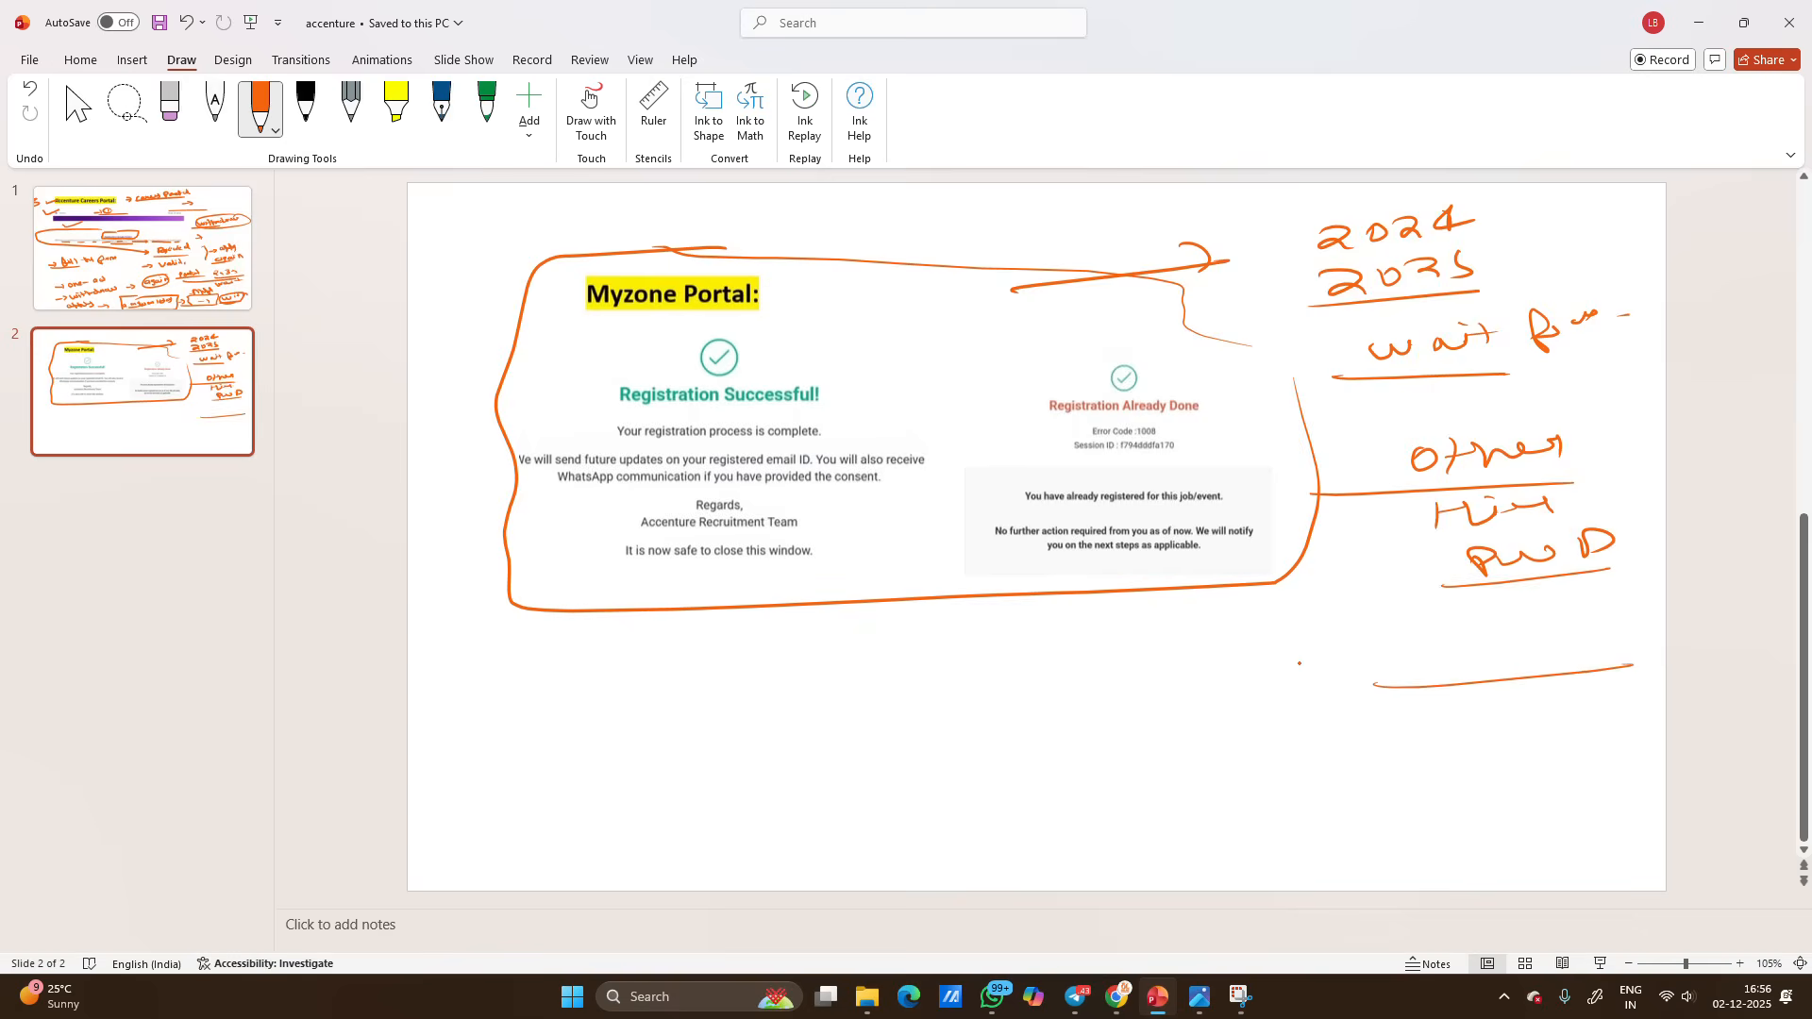
left_click_drag(1307, 659, 1526, 642)
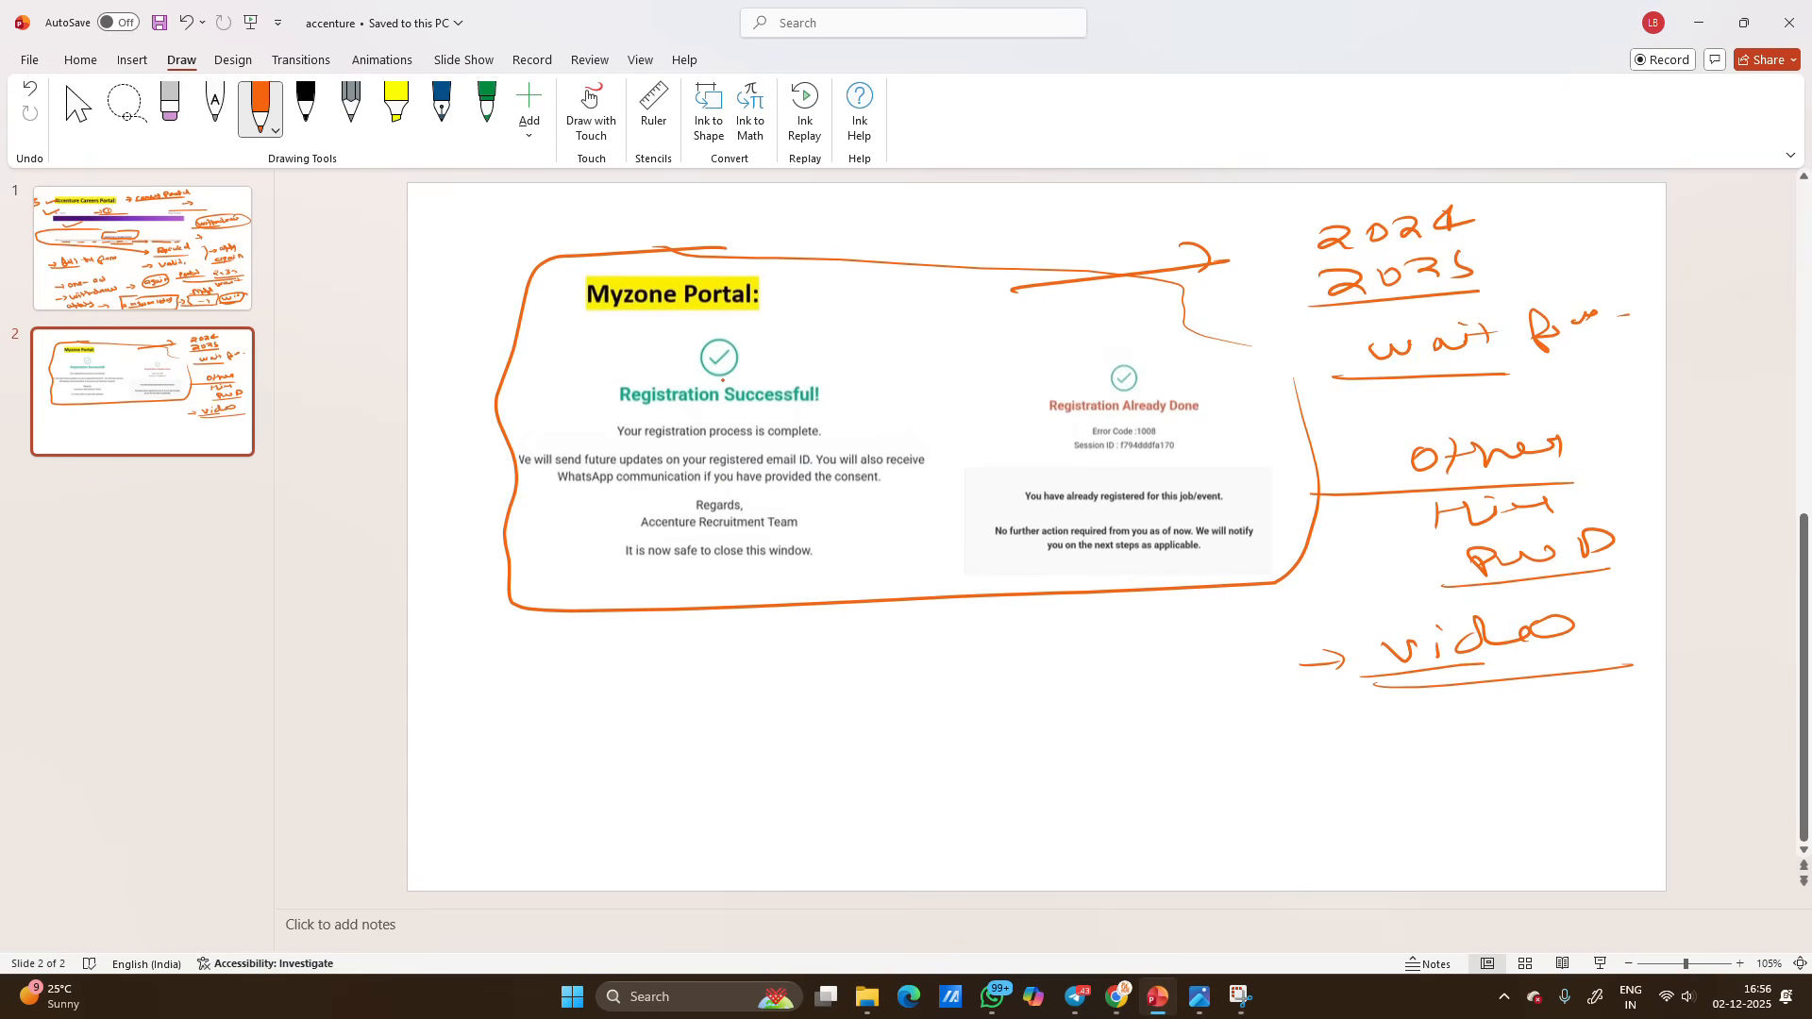
left_click_drag(592, 317, 815, 310)
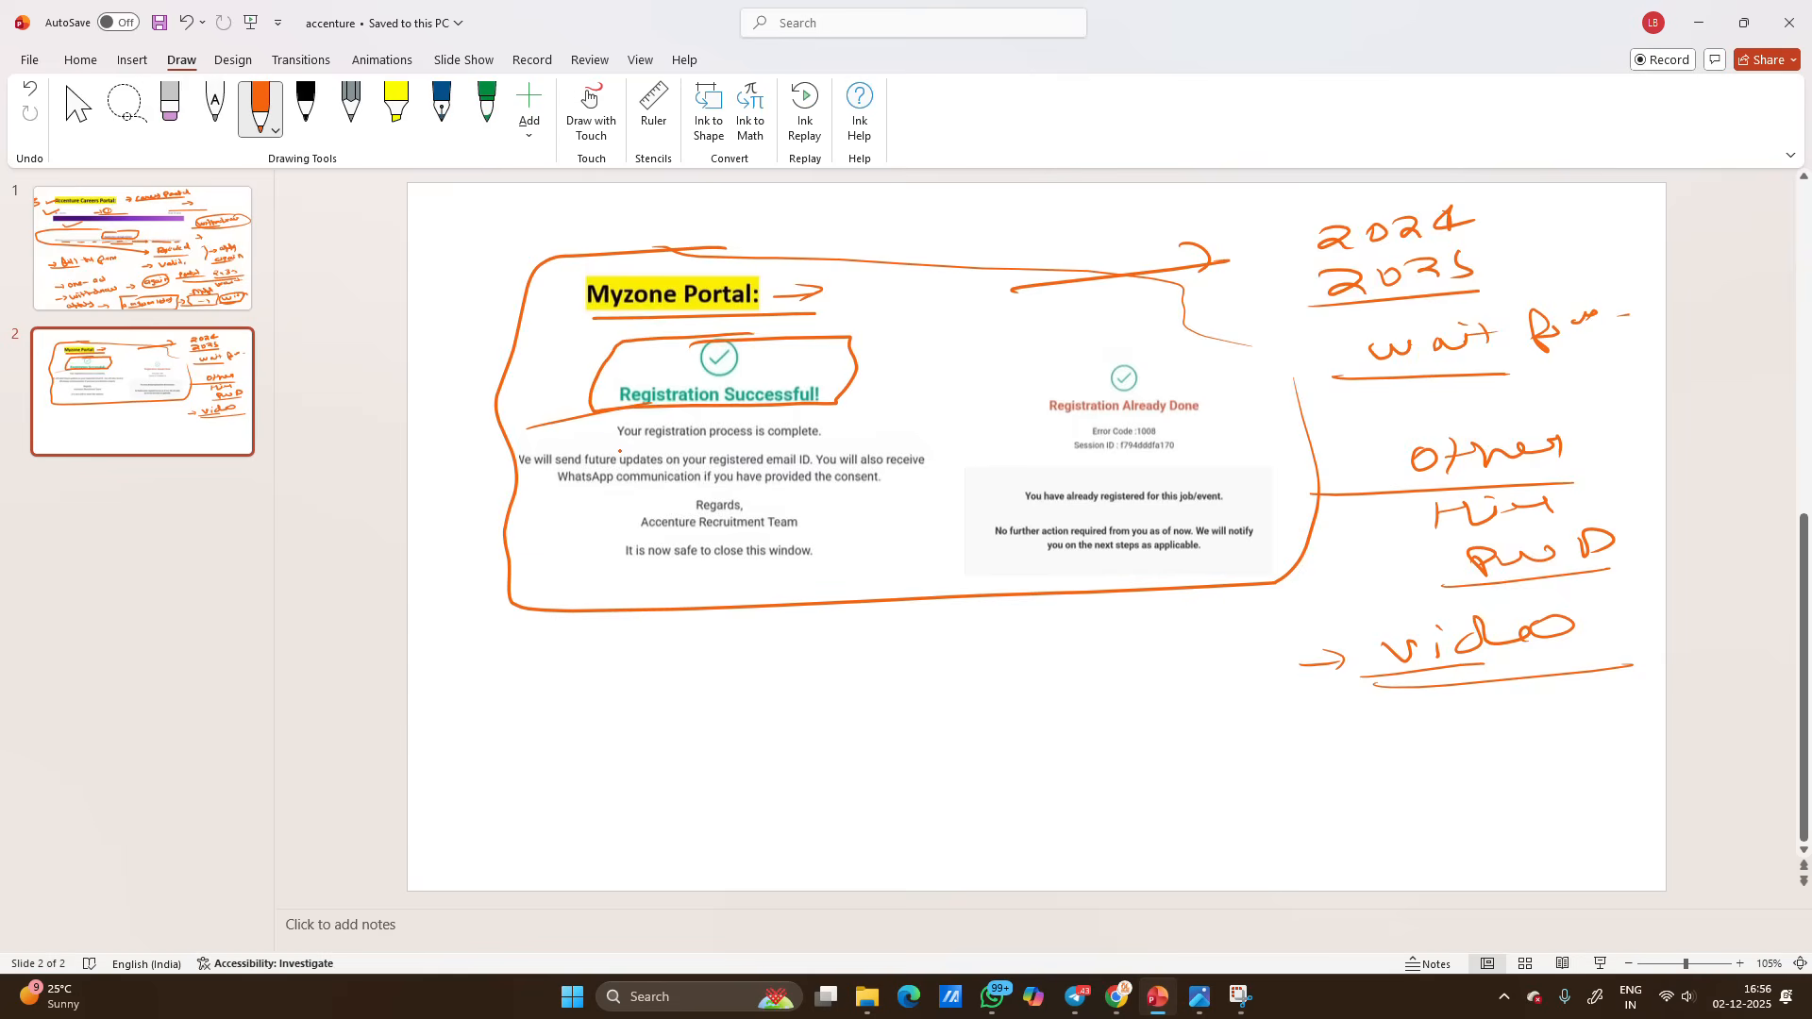
left_click_drag(621, 441, 821, 439)
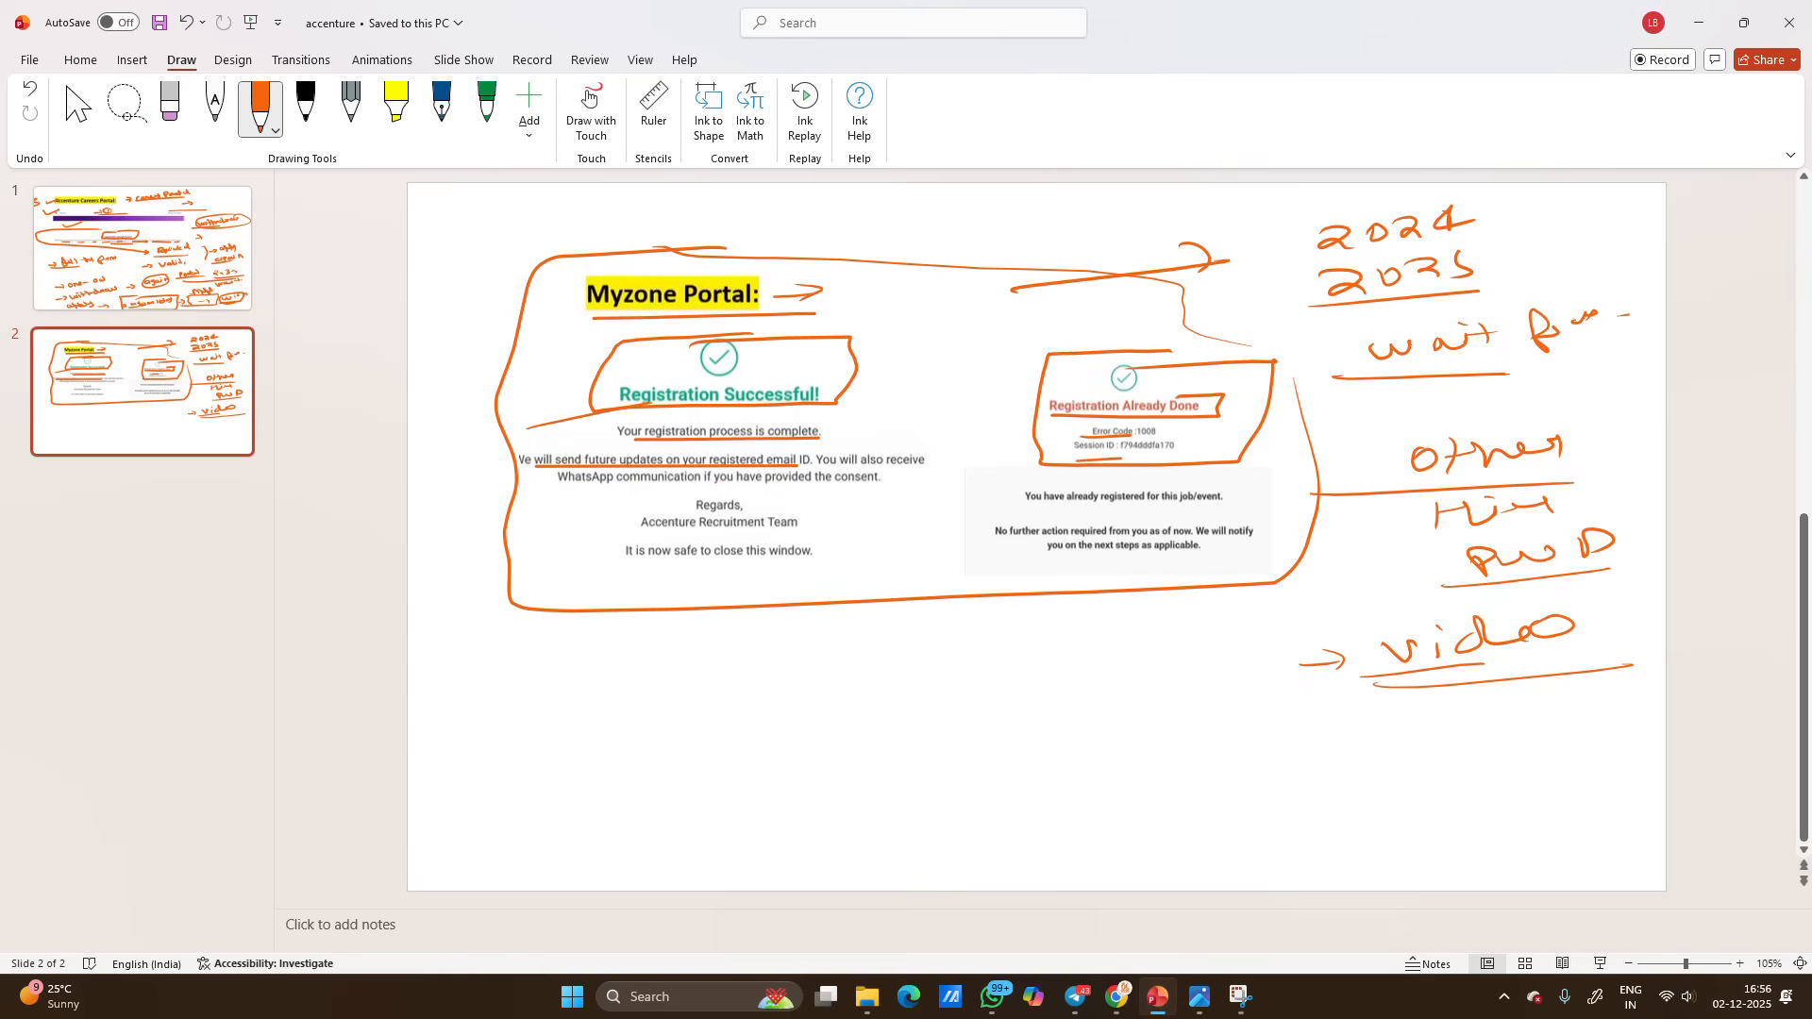
Step: Box the Registration Already Done messages and handwrite year lists, including 2025, below the screenshots
left_click_drag(1040, 491, 1237, 508)
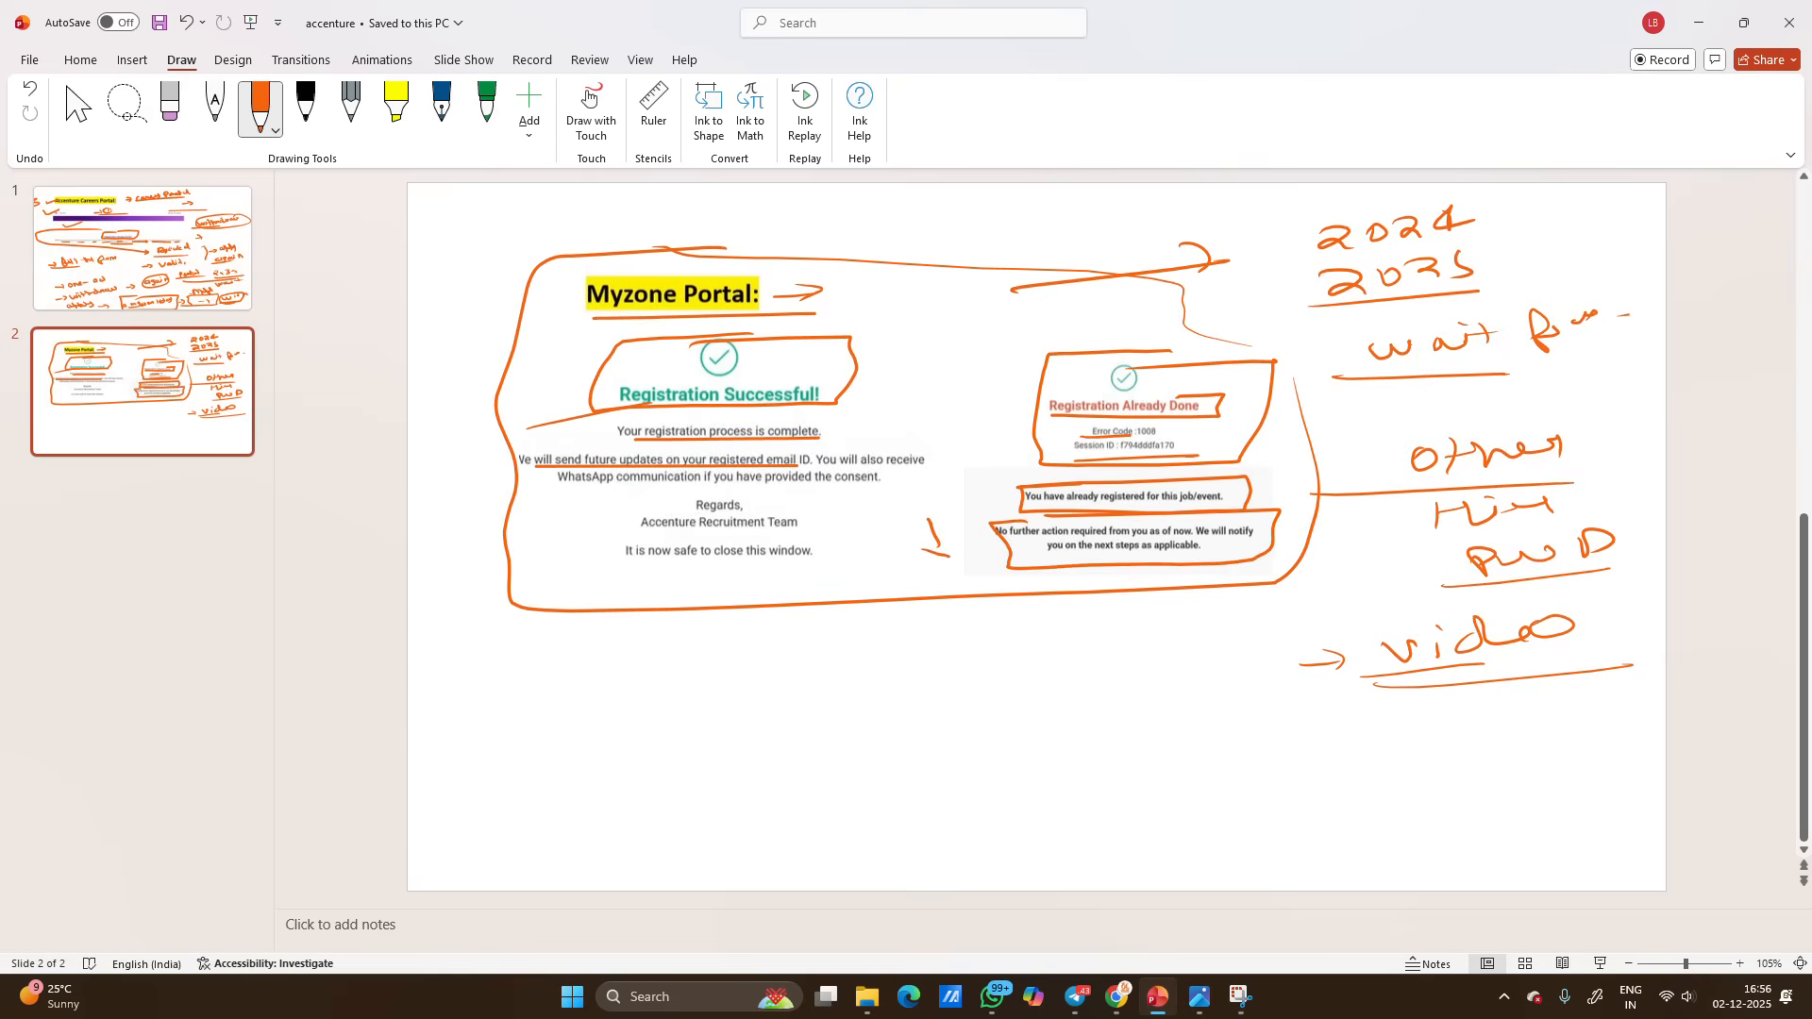
left_click_drag(544, 635, 694, 642)
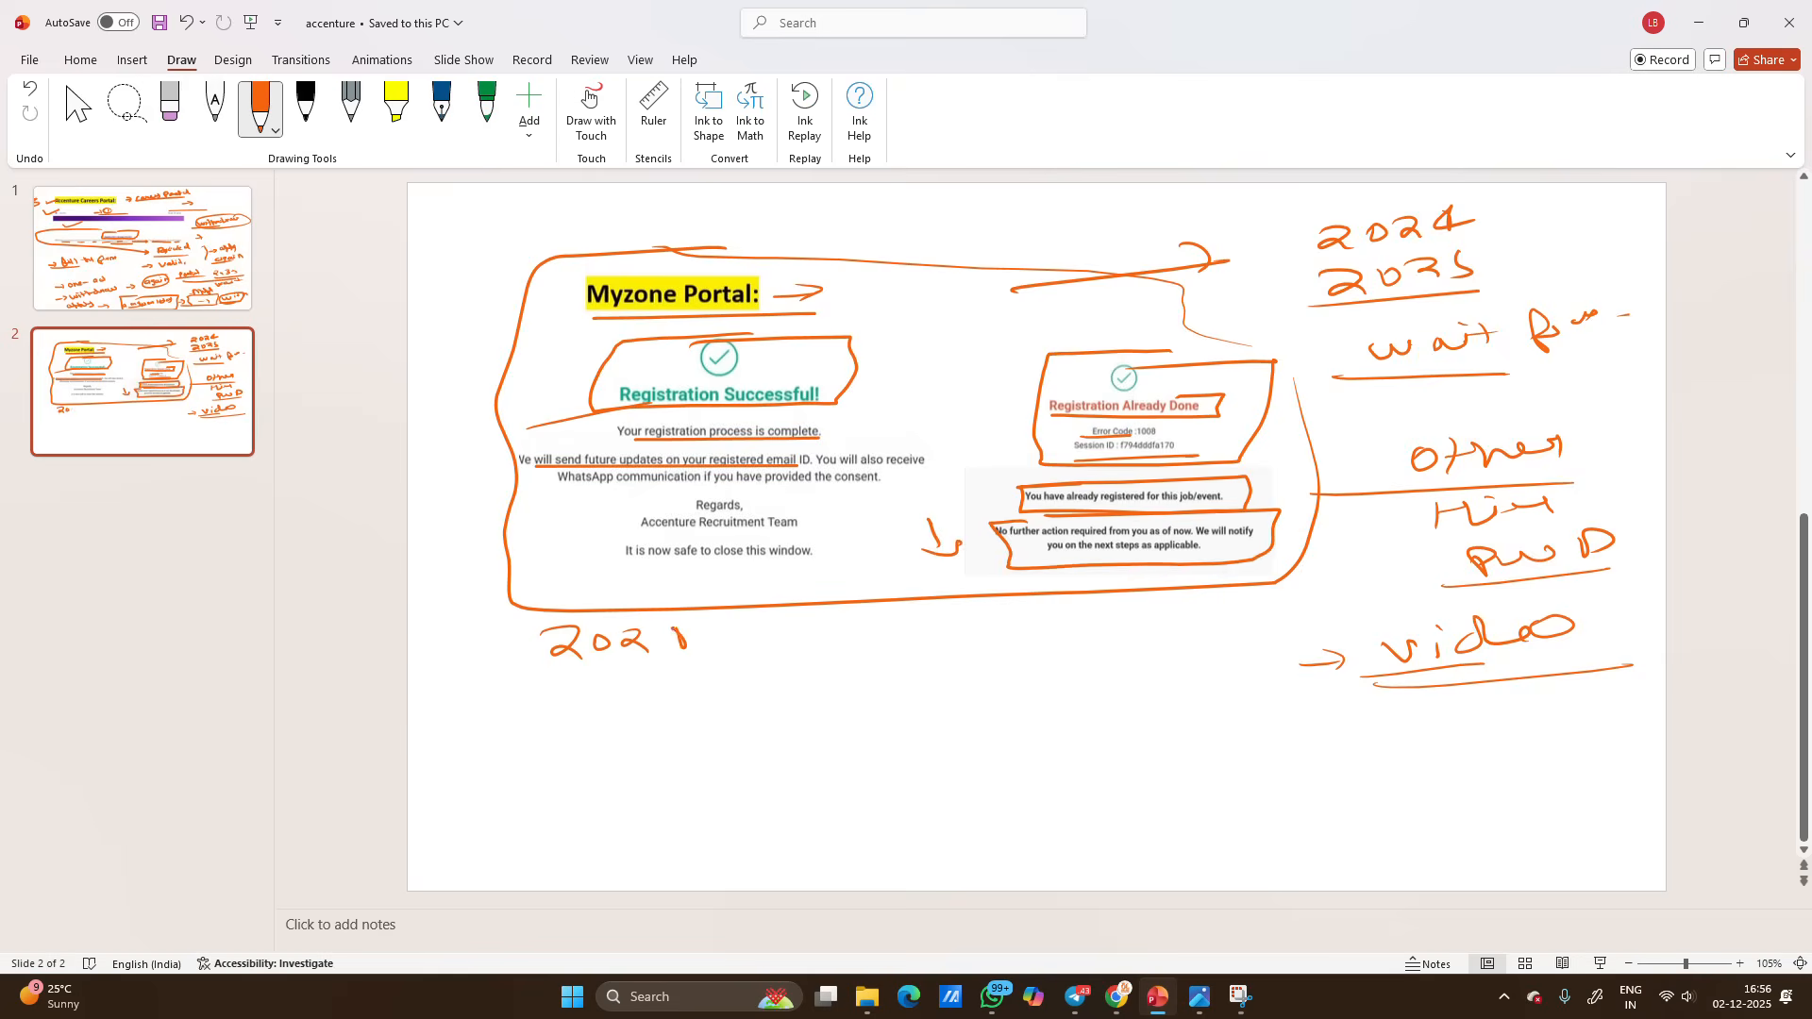
left_click_drag(555, 693, 612, 716)
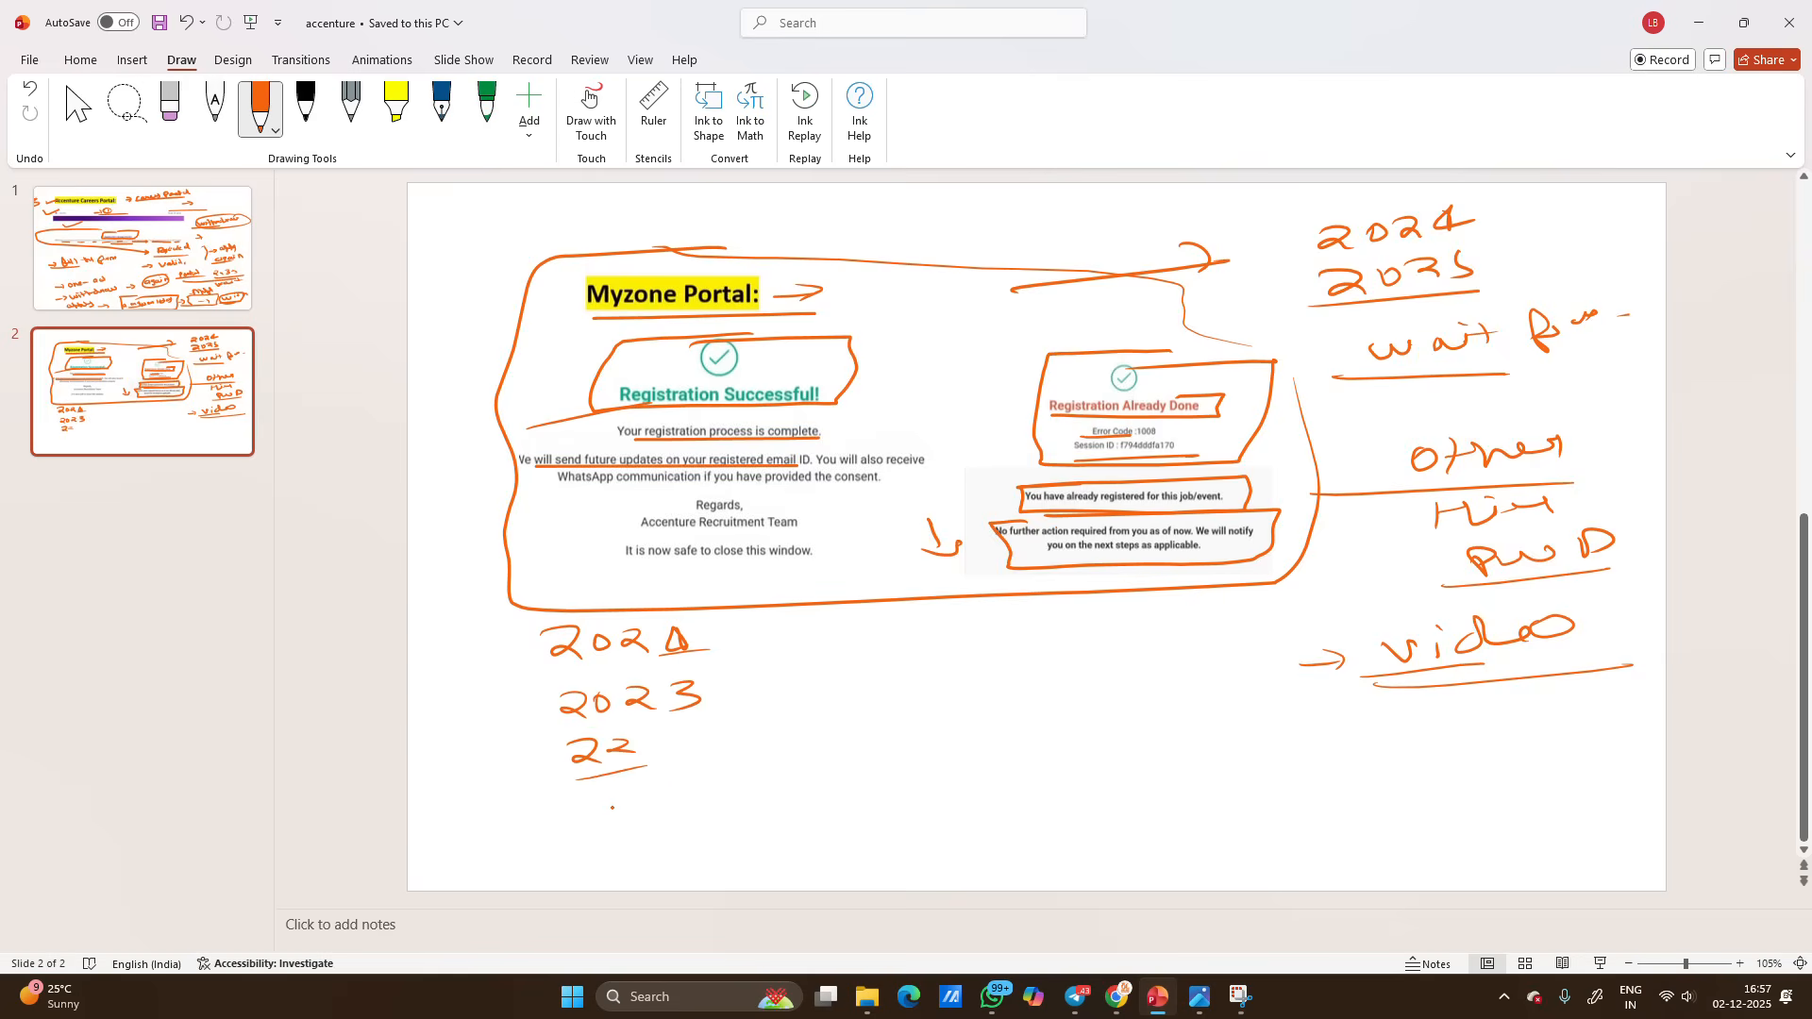
left_click_drag(885, 630, 983, 601)
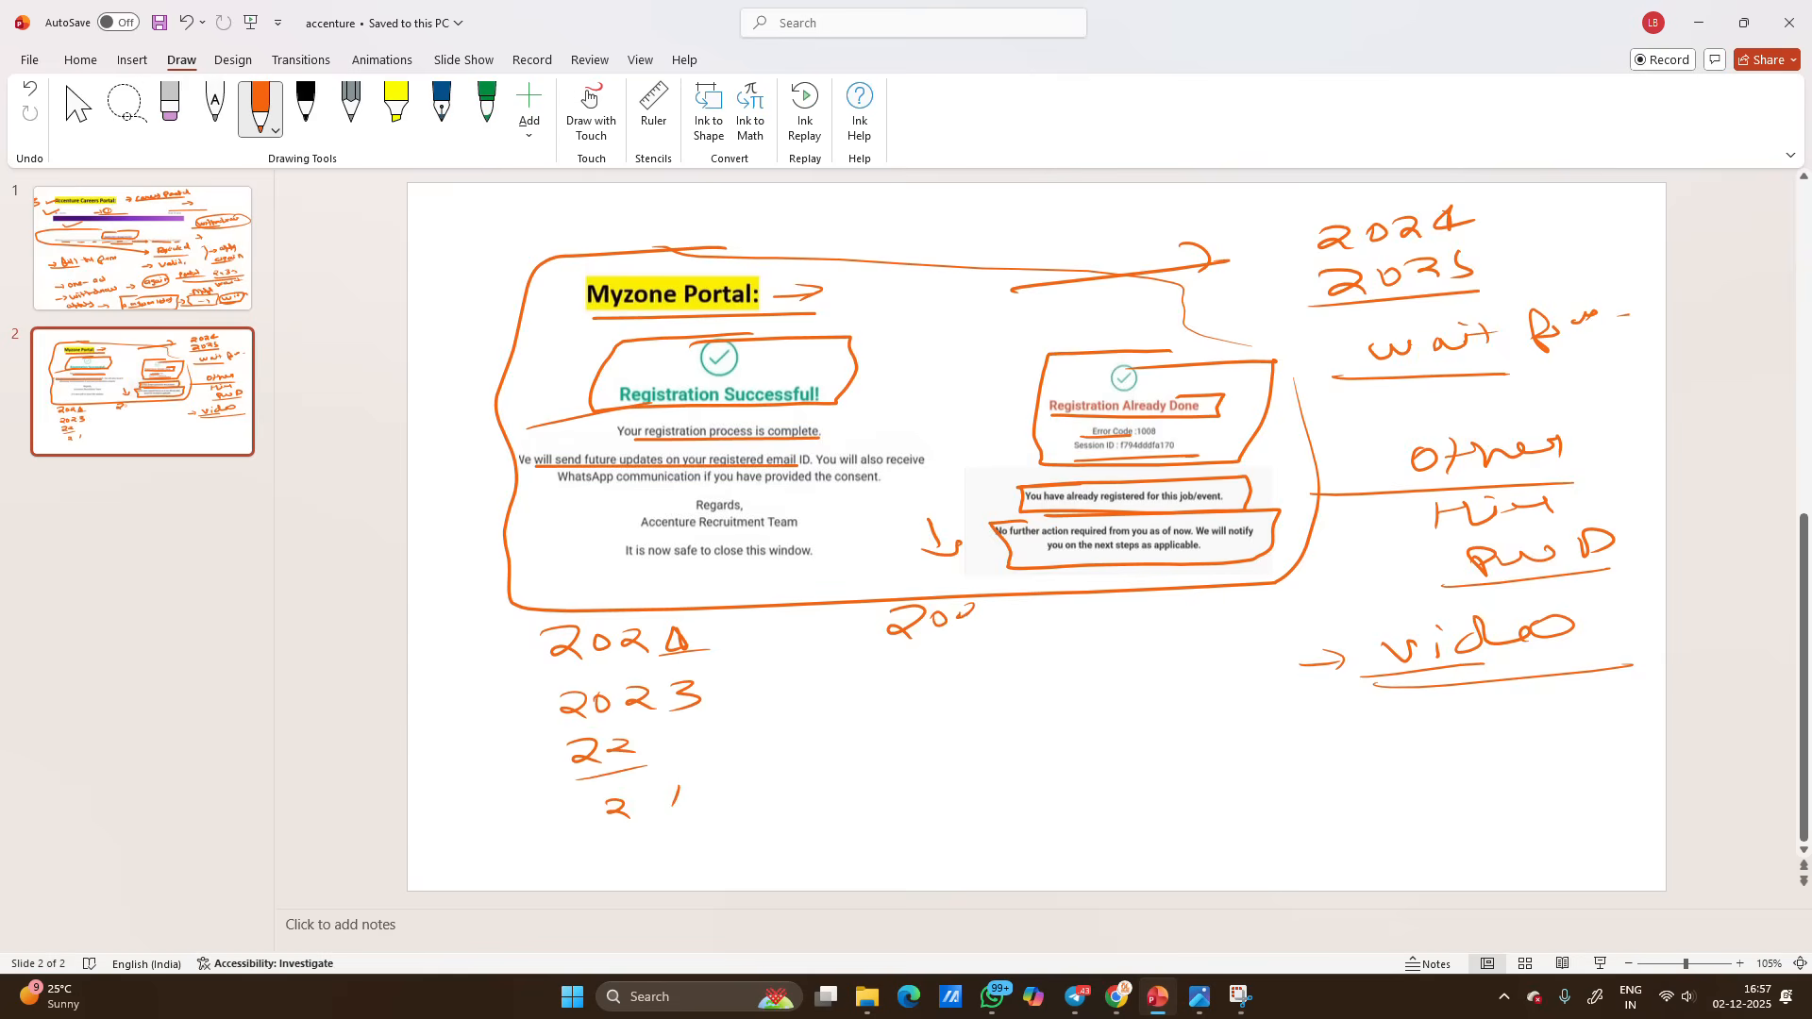
left_click_drag(913, 629, 1110, 618)
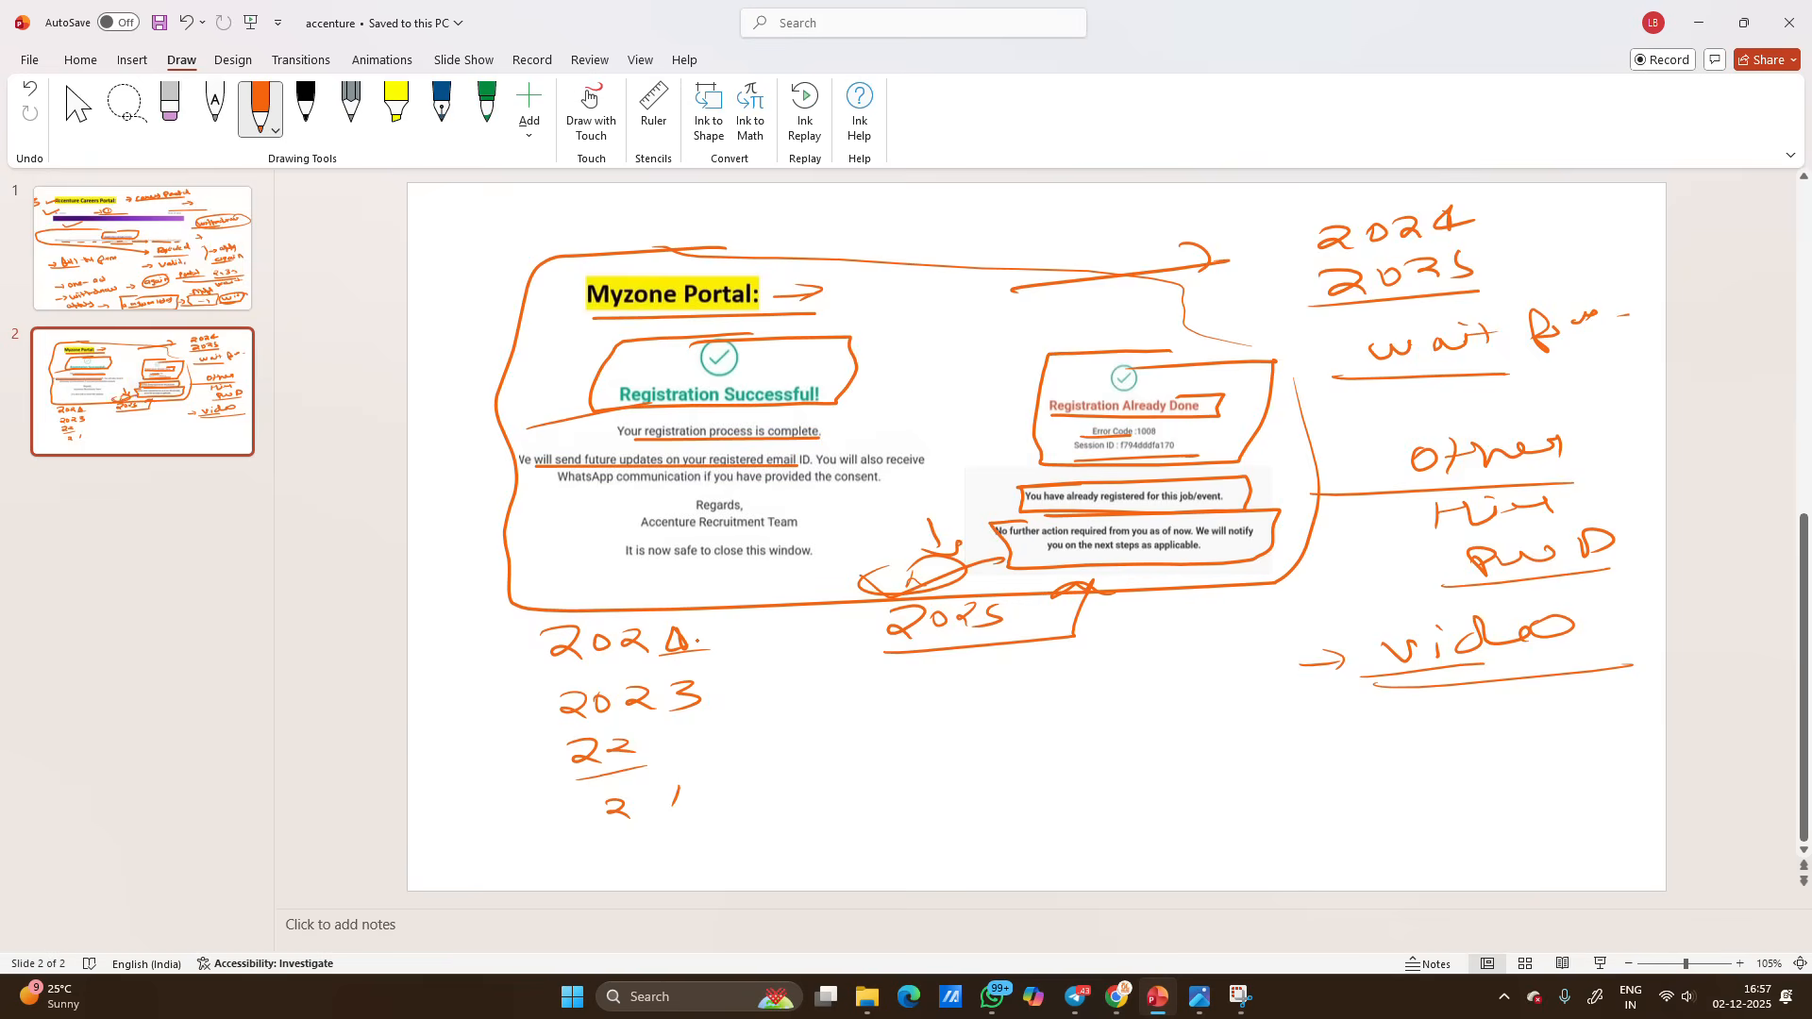
Step: Bracket the listed years with an arrow and write a circled 'Pls wait' note
left_click_drag(717, 630, 1087, 813)
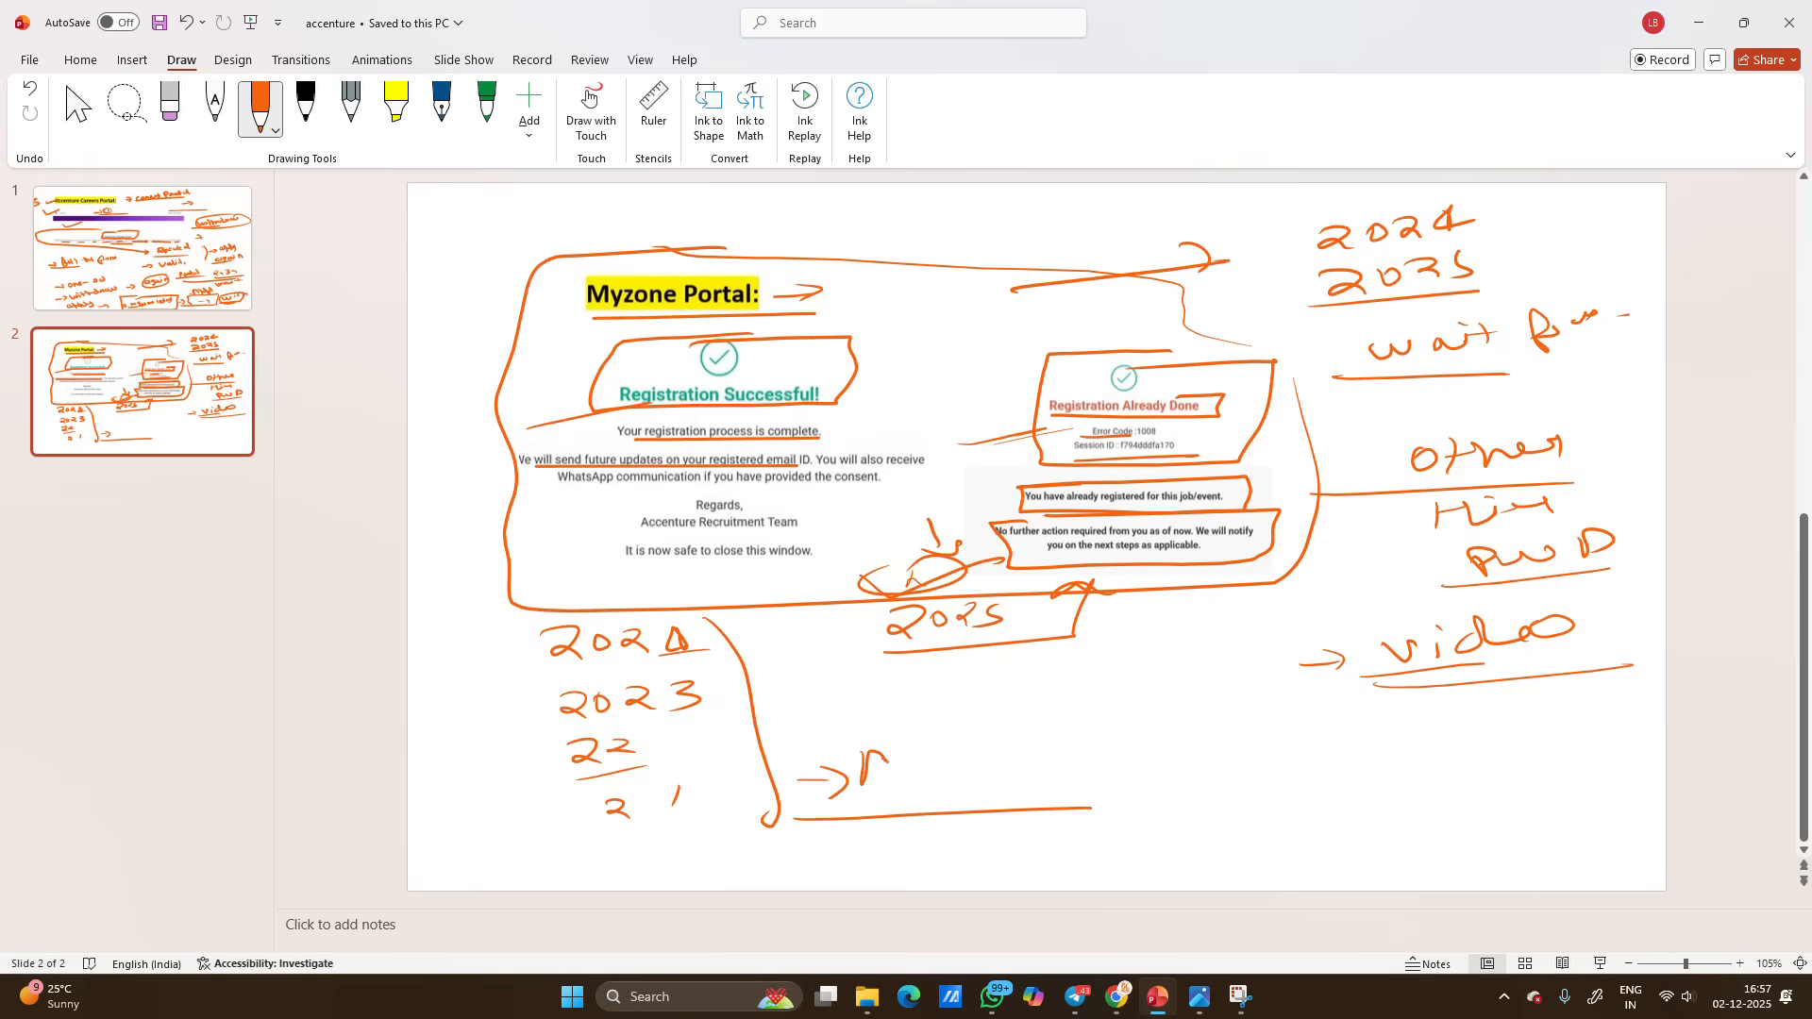
left_click_drag(856, 768, 1075, 757)
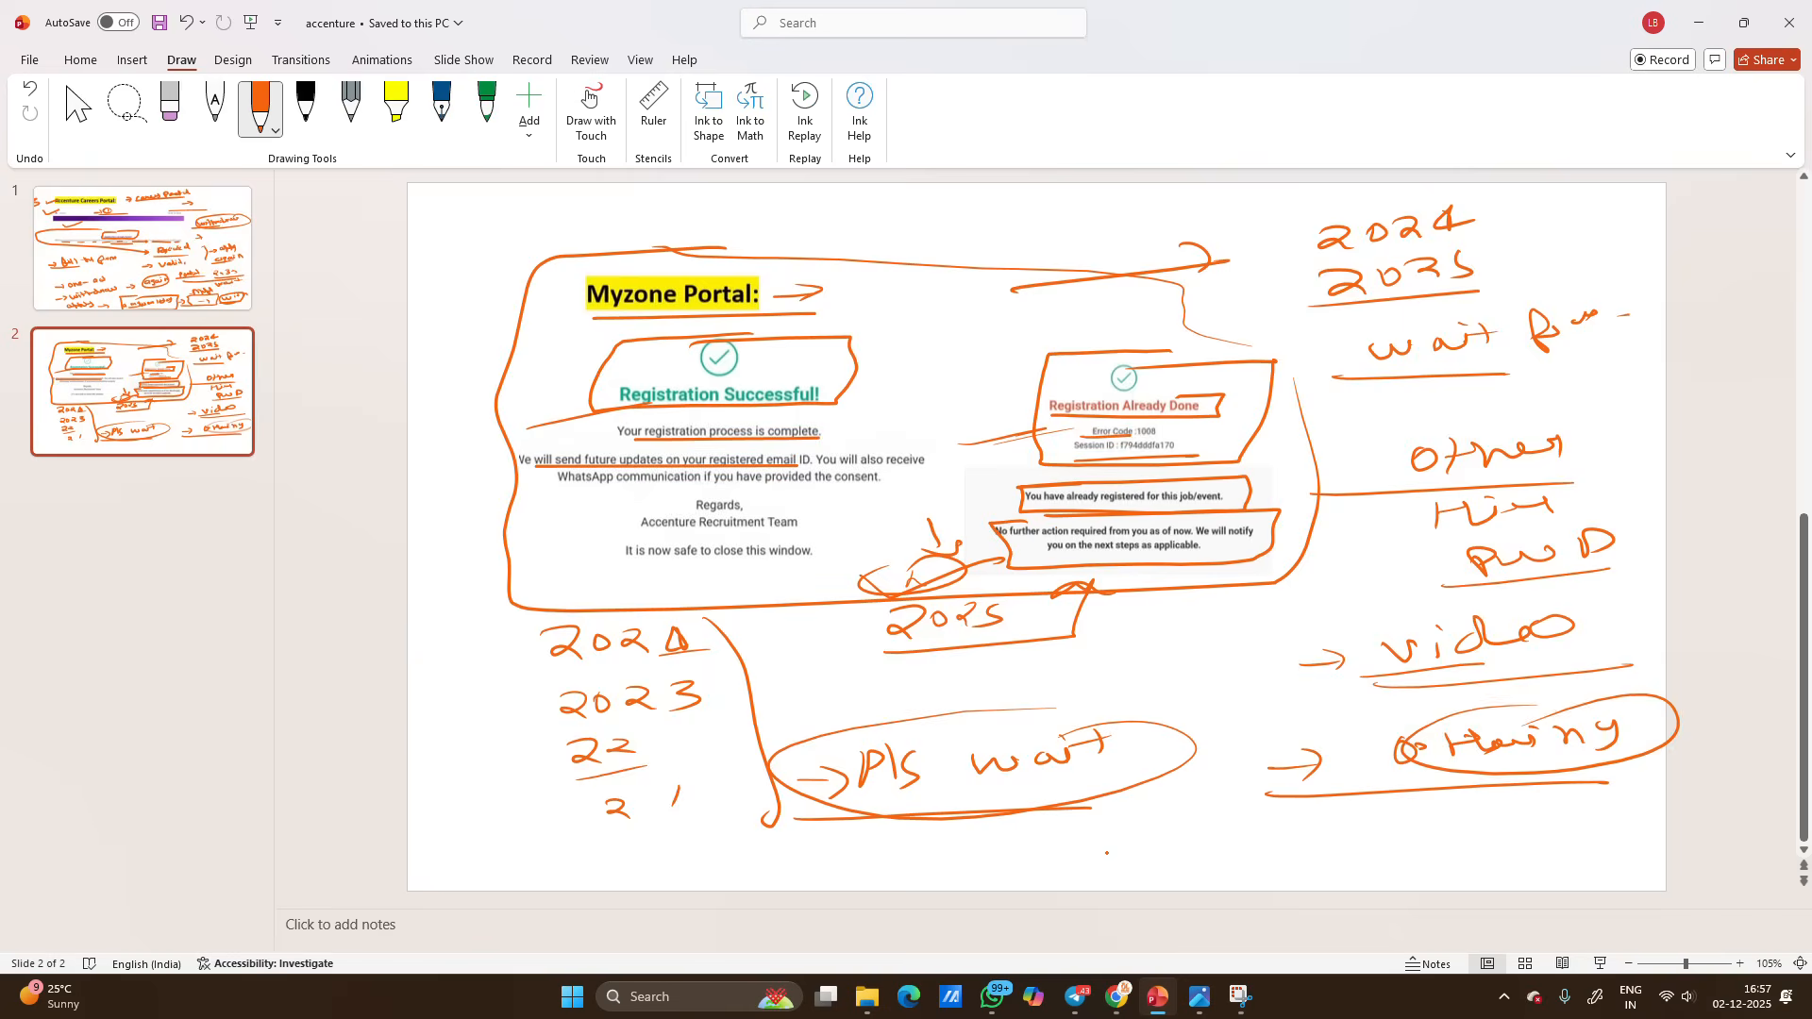
left_click_drag(1104, 846, 1323, 849)
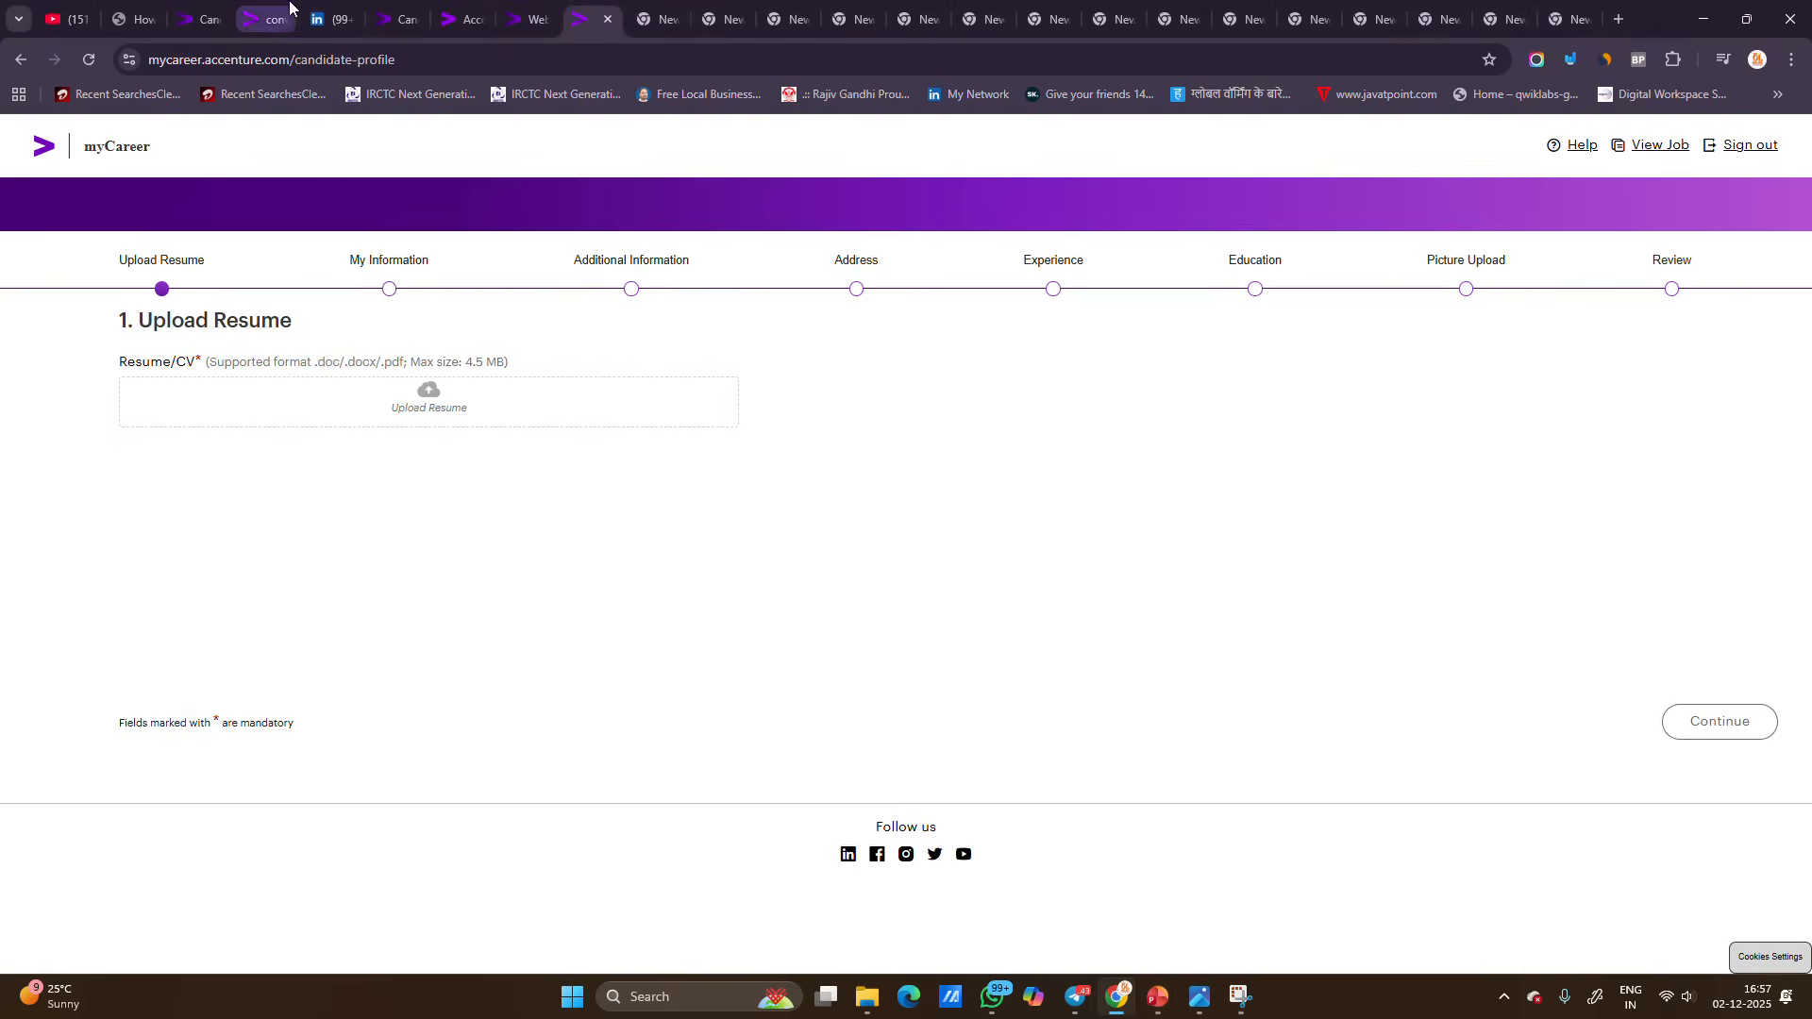
Step: Flip through the myCareer profile and Myzone job openings tabs to the Candidate Data Rights form
left_click(460, 19)
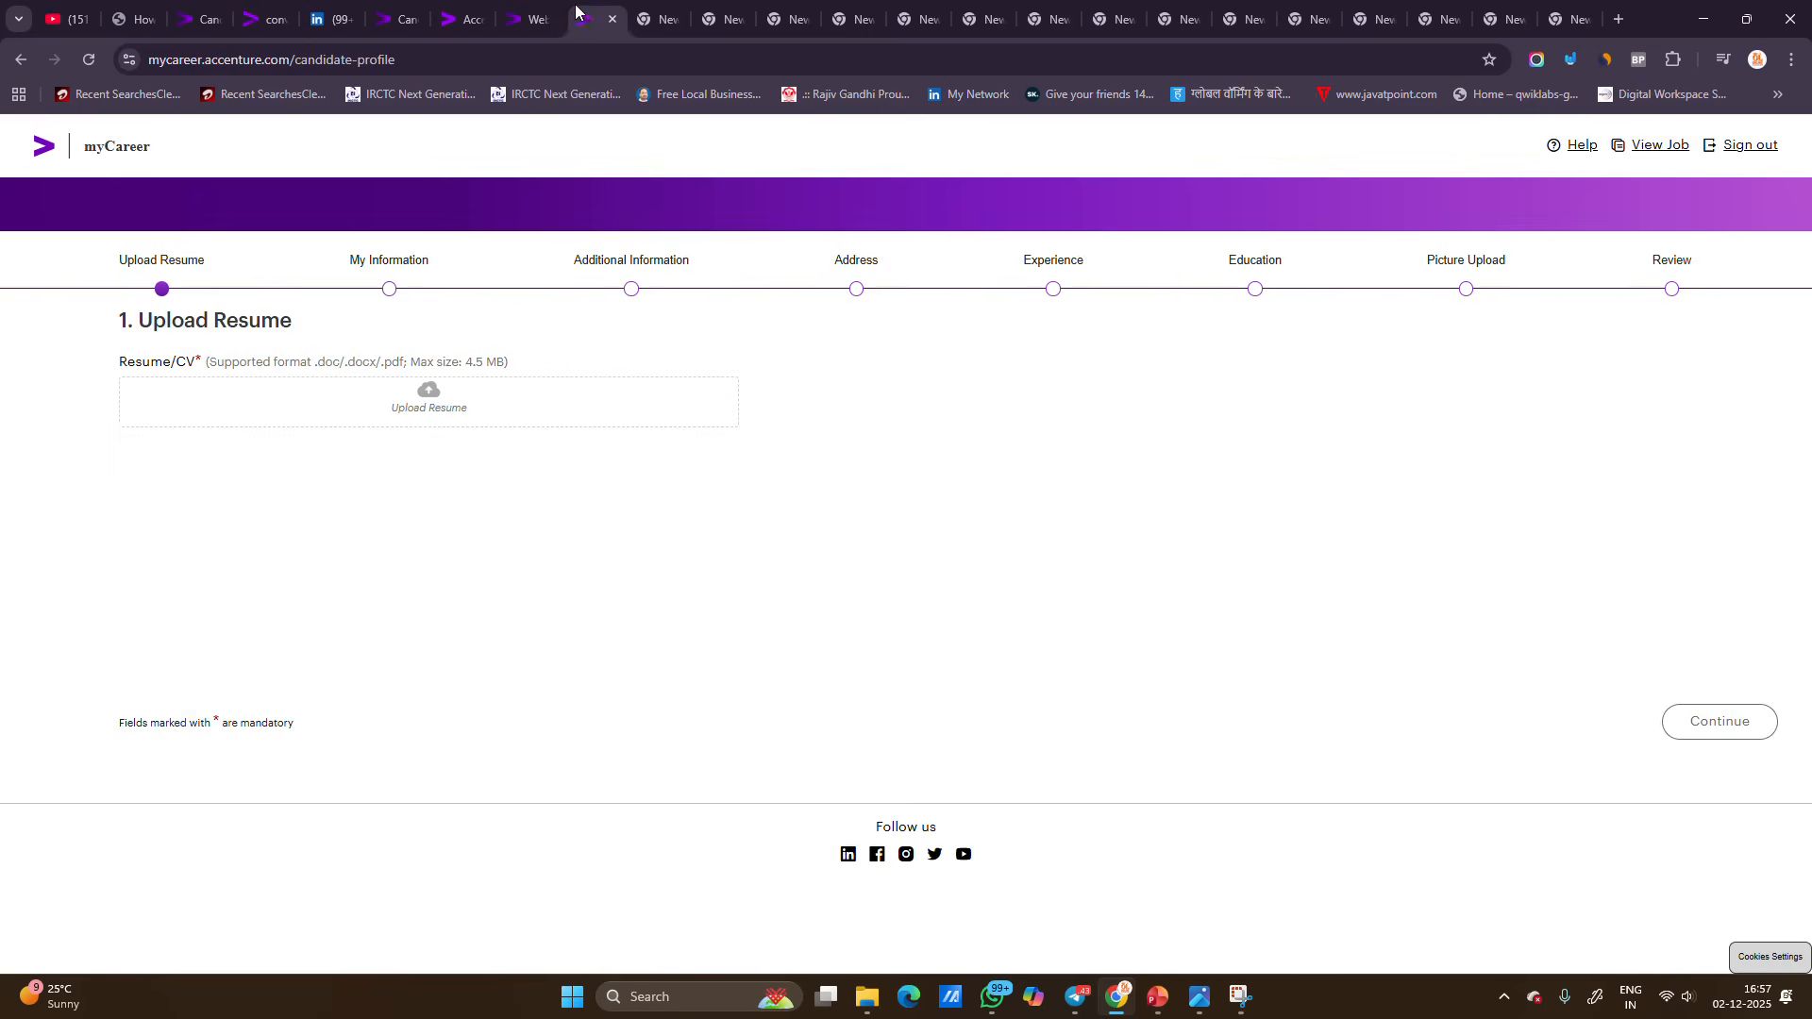
mouse_move(777, 416)
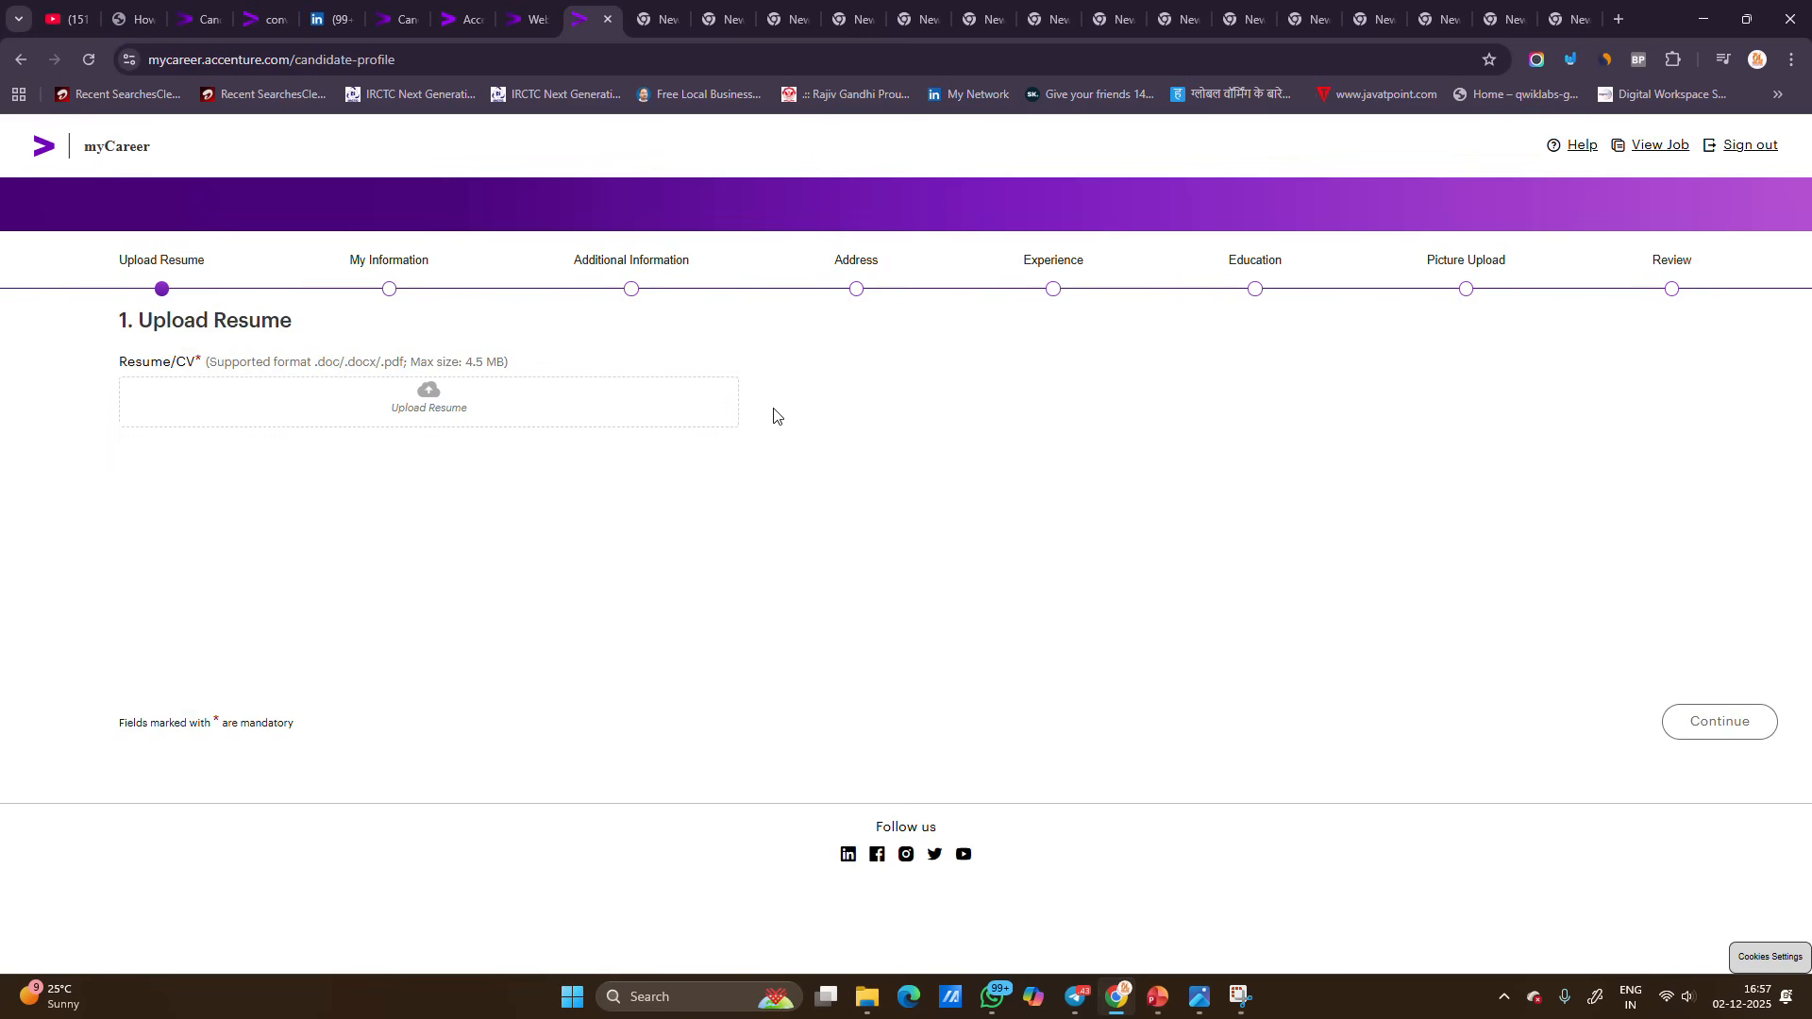
left_click(444, 20)
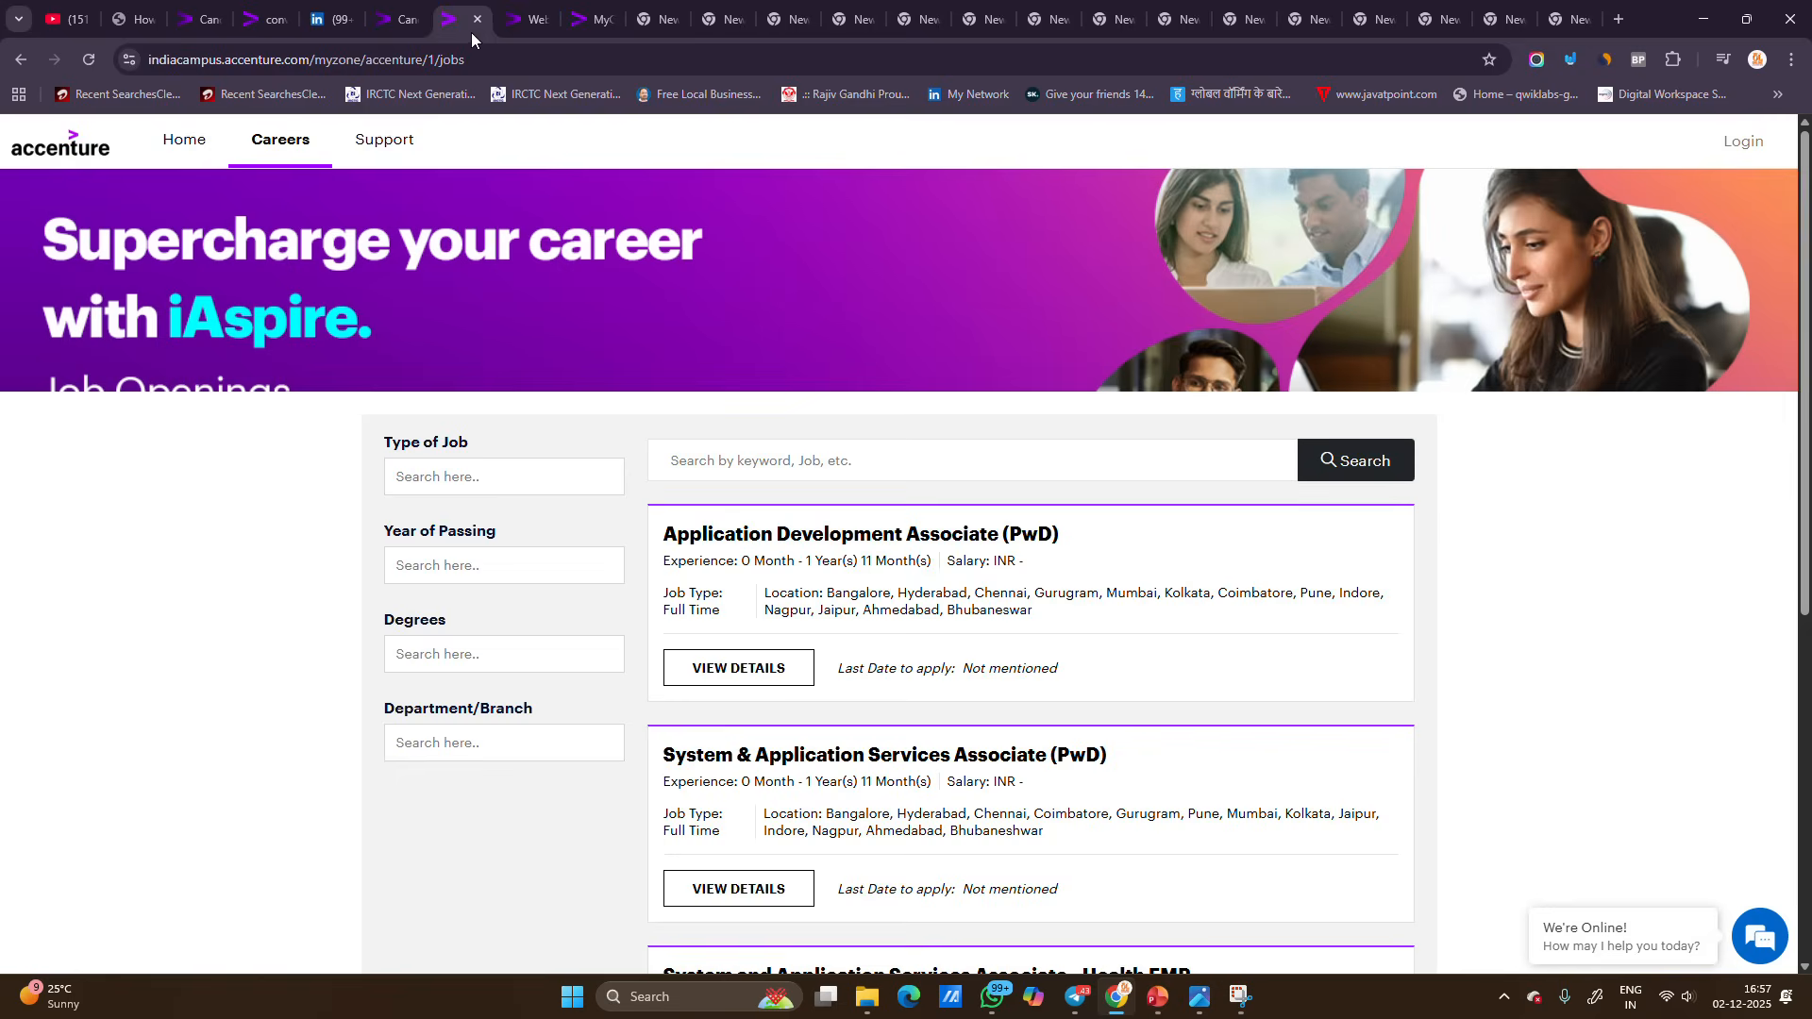
left_click(458, 20)
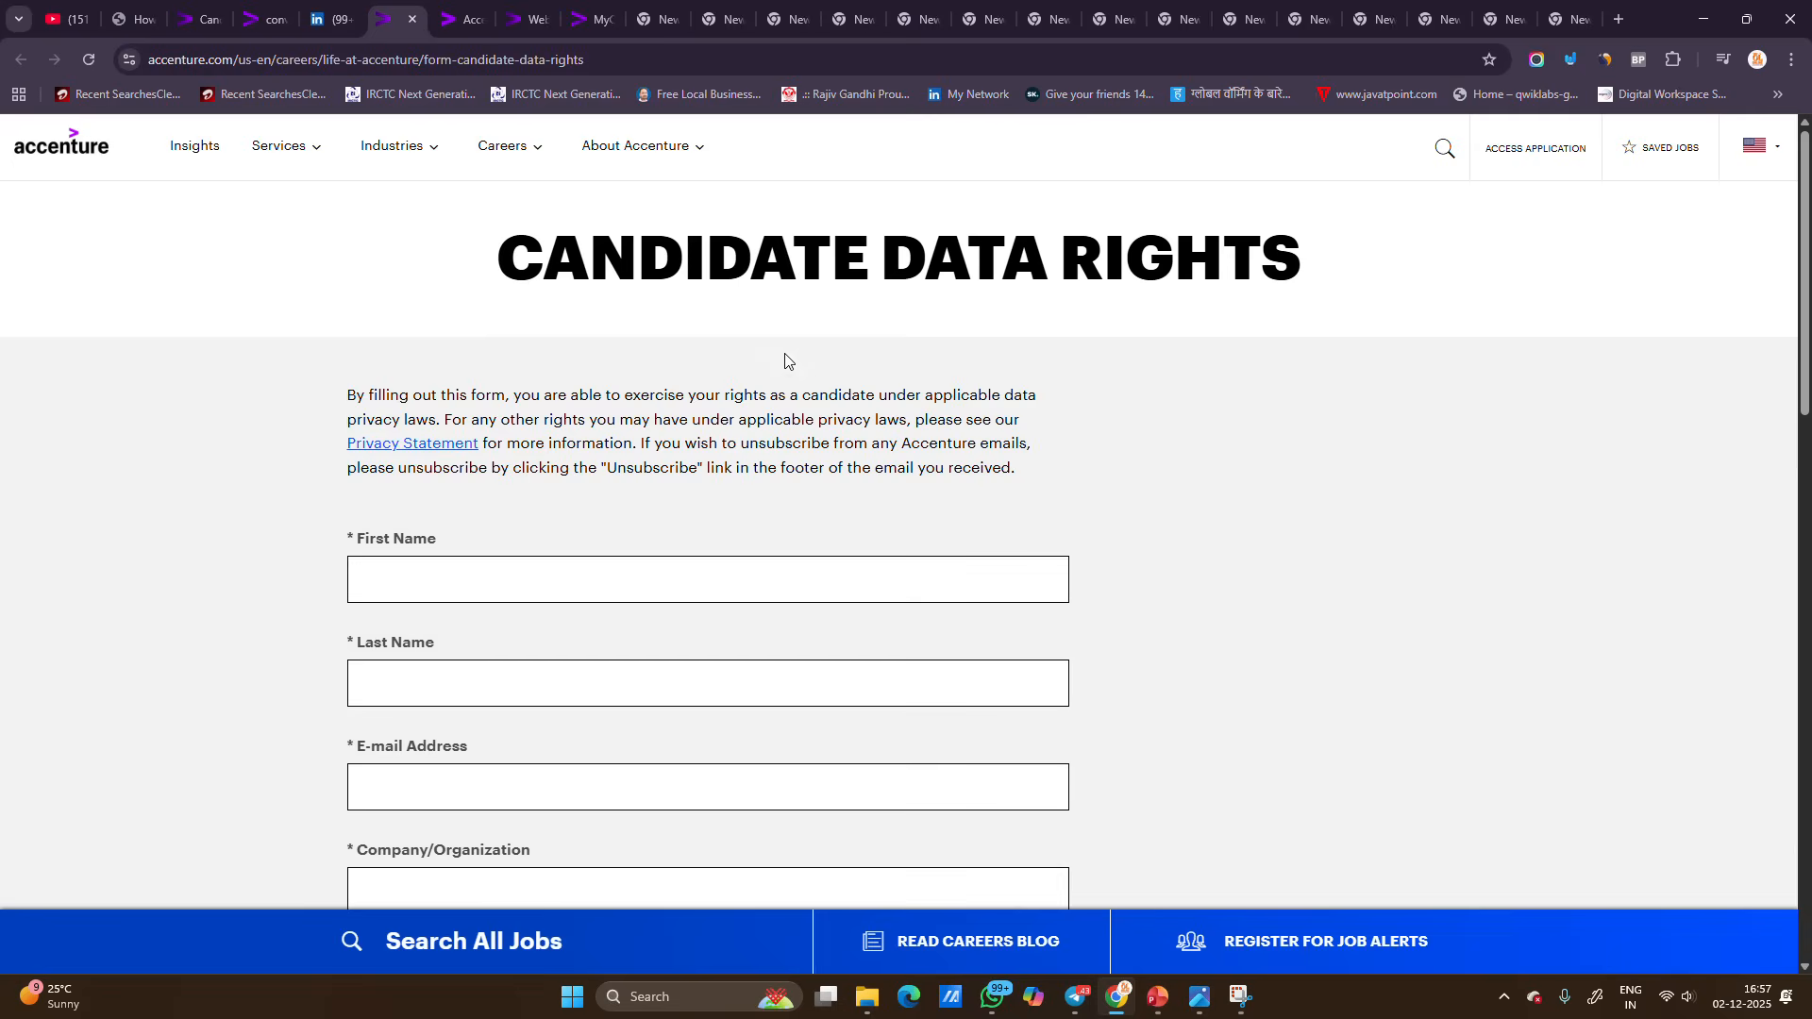
left_click(331, 20)
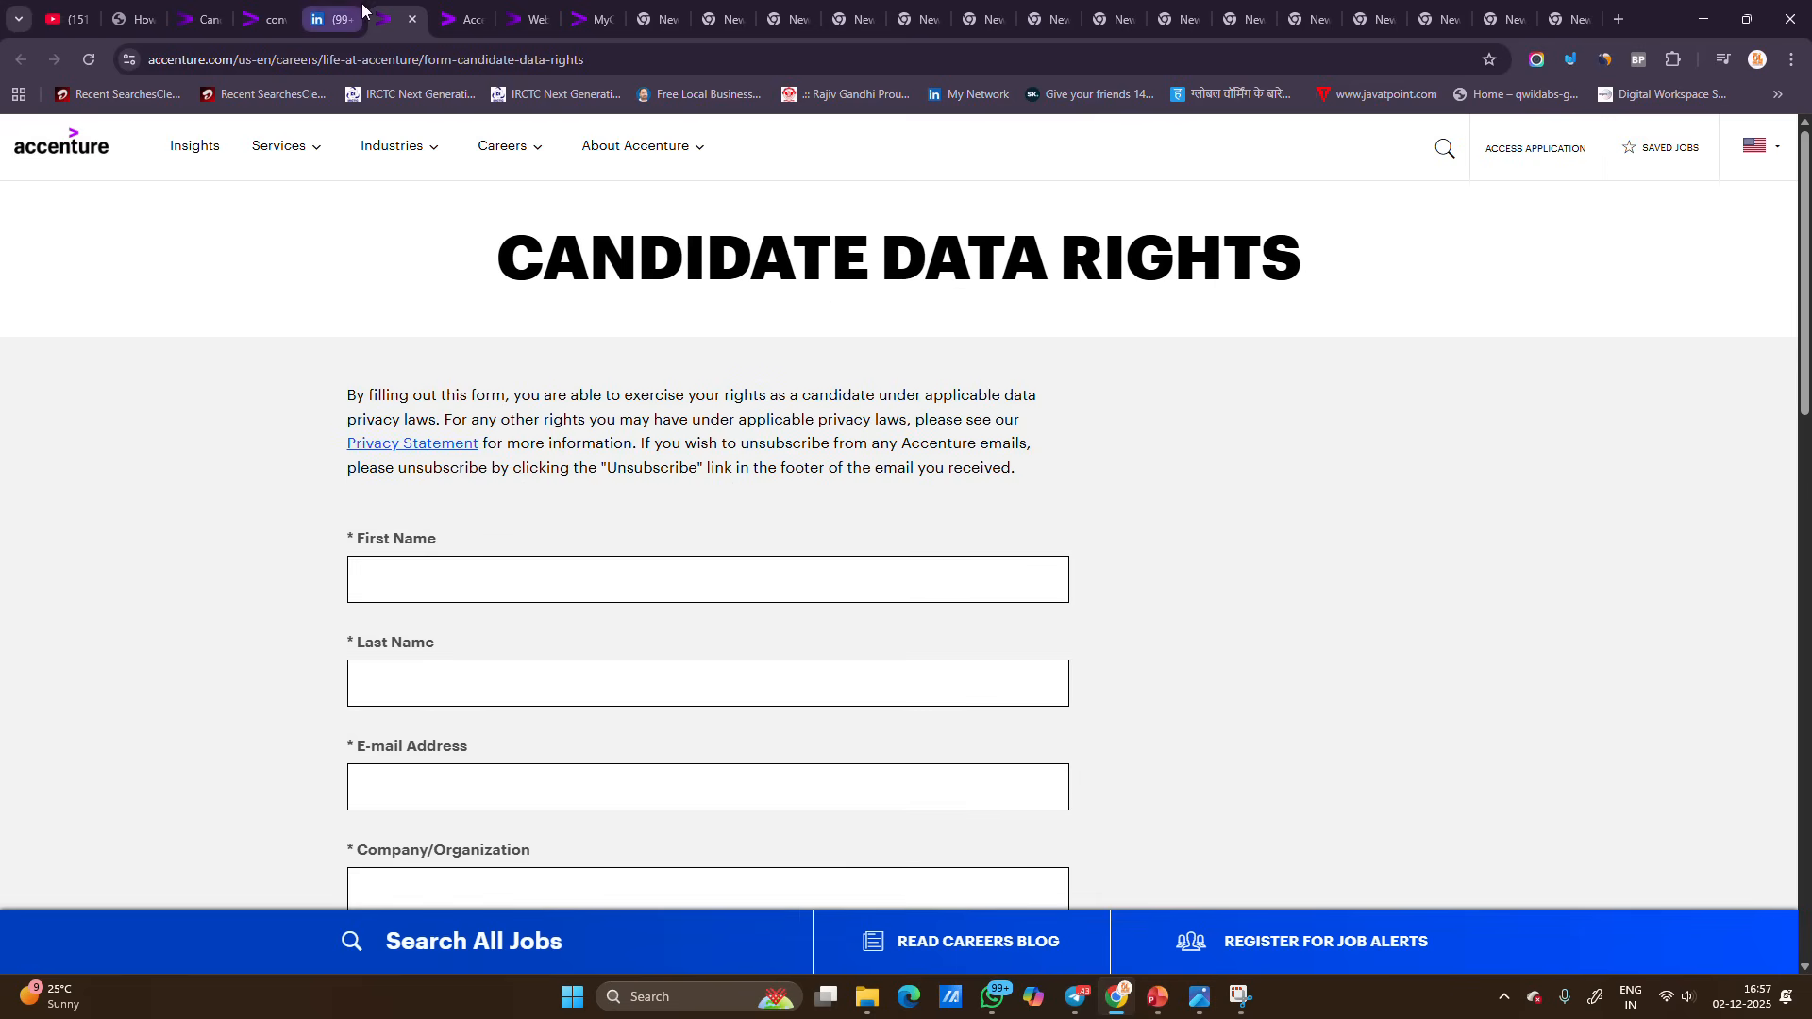
mouse_move(334, 20)
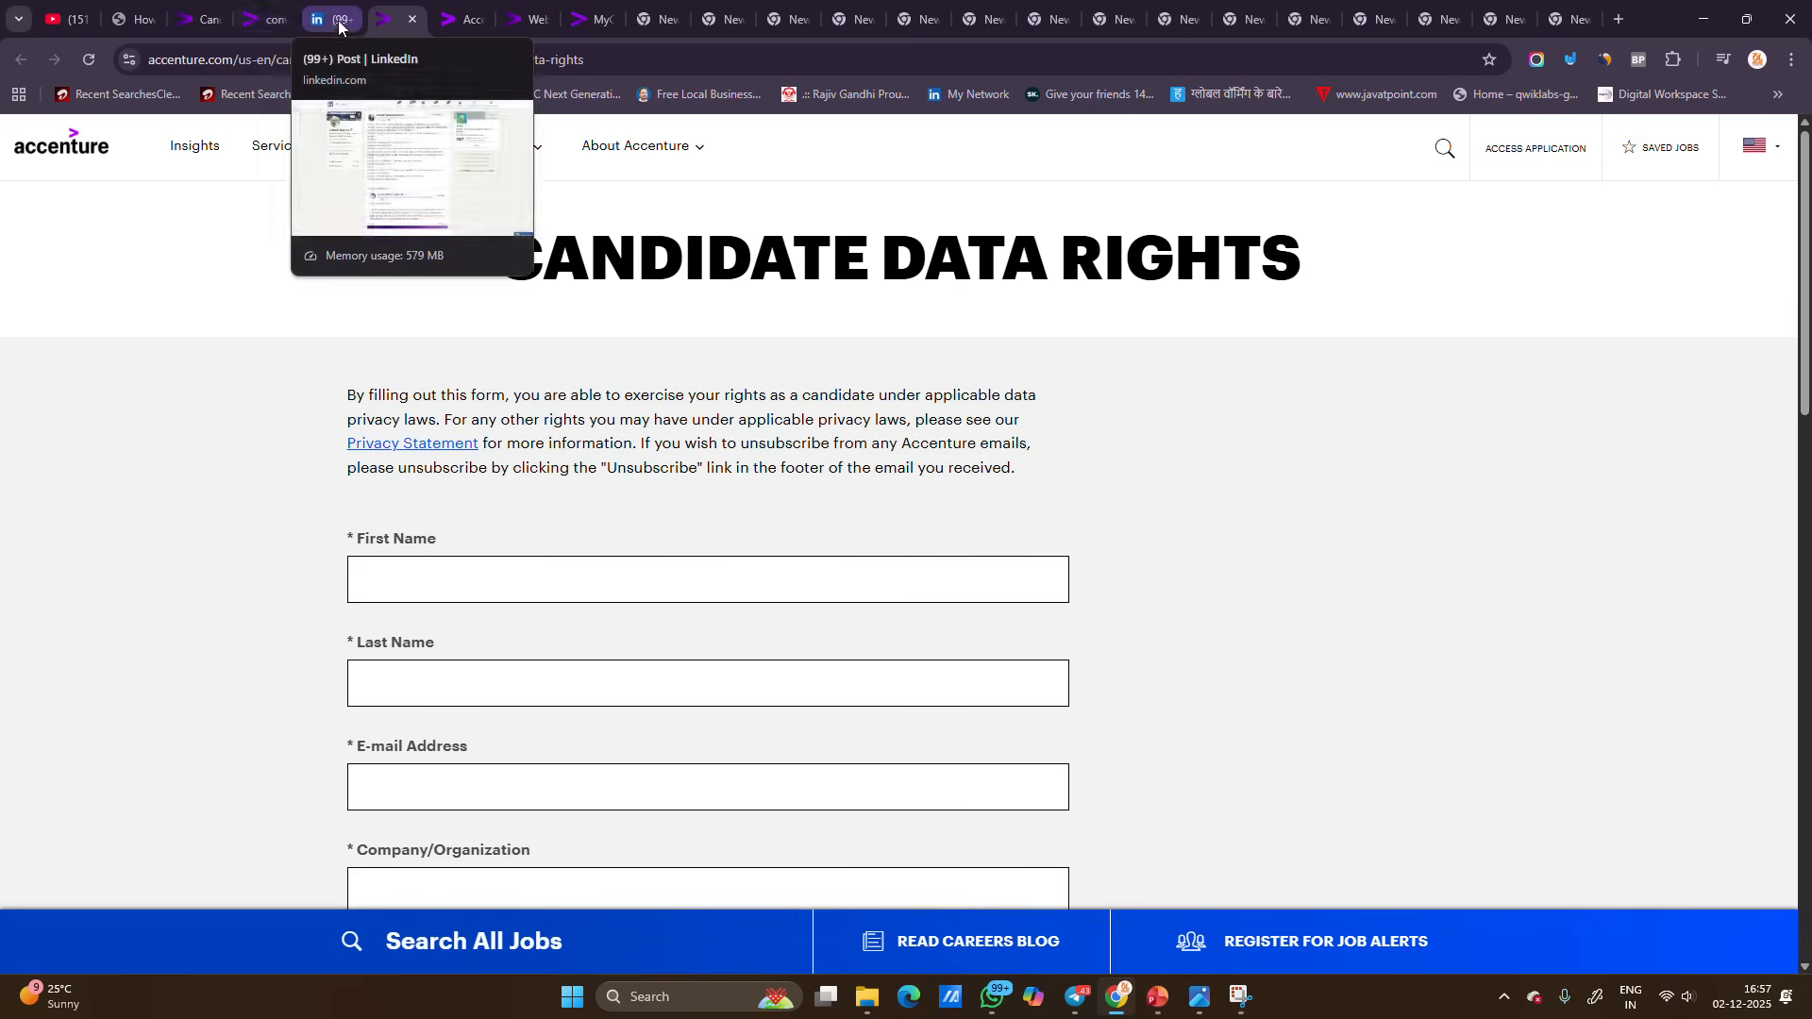
Step: Switch to the LinkedIn tab showing the myworkdayjobs Accenture withdrawal post
left_click(331, 20)
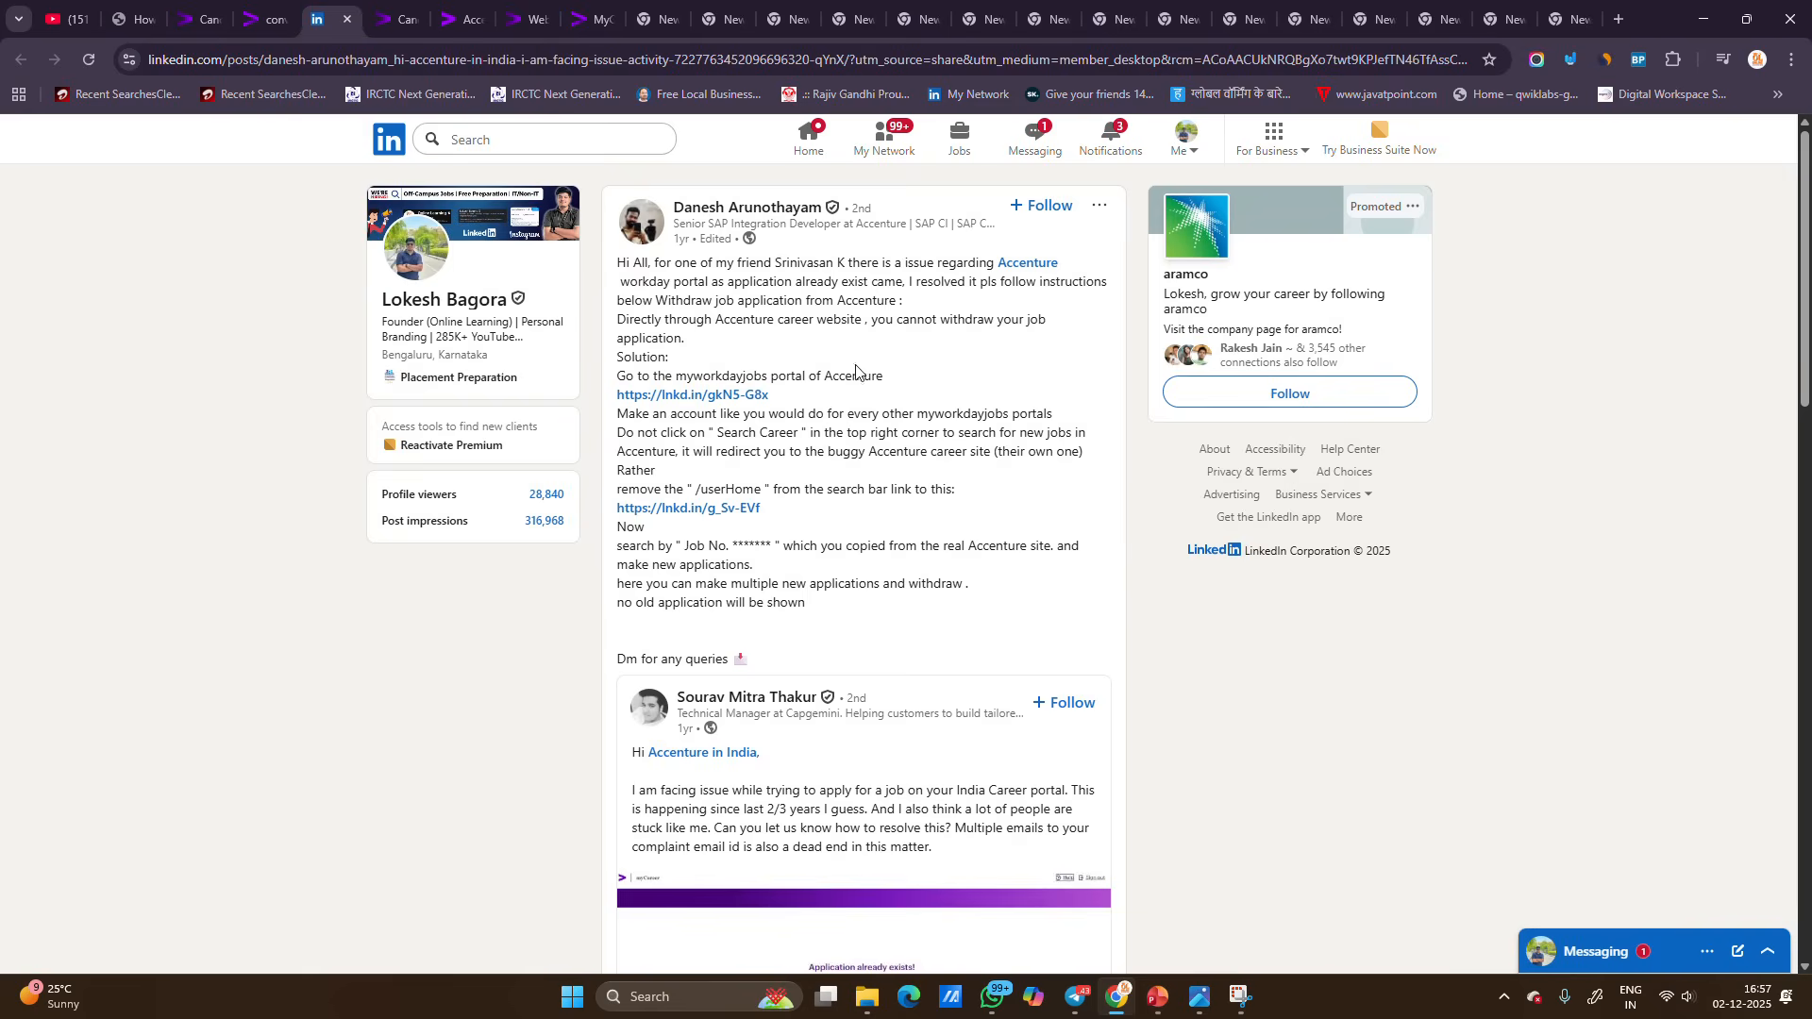
mouse_move(856, 372)
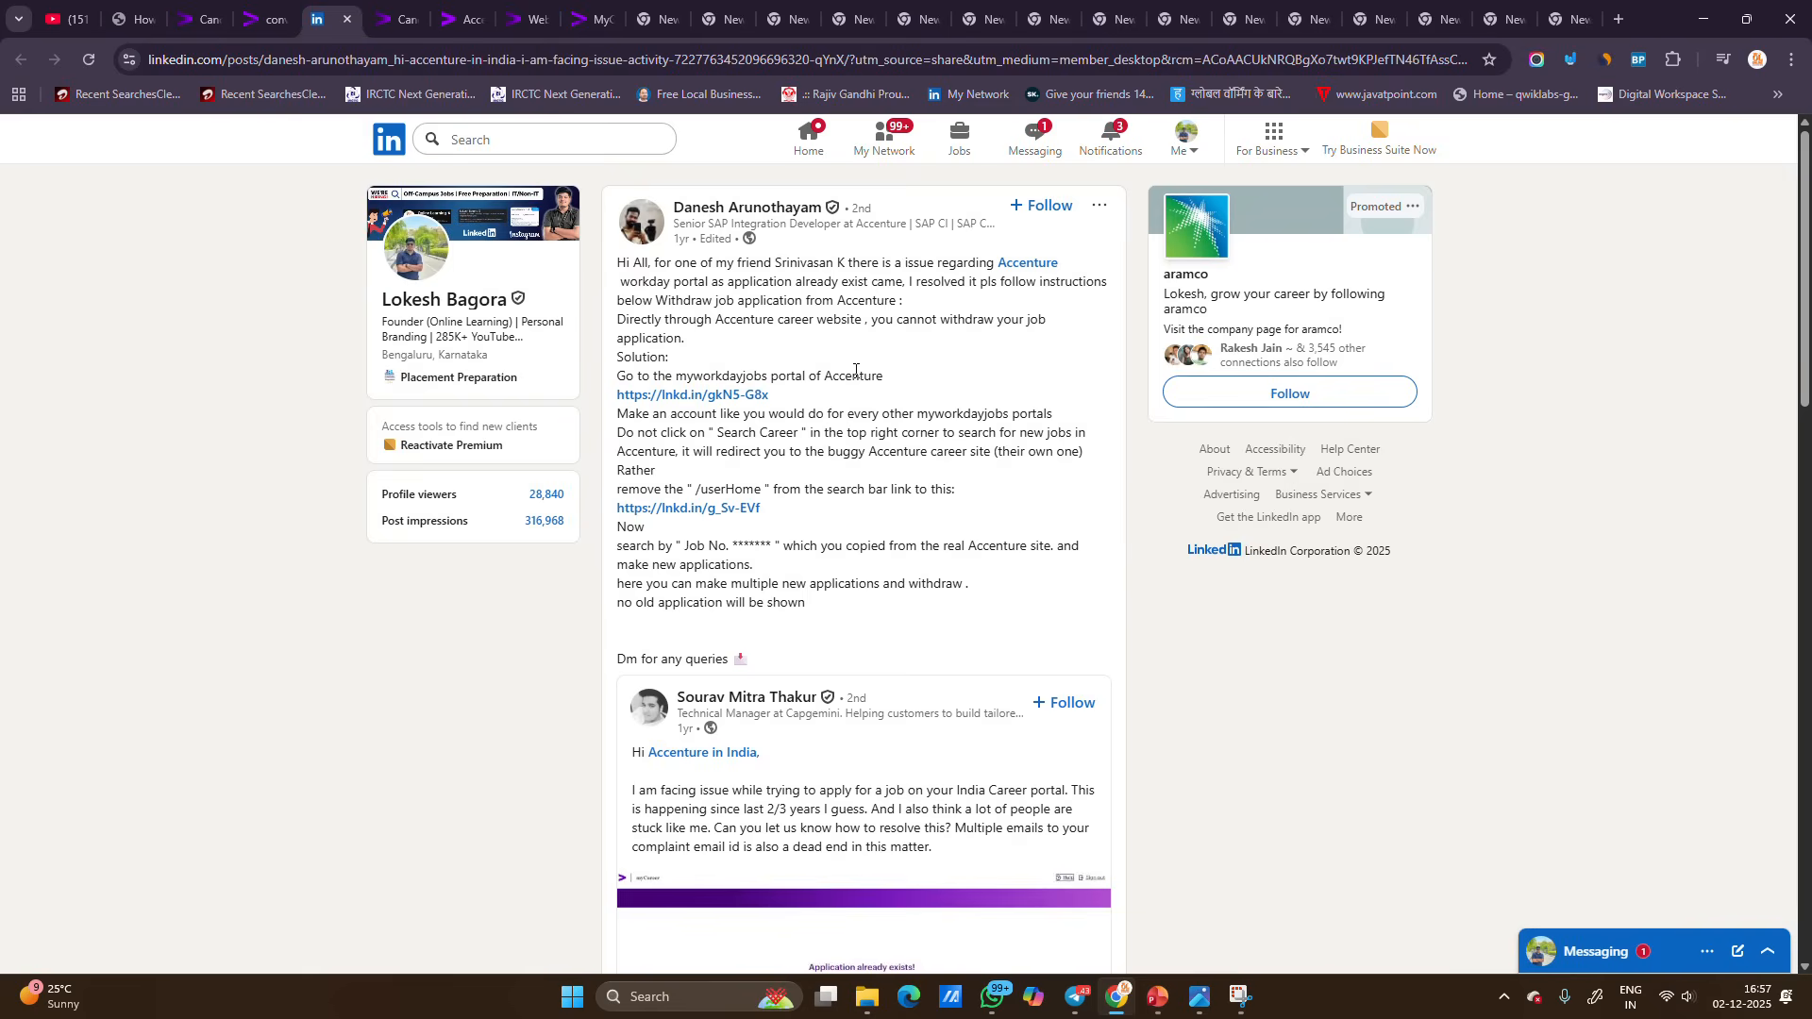
mouse_move(747, 317)
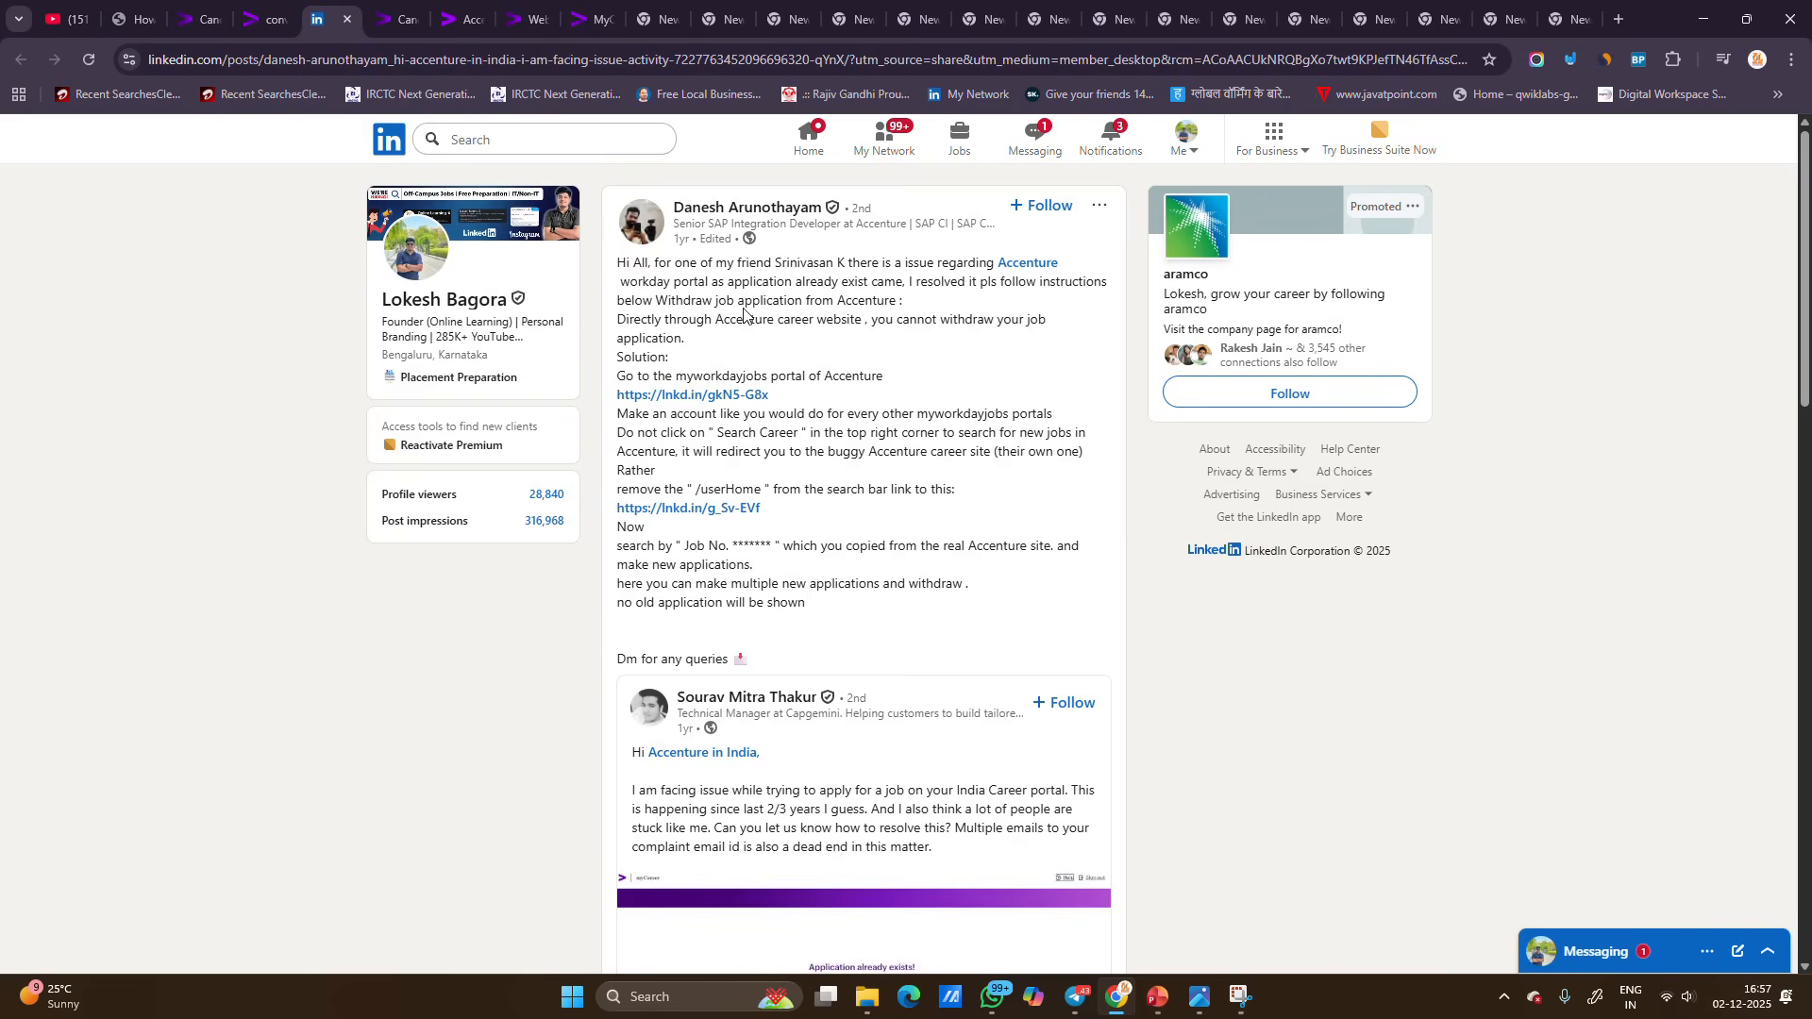
mouse_move(667, 382)
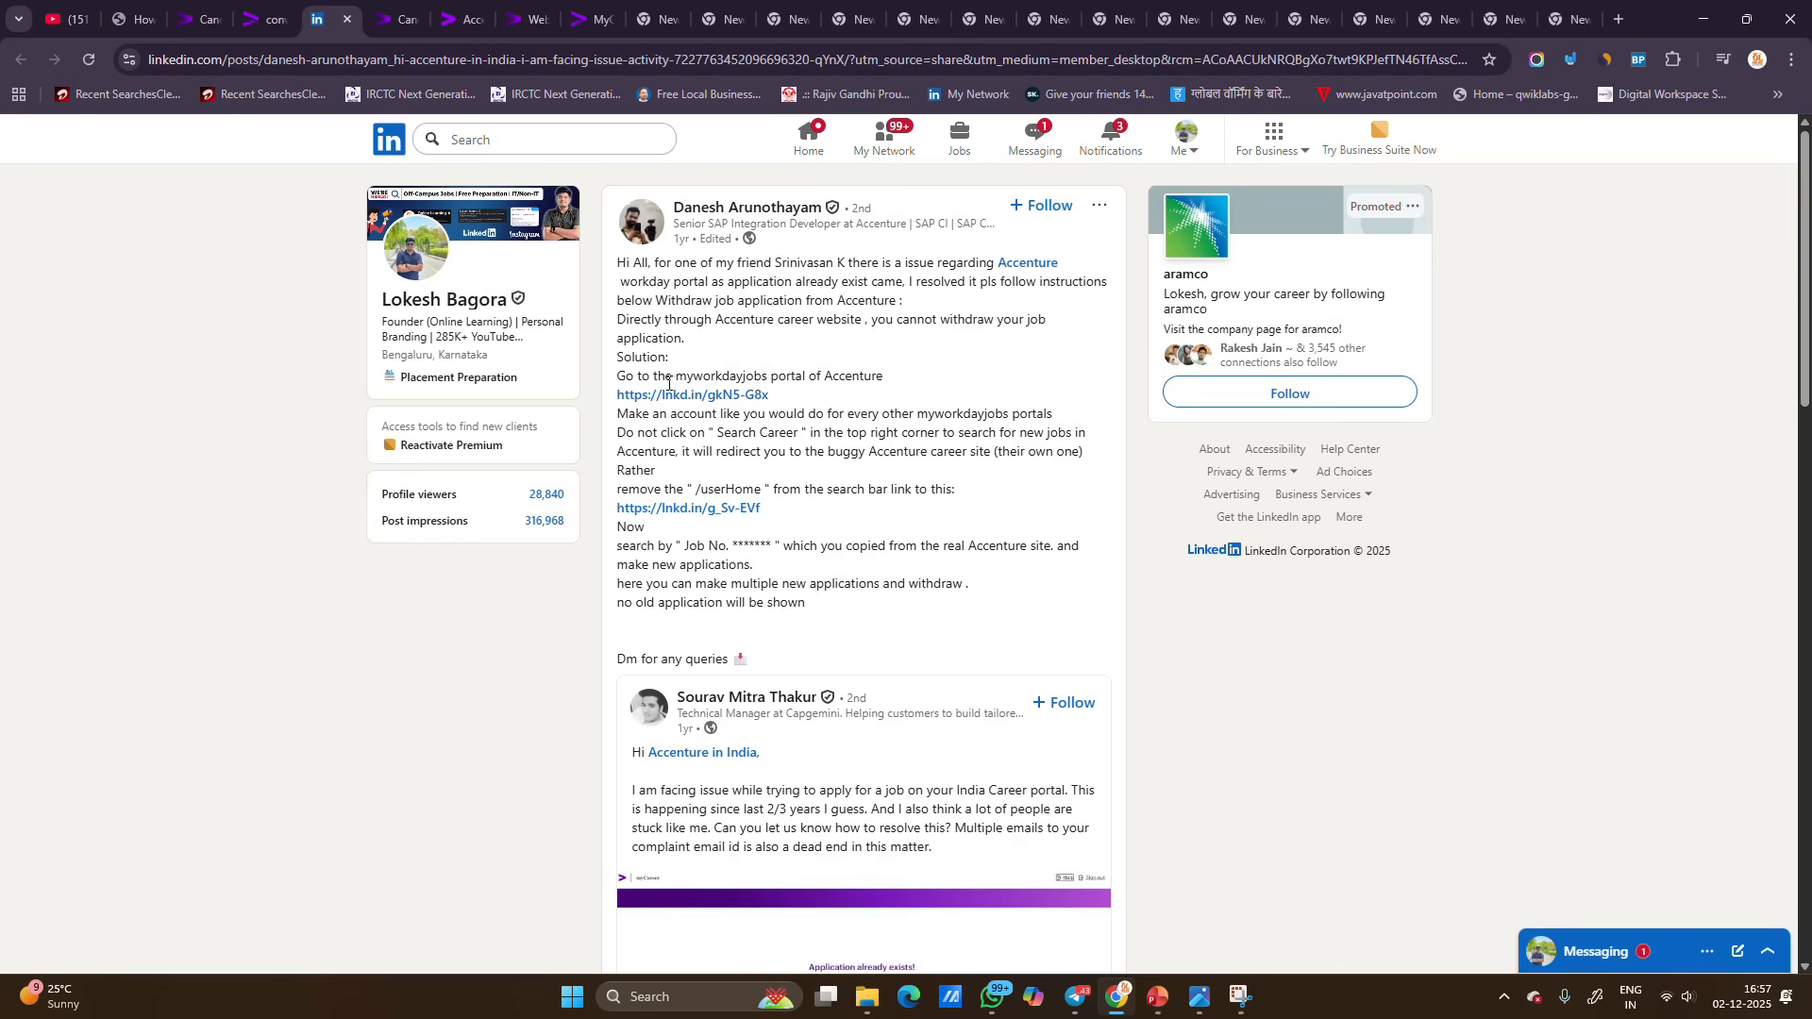